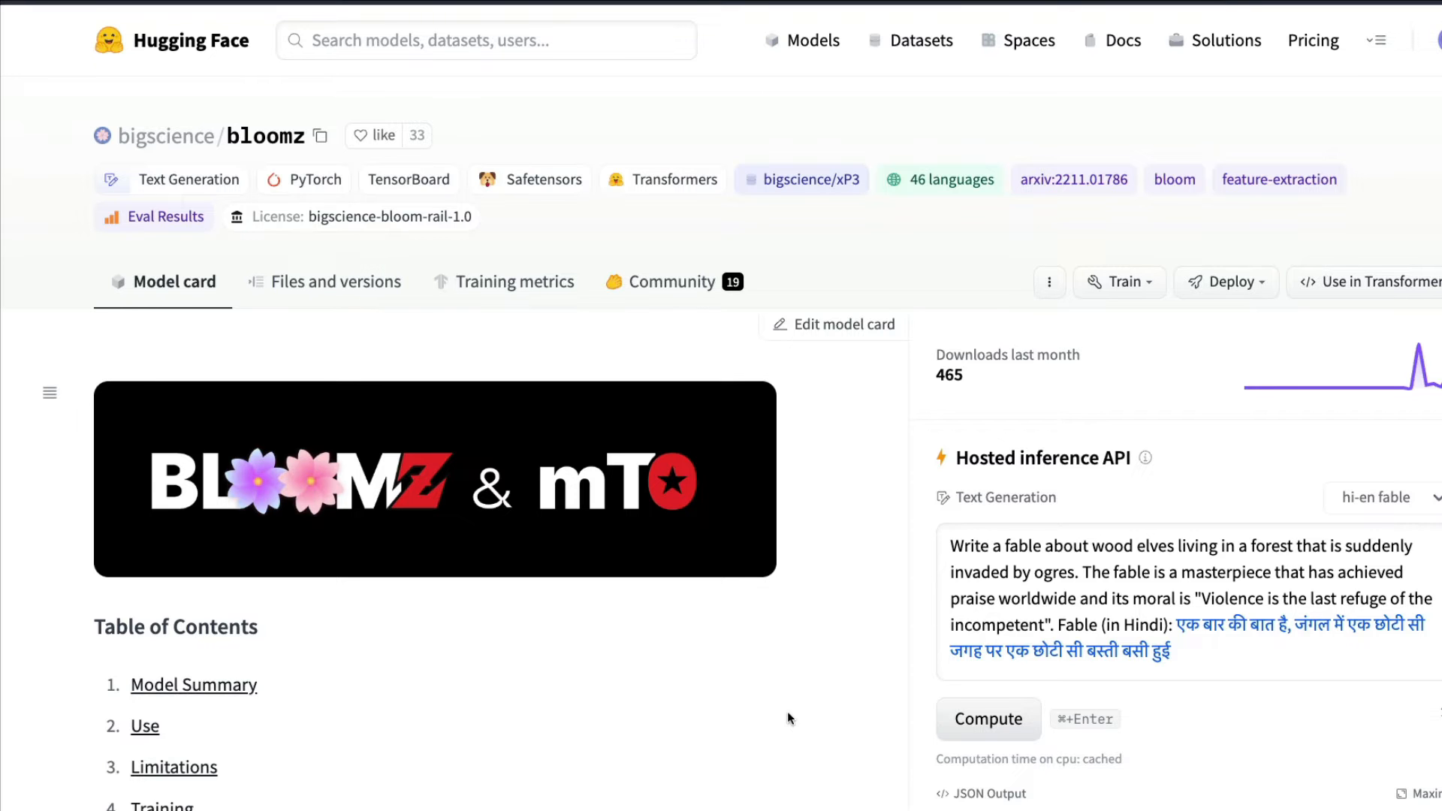
# Scroll the BLOOMZ & mT0 model card down past the summary and model family to the intended-use prompt examples.
pyautogui.scroll(-3)
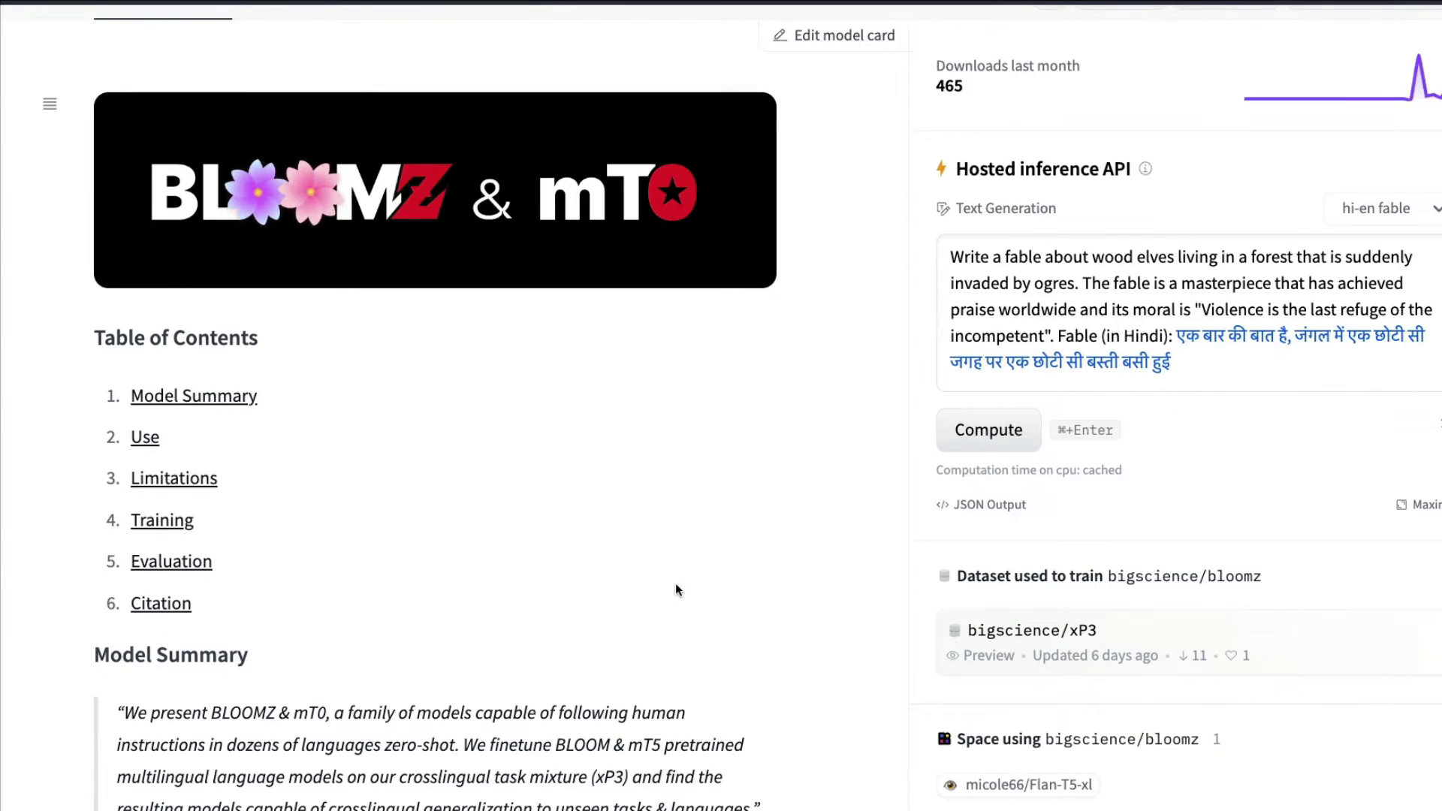
pyautogui.scroll(-3)
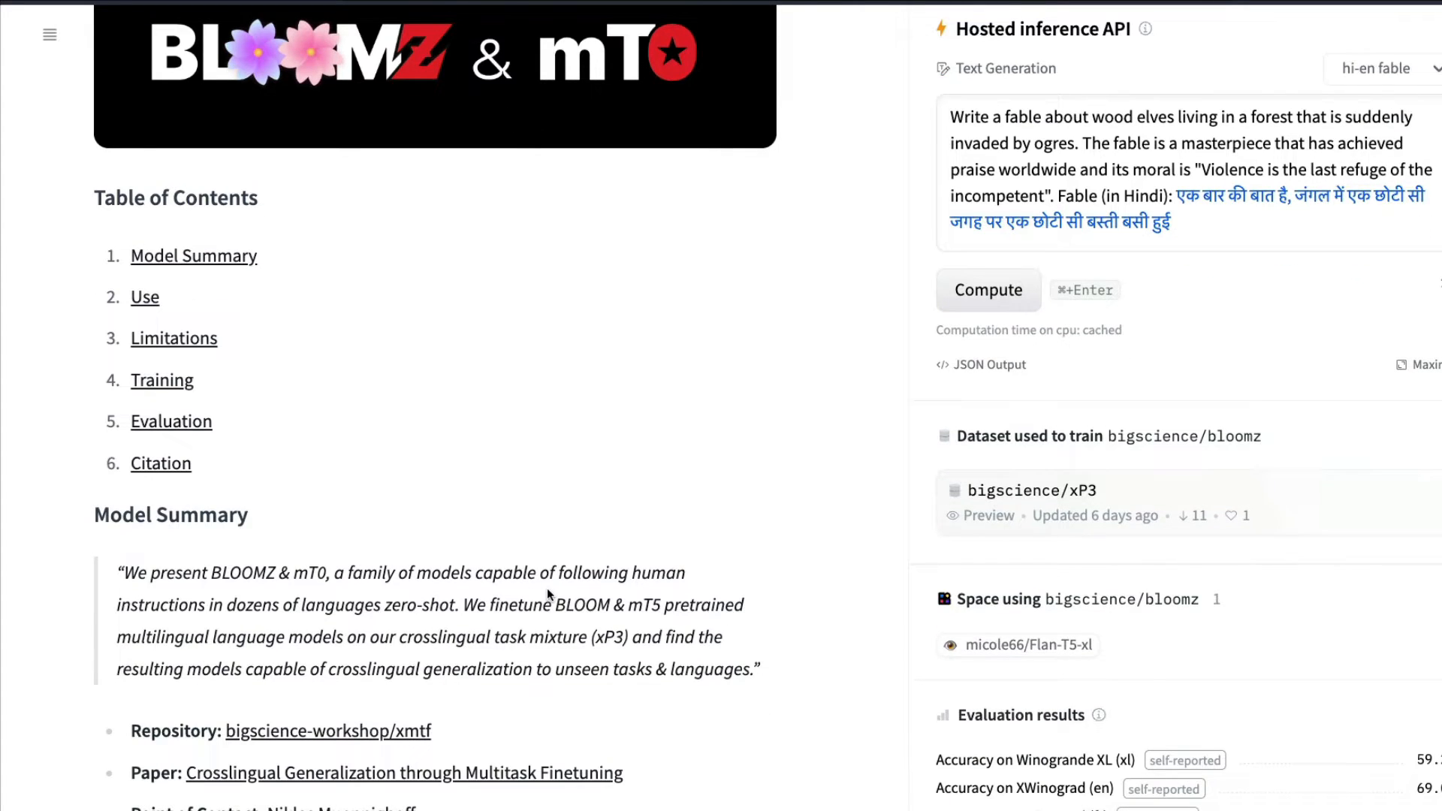
pyautogui.moveTo(369, 628)
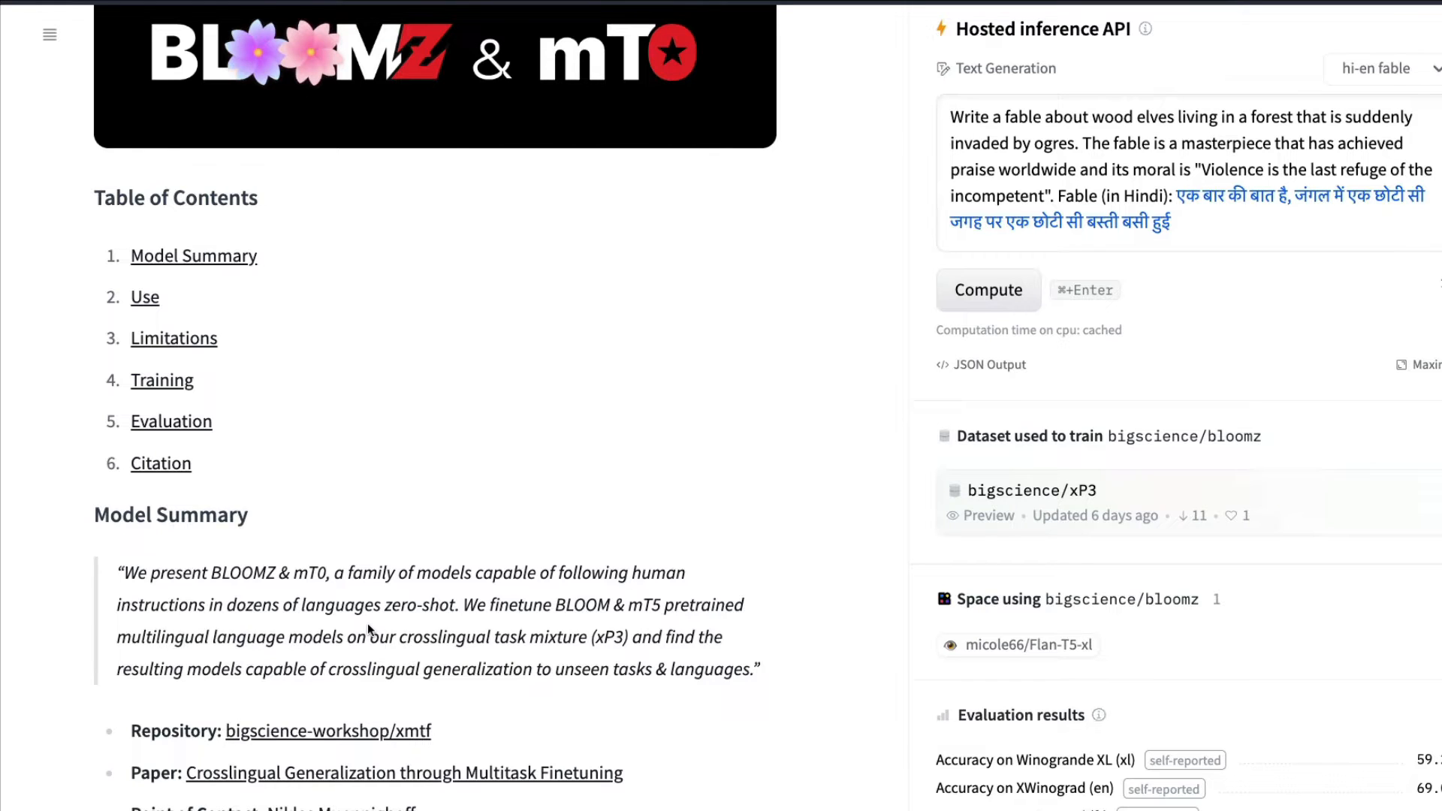
pyautogui.moveTo(442, 643)
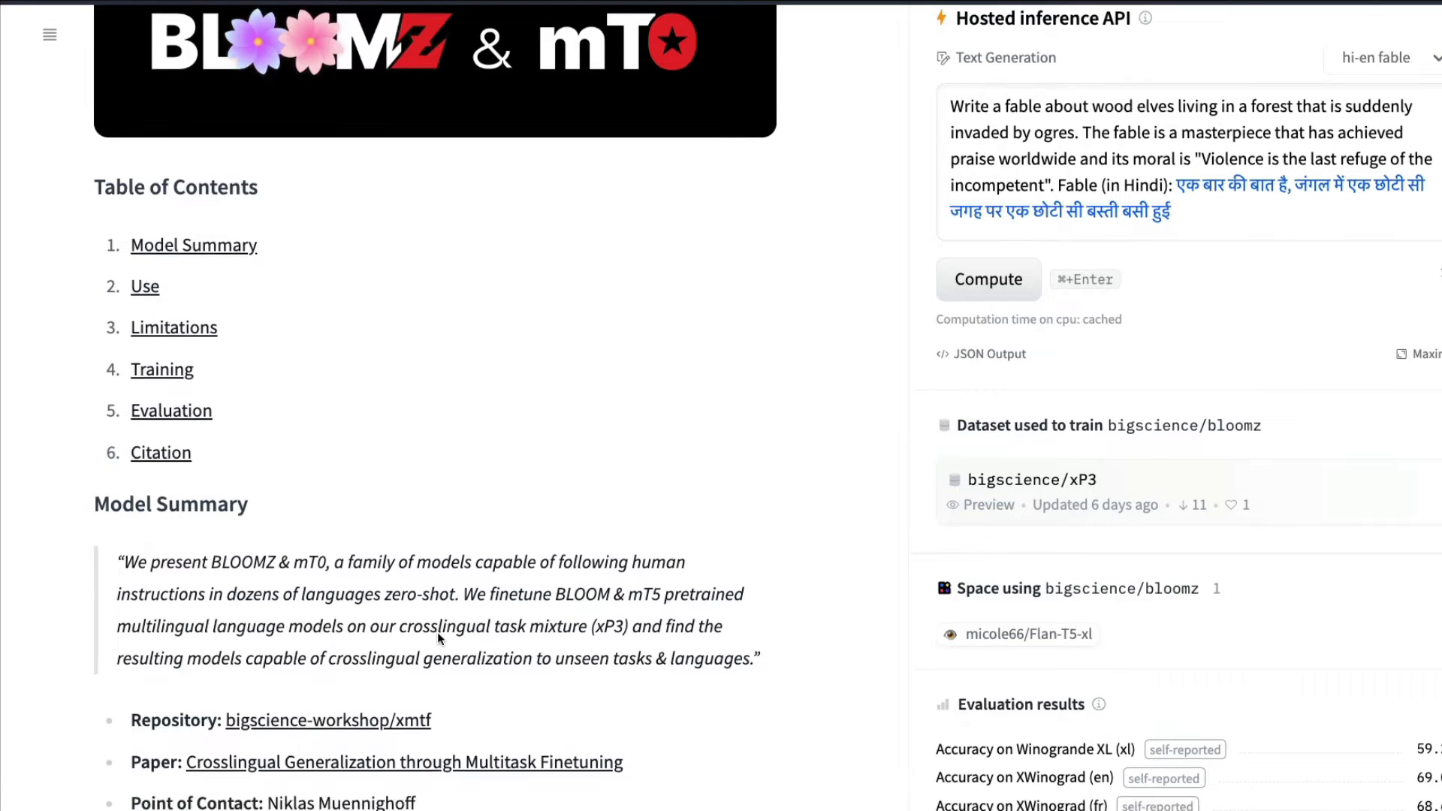
pyautogui.scroll(-3)
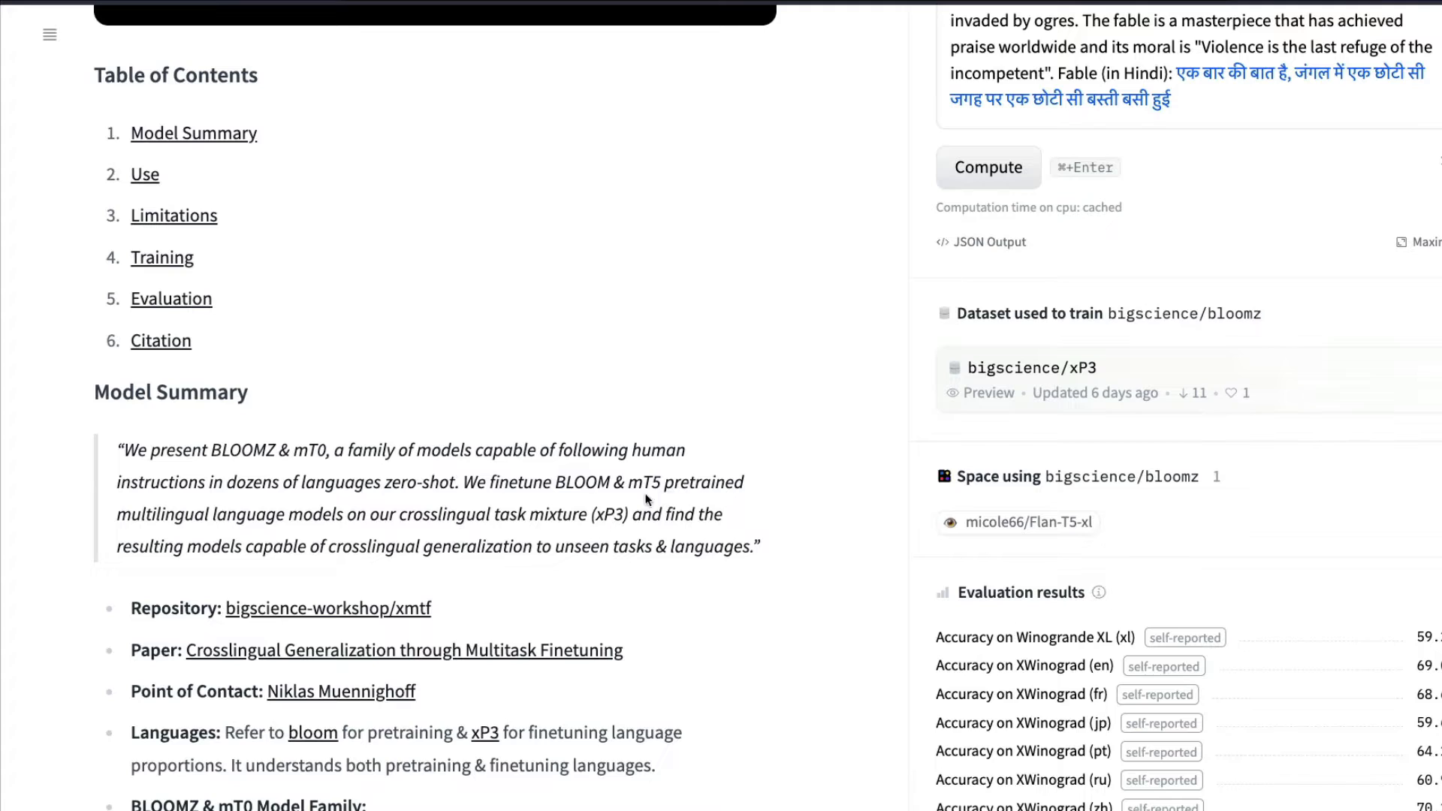
pyautogui.moveTo(251, 528)
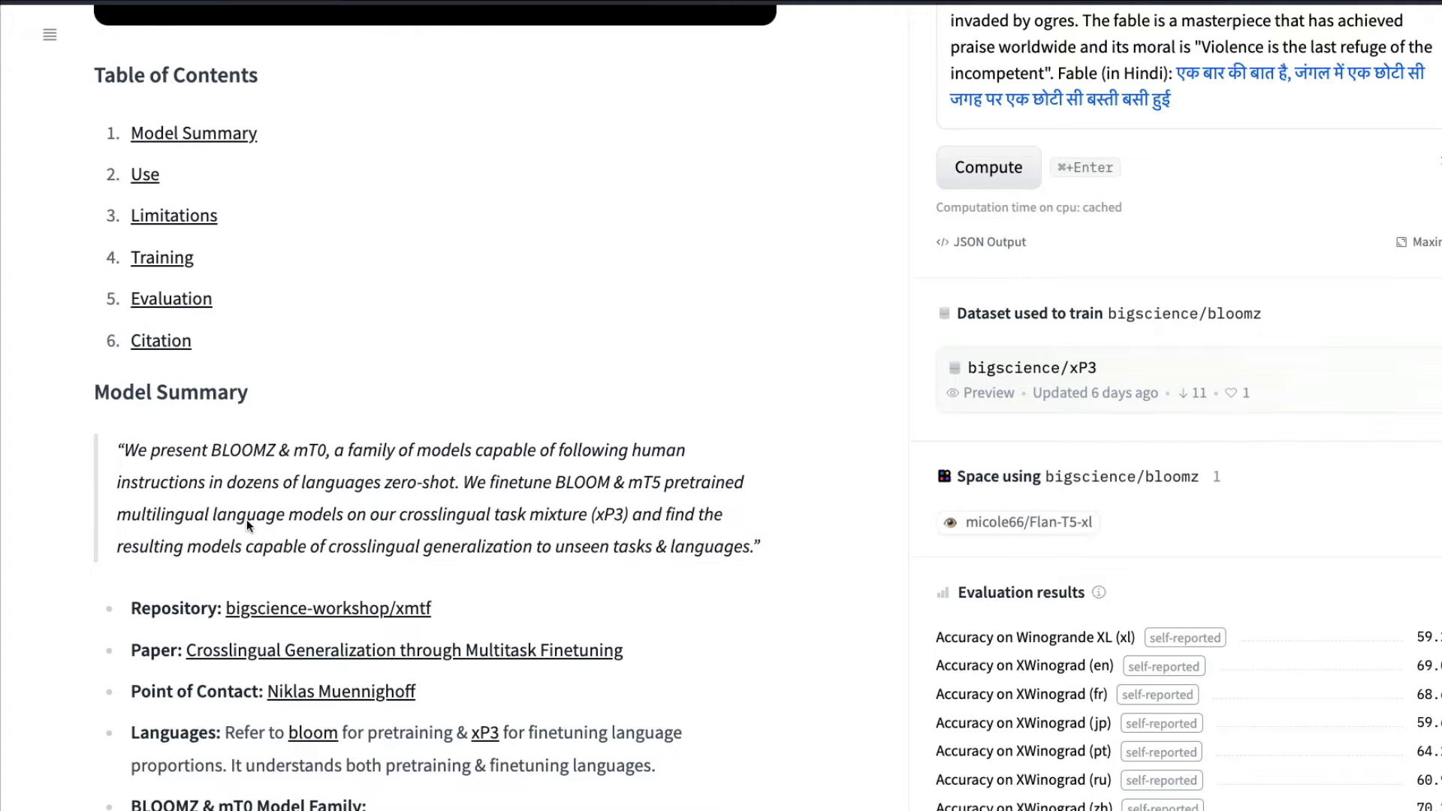
pyautogui.moveTo(471, 529)
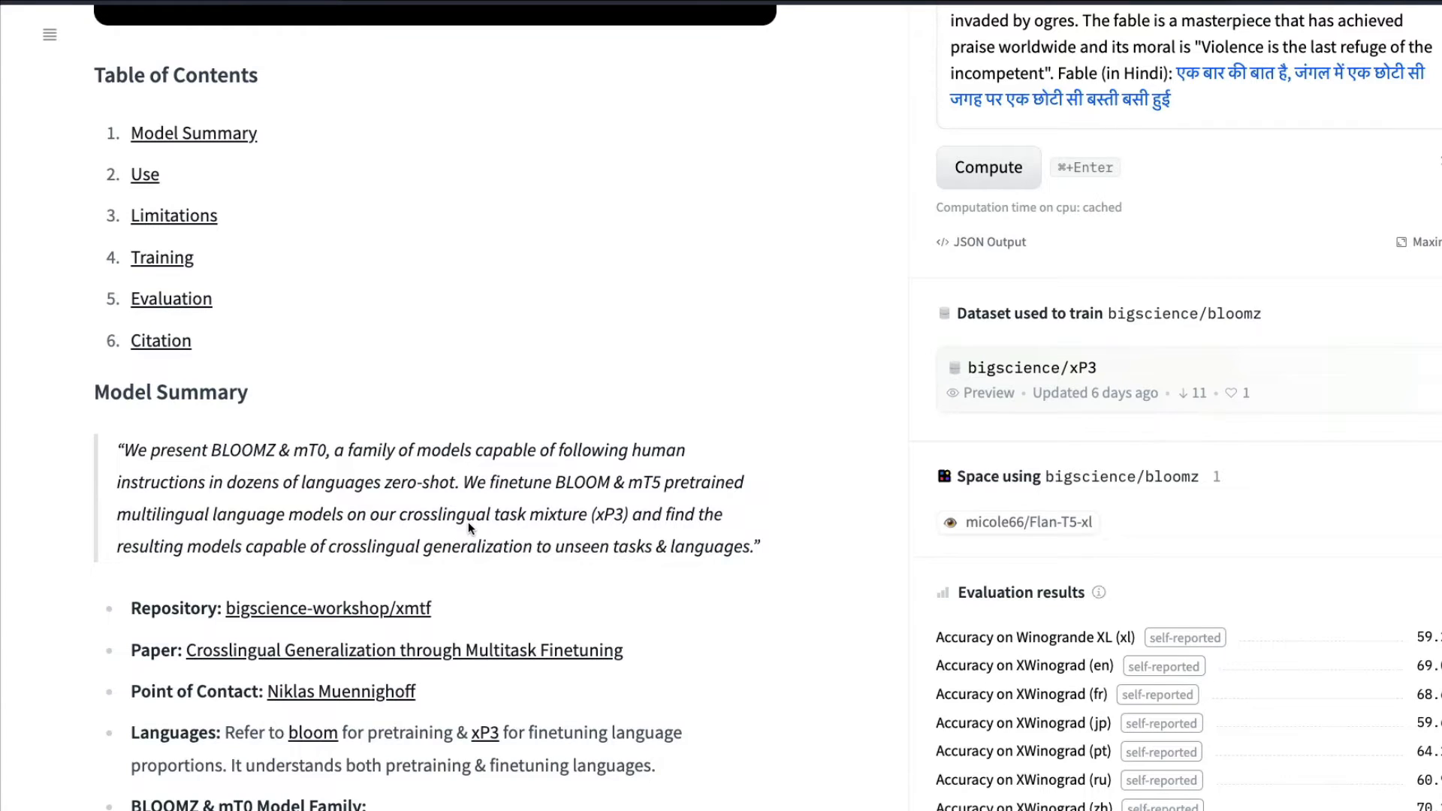
pyautogui.moveTo(351, 577)
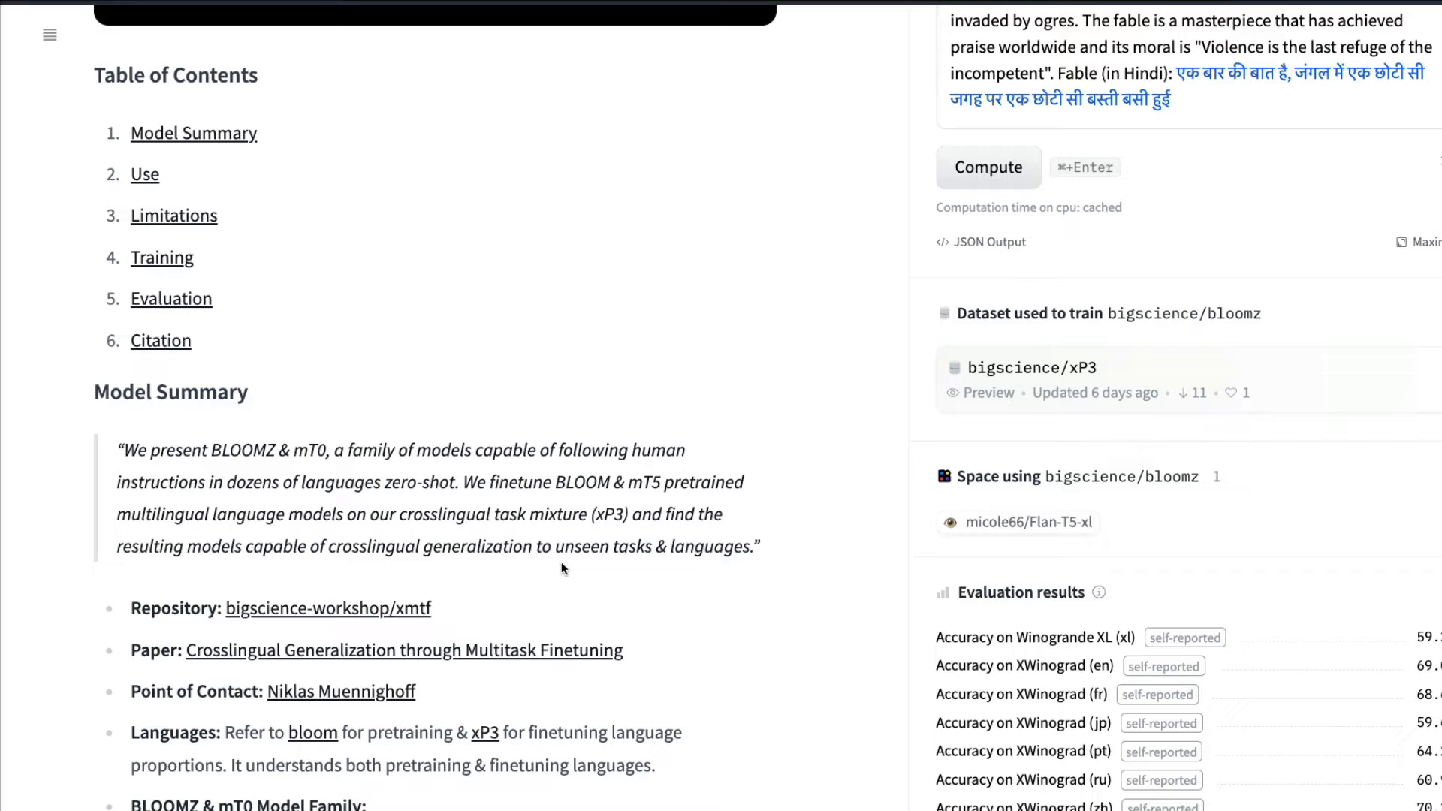
pyautogui.scroll(-3)
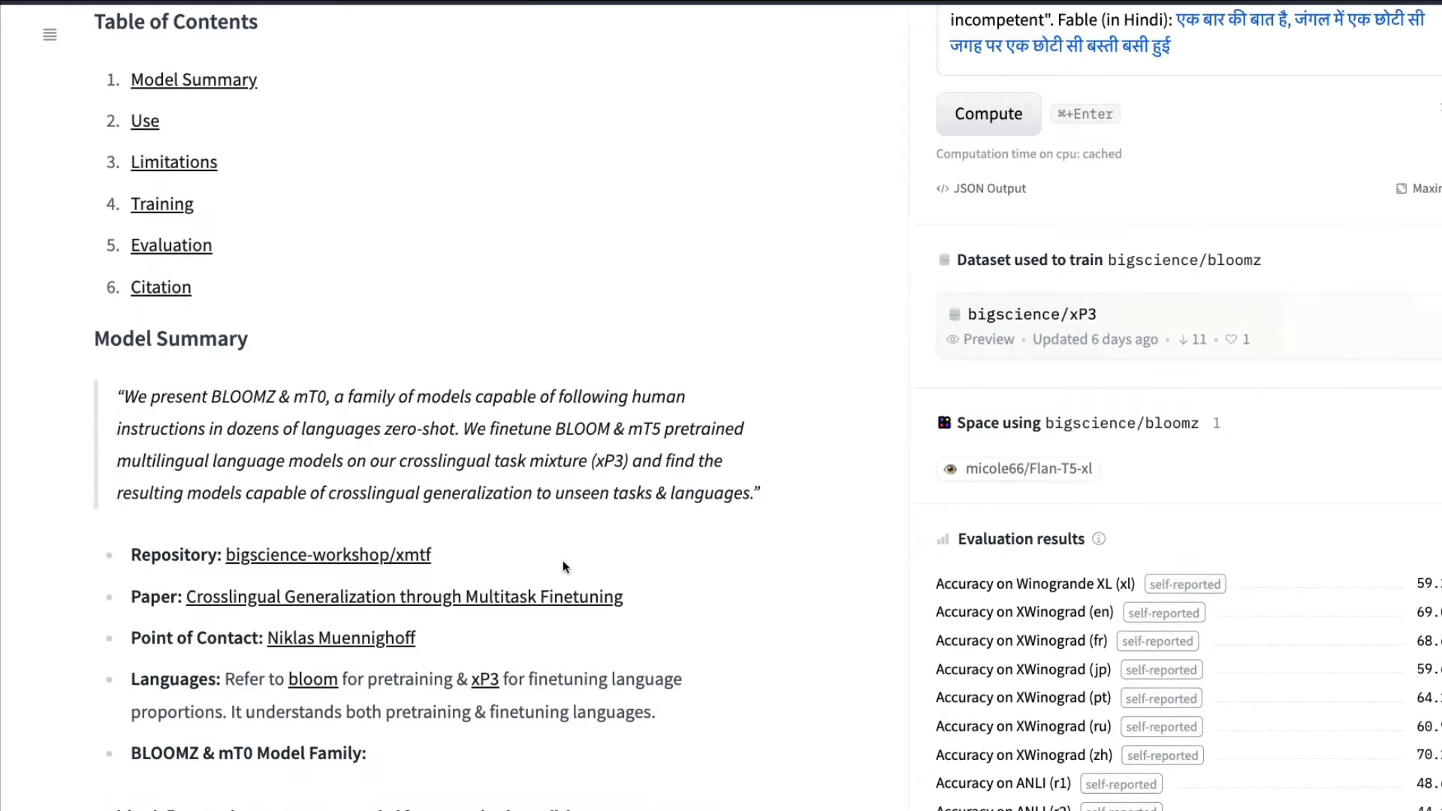
pyautogui.scroll(-3)
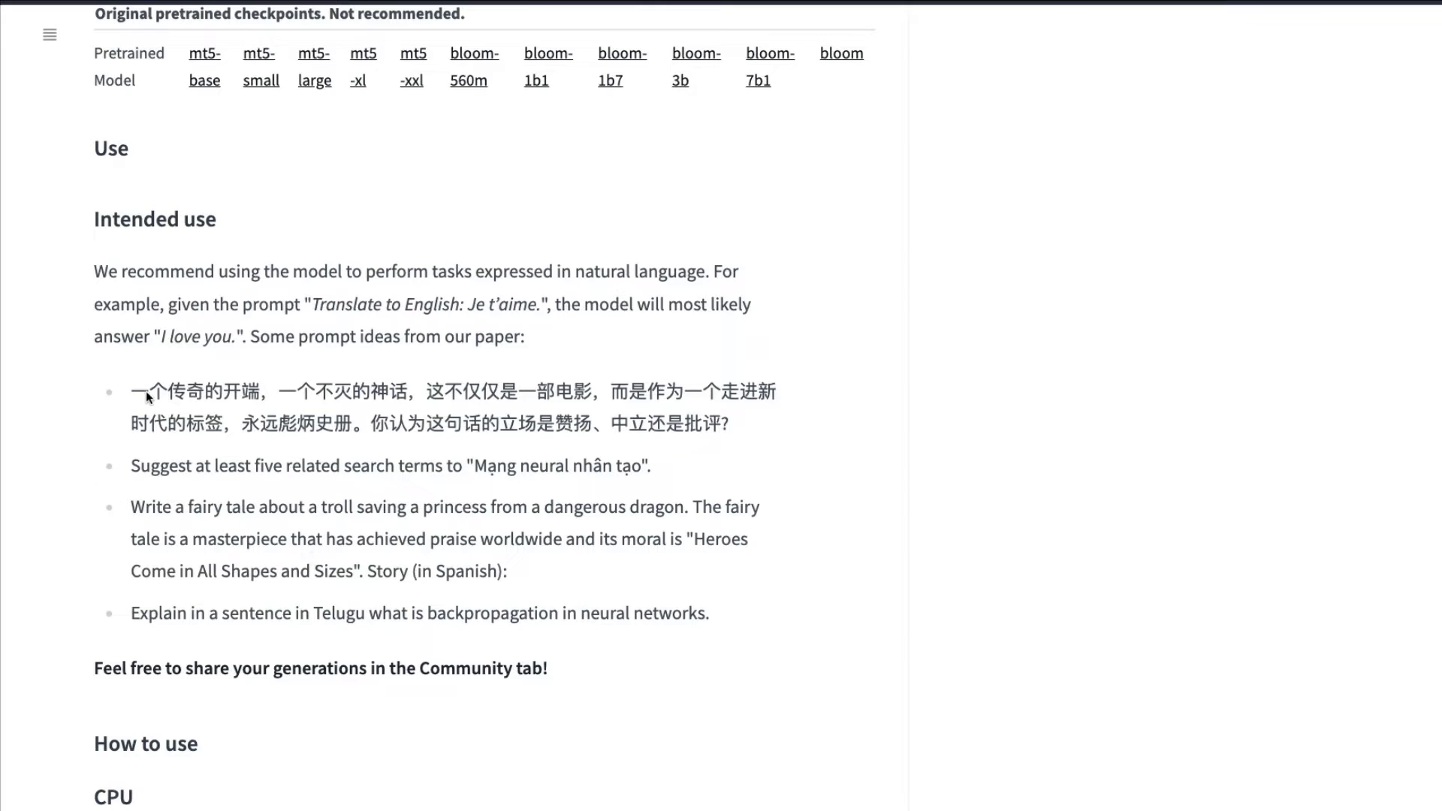
# Select and deselect the Chinese example prompt, then return to the Hosted inference API widget.
pyautogui.moveTo(130, 390); pyautogui.dragTo(727, 423)
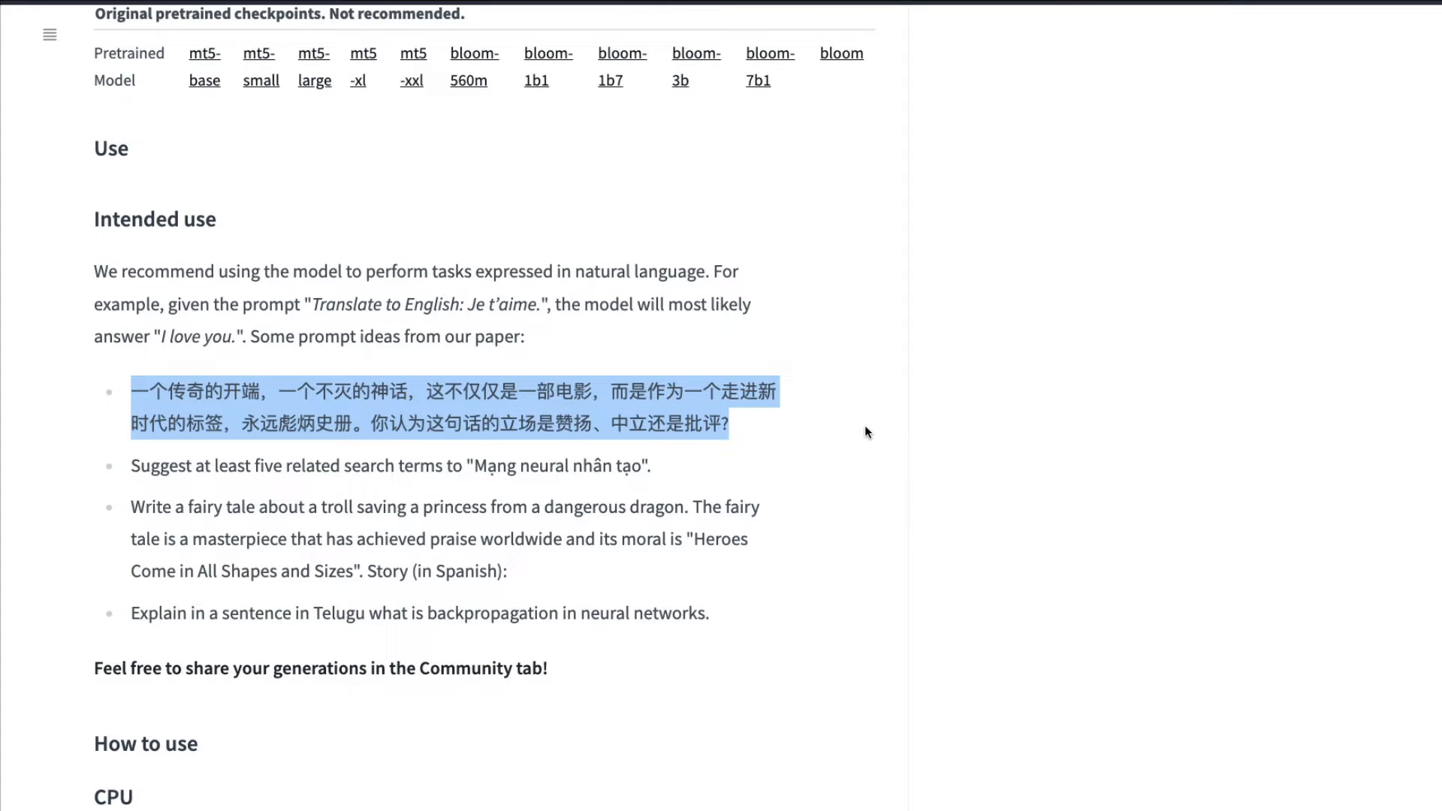
pyautogui.click(132, 466)
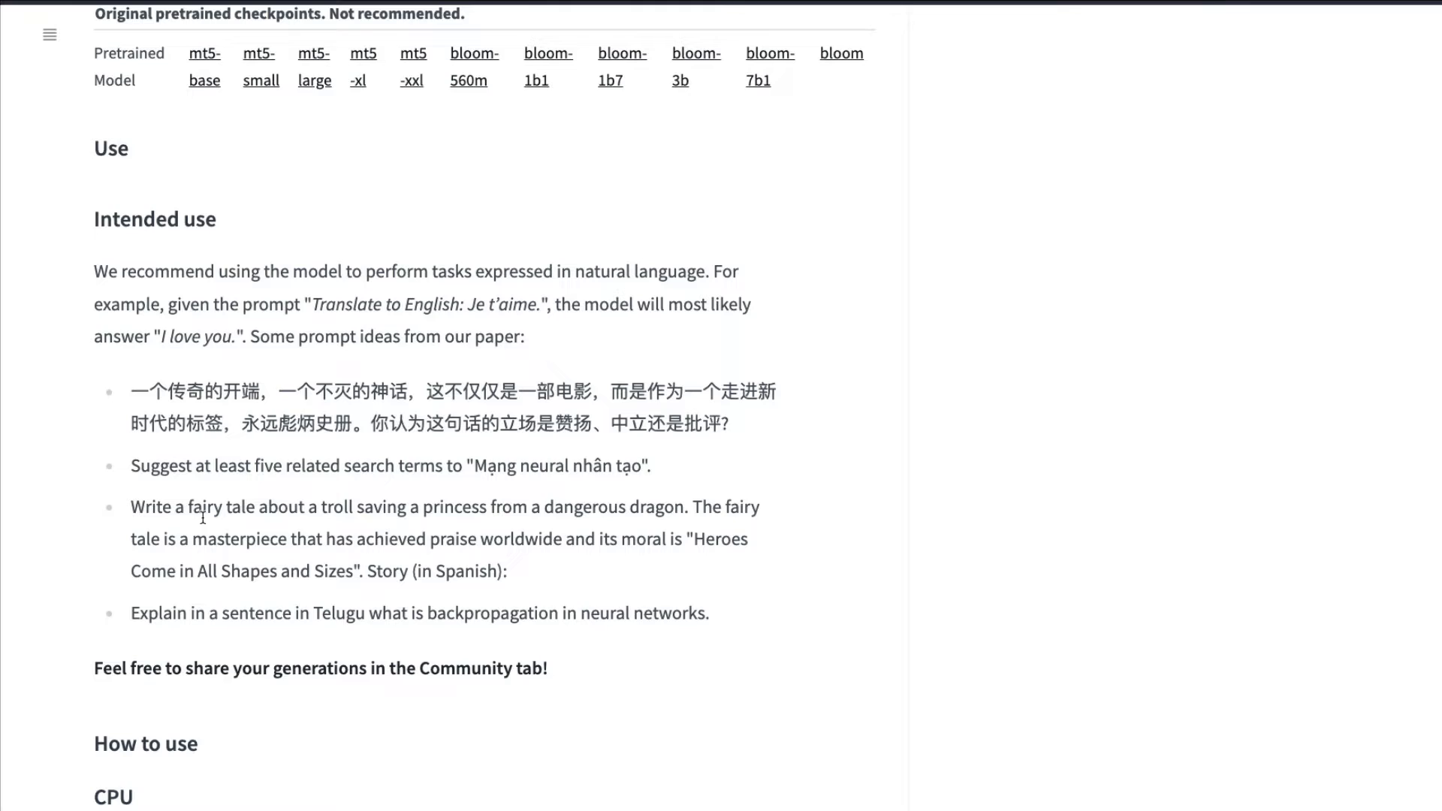
pyautogui.moveTo(410, 594)
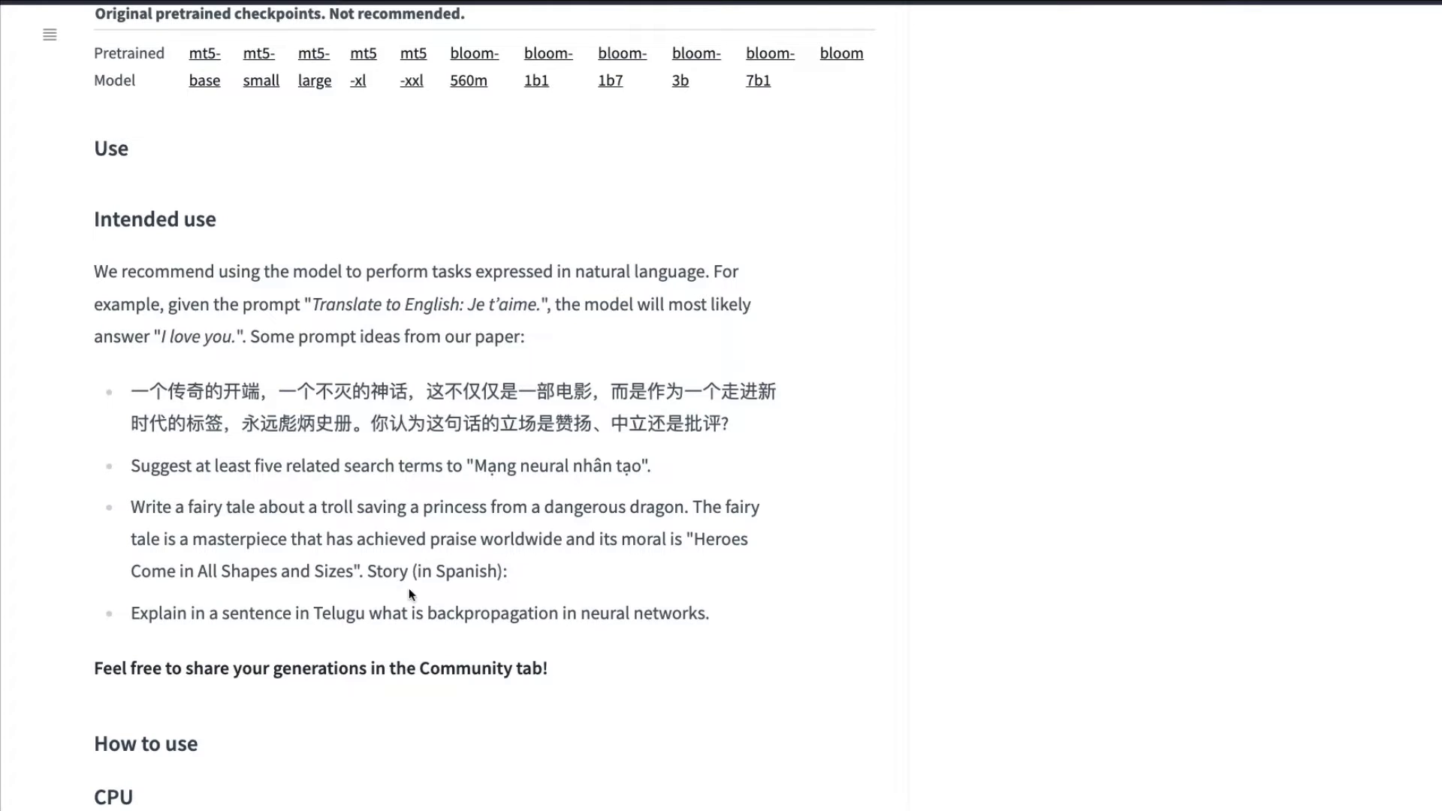
pyautogui.moveTo(136, 616)
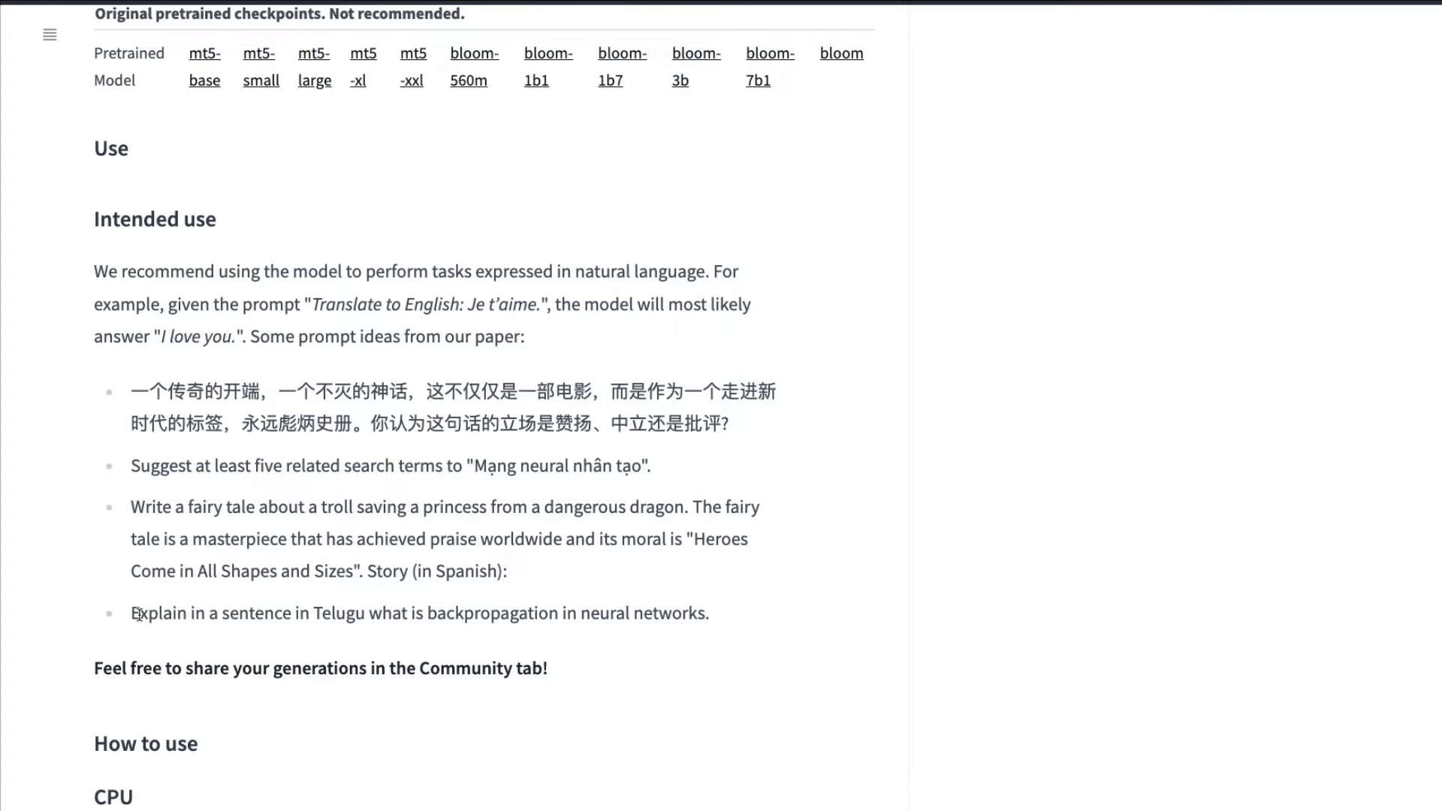
pyautogui.scroll(-3)
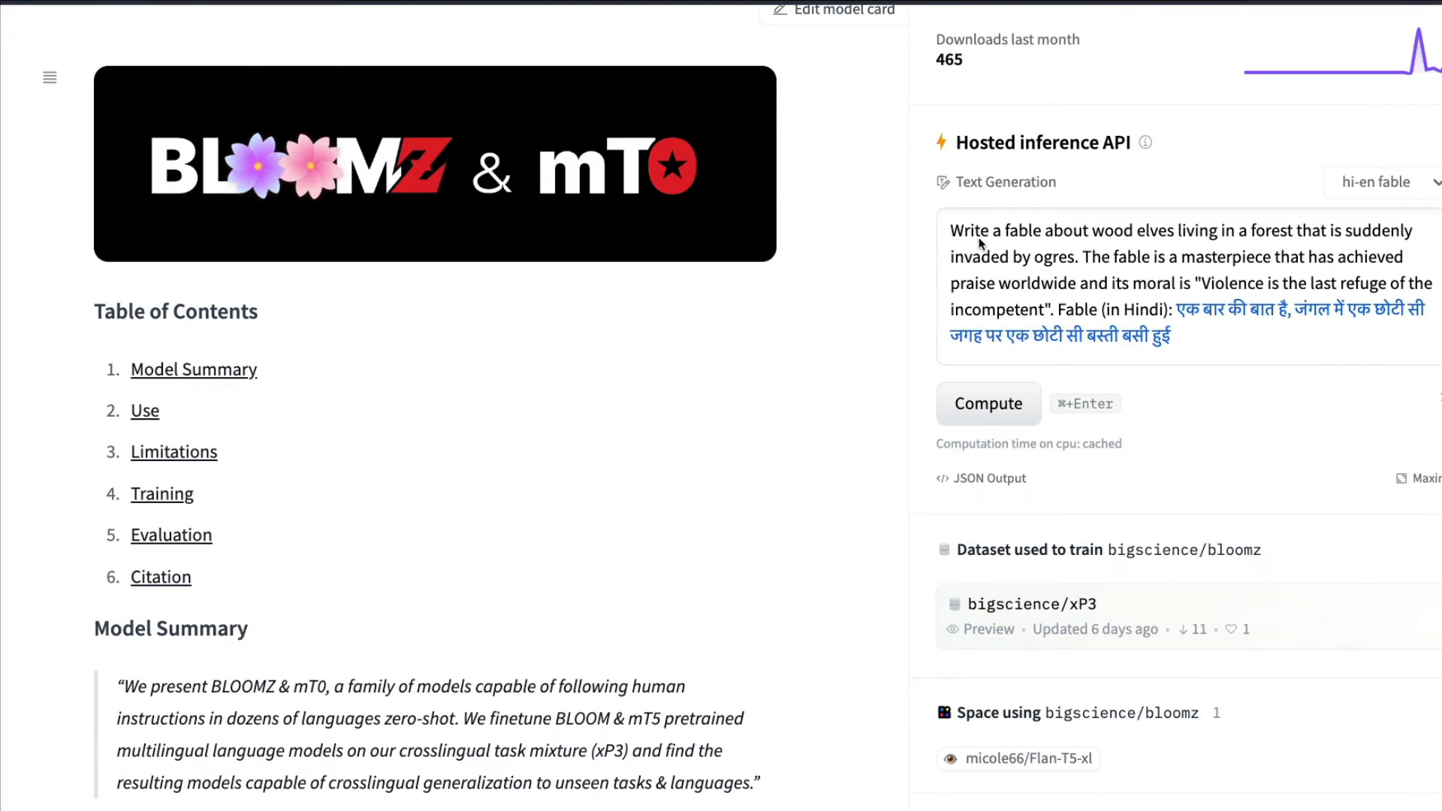
# Change the hosted fable prompt from Hindi to Tamil and compute a Tamil story continuation.
pyautogui.click(1134, 246)
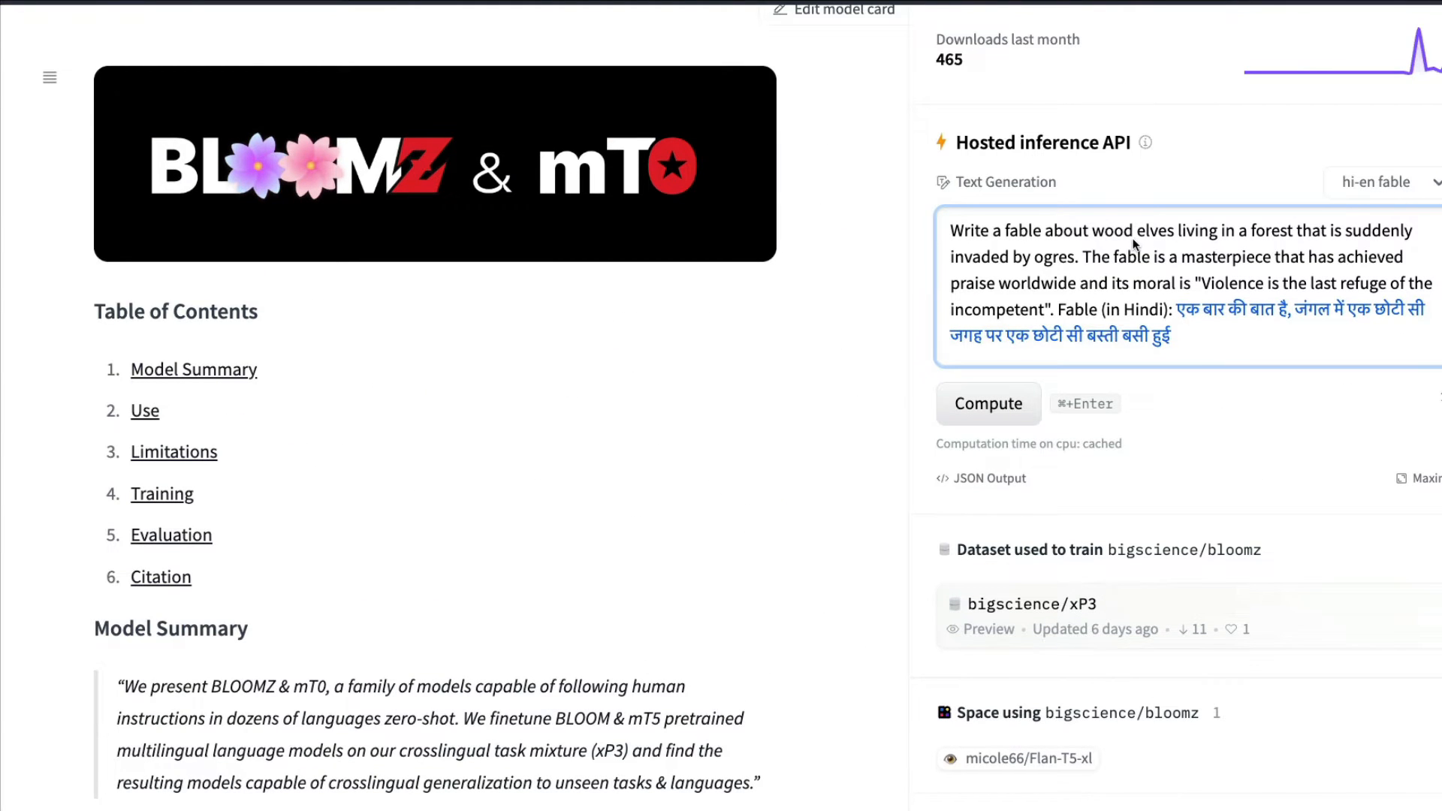
pyautogui.moveTo(1081, 320)
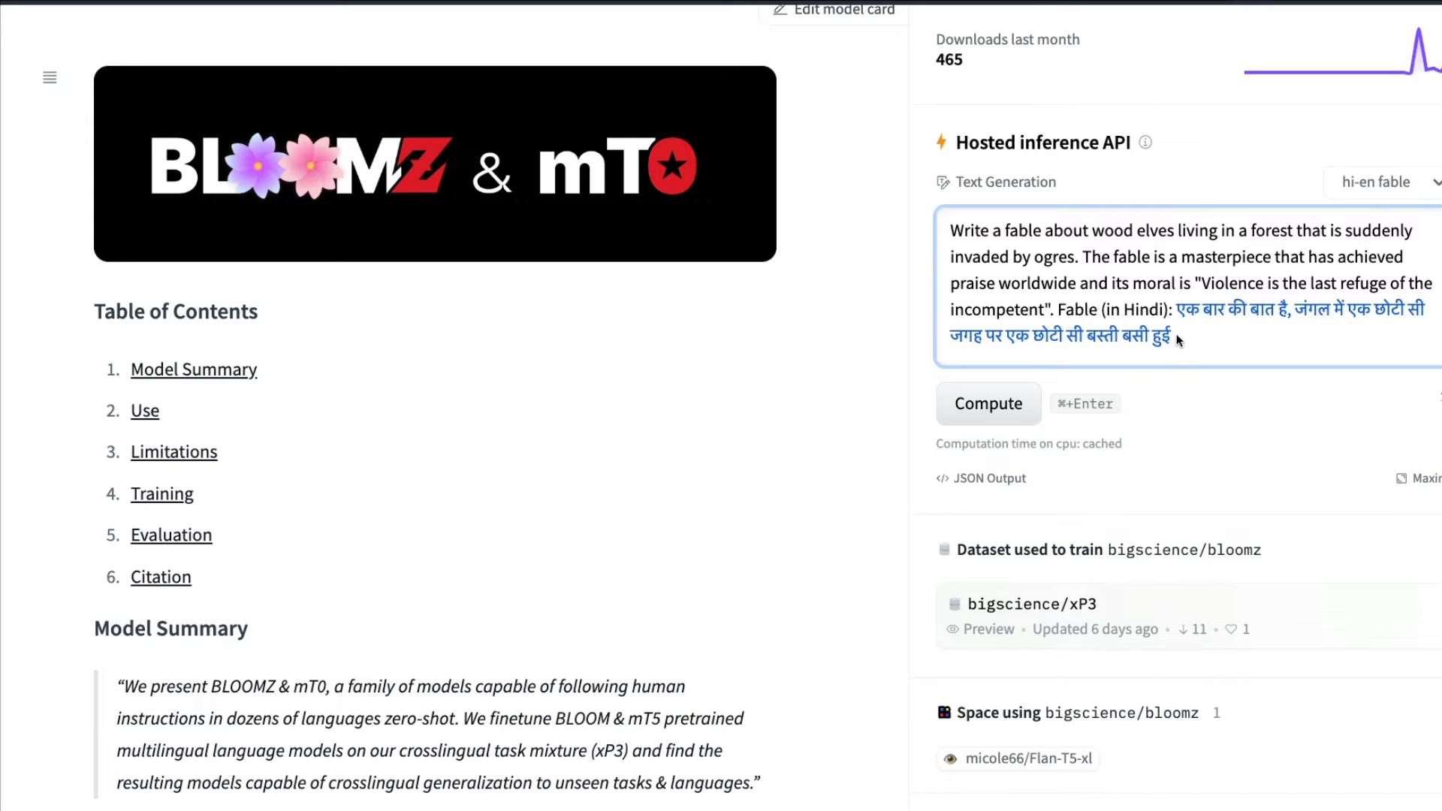
pyautogui.moveTo(1178, 320)
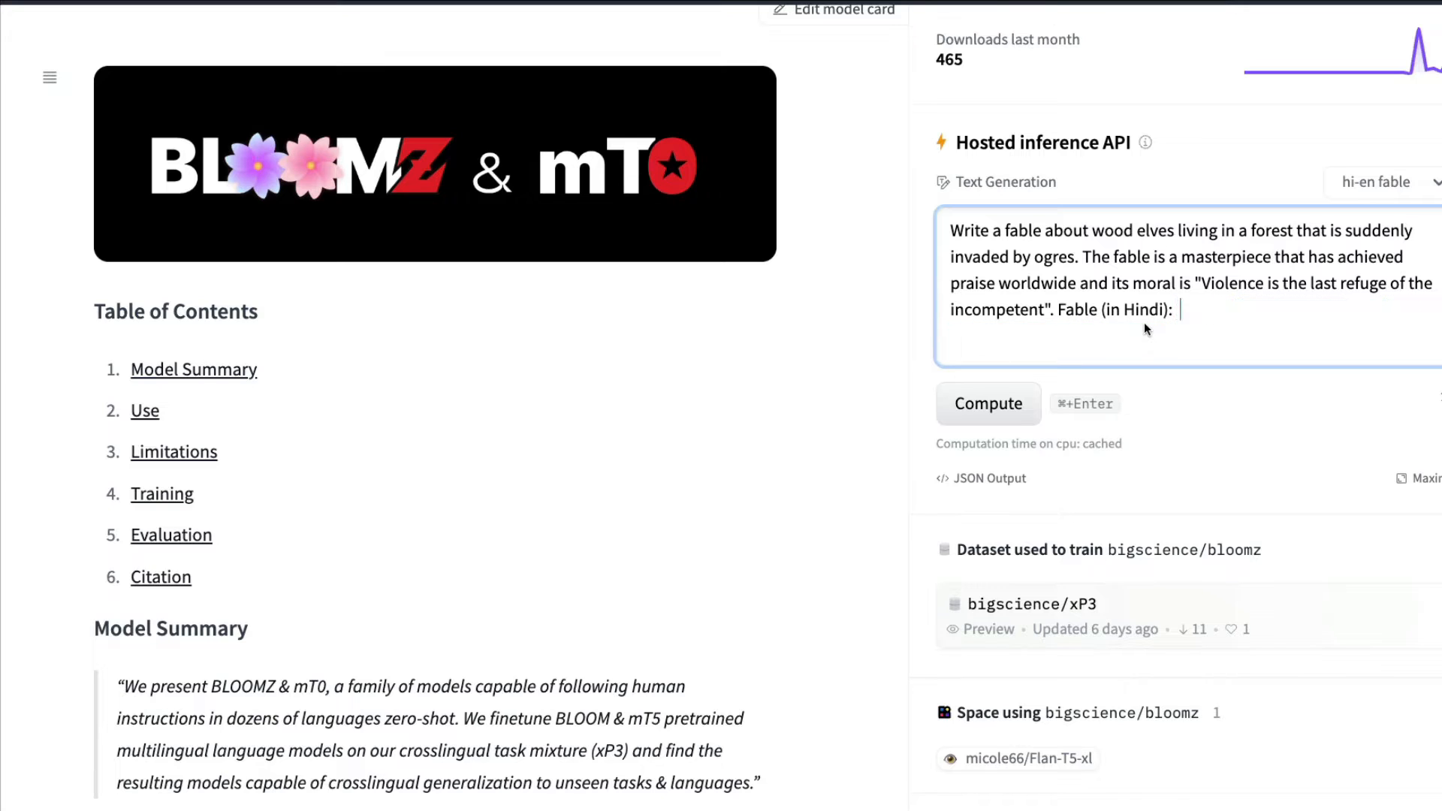
pyautogui.write('Tamil')
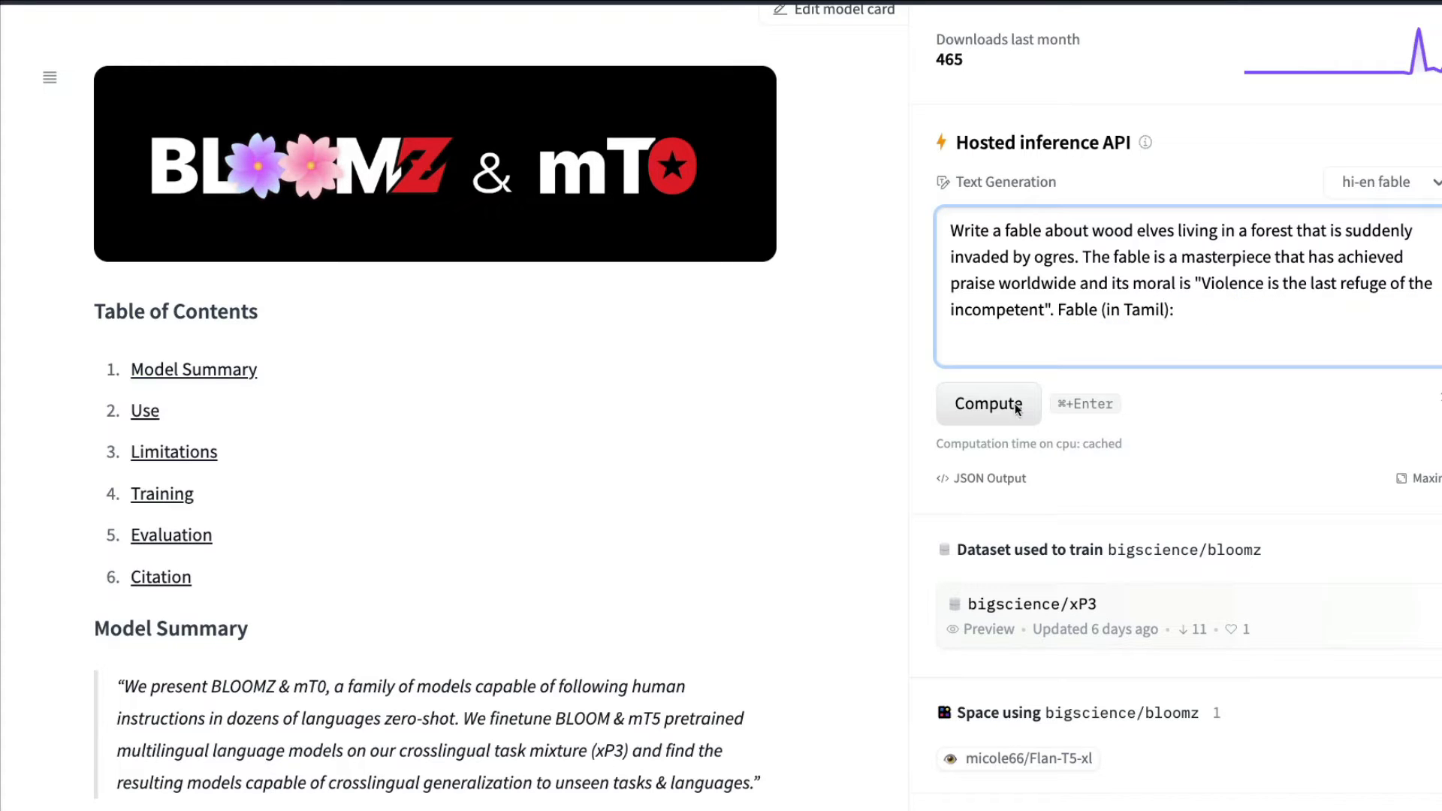
pyautogui.click(988, 402)
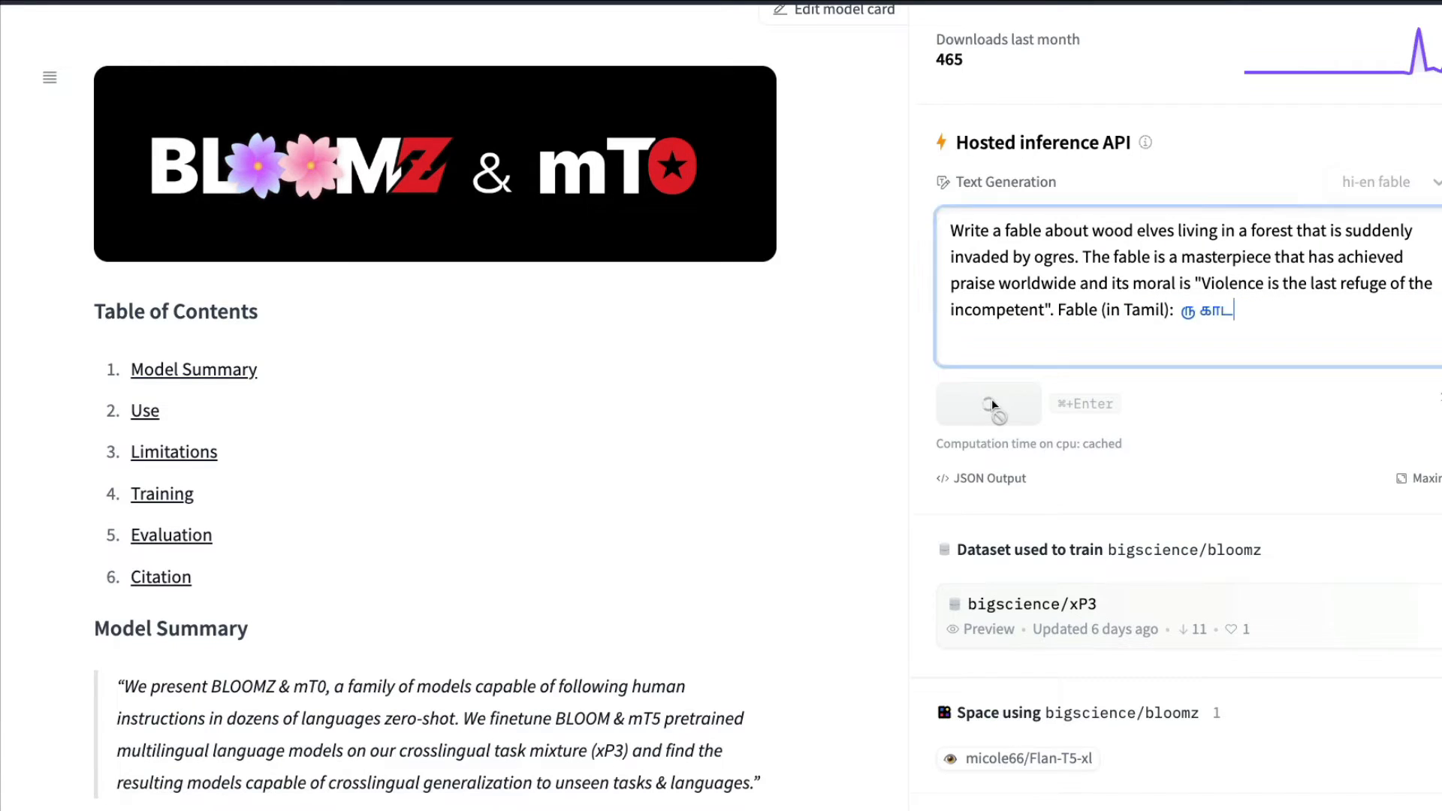
pyautogui.click(988, 402)
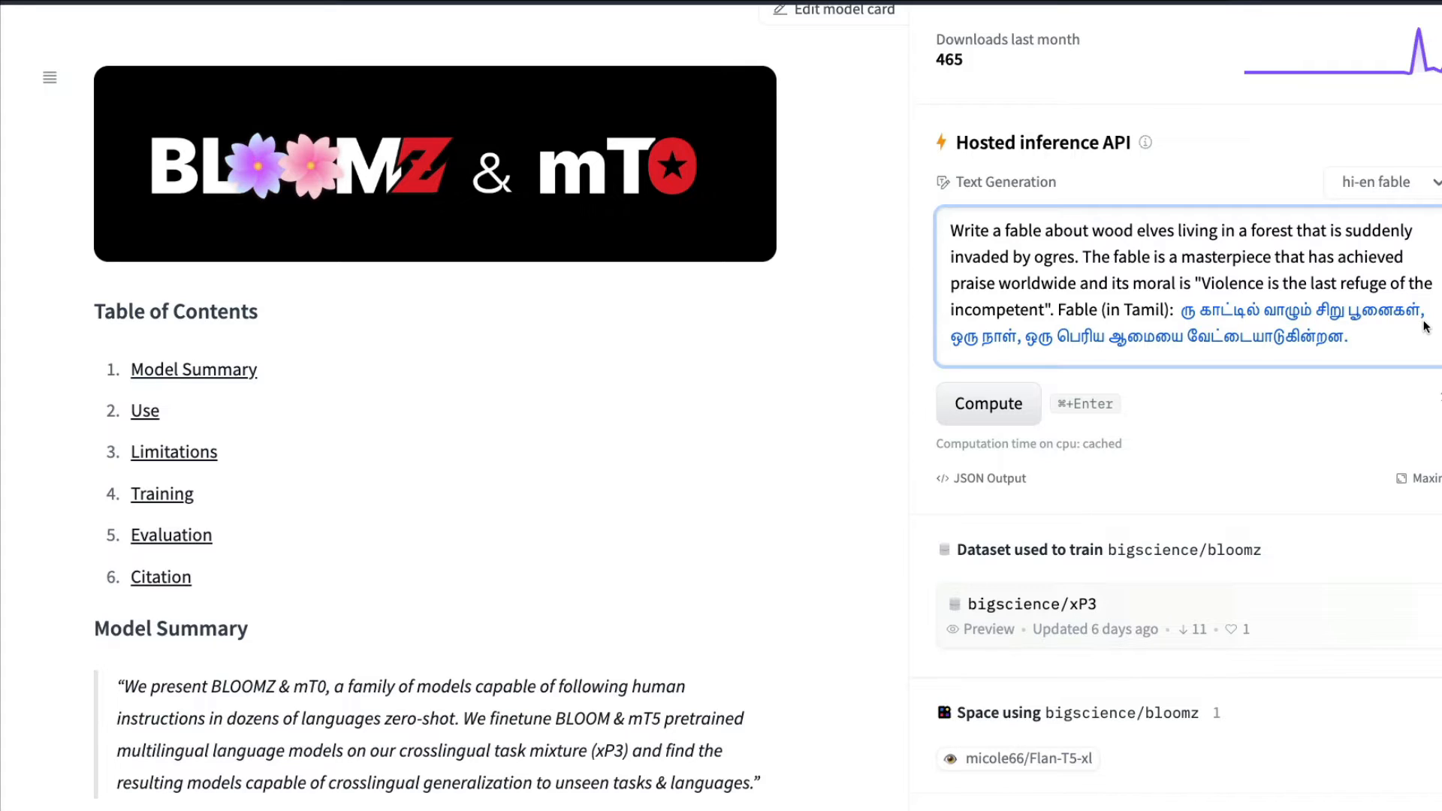
pyautogui.click(988, 403)
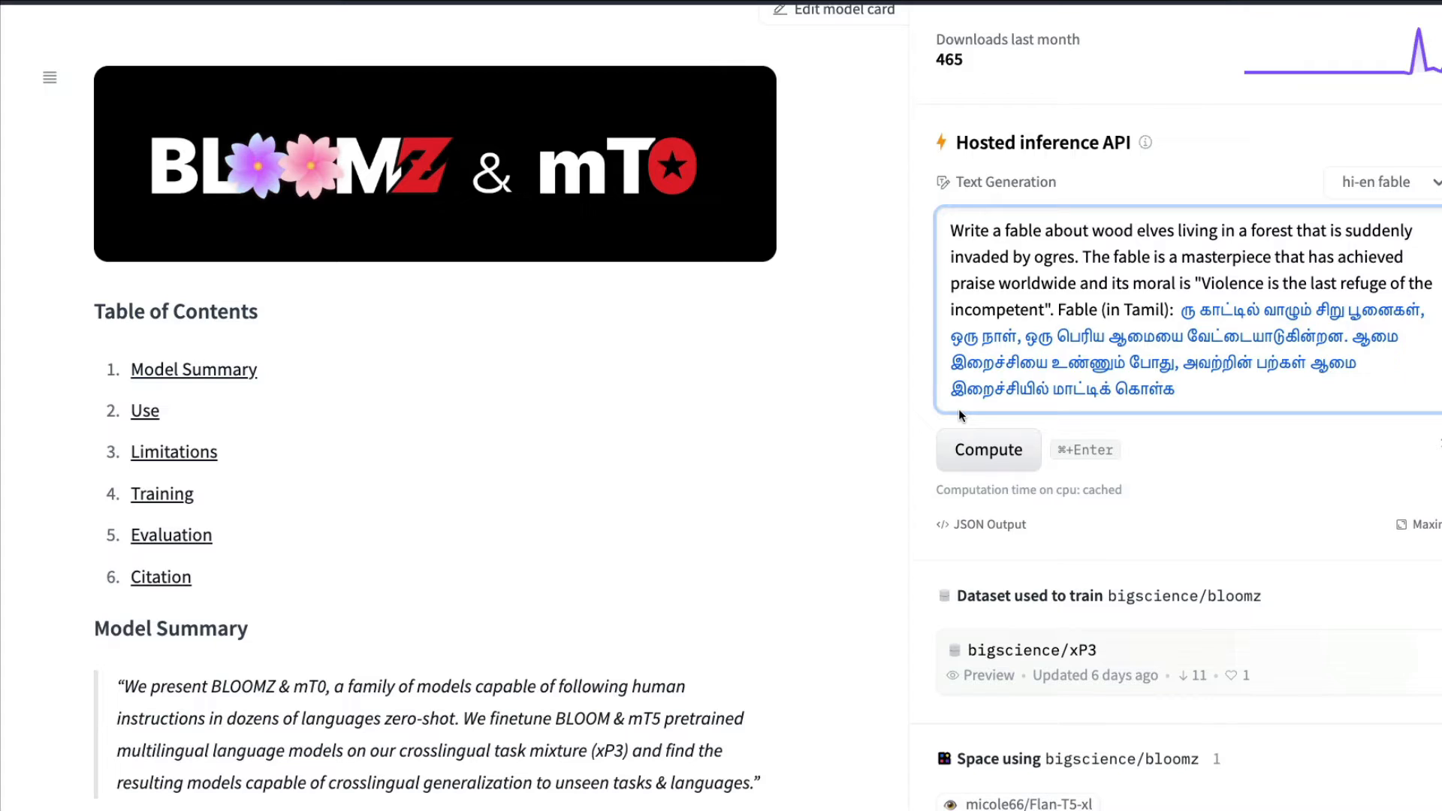
pyautogui.moveTo(933, 417)
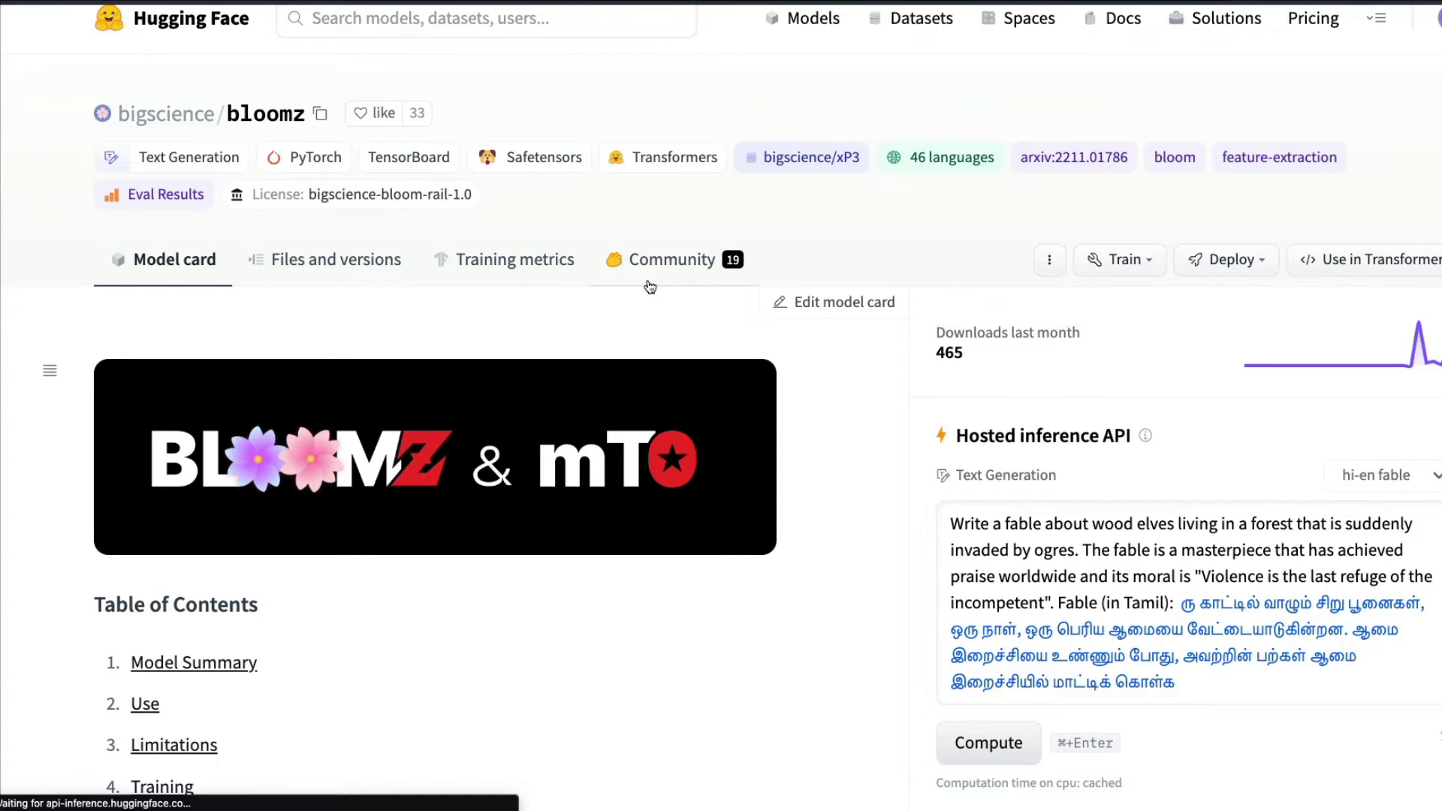
# Open the Community discussion 'Zero shot comparison with Instruct-GPT-3 ?' and mark the sentence on BLOOMZ being better zero-shot on RTE.
pyautogui.click(670, 258)
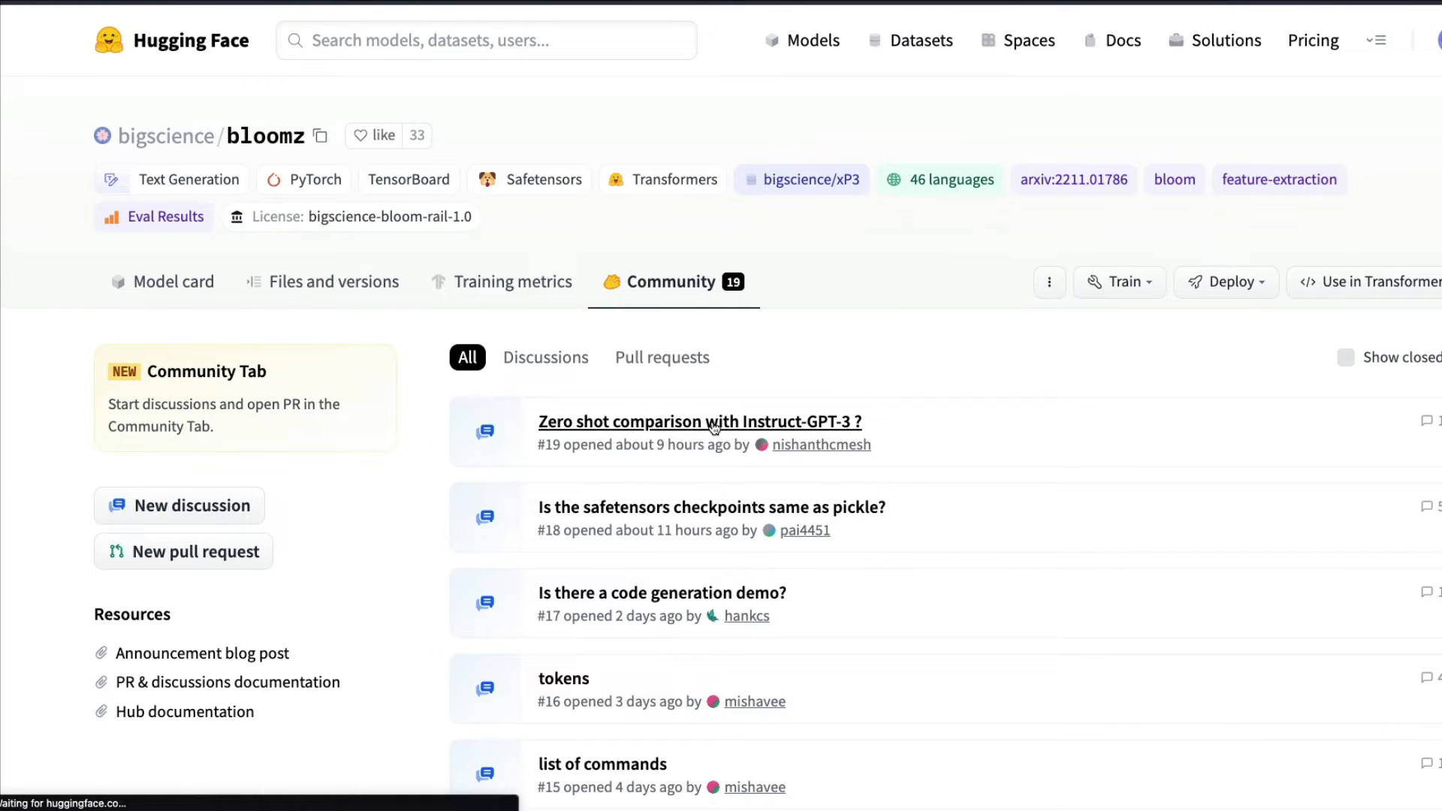
pyautogui.click(709, 421)
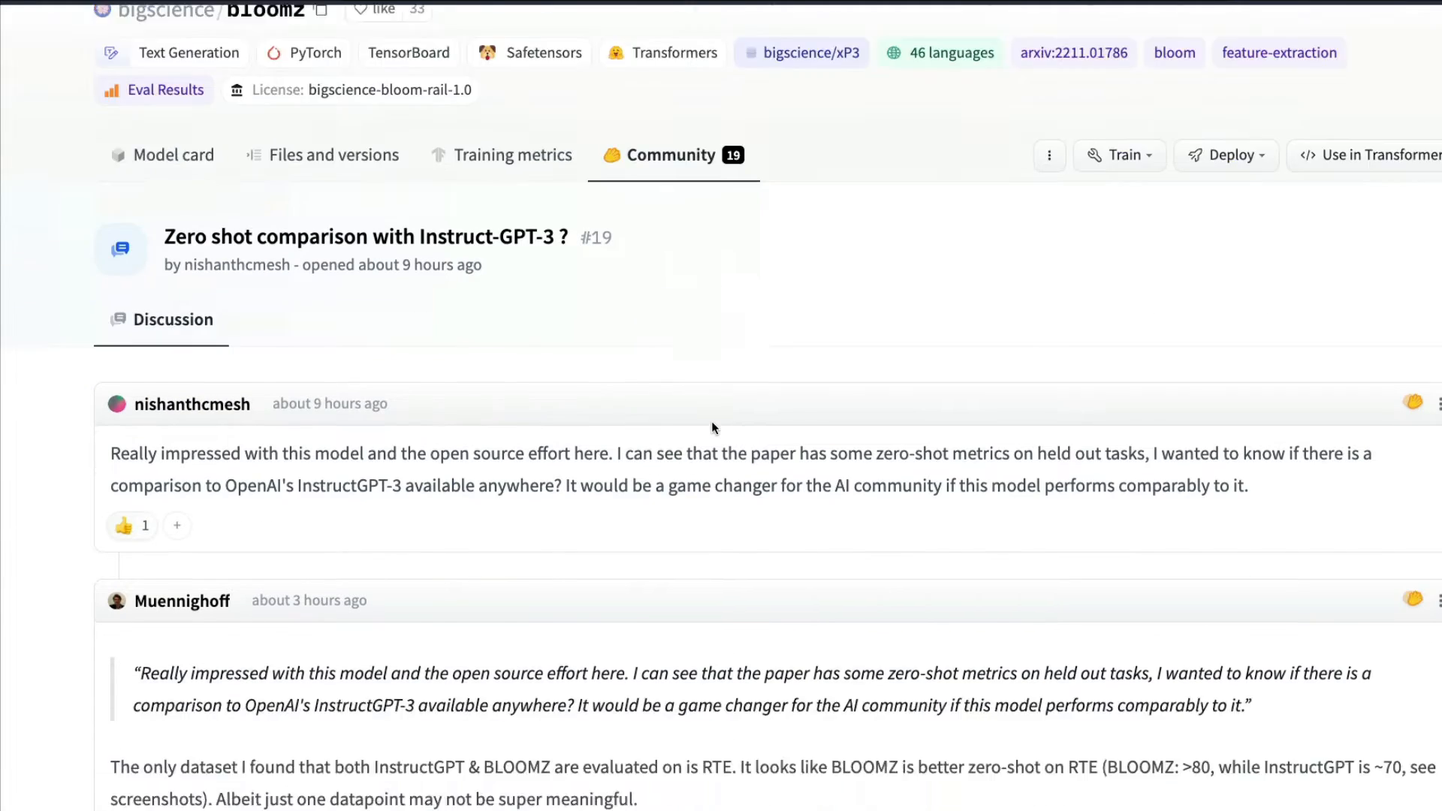
pyautogui.scroll(-3)
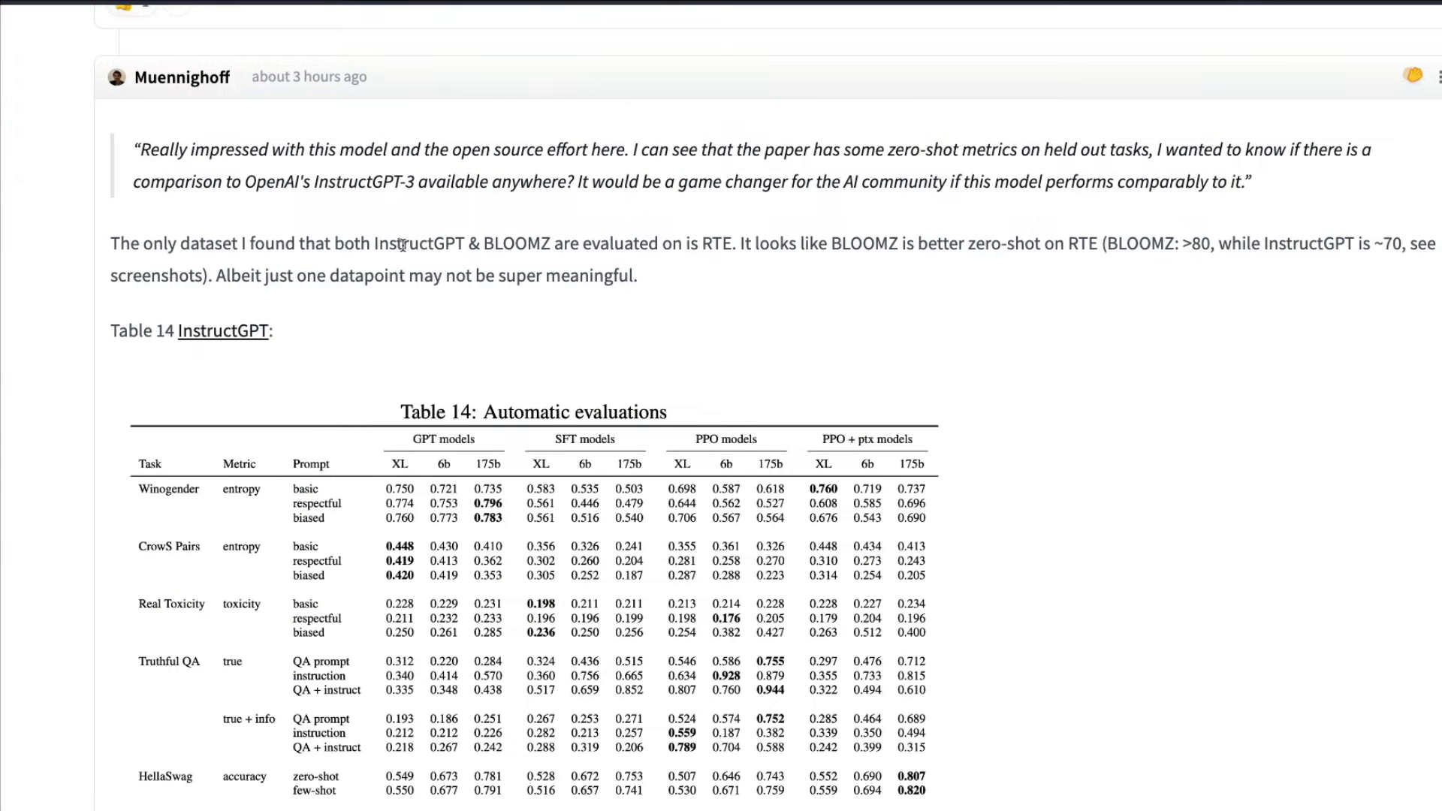
pyautogui.doubleClick(416, 243)
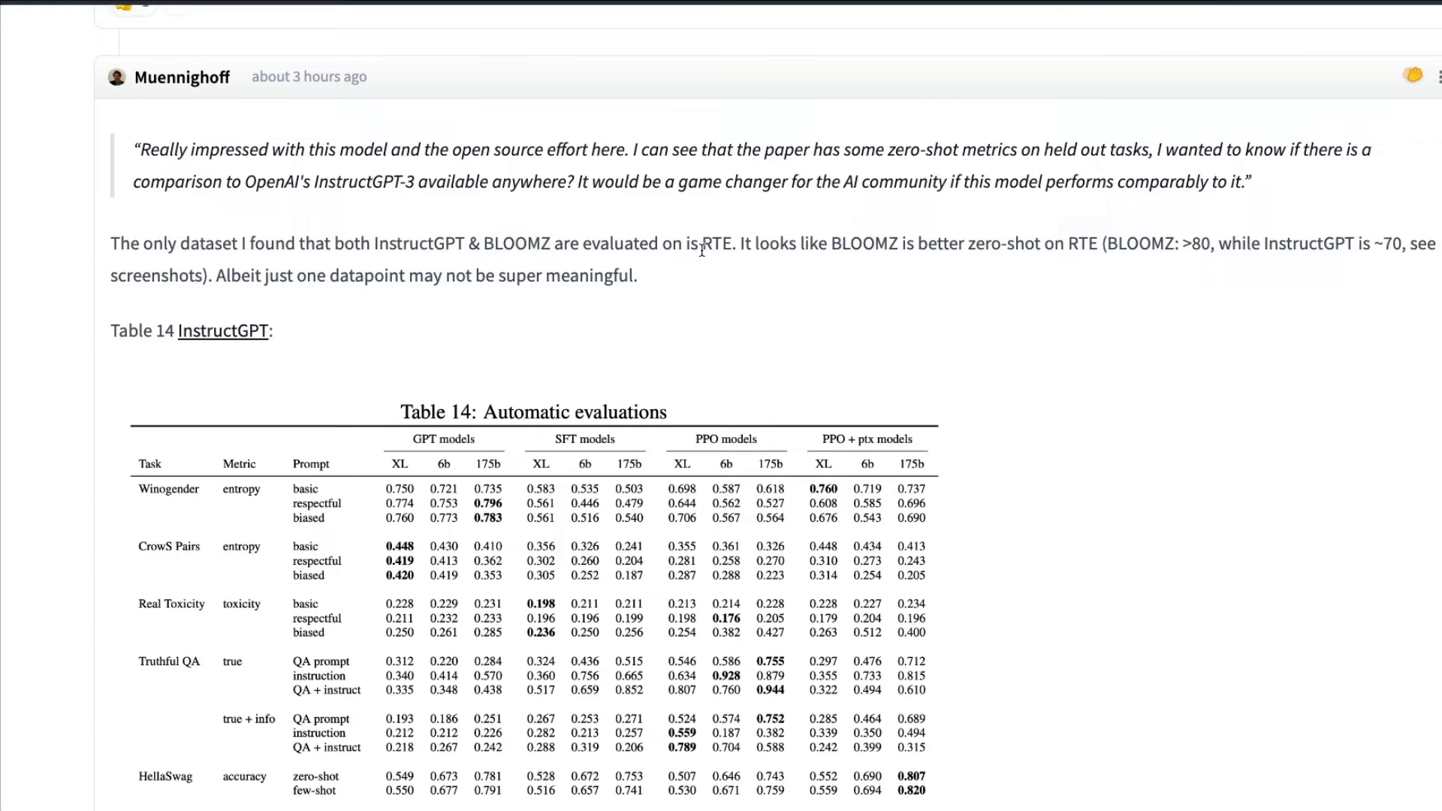
pyautogui.moveTo(712, 257)
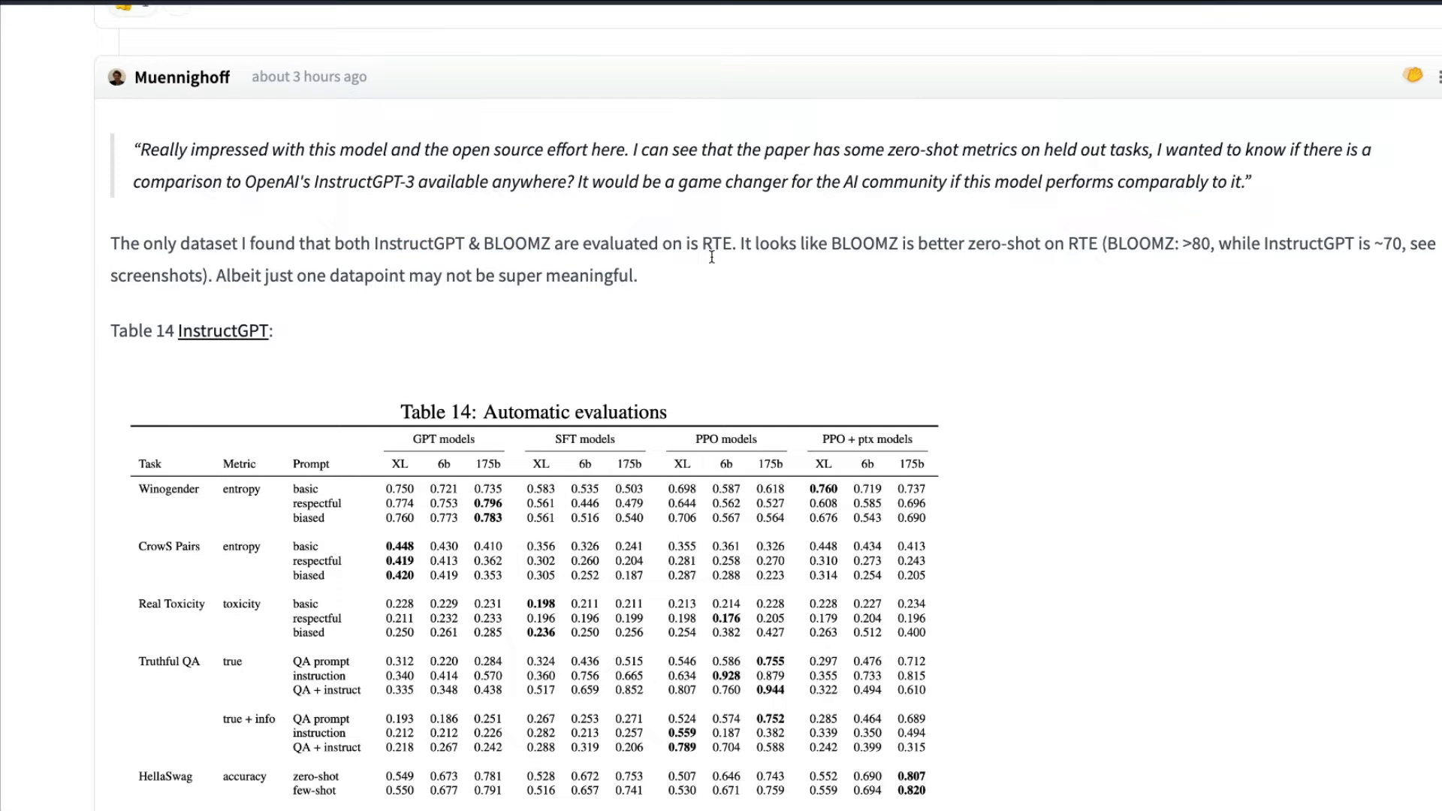
pyautogui.moveTo(739, 244); pyautogui.dragTo(1113, 243)
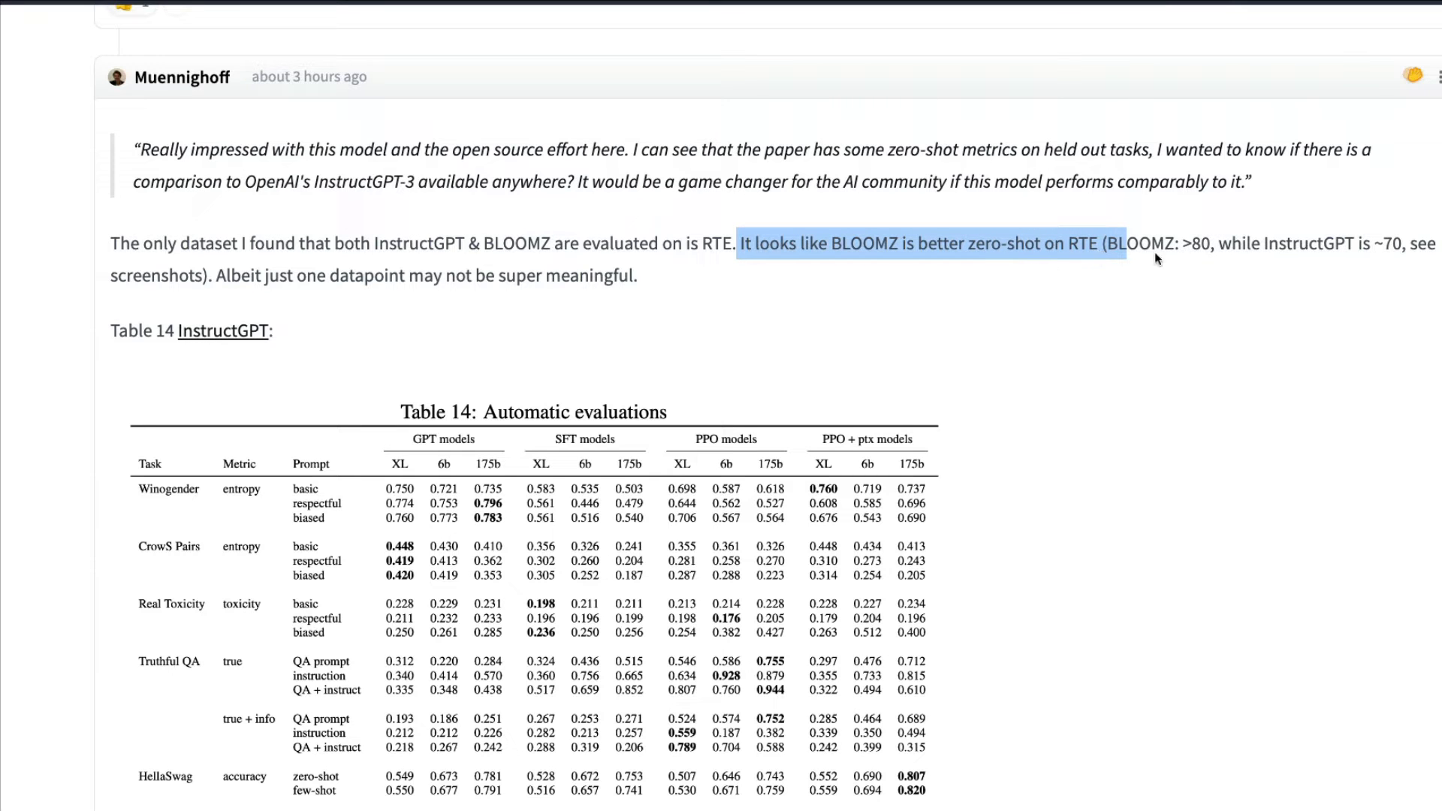
pyautogui.scroll(-3)
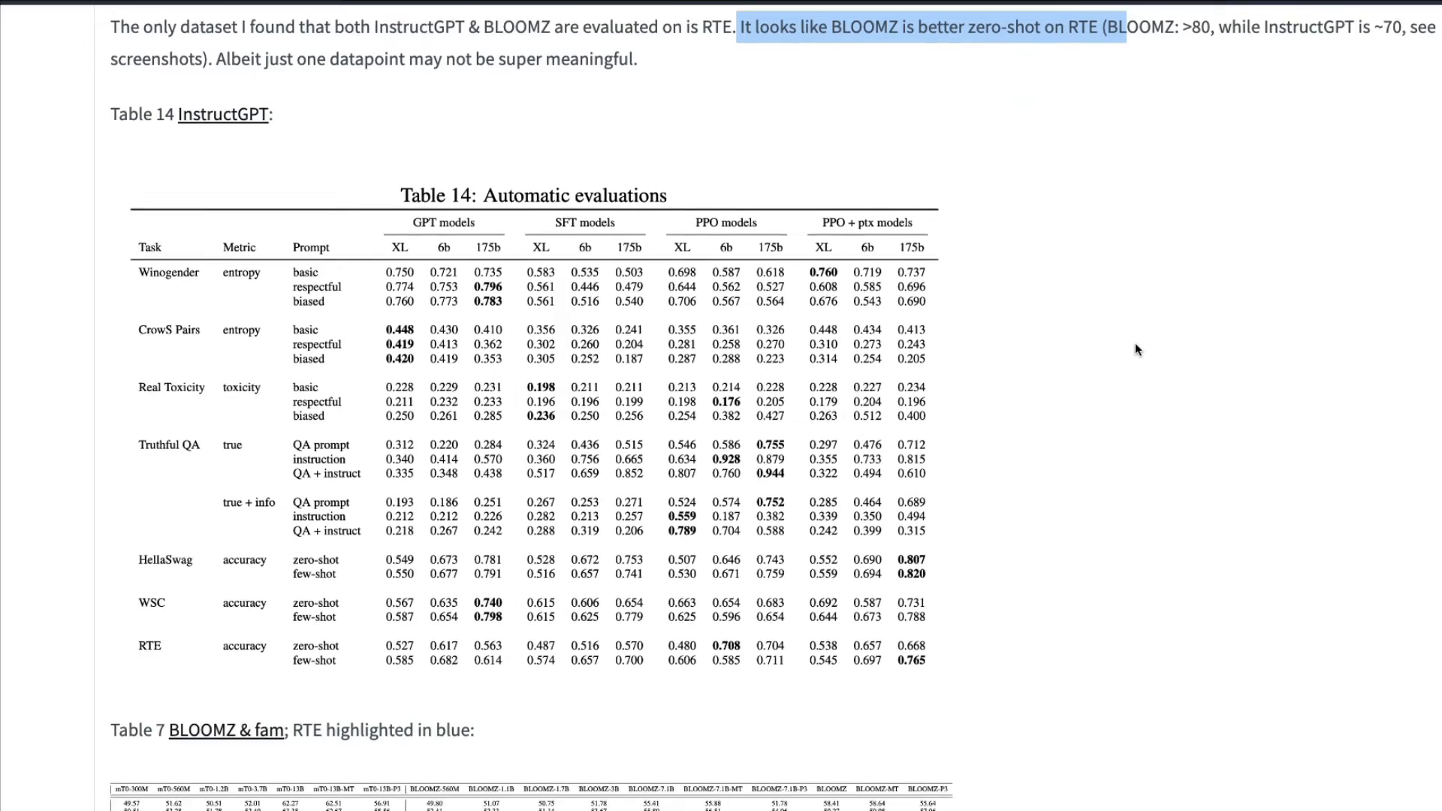
pyautogui.scroll(-3)
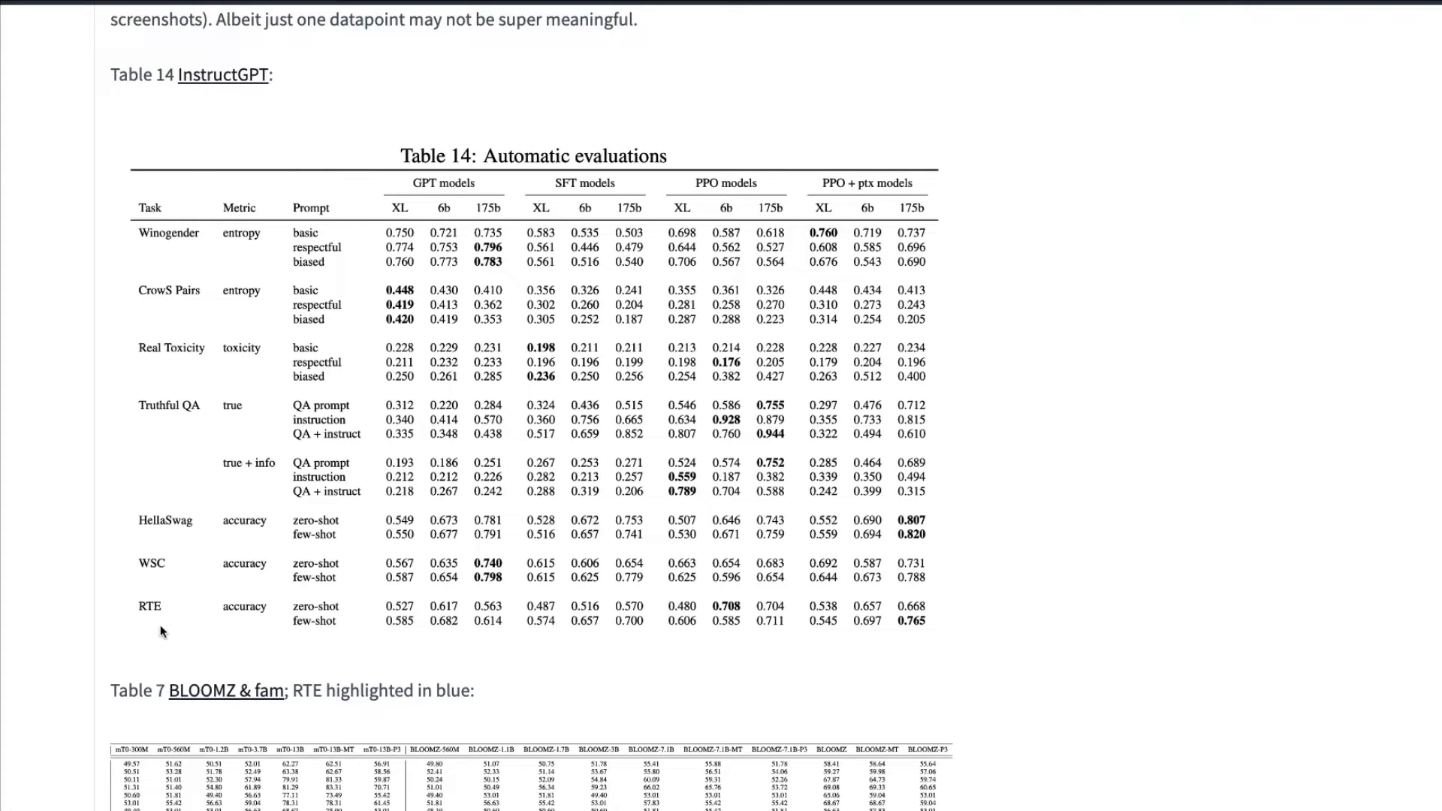
pyautogui.moveTo(130, 598)
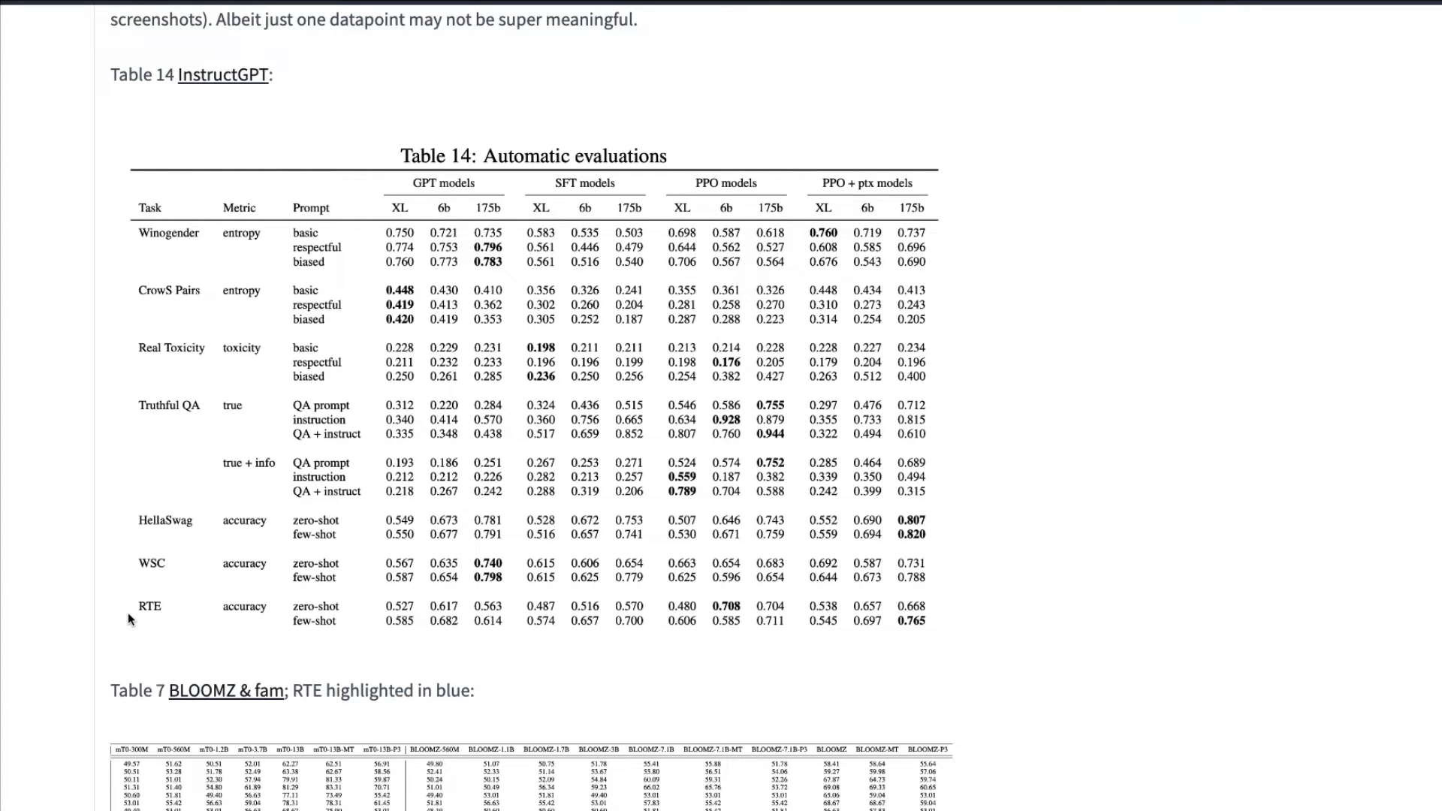
pyautogui.moveTo(237, 627)
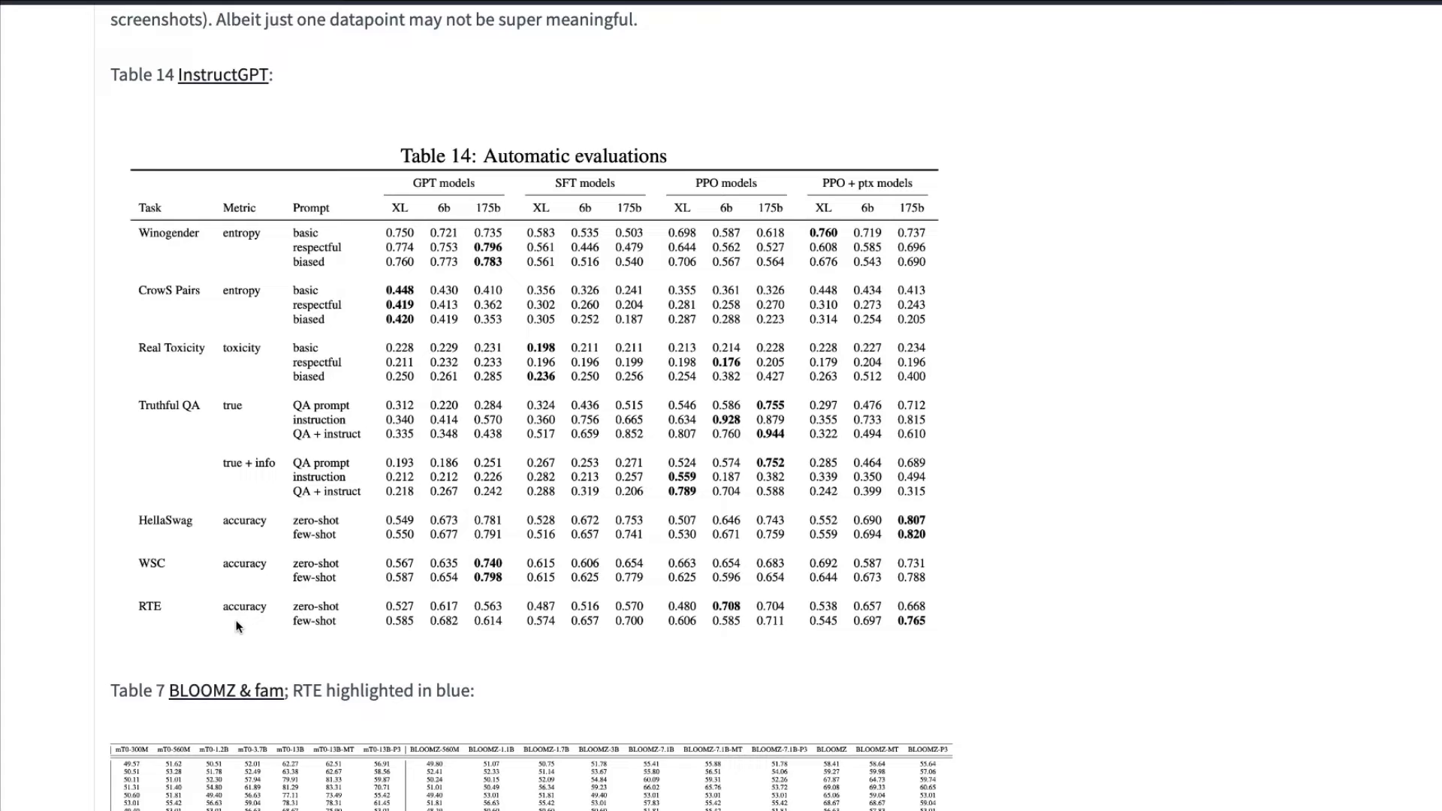
pyautogui.moveTo(283, 623)
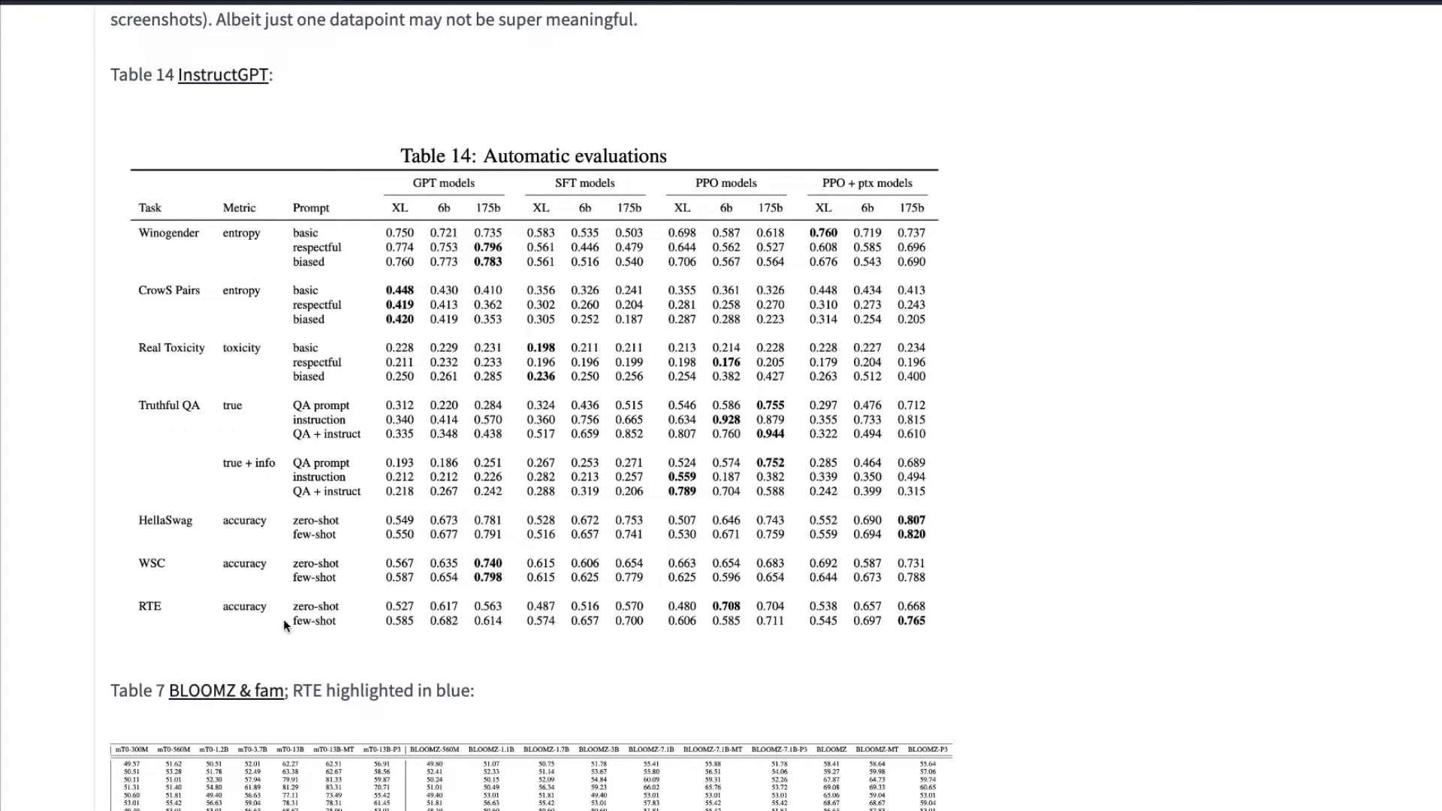
pyautogui.moveTo(339, 629)
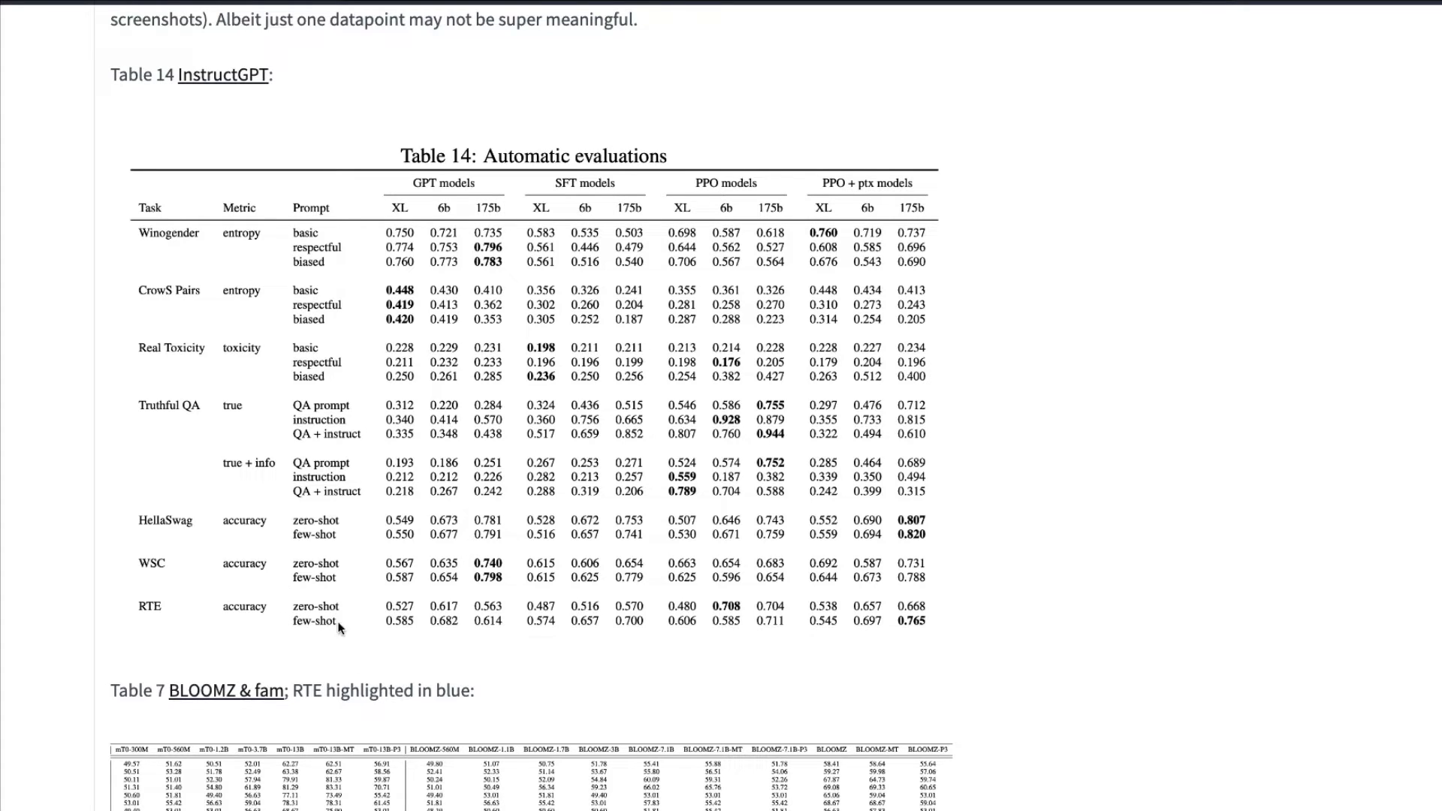
pyautogui.moveTo(906, 218)
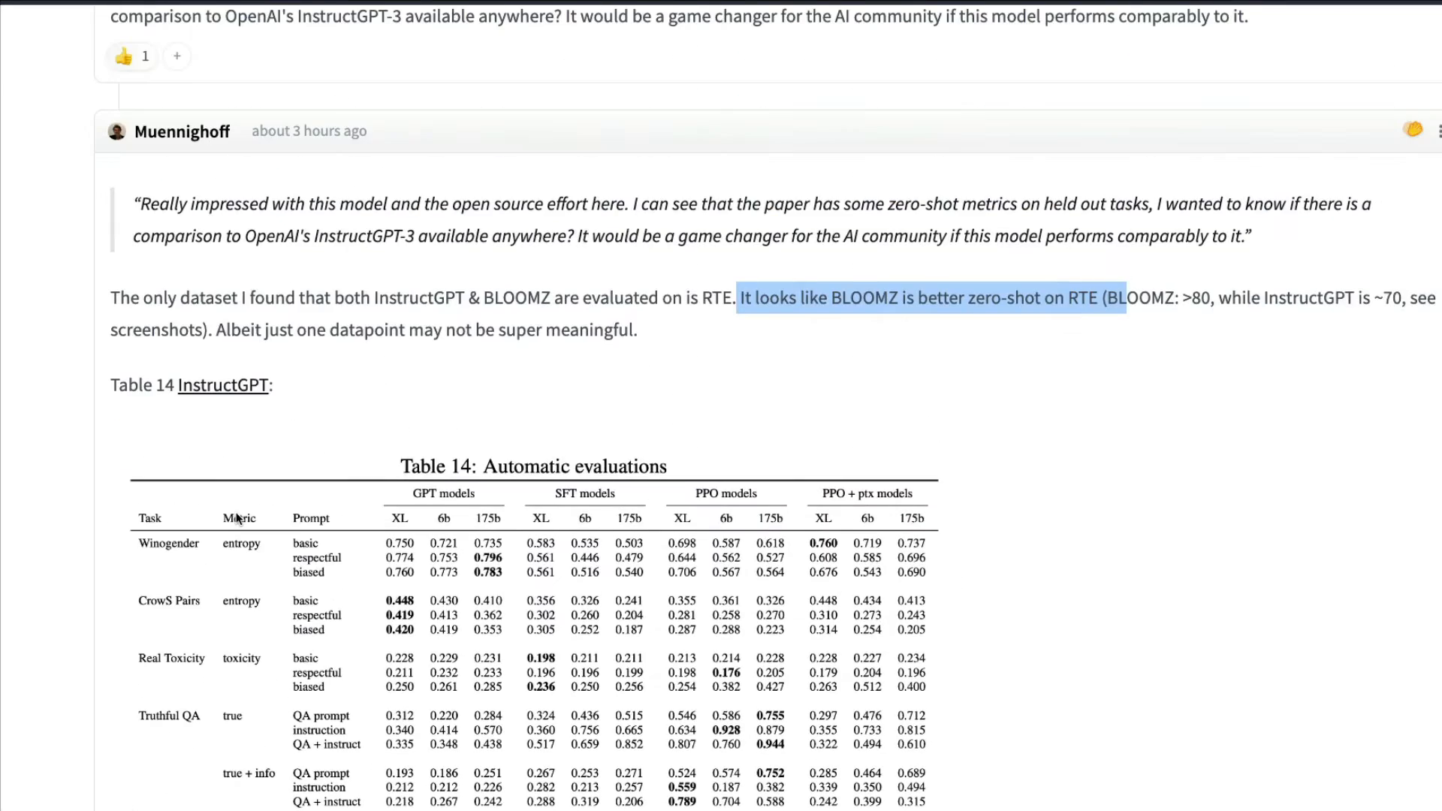
pyautogui.scroll(-3)
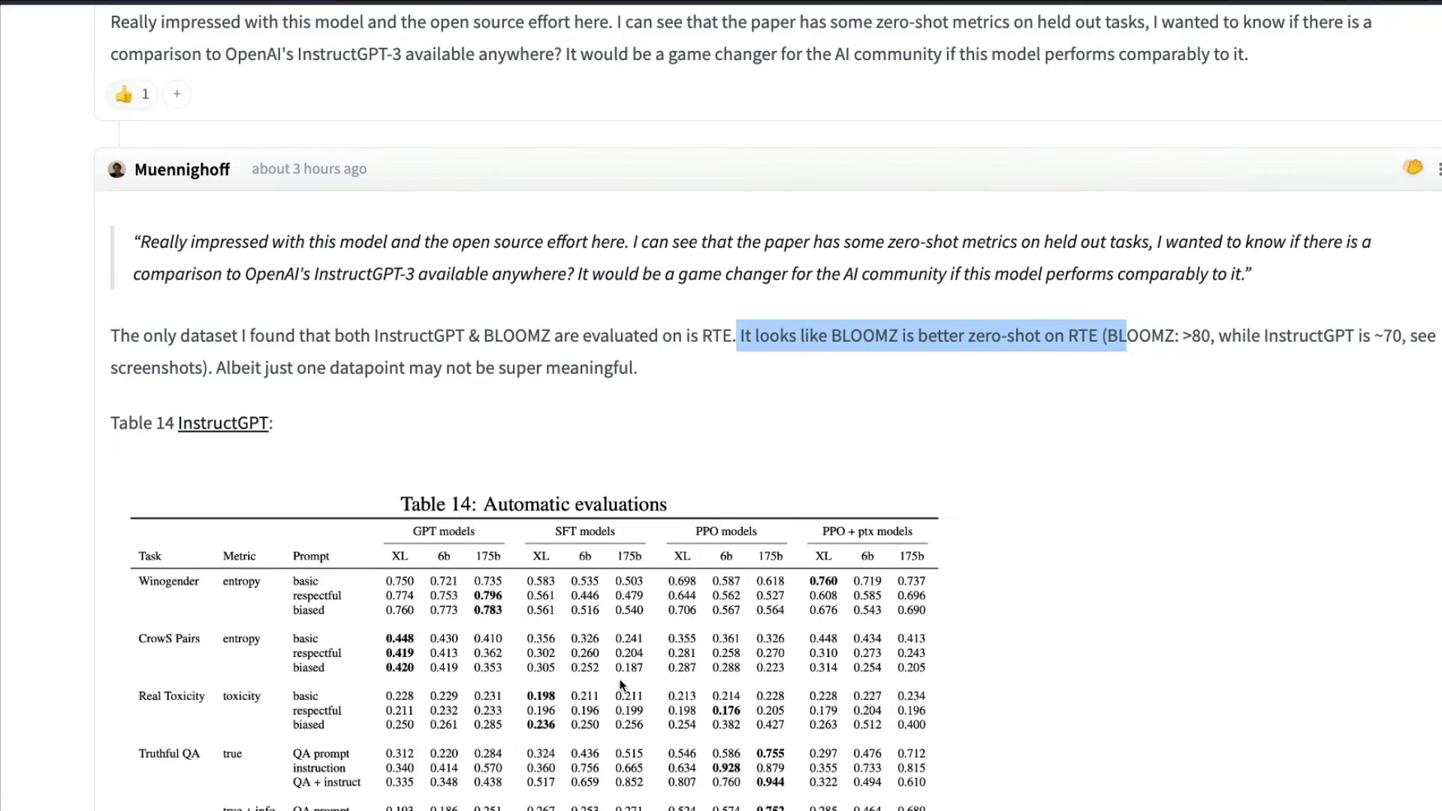
pyautogui.scroll(-3)
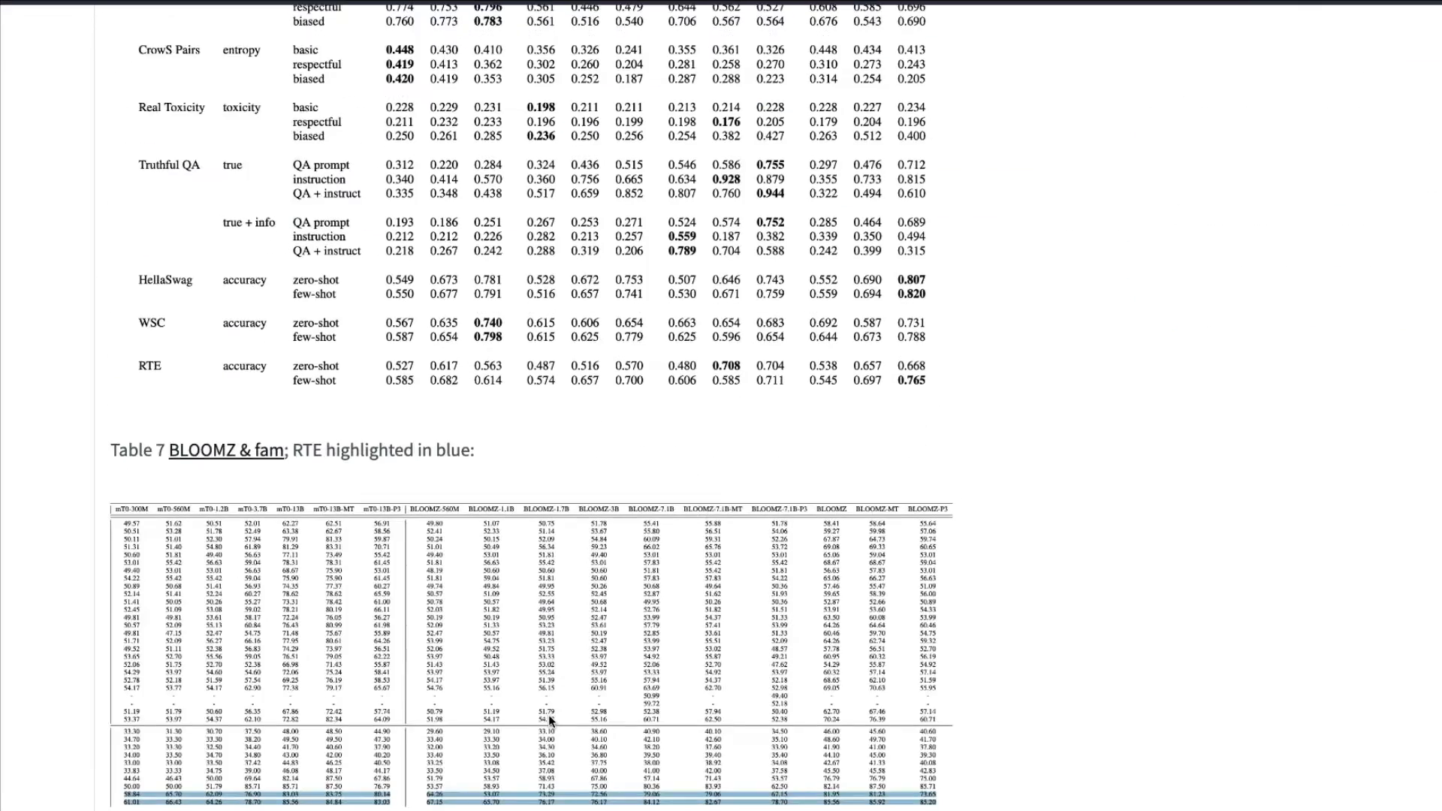
pyautogui.scroll(-3)
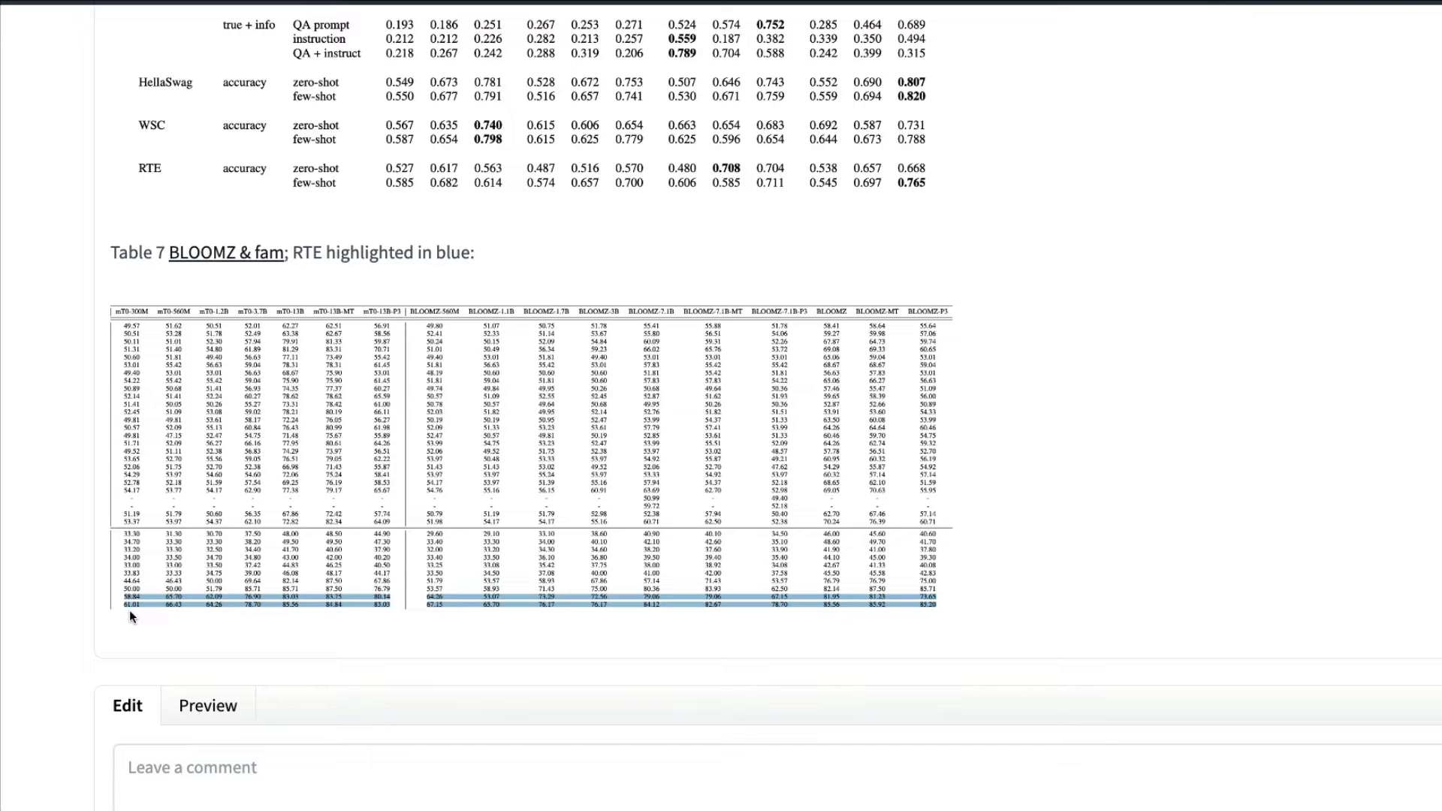
pyautogui.moveTo(898, 680)
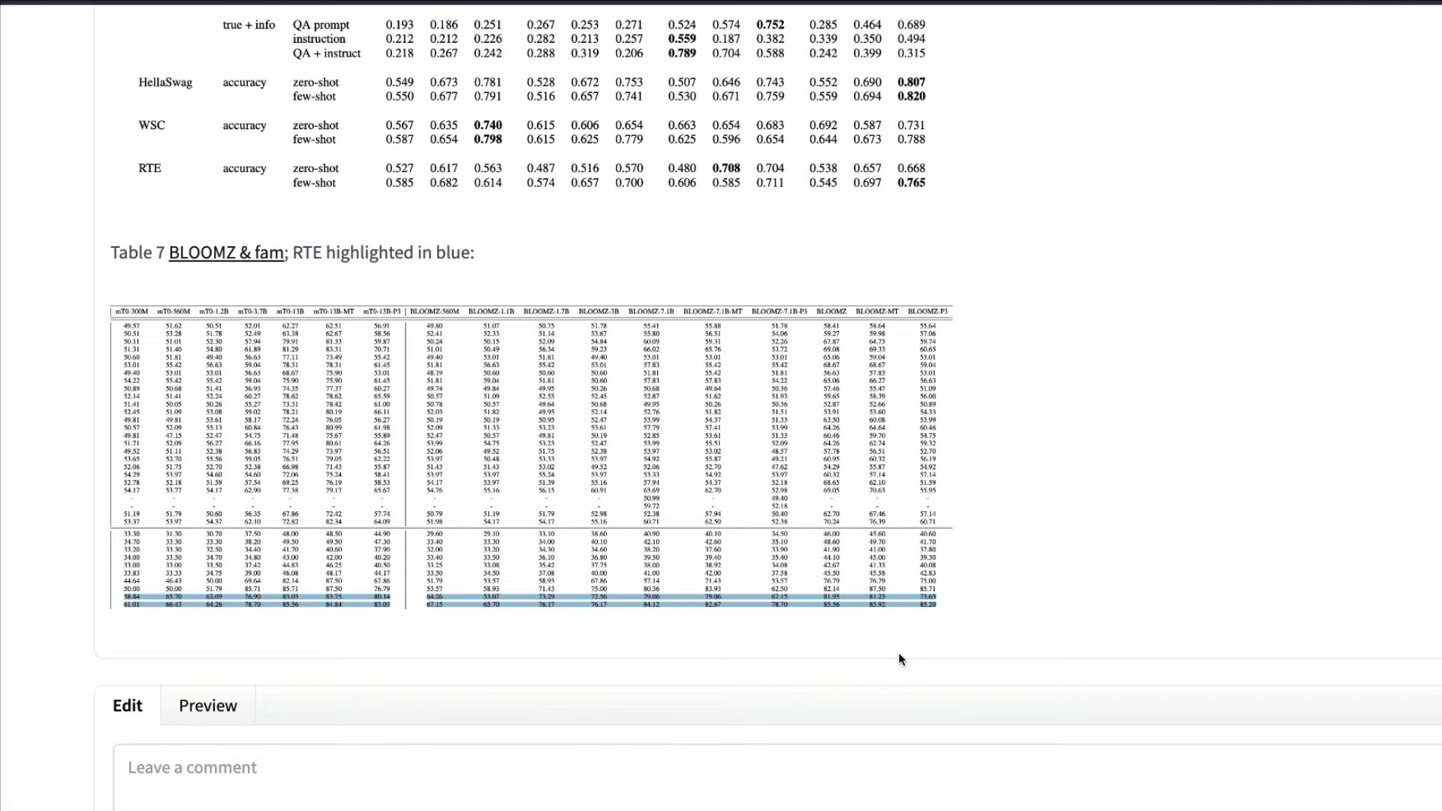
pyautogui.moveTo(906, 677)
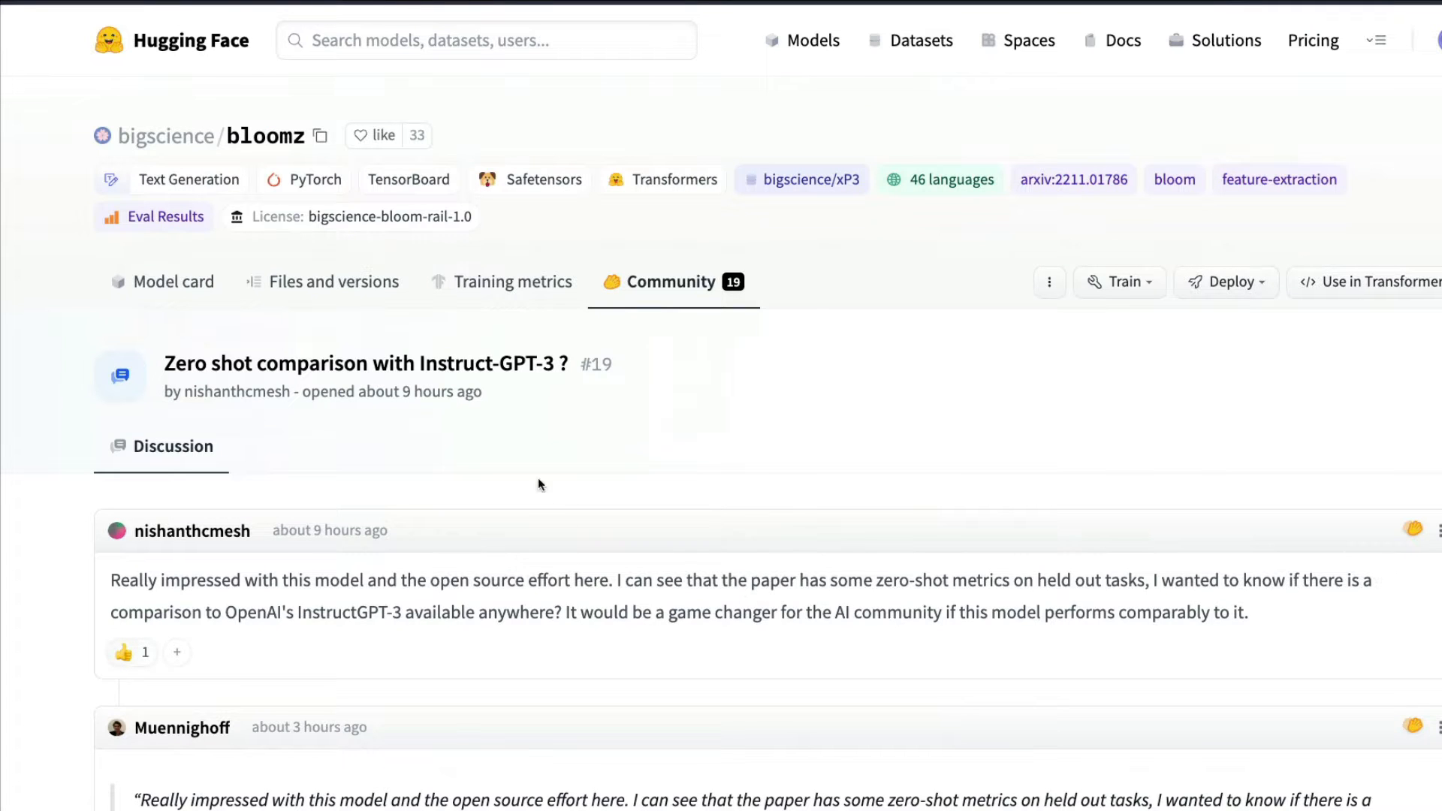
pyautogui.moveTo(267, 143)
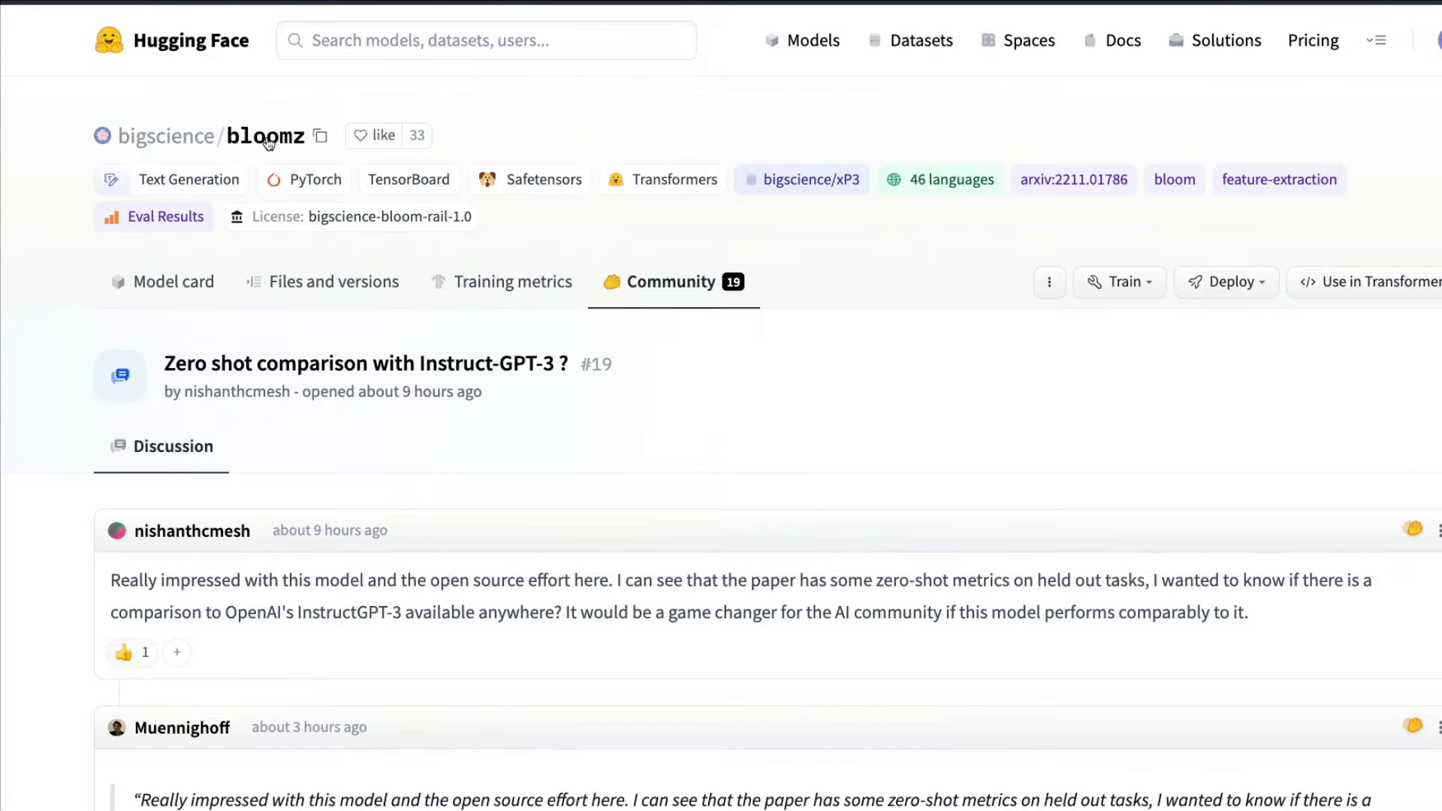
# Return to the bloomz Model card and scroll to its expanded usage code snippet.
pyautogui.click(174, 282)
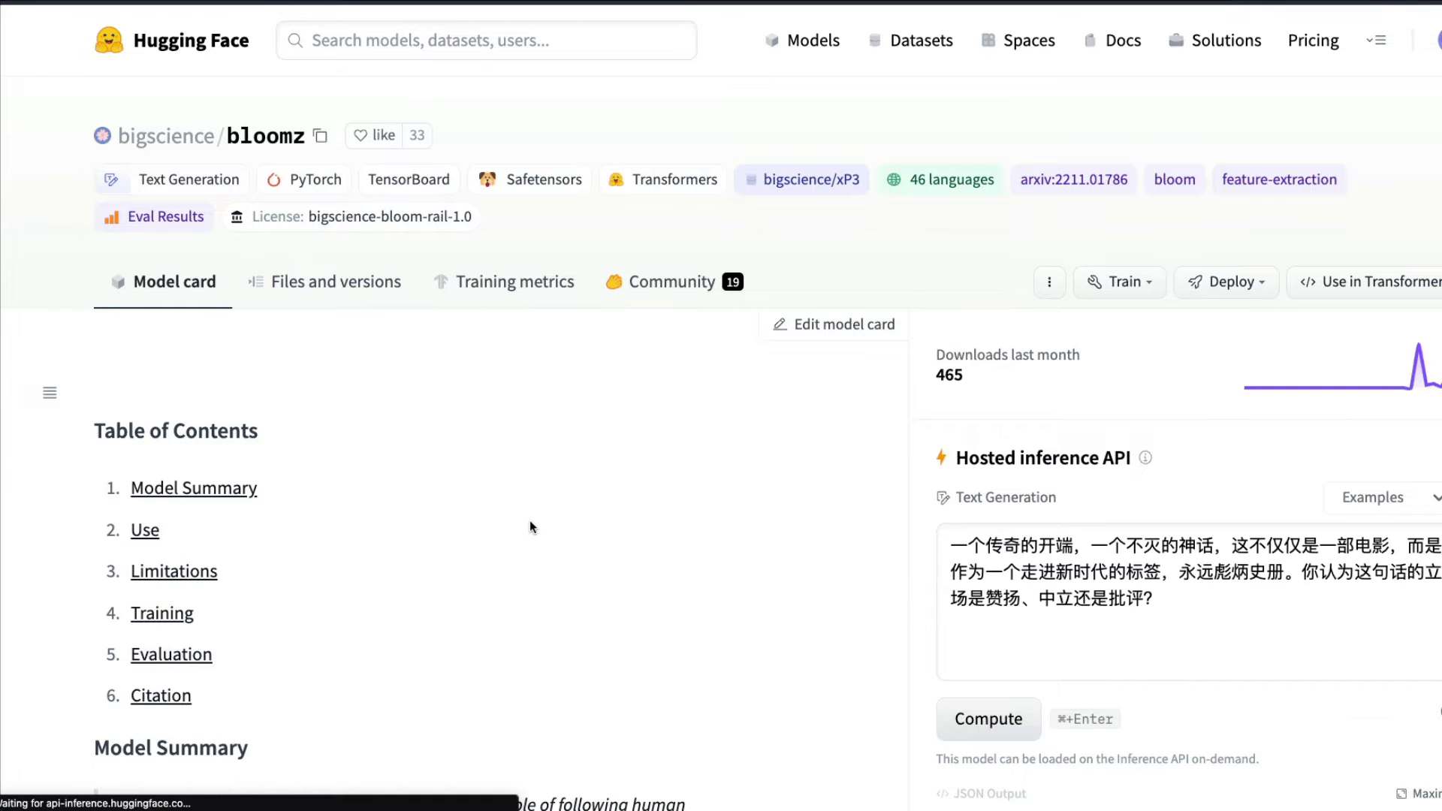
pyautogui.scroll(-3)
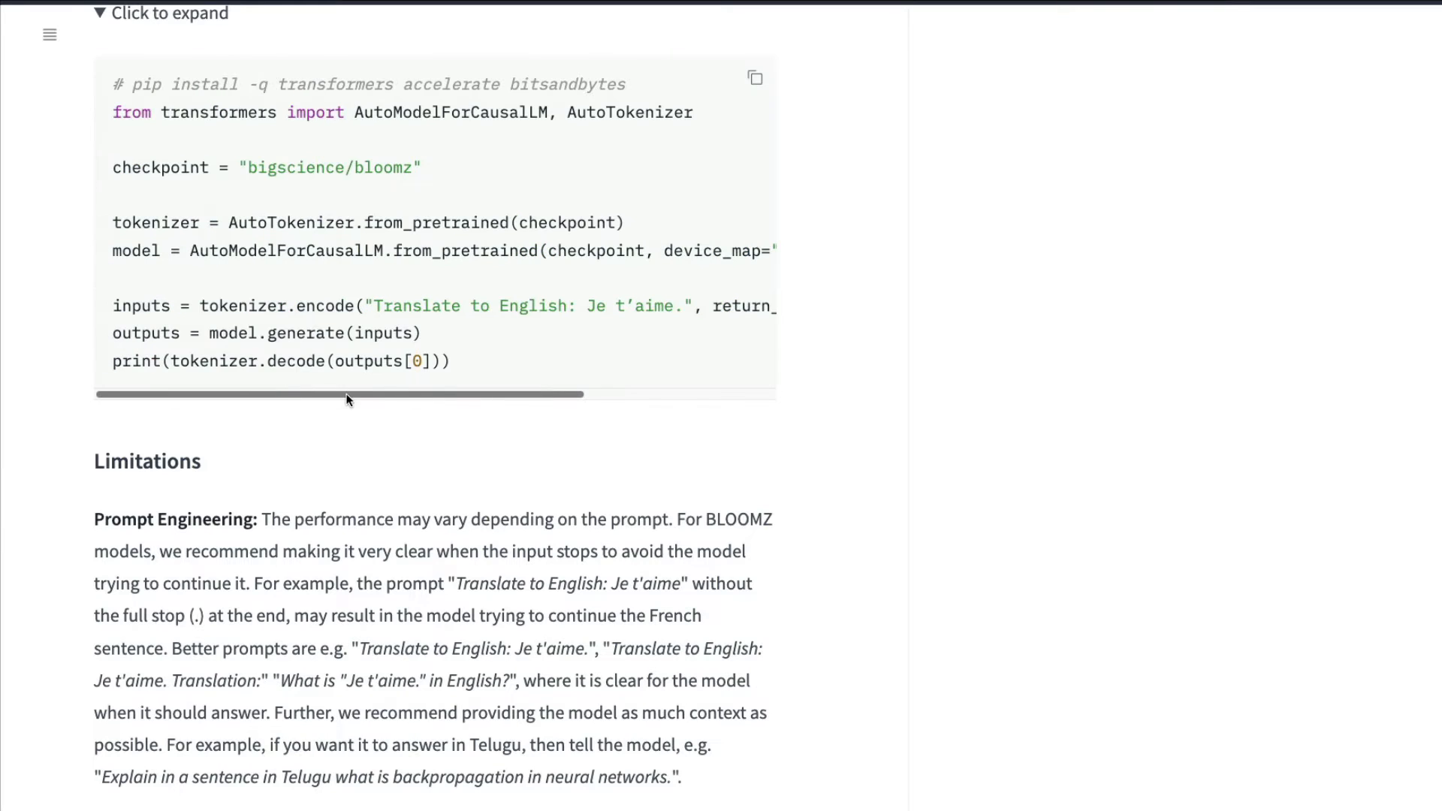
pyautogui.doubleClick(564, 84)
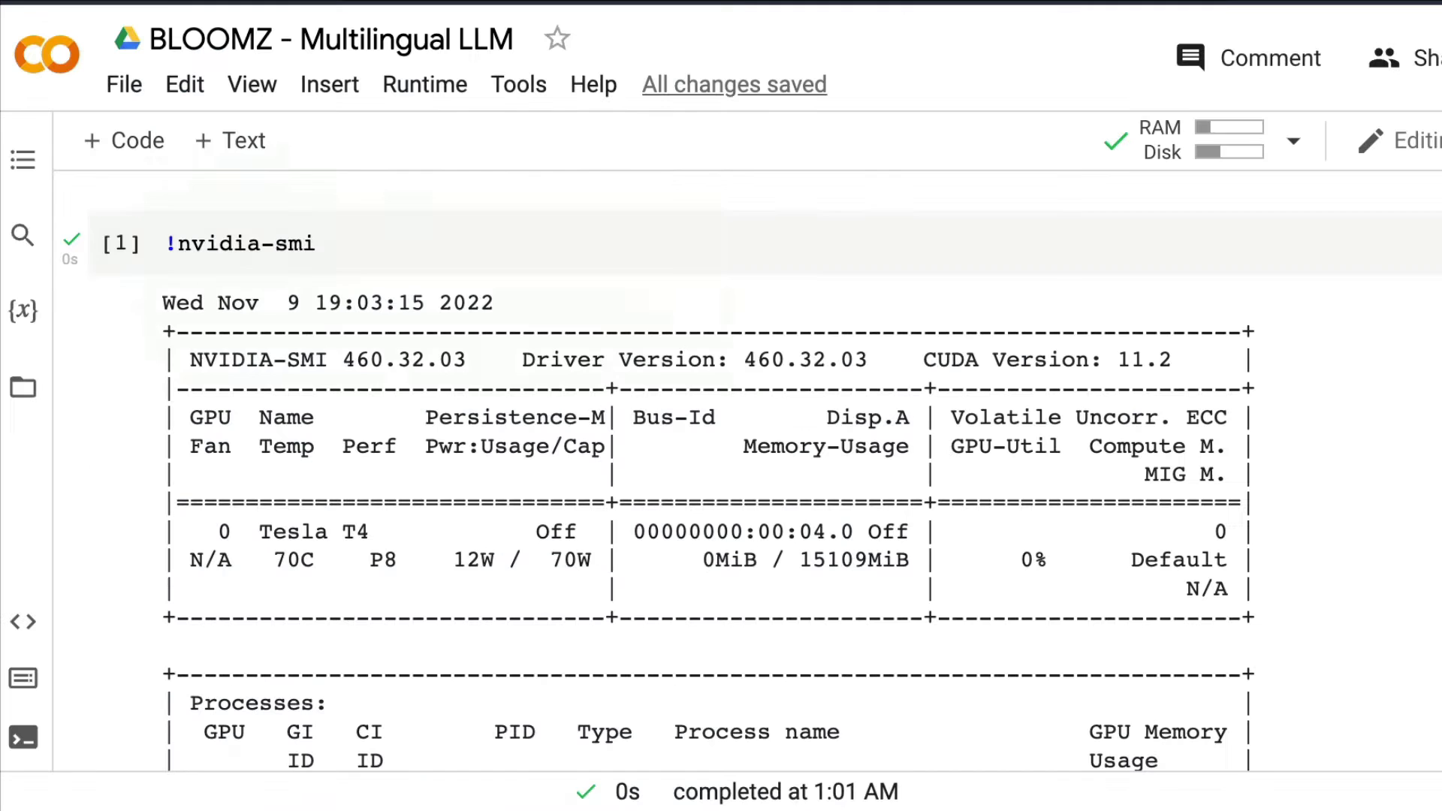
pyautogui.moveTo(121, 243)
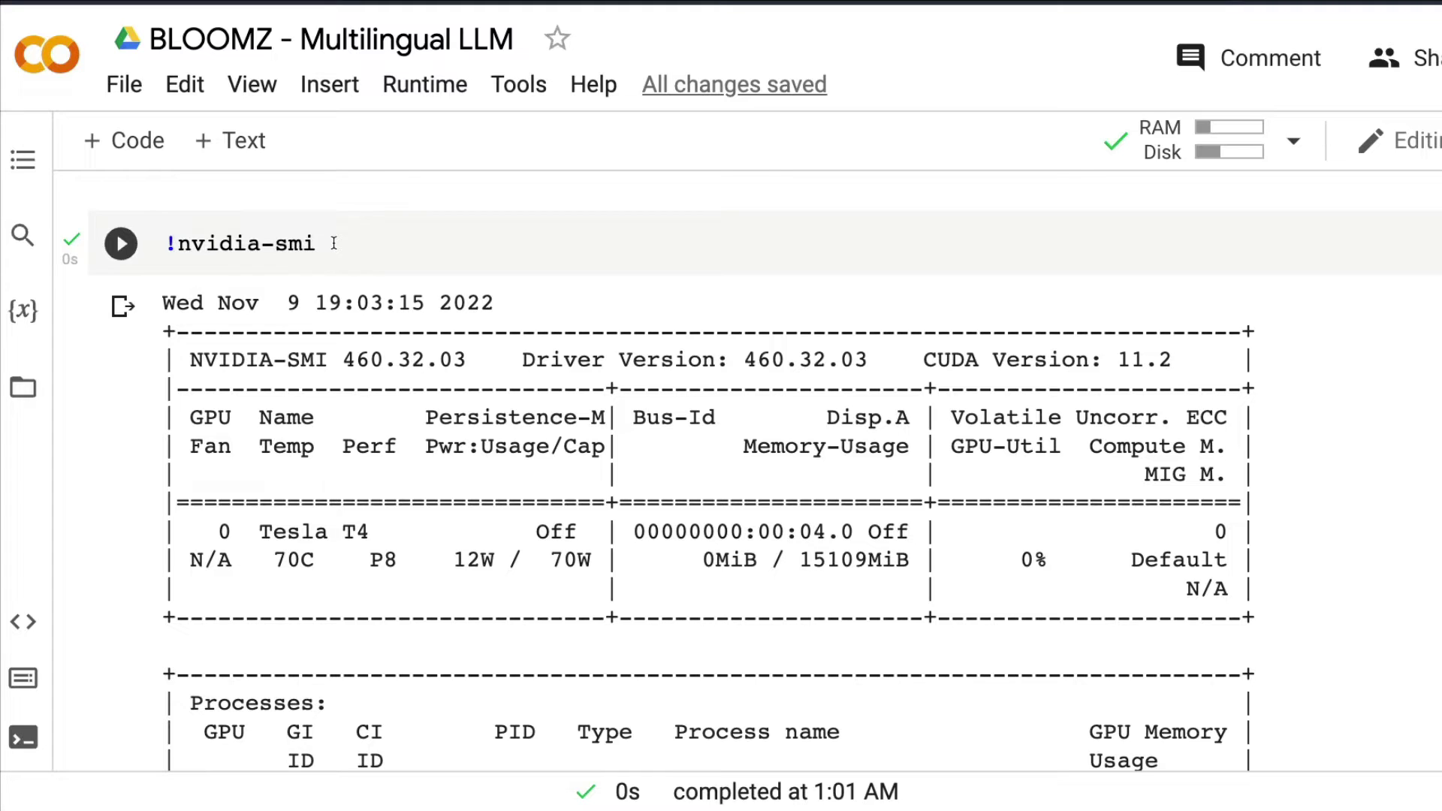
pyautogui.doubleClick(241, 244)
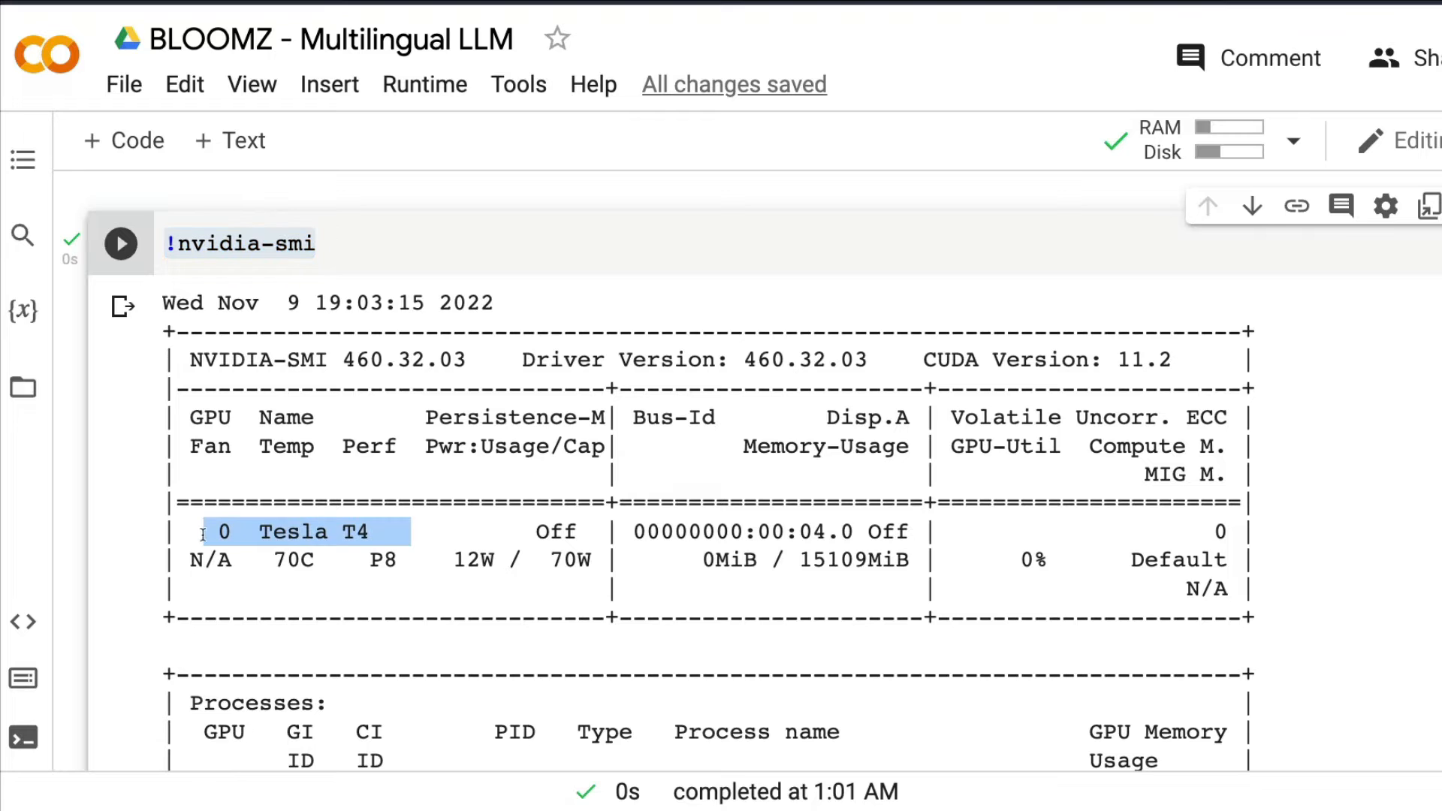
pyautogui.scroll(-3)
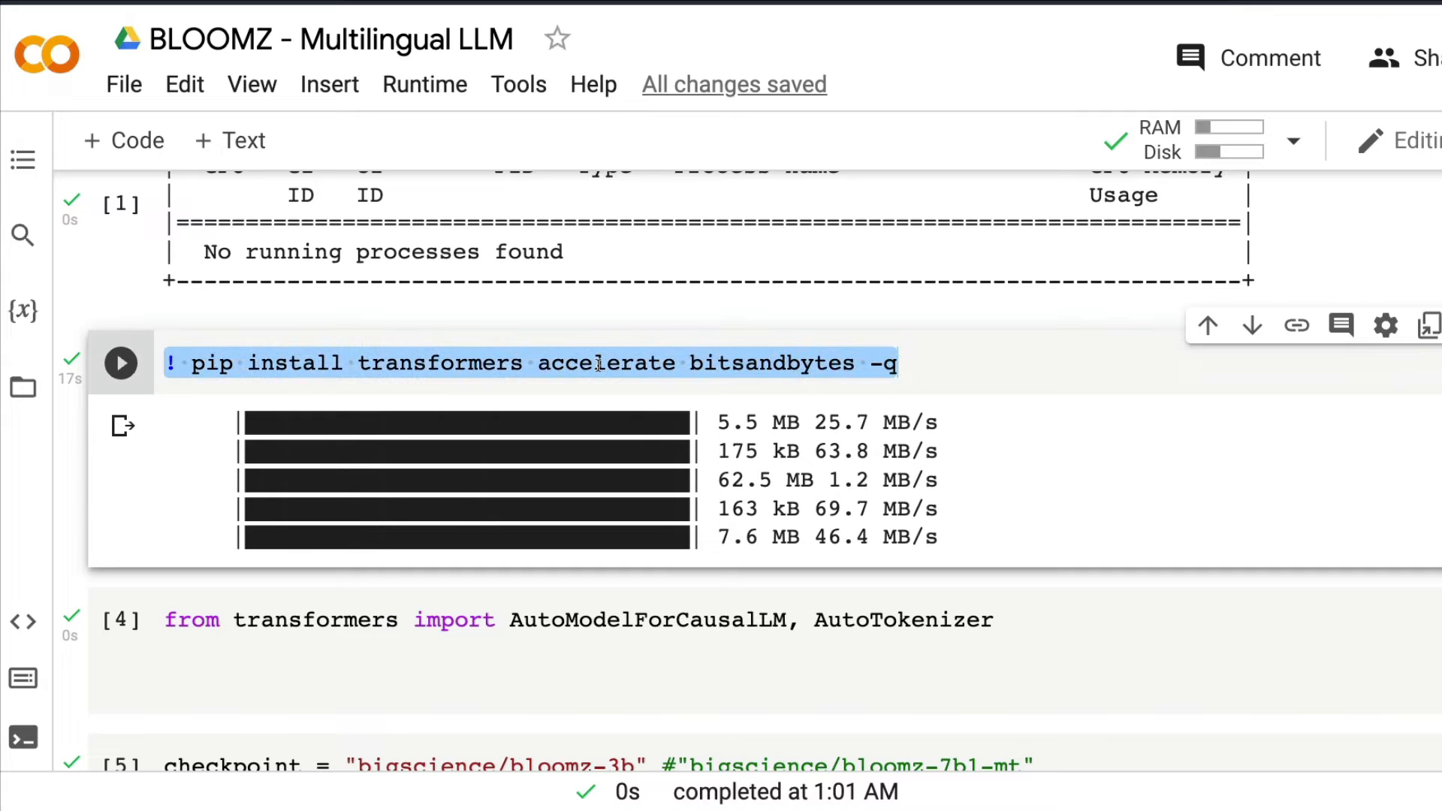
pyautogui.doubleClick(771, 362)
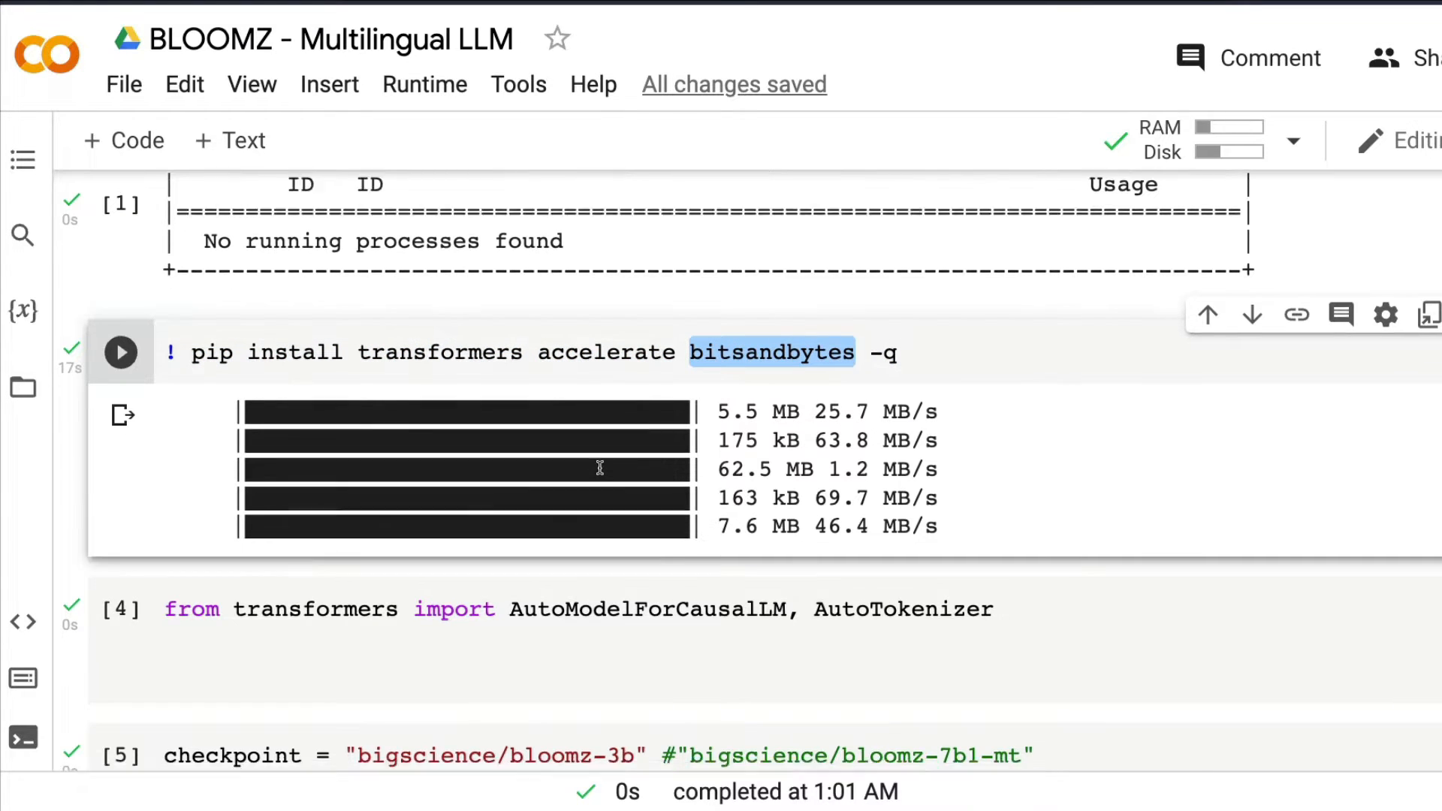
pyautogui.scroll(-3)
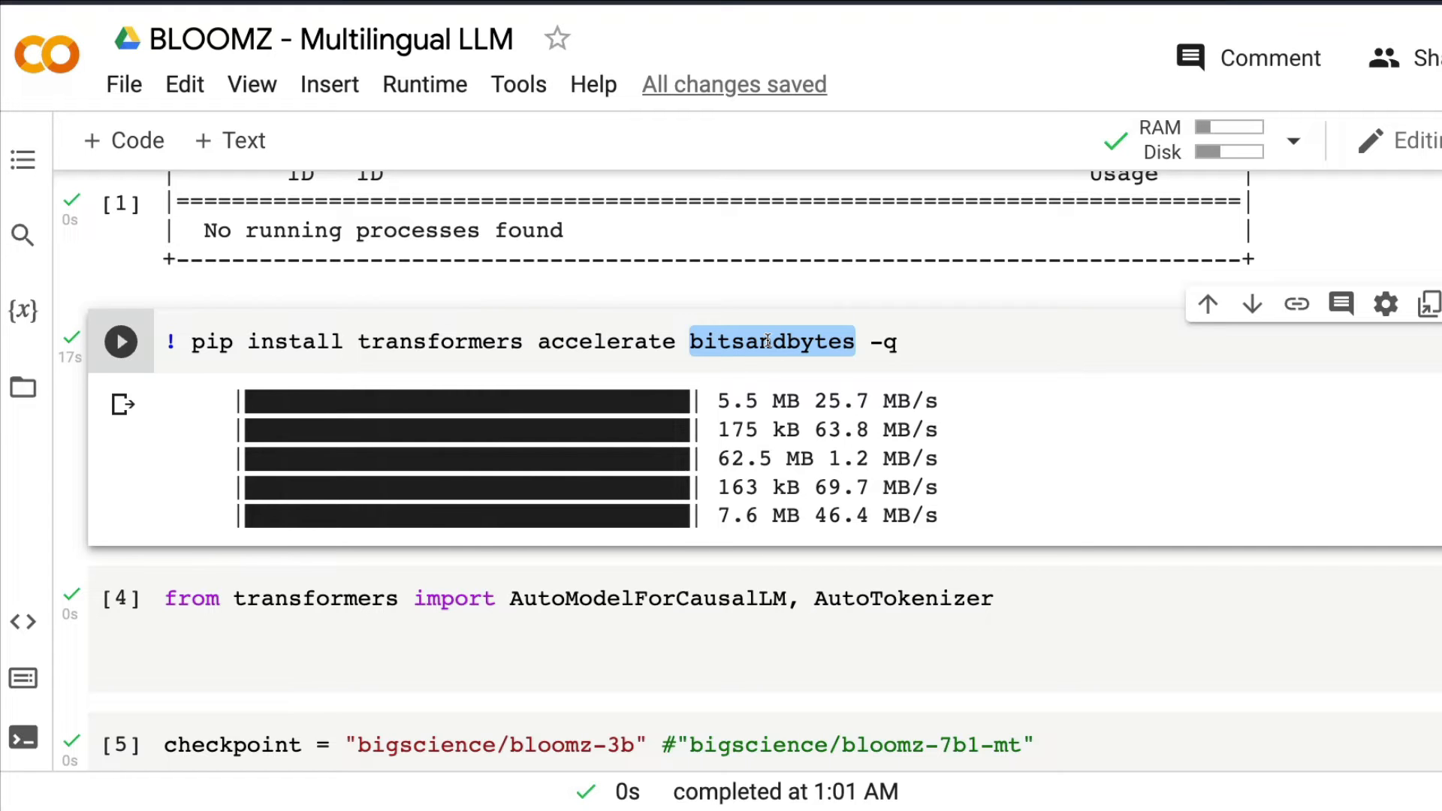
pyautogui.scroll(-3)
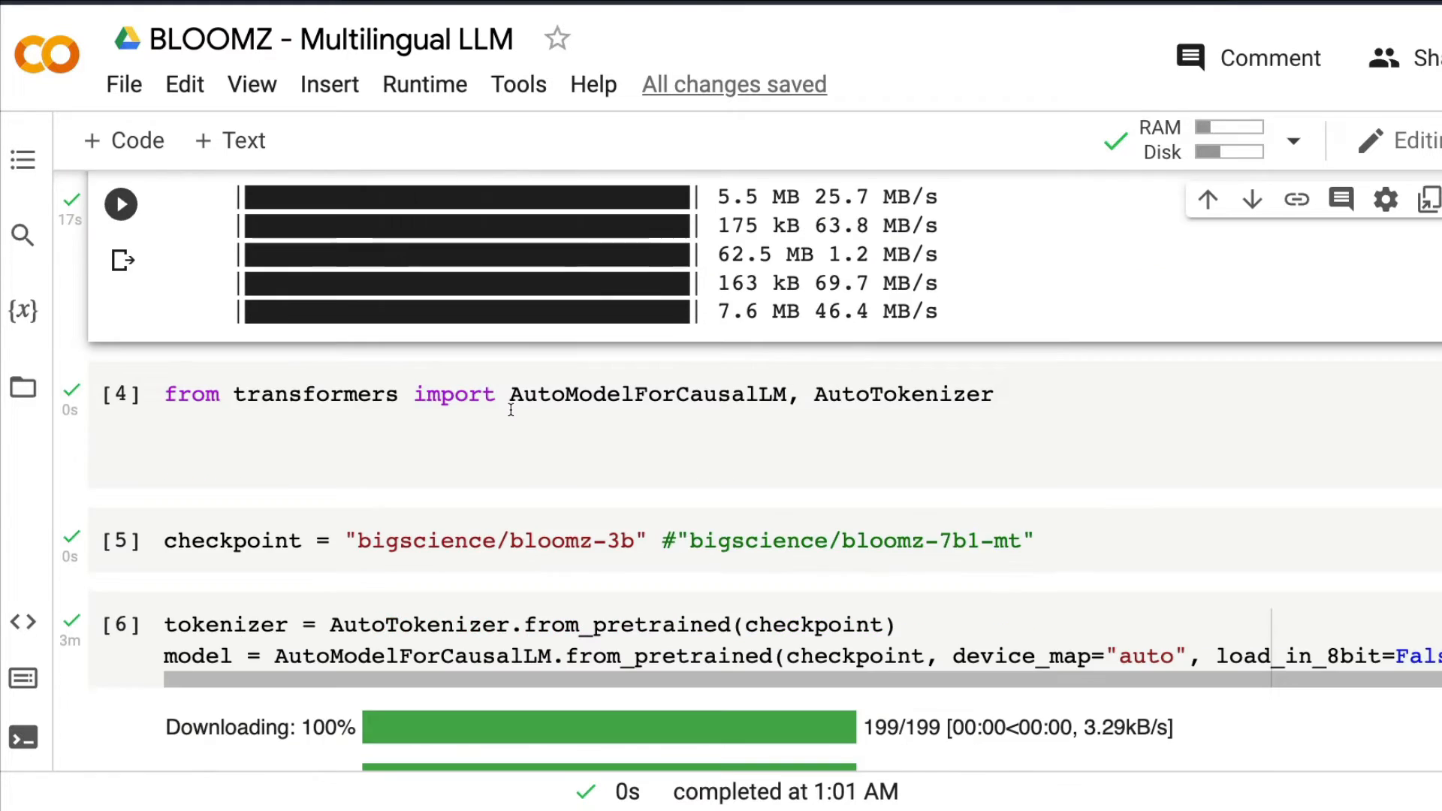
pyautogui.scroll(-3)
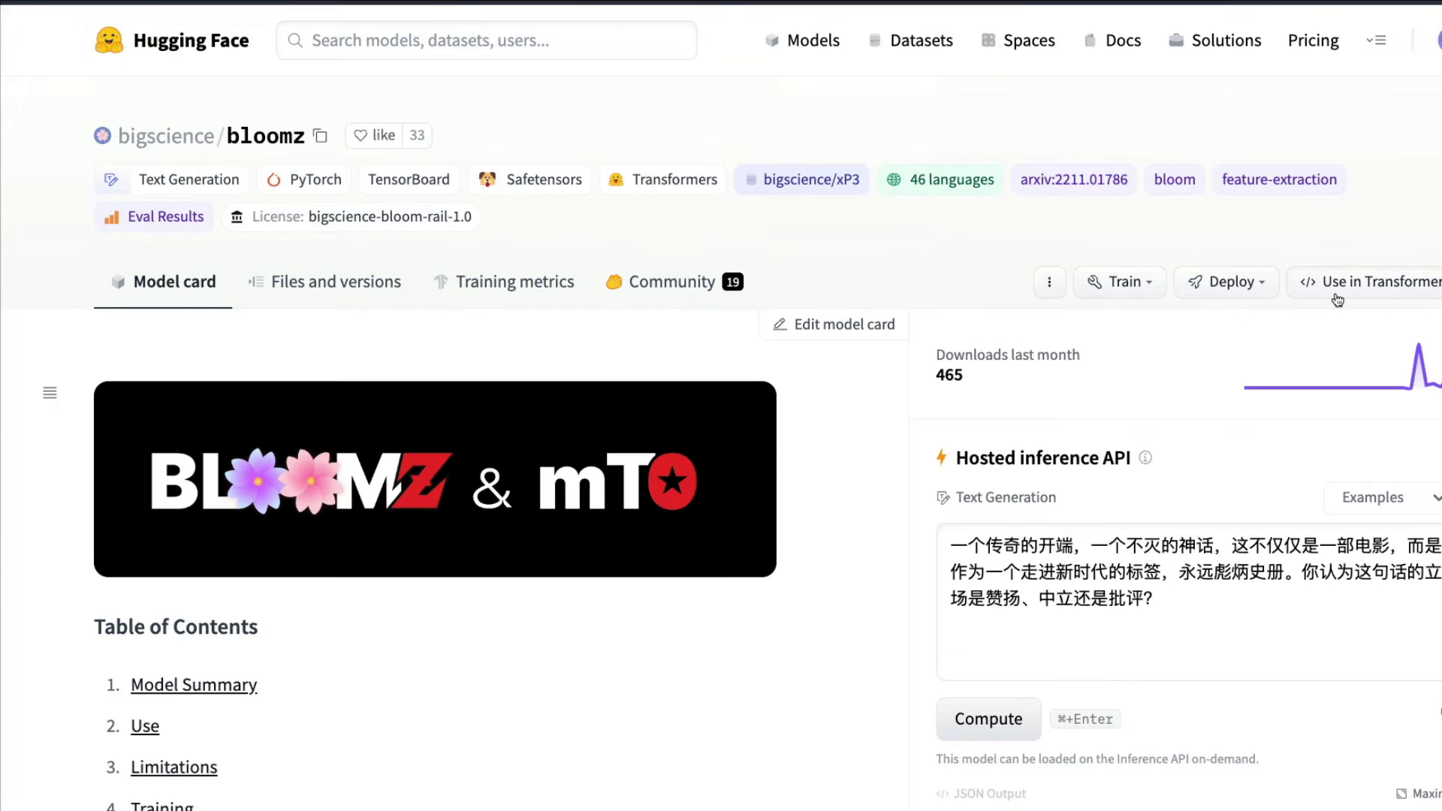
# Expand the GPU in 8bit code example that loads the model with load_in_8bit=True.
pyautogui.click(1377, 282)
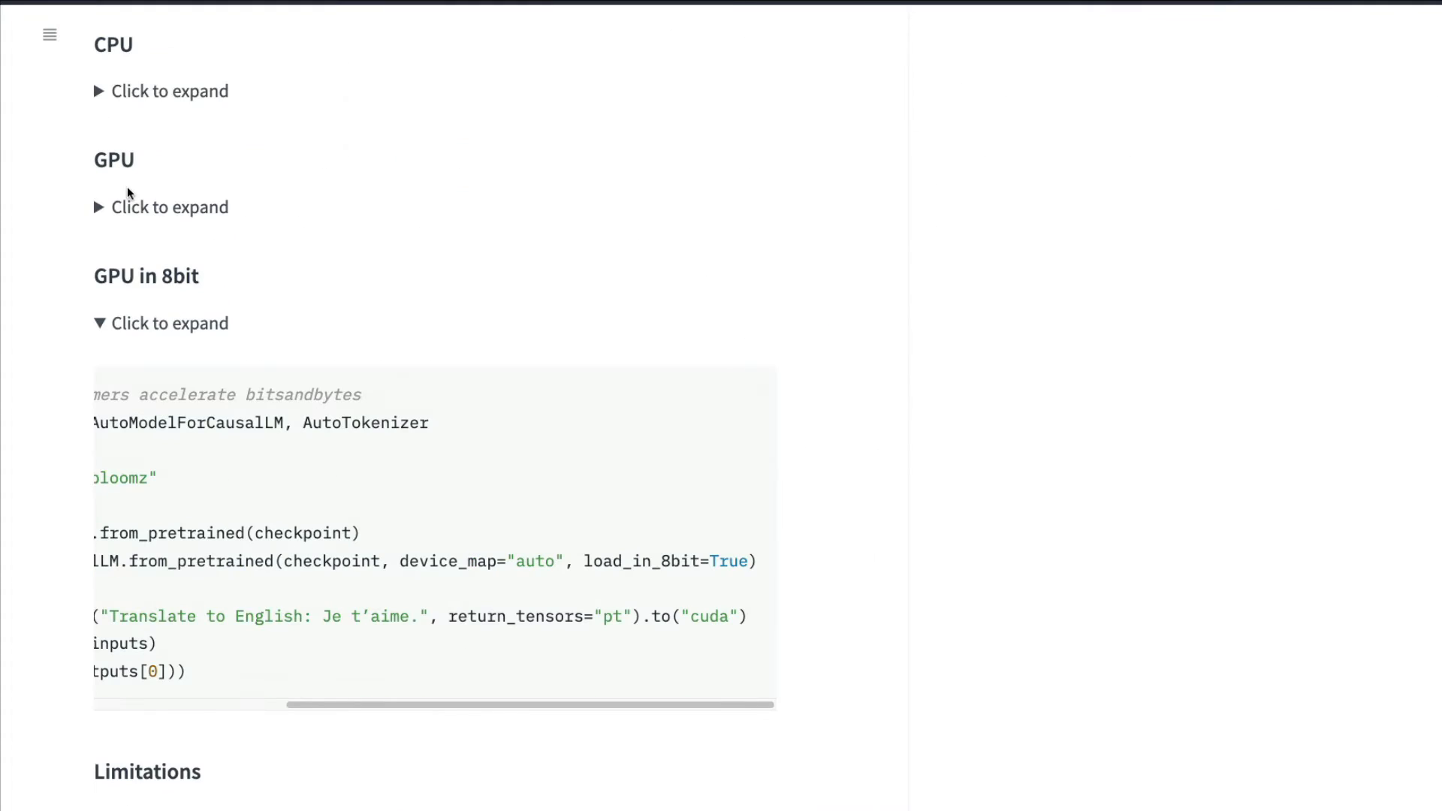
pyautogui.click(168, 207)
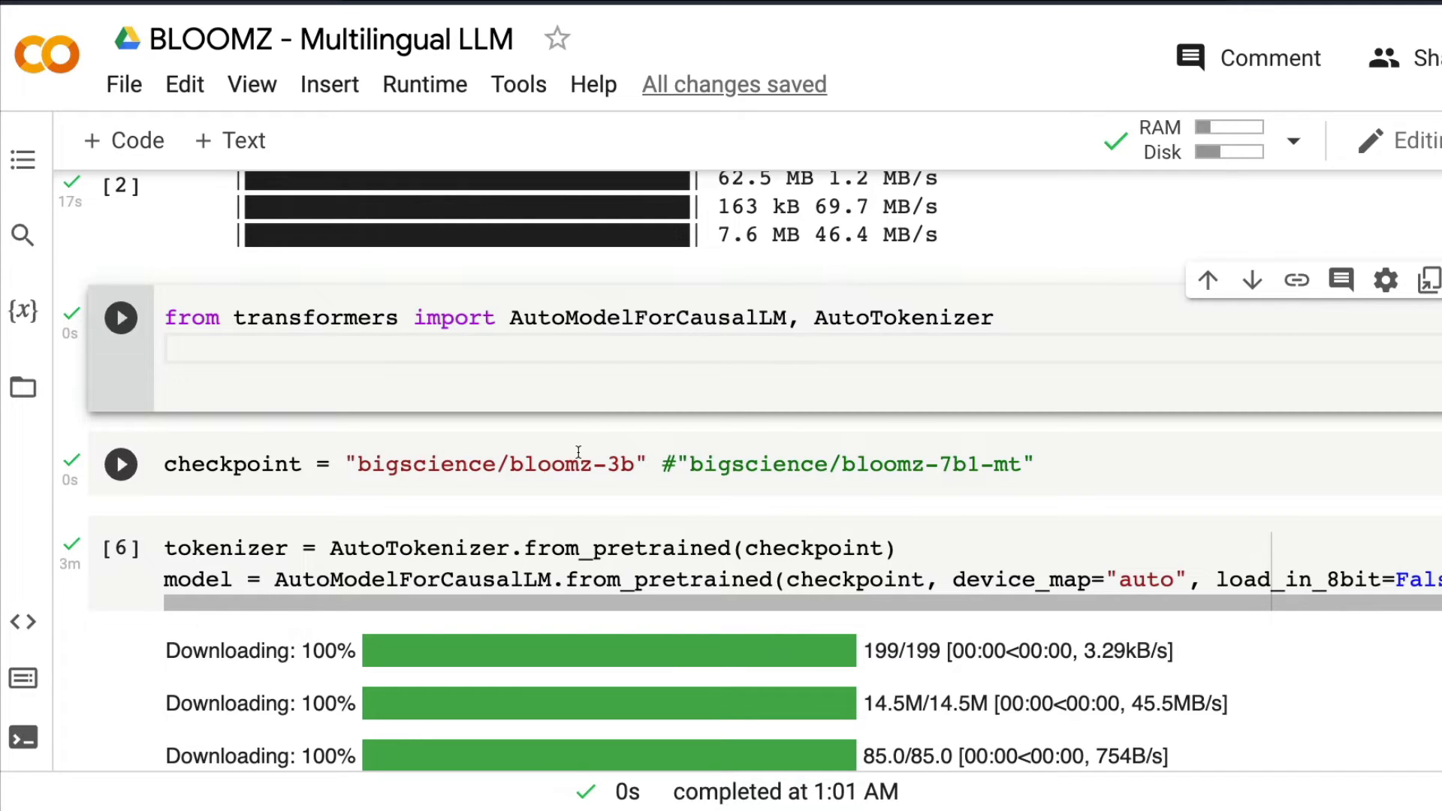
pyautogui.click(604, 463)
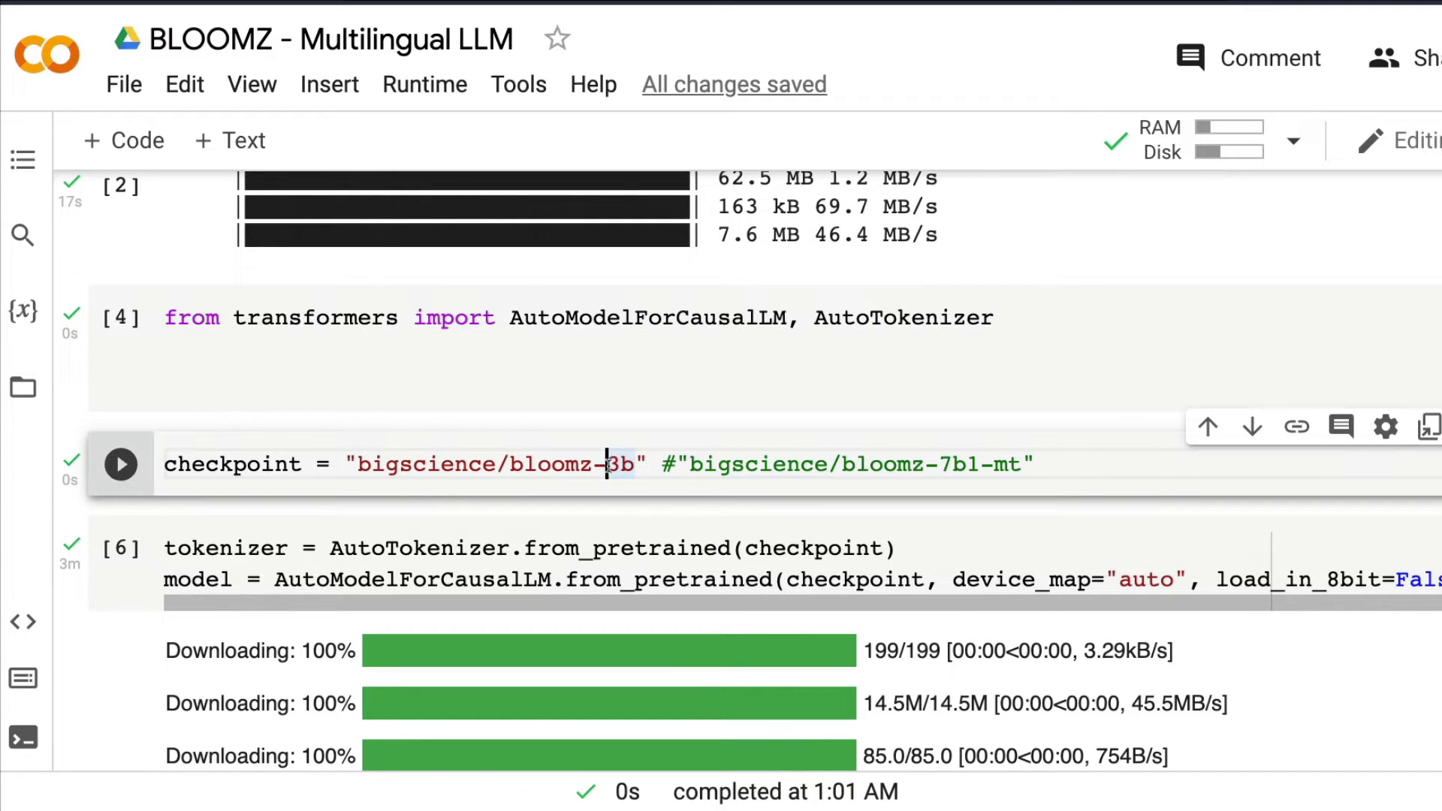
pyautogui.doubleClick(619, 464)
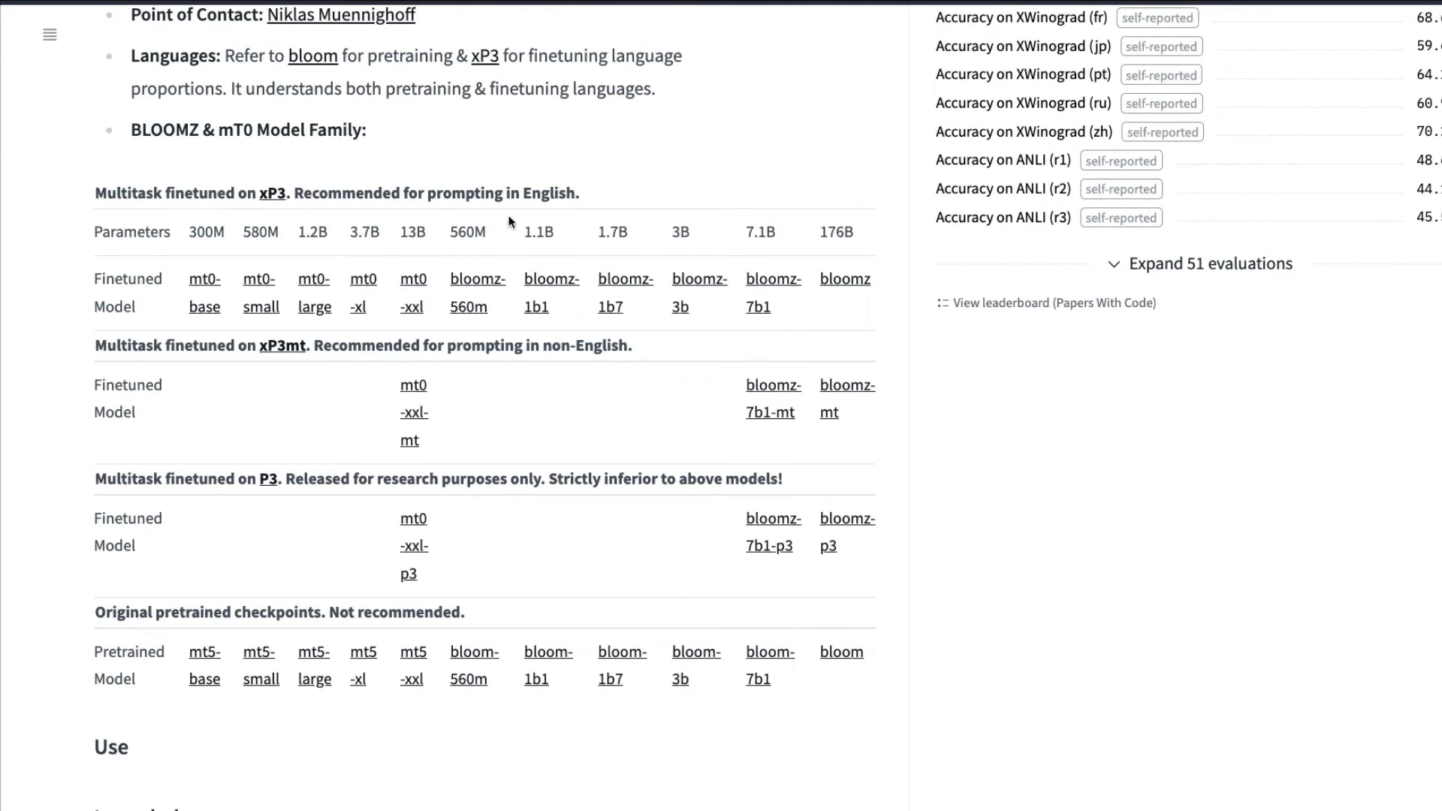
pyautogui.moveTo(456, 345); pyautogui.dragTo(600, 345)
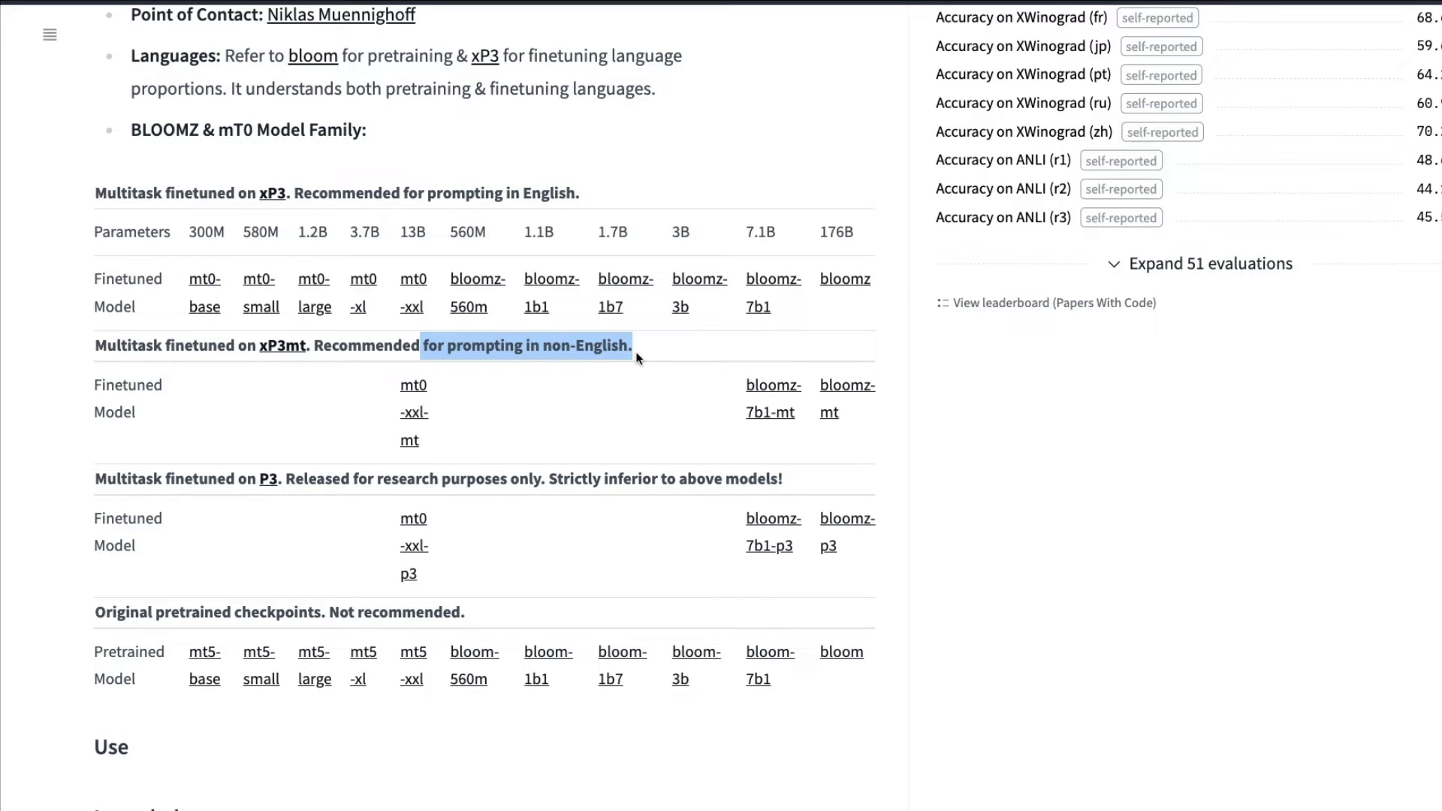
pyautogui.moveTo(397, 511)
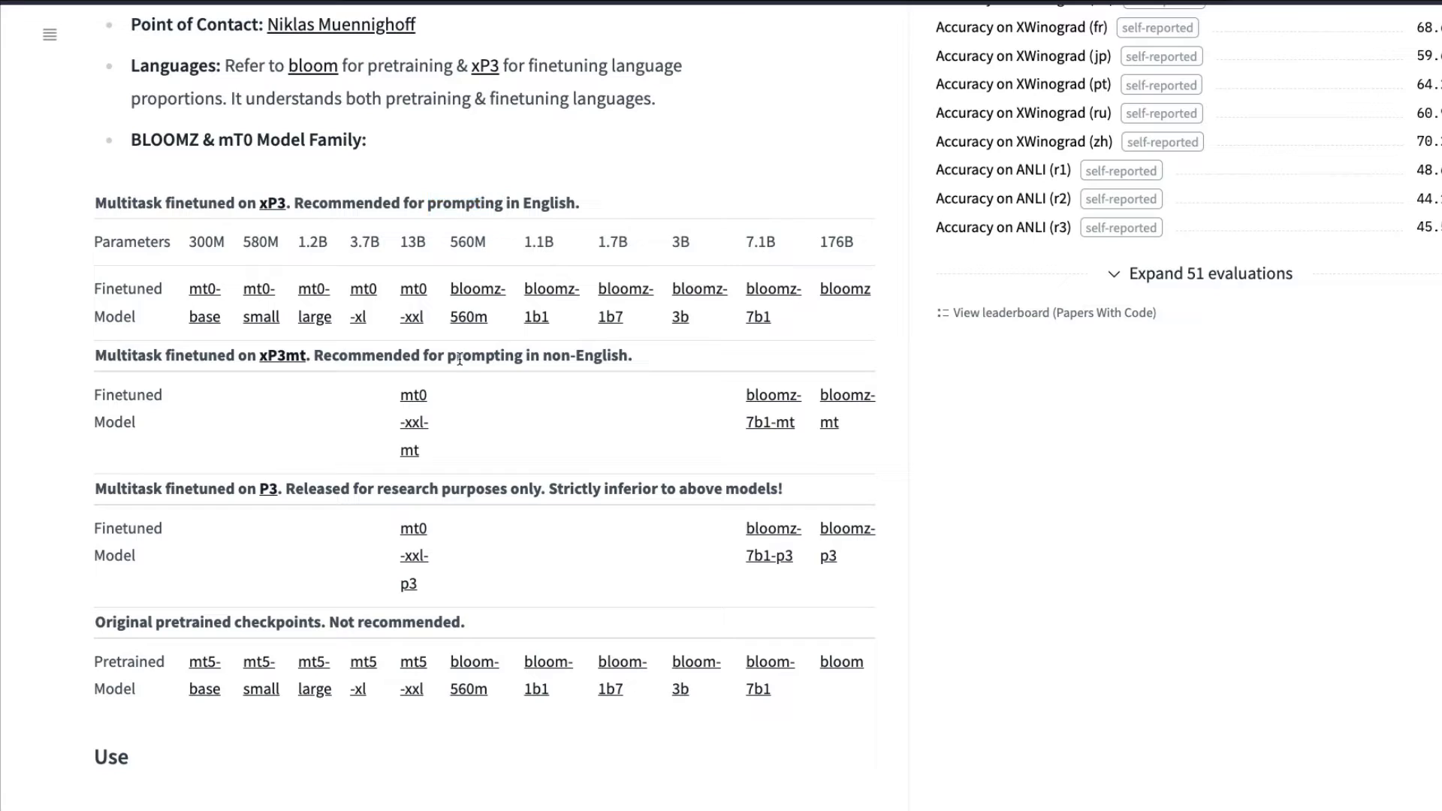
pyautogui.moveTo(477, 363)
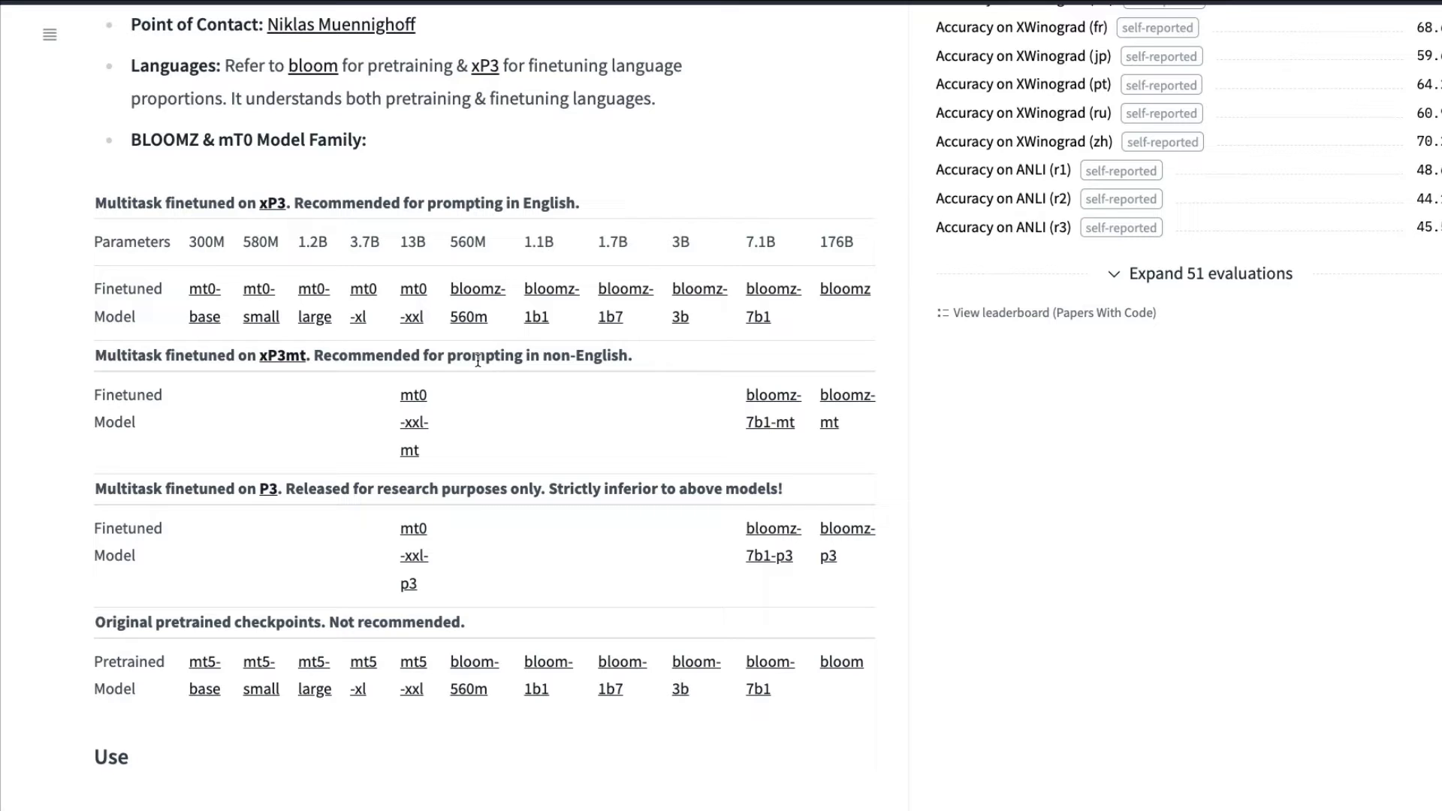
pyautogui.doubleClick(412, 241)
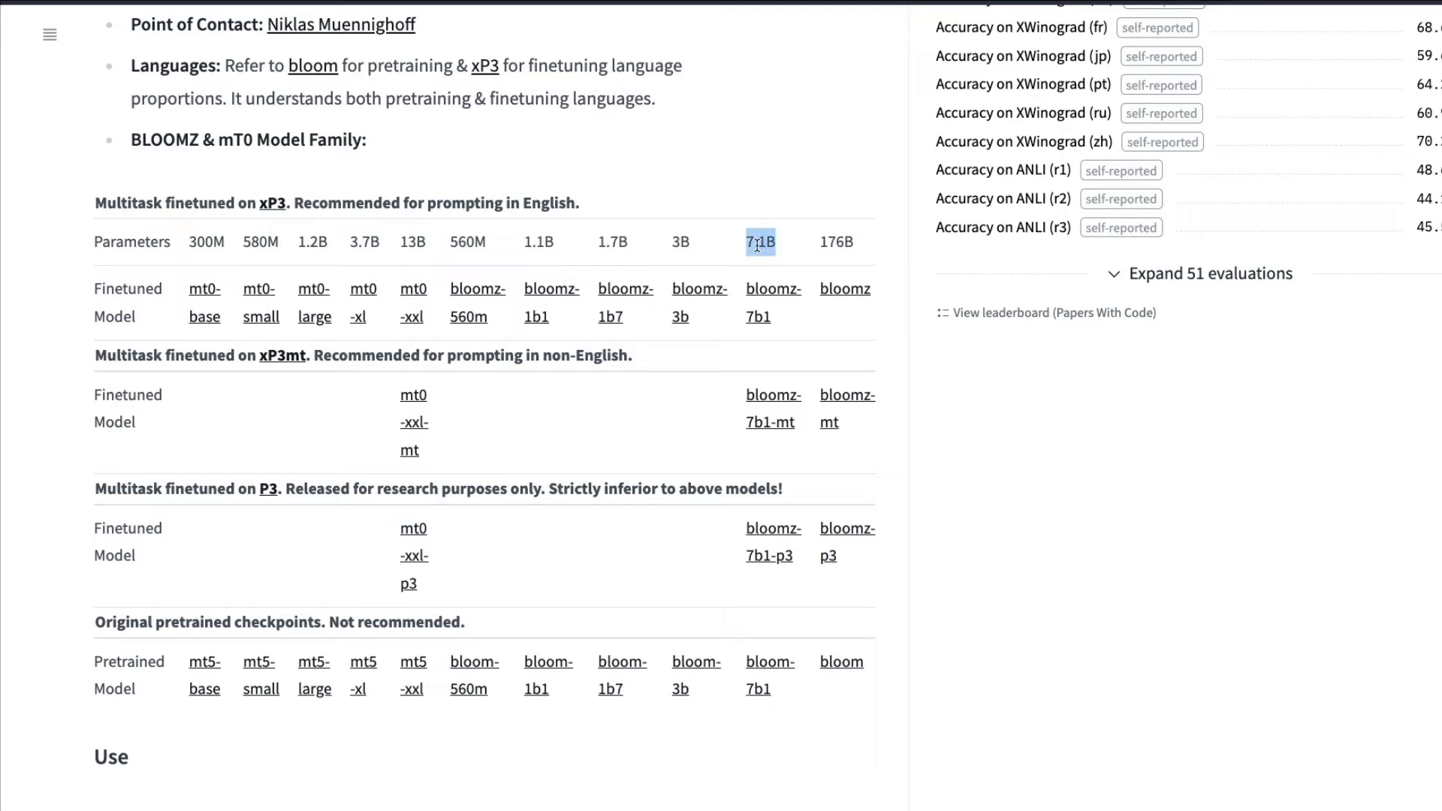
pyautogui.moveTo(838, 242)
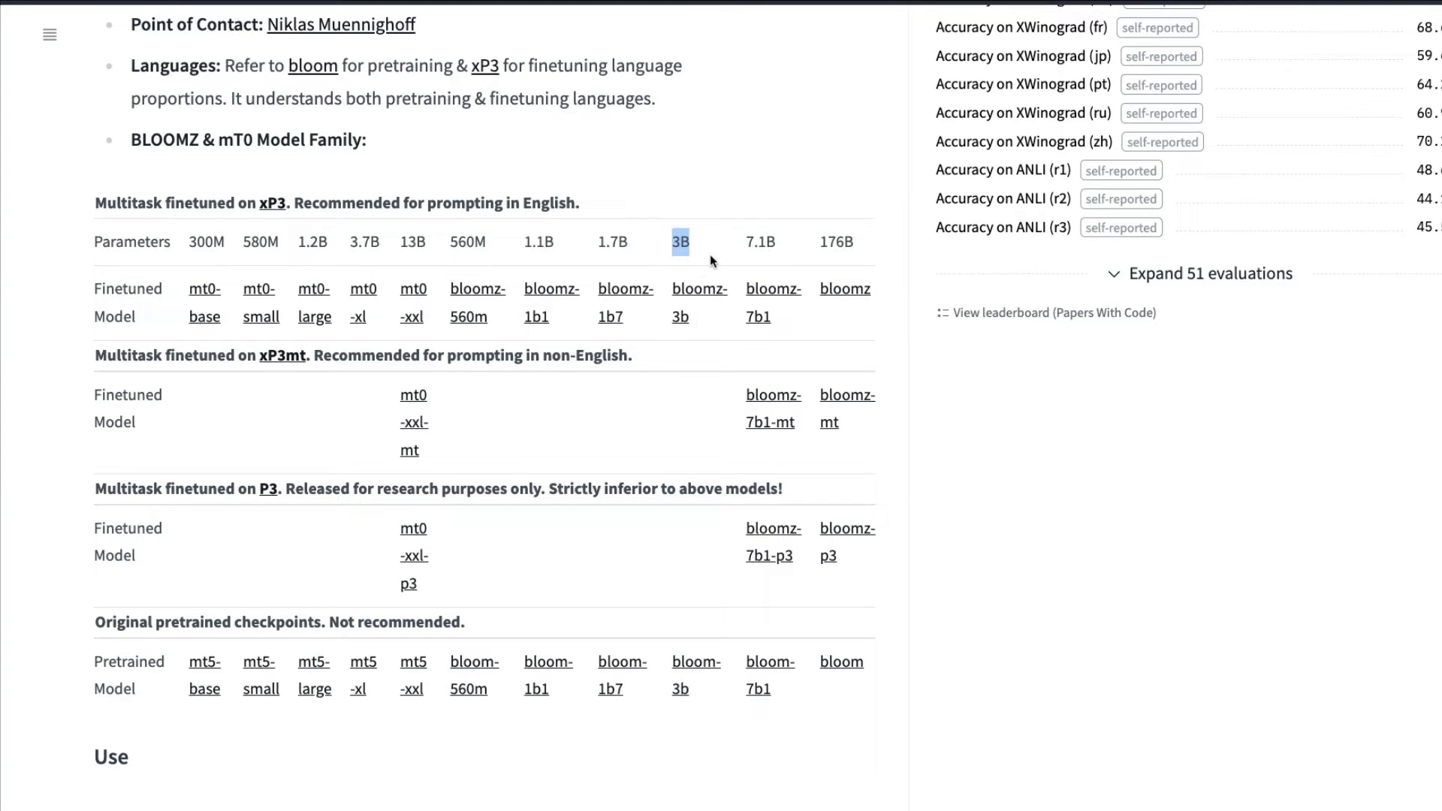
pyautogui.moveTo(580, 466)
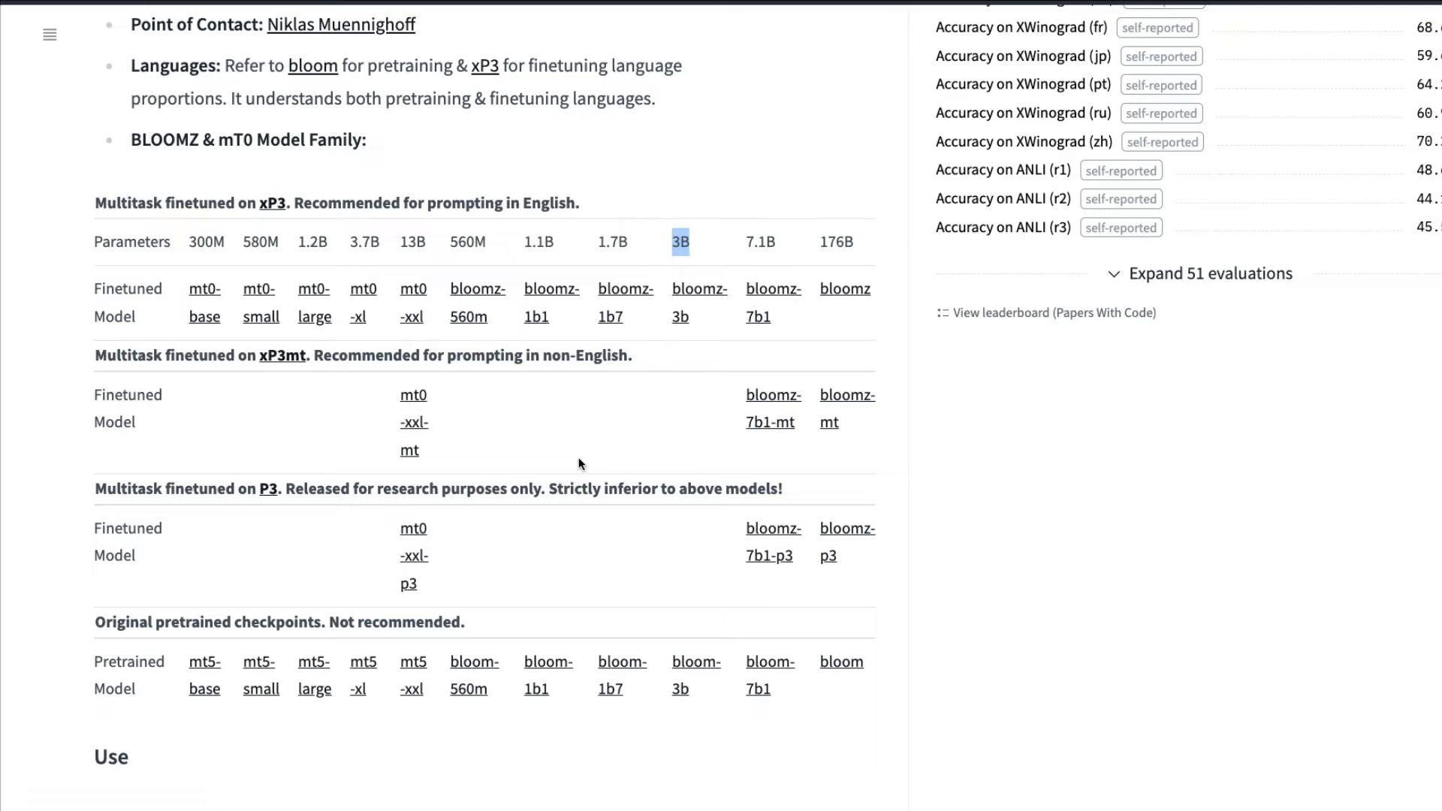
pyautogui.moveTo(460, 490)
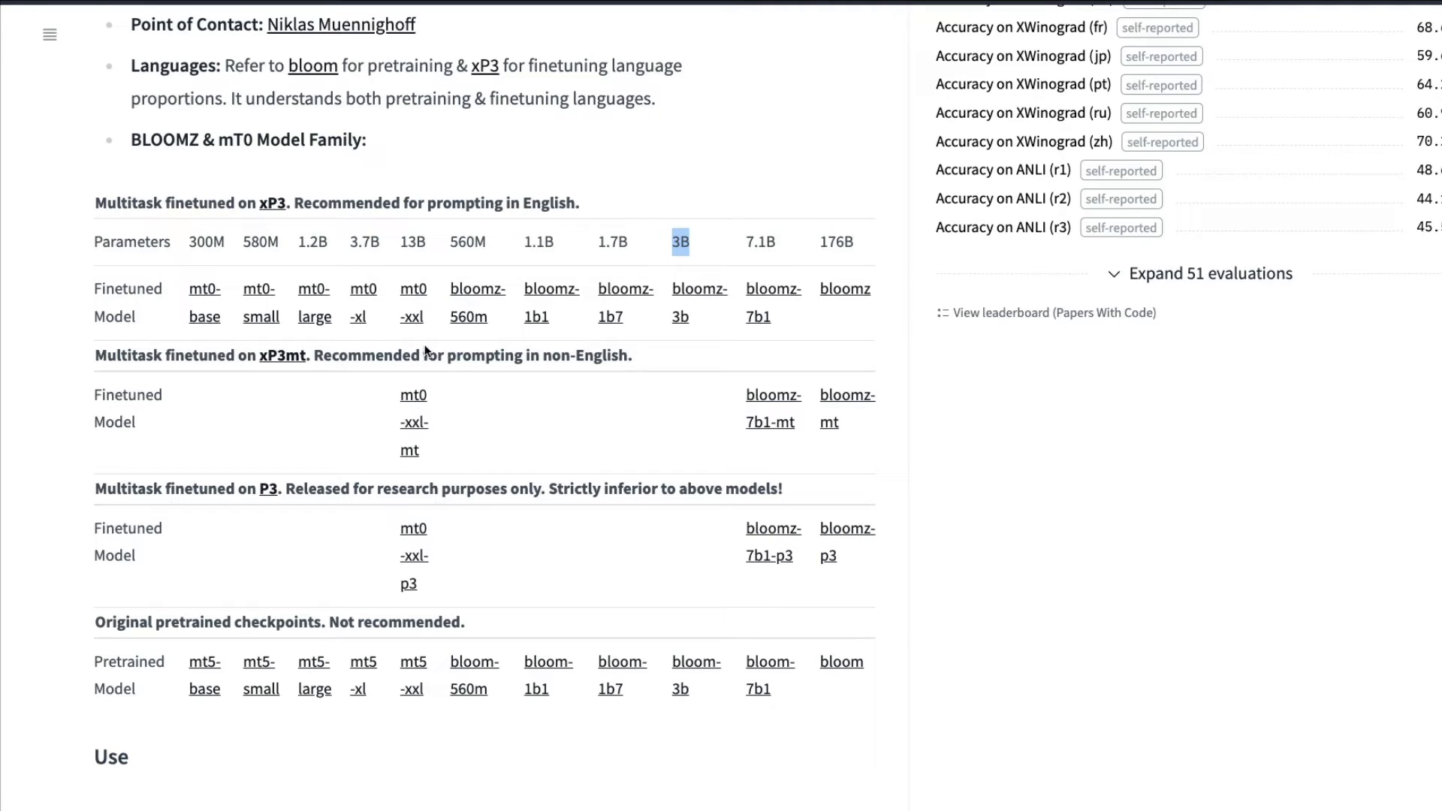
pyautogui.moveTo(754, 461)
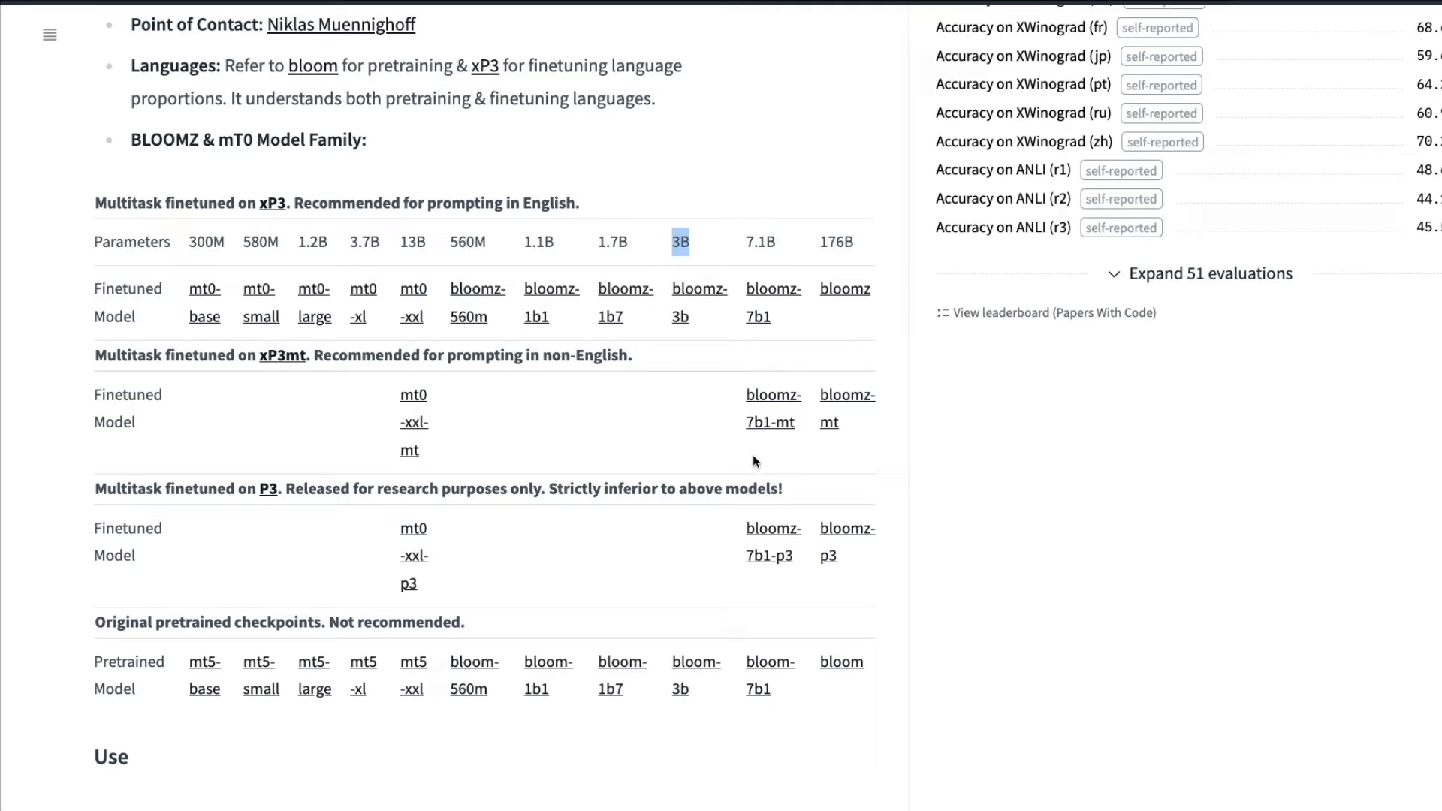
pyautogui.moveTo(468, 420)
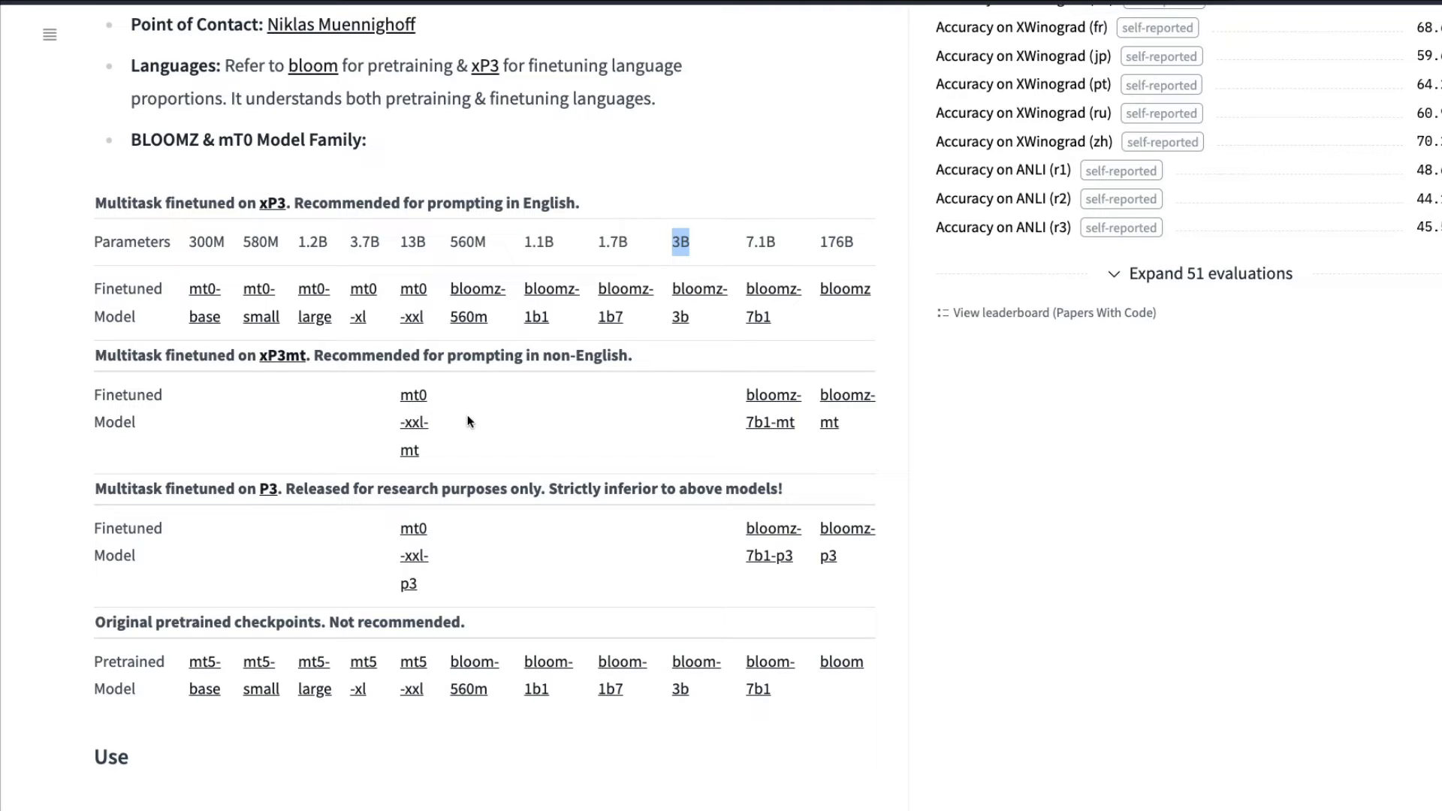
pyautogui.moveTo(772, 383)
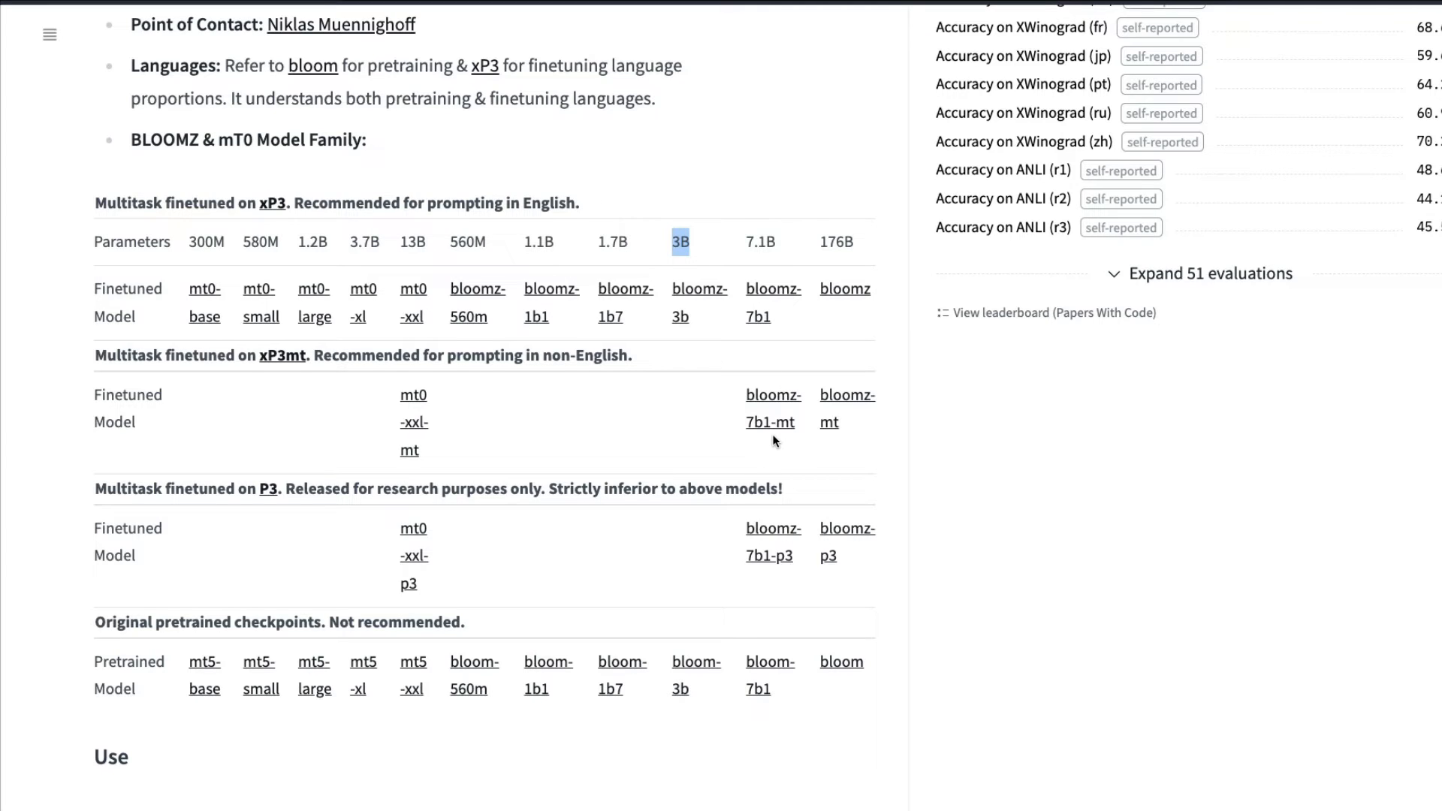
pyautogui.moveTo(841, 443)
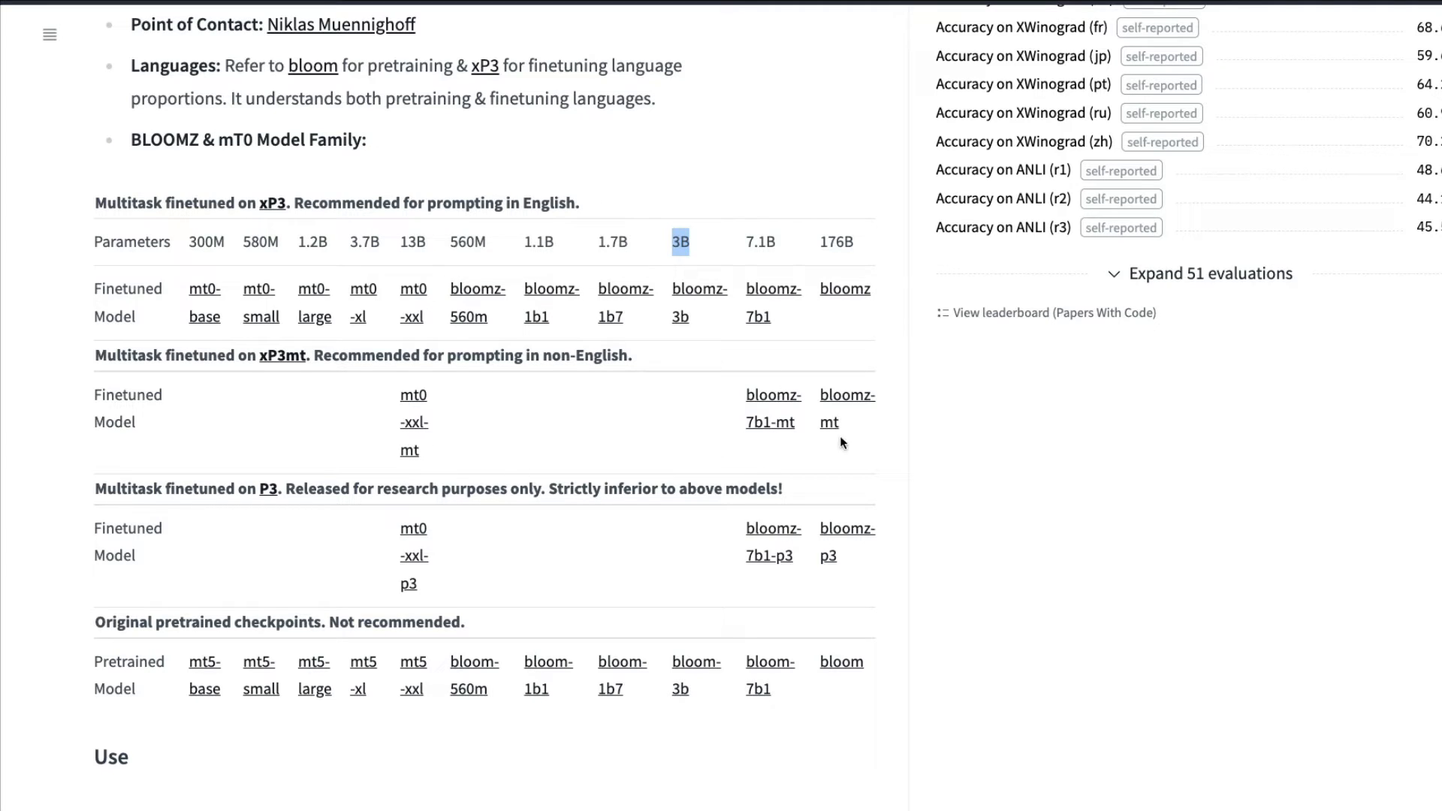
pyautogui.moveTo(781, 448)
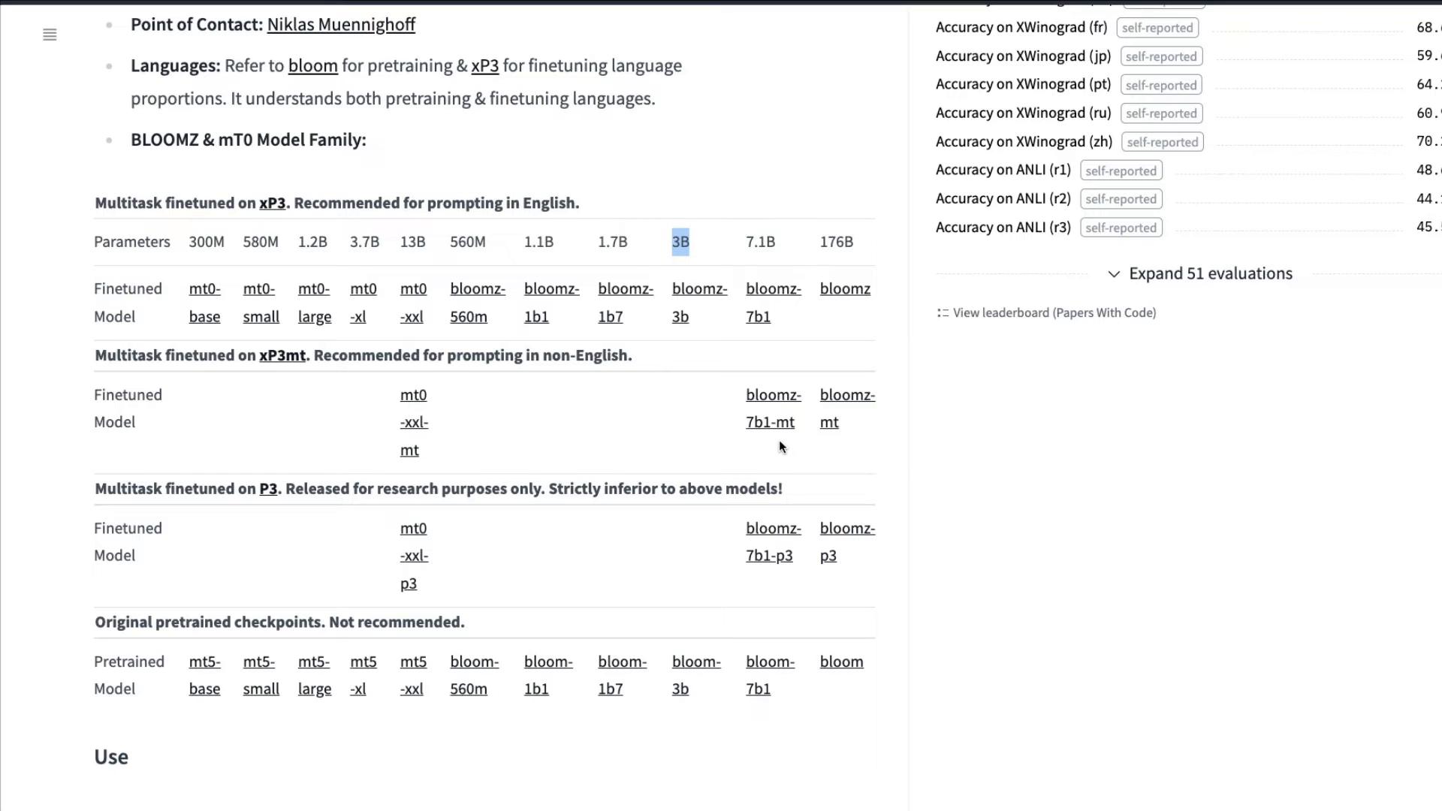
pyautogui.moveTo(778, 442)
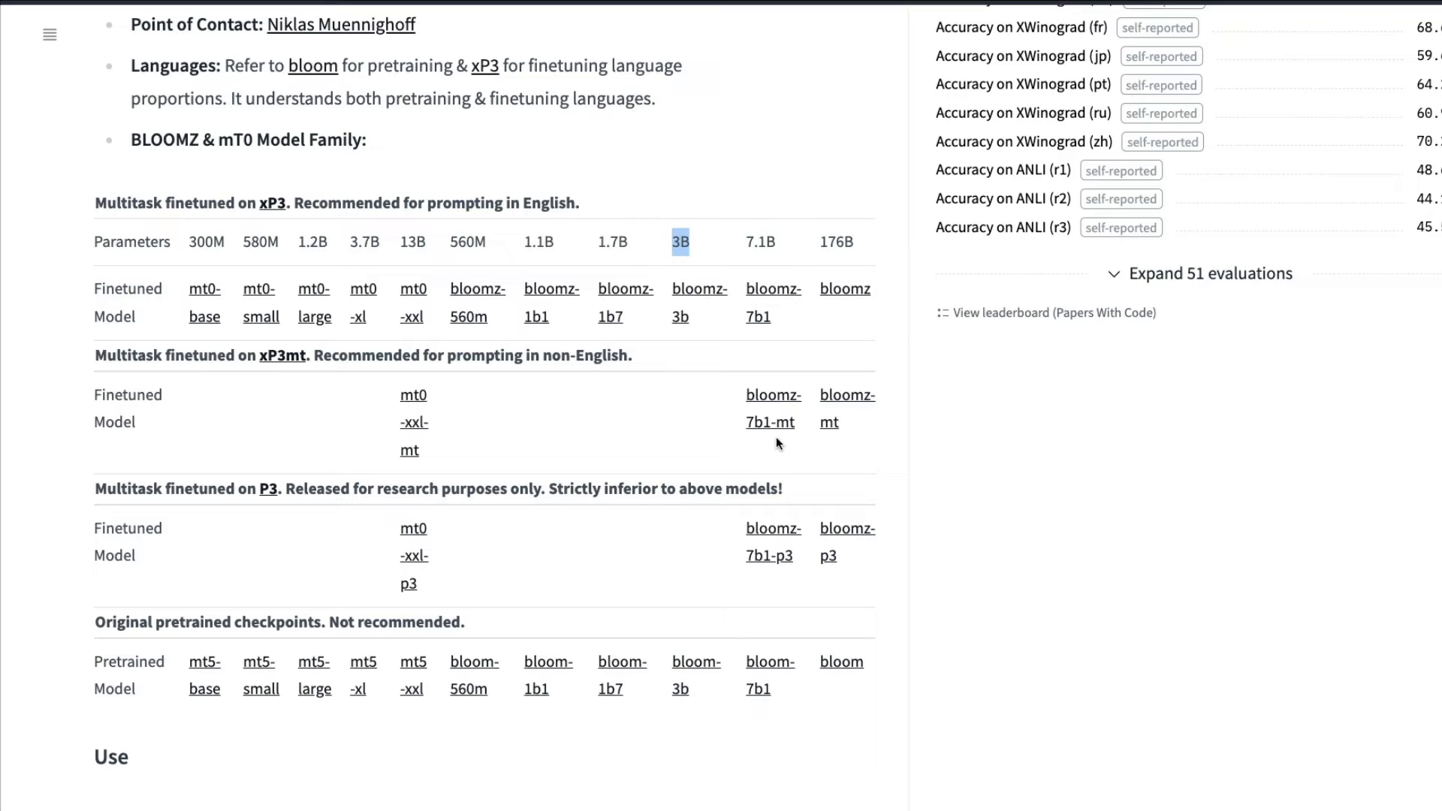
pyautogui.moveTo(1152, 472)
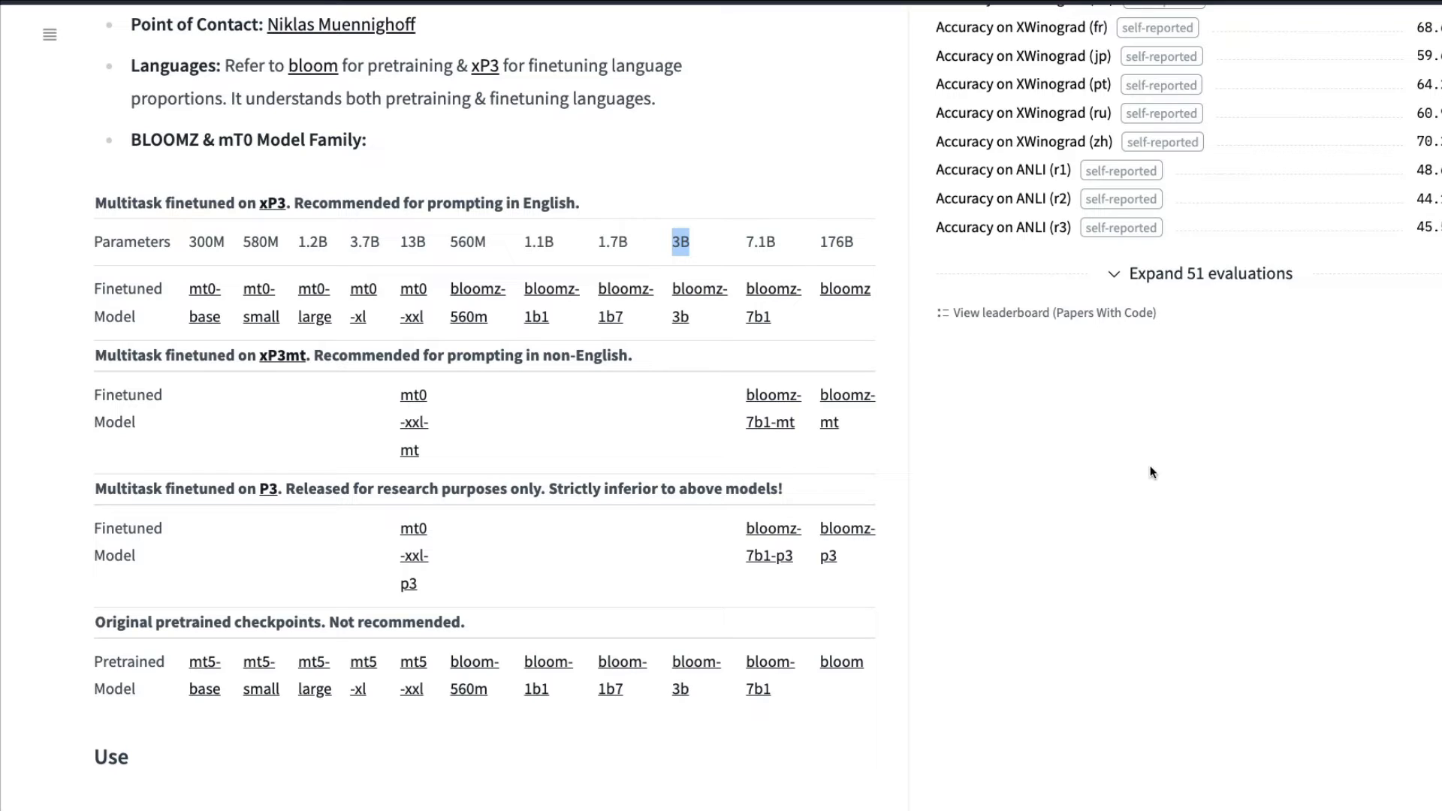
pyautogui.moveTo(727, 304)
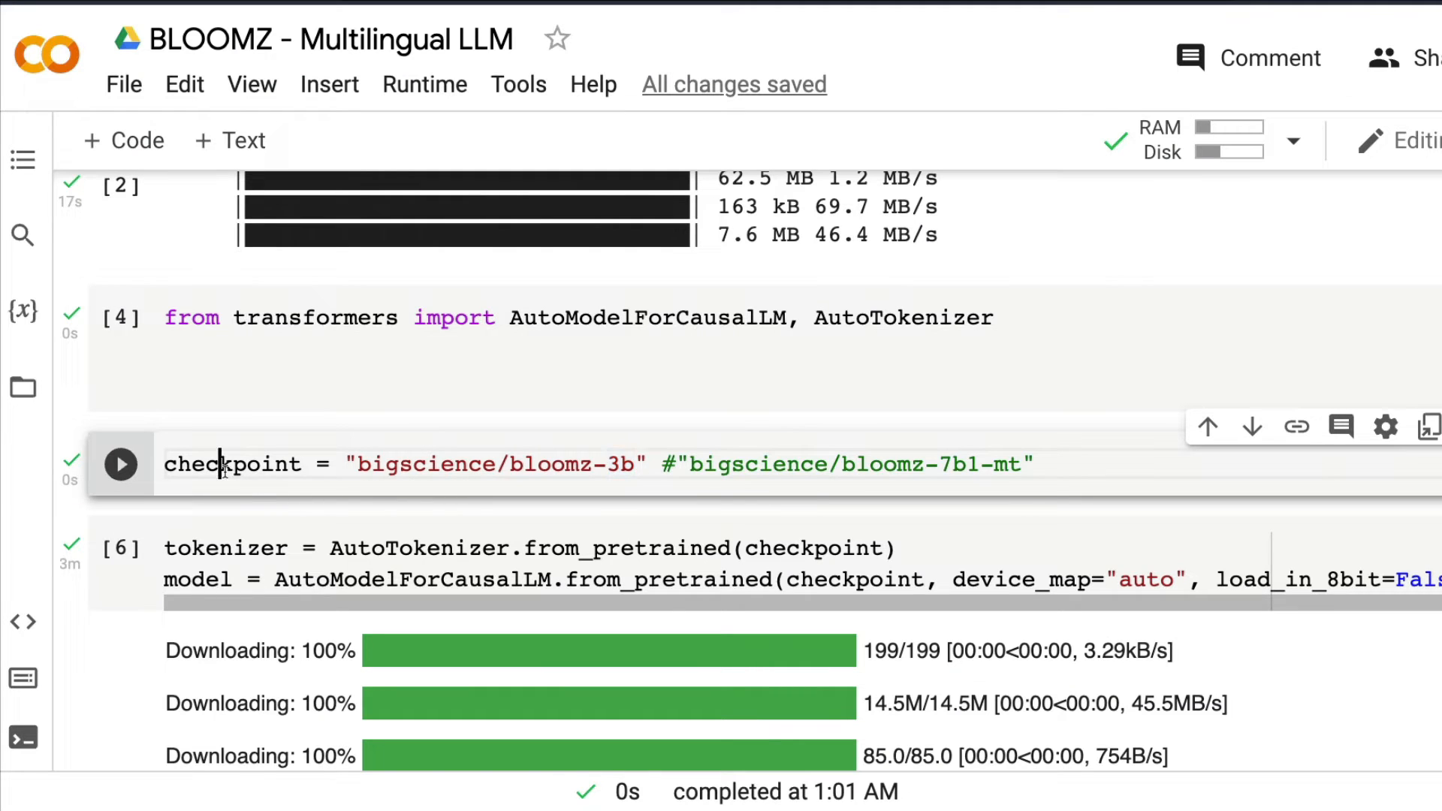
pyautogui.doubleClick(225, 465)
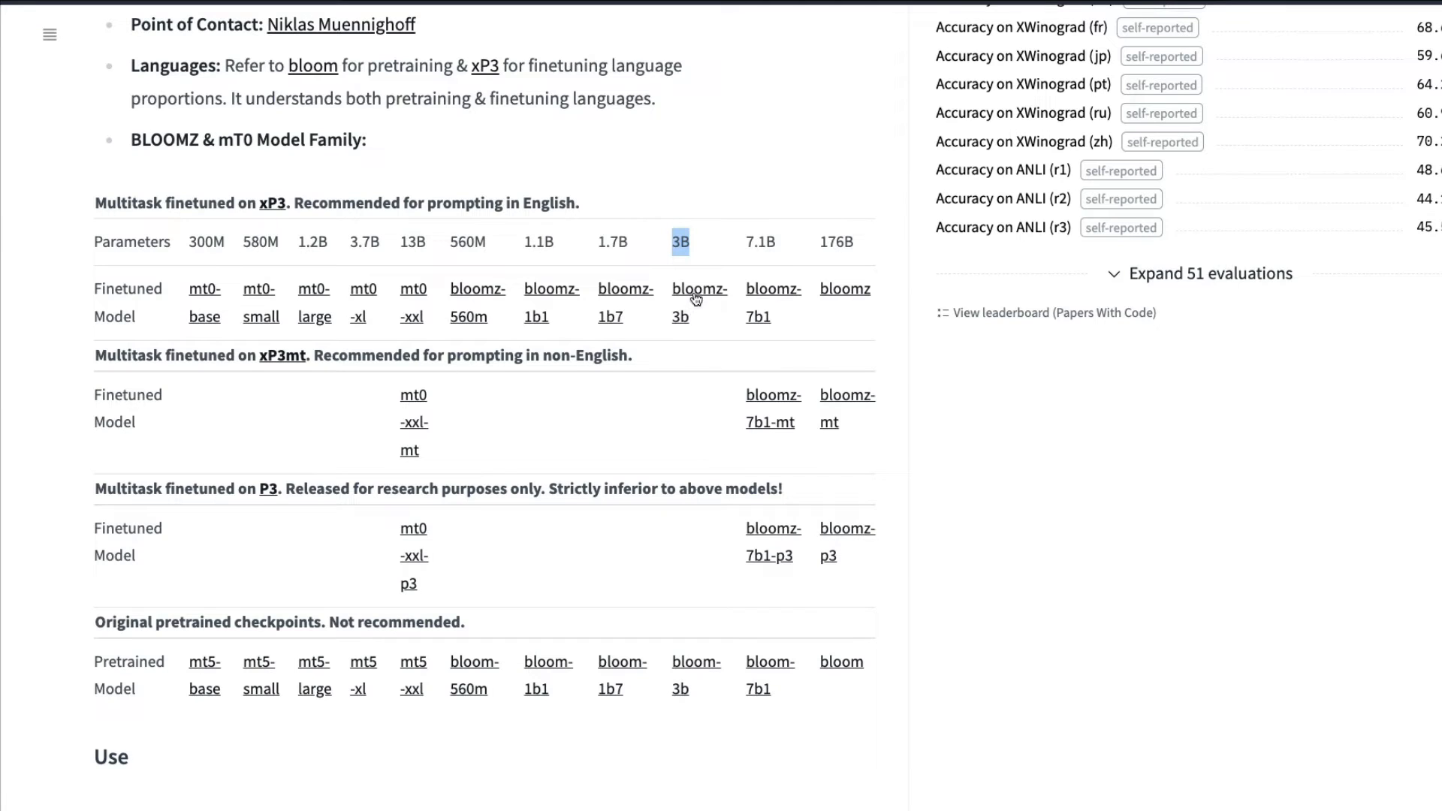
pyautogui.click(698, 299)
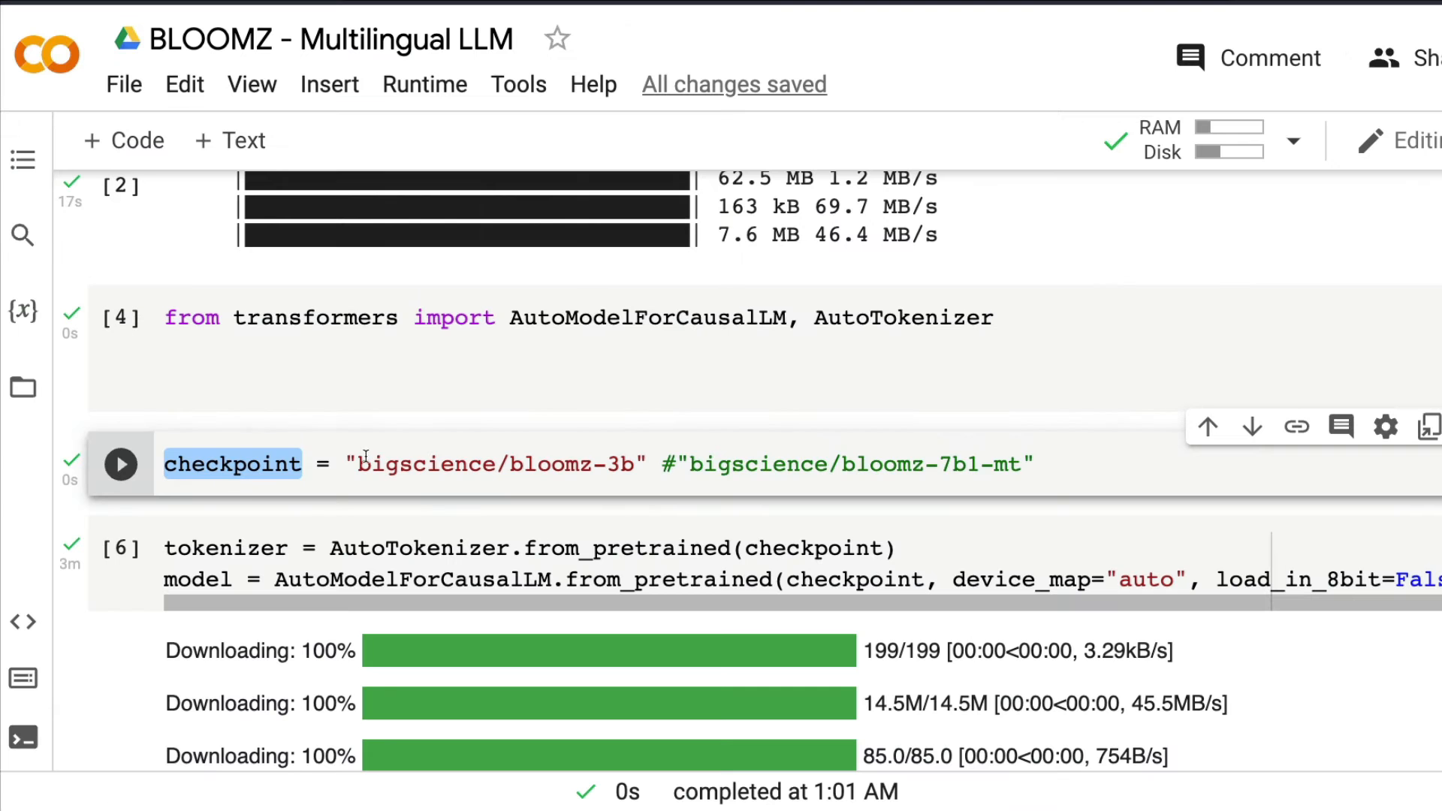
pyautogui.click(627, 464)
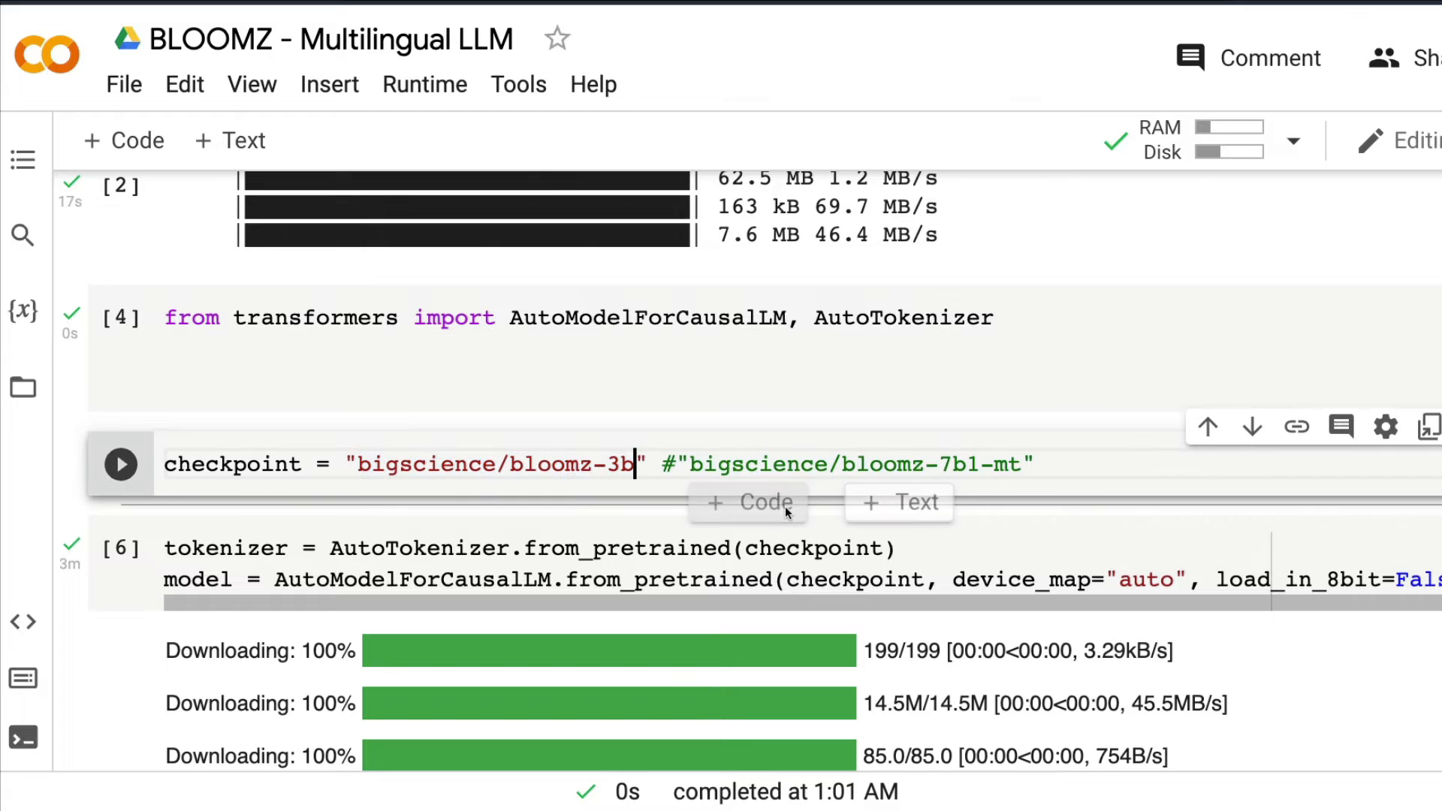
pyautogui.moveTo(430, 474)
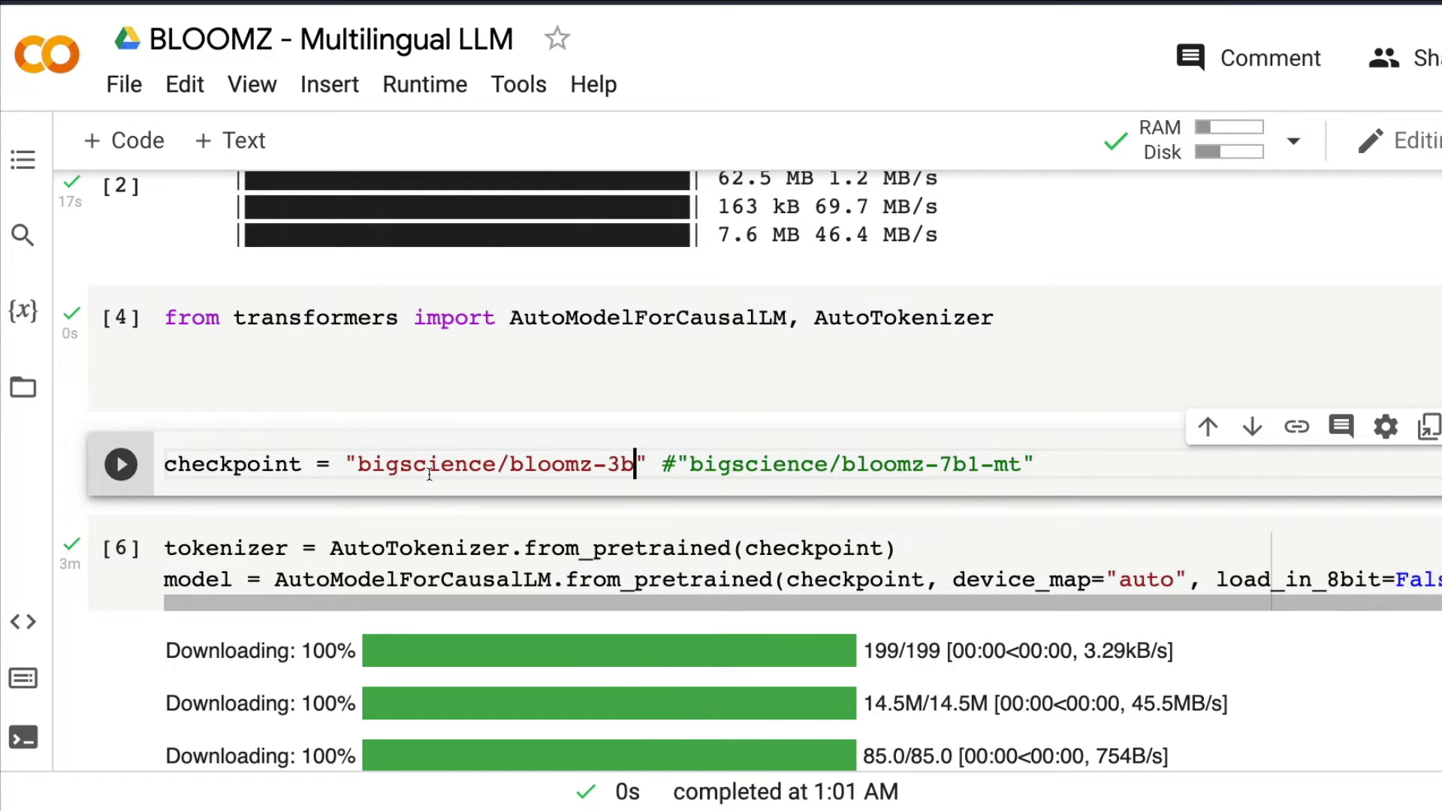
pyautogui.scroll(-3)
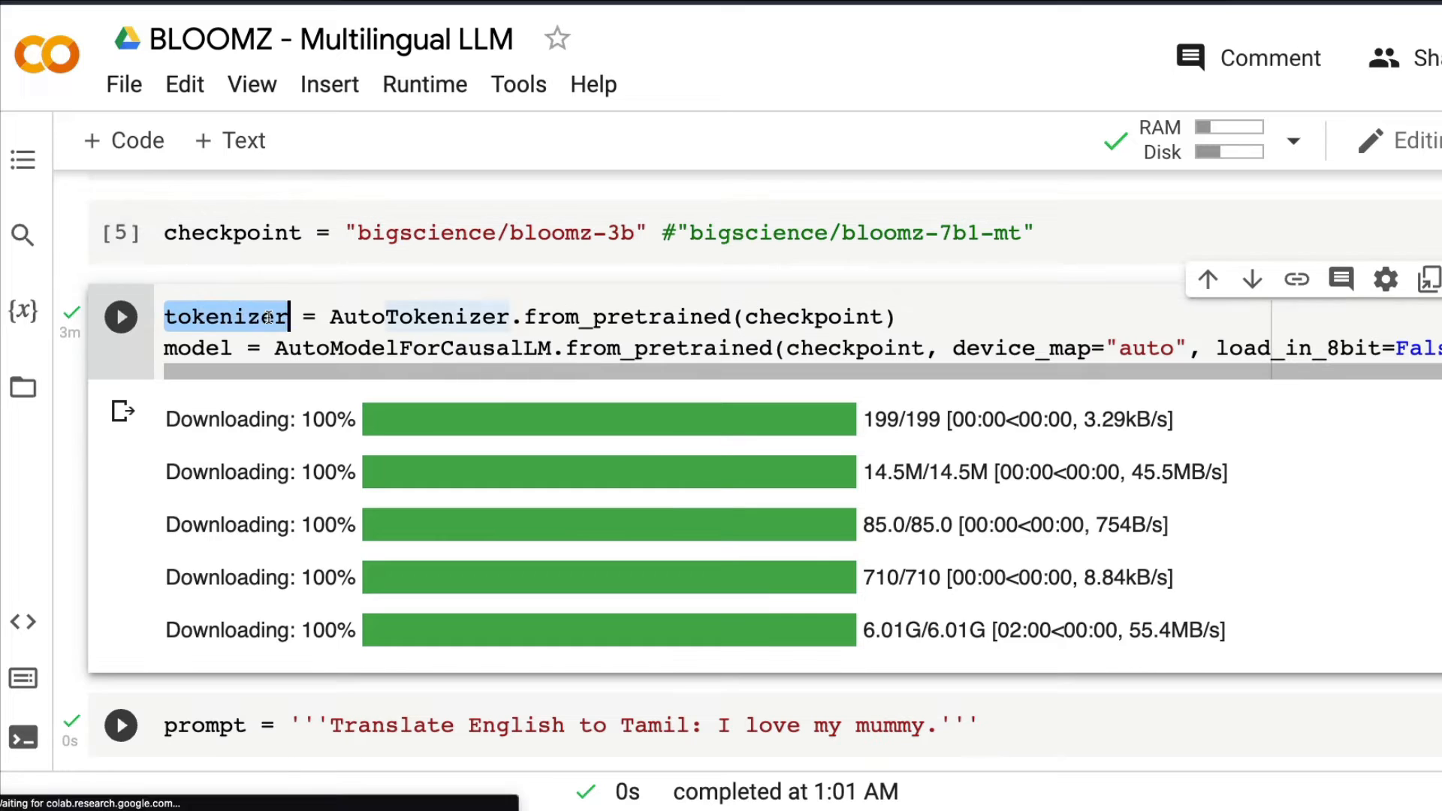
pyautogui.doubleClick(418, 315)
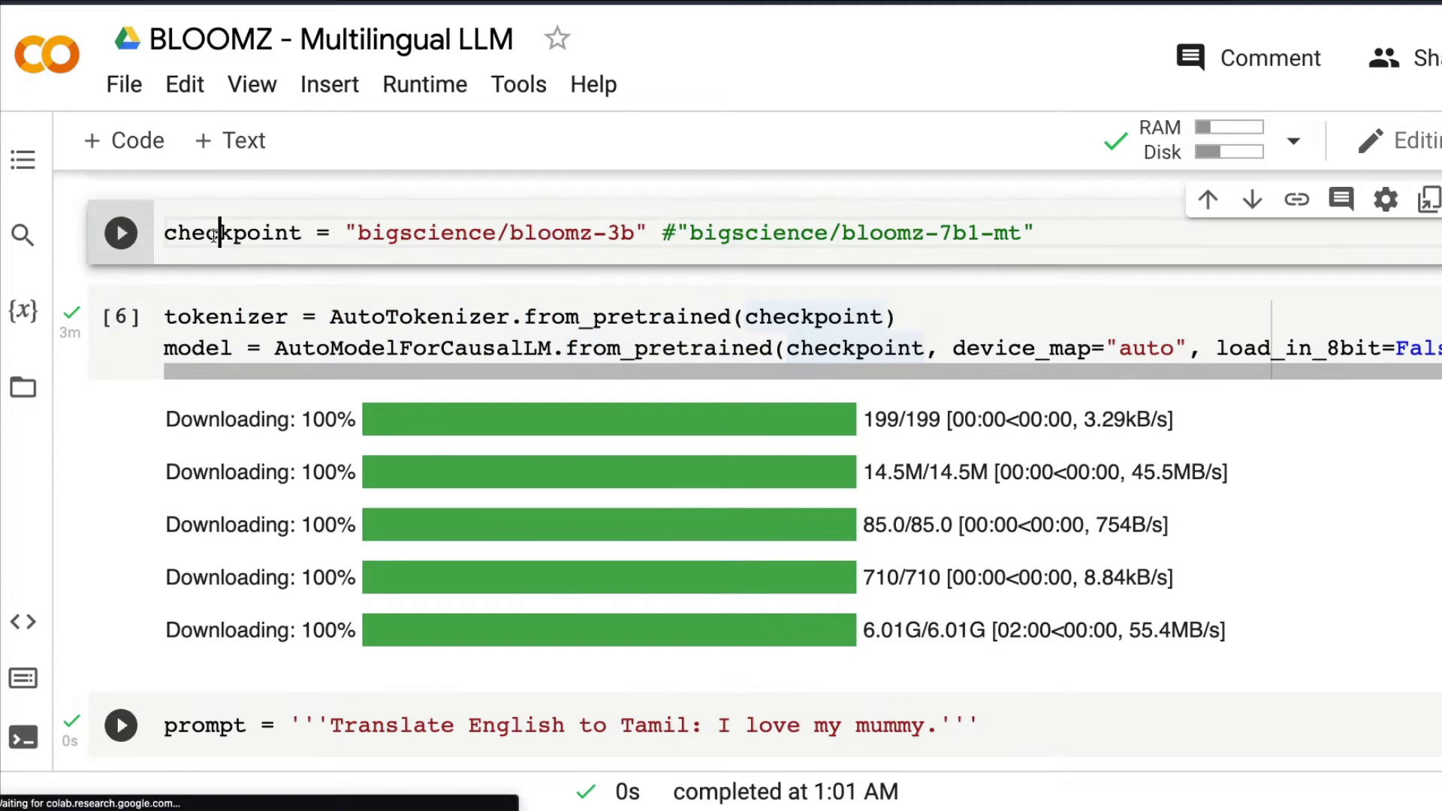
pyautogui.doubleClick(418, 315)
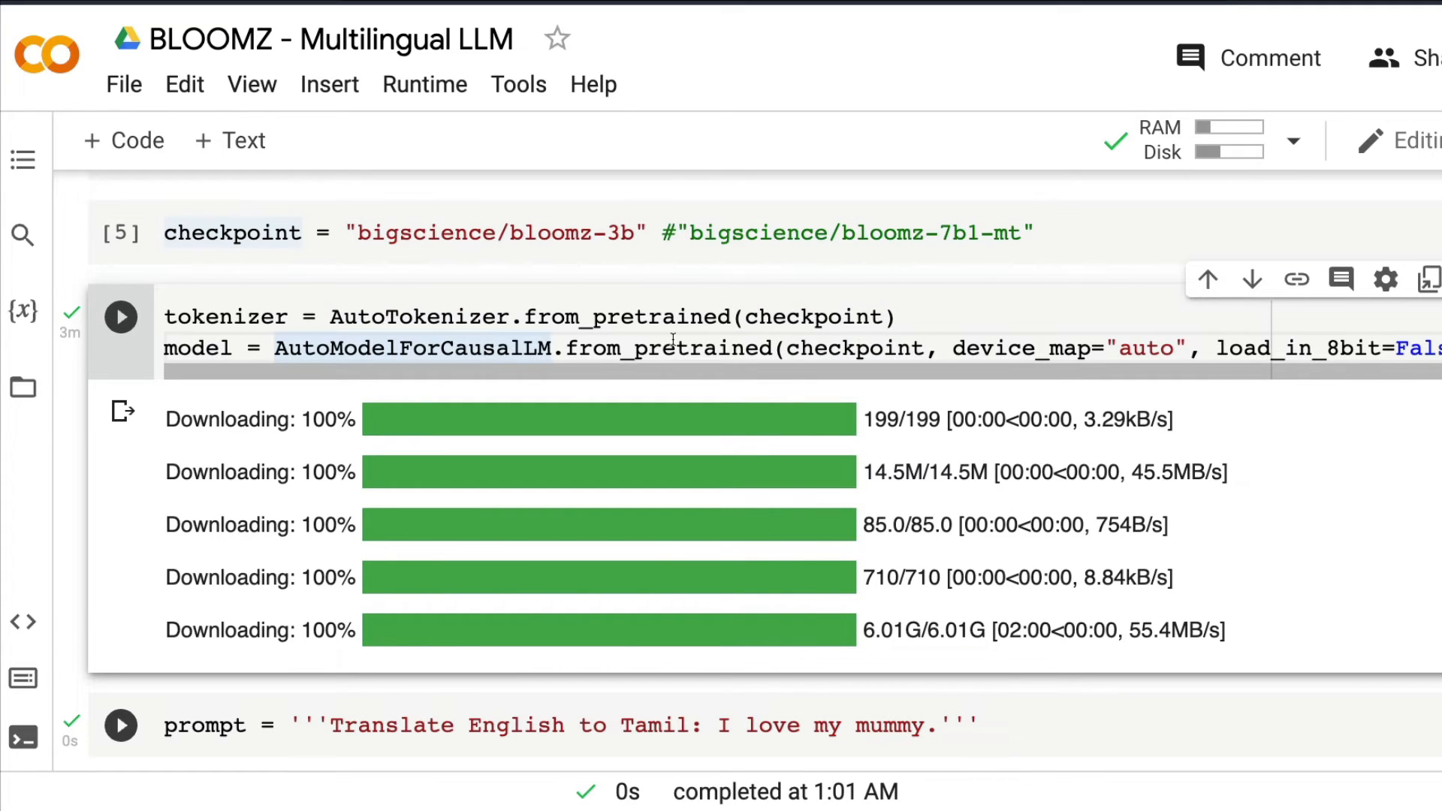
pyautogui.doubleClick(855, 349)
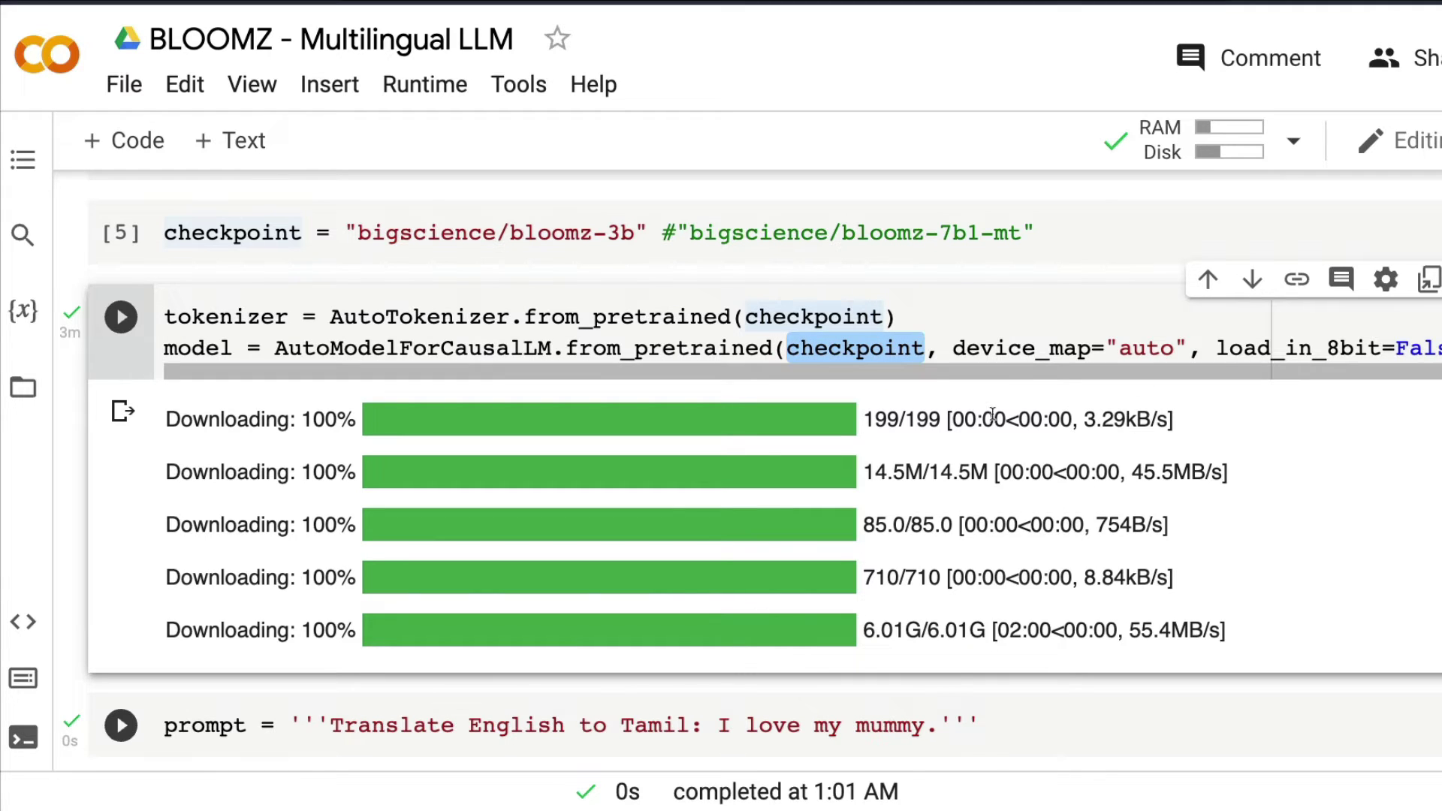
pyautogui.moveTo(1223, 349)
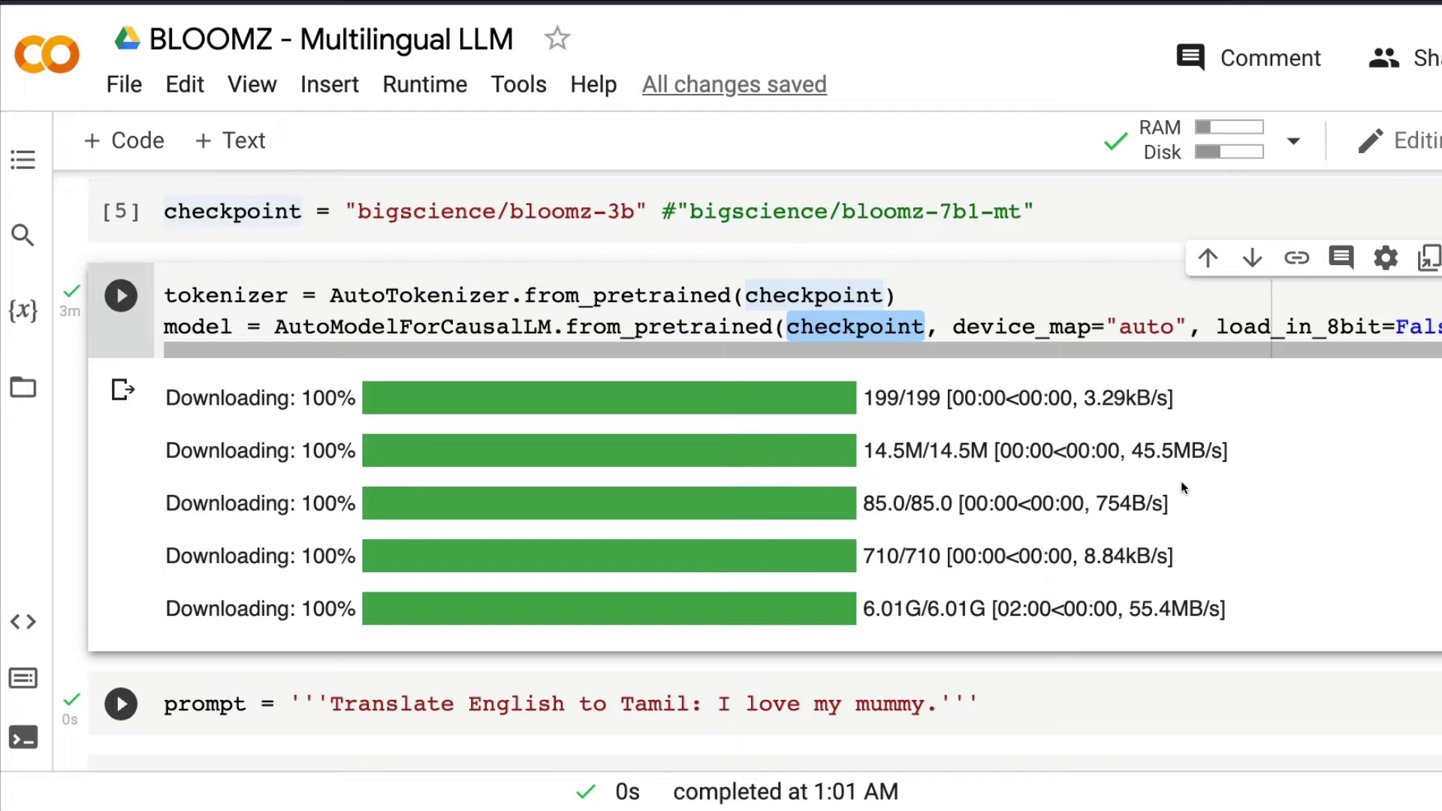
pyautogui.scroll(-3)
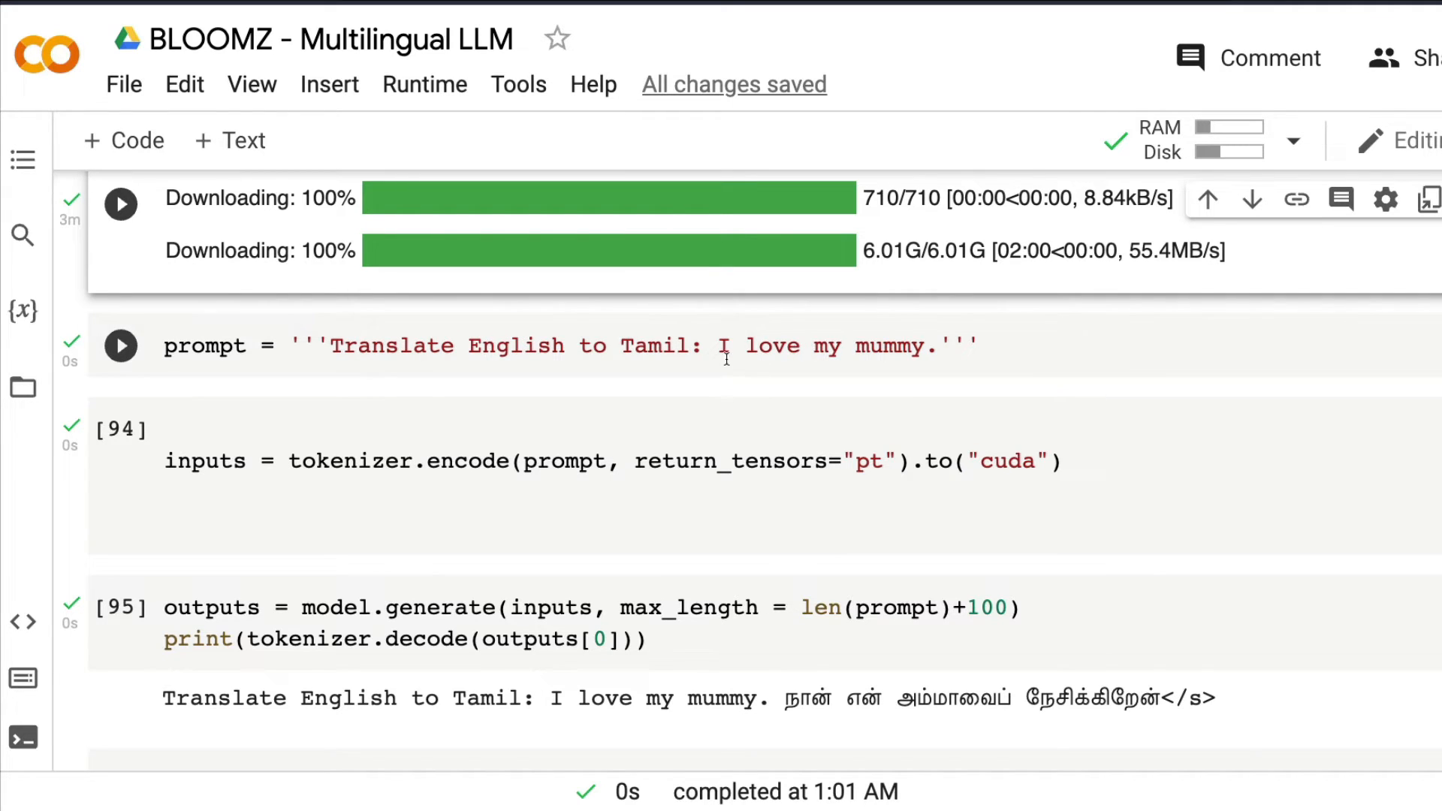
pyautogui.moveTo(900, 363)
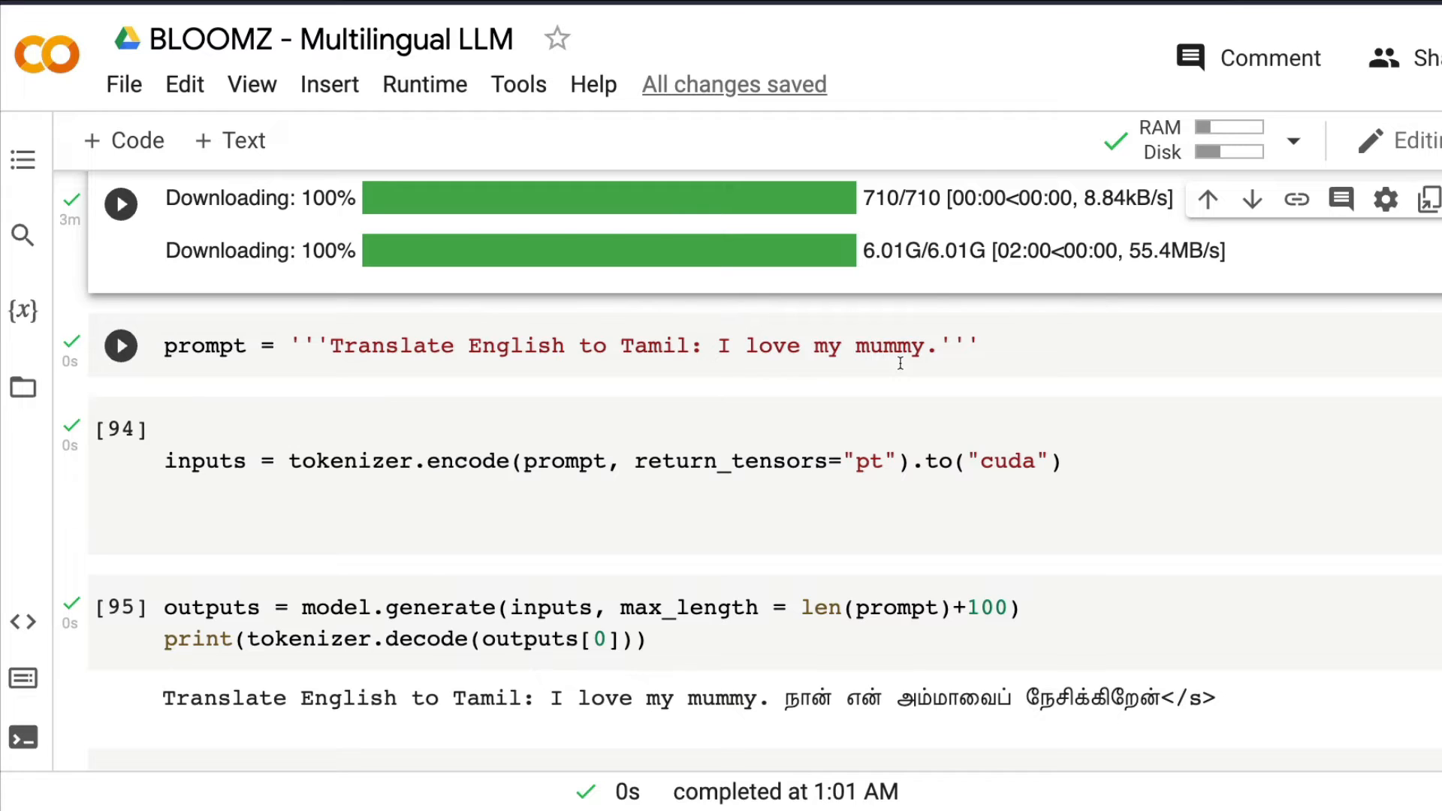
pyautogui.doubleClick(204, 346)
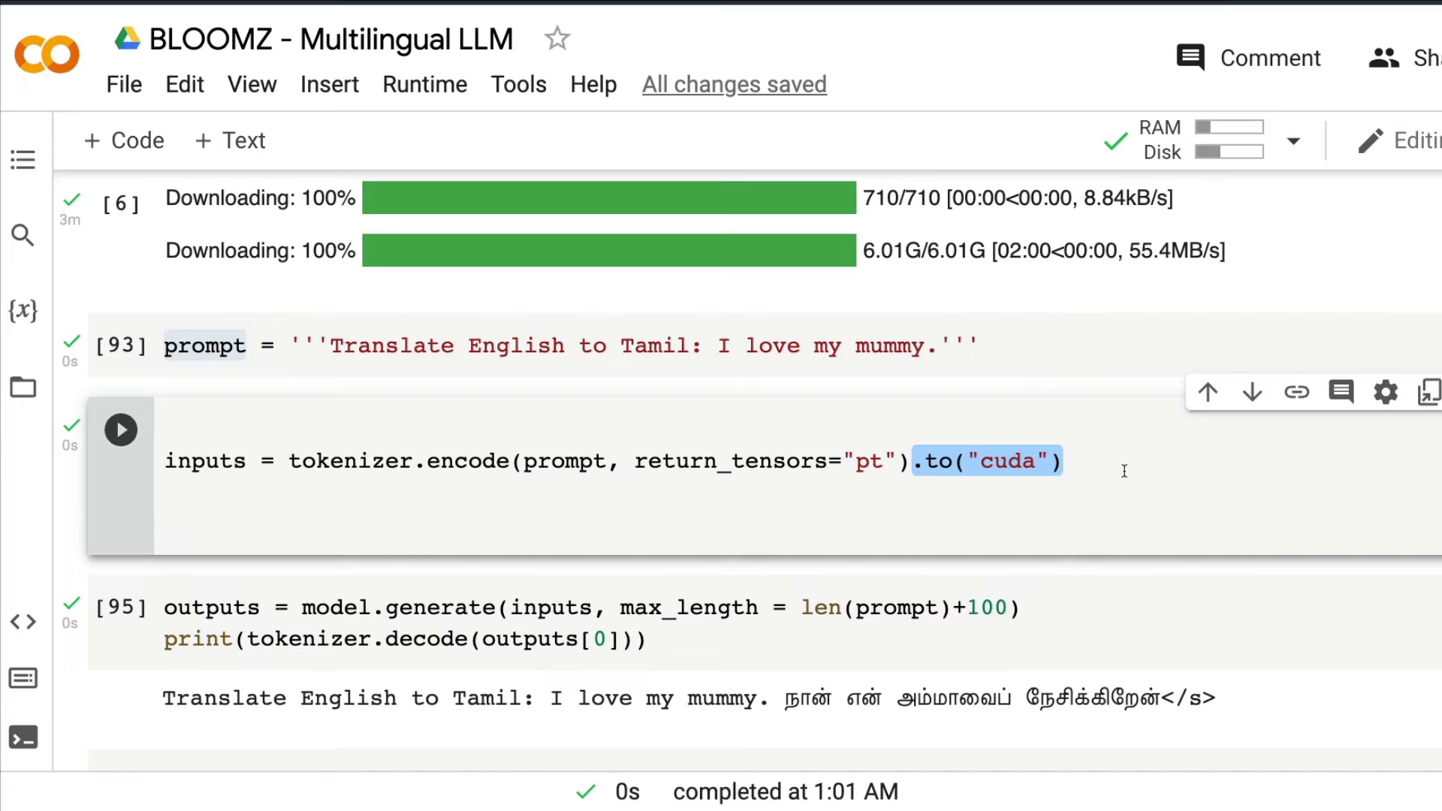
pyautogui.scroll(-3)
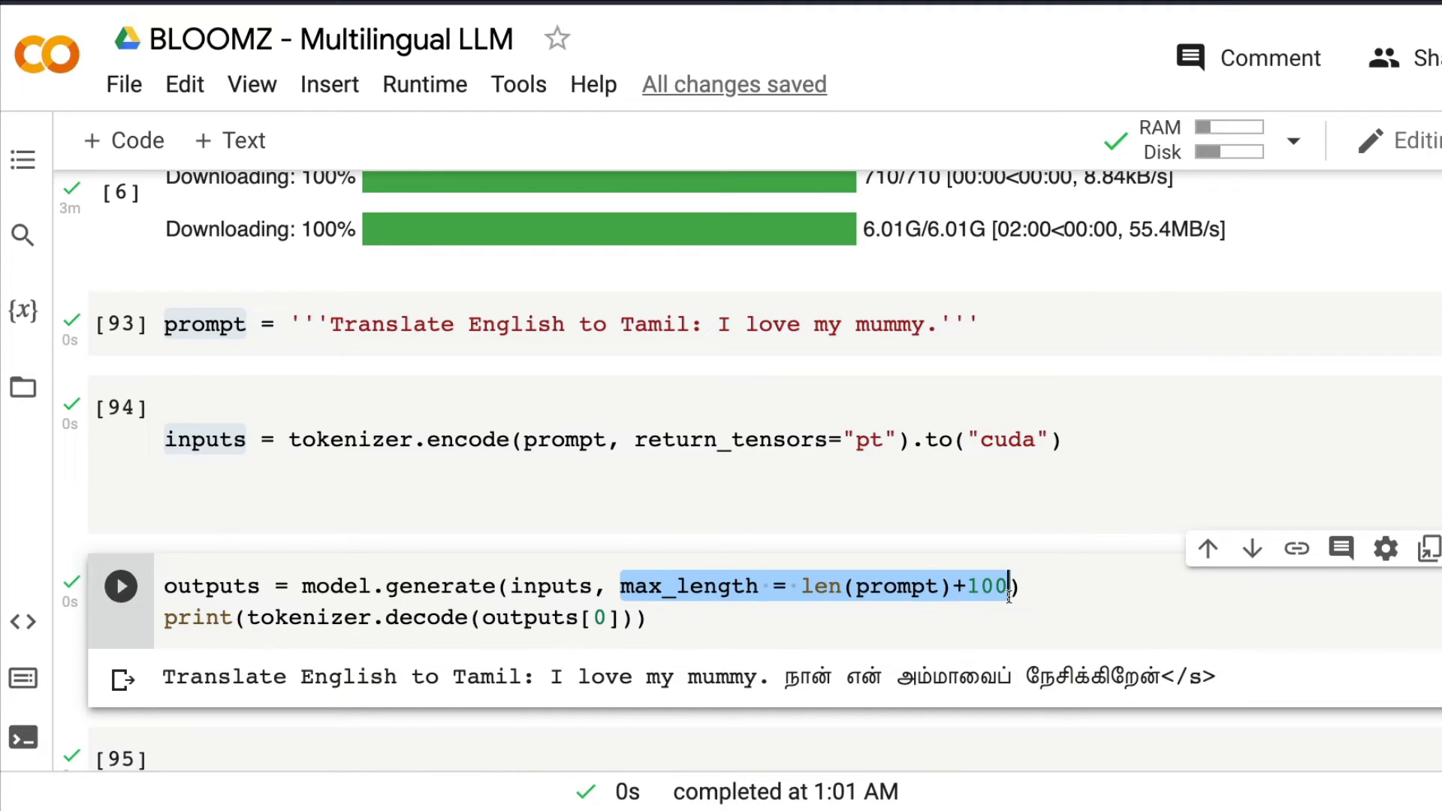
pyautogui.scroll(-3)
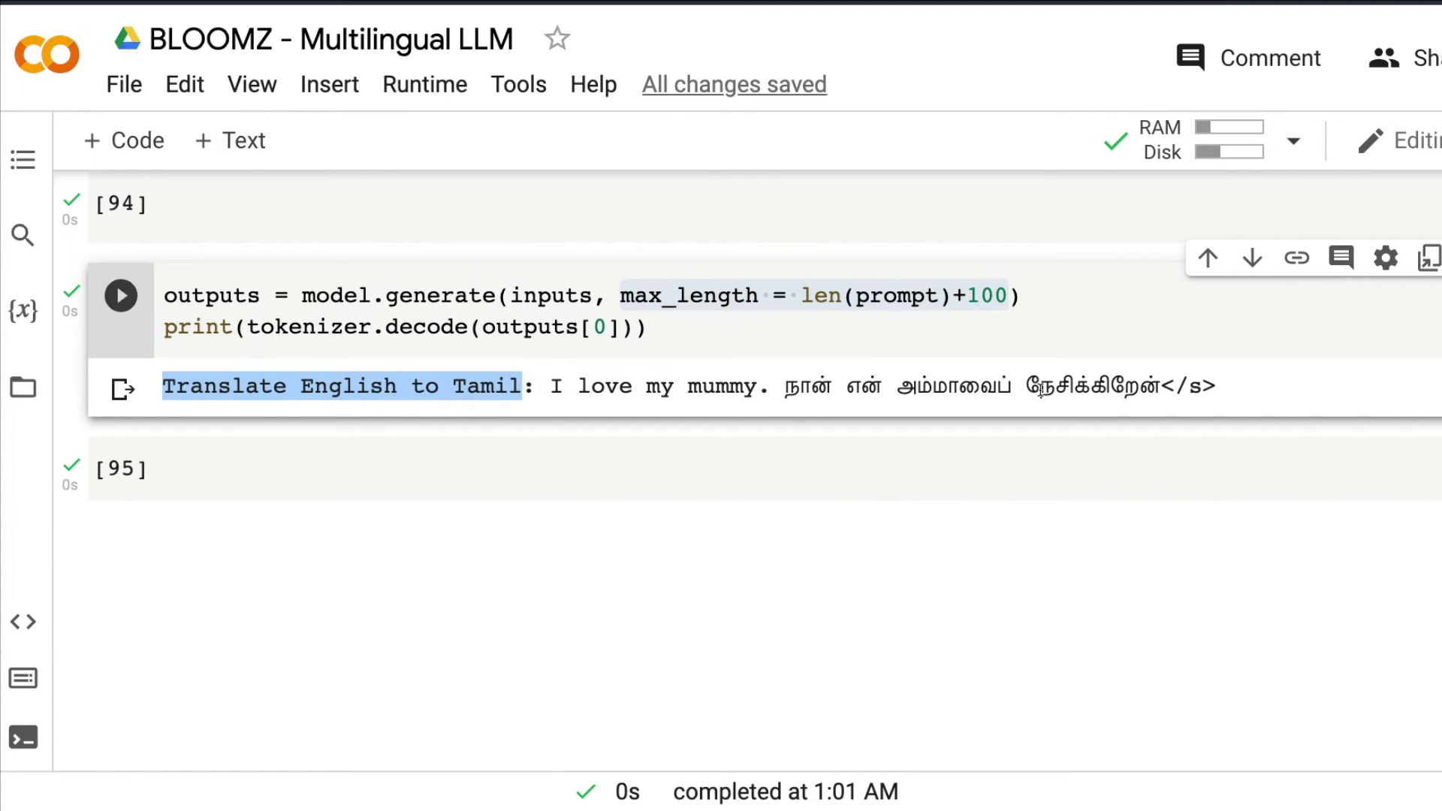
pyautogui.doubleClick(593, 386)
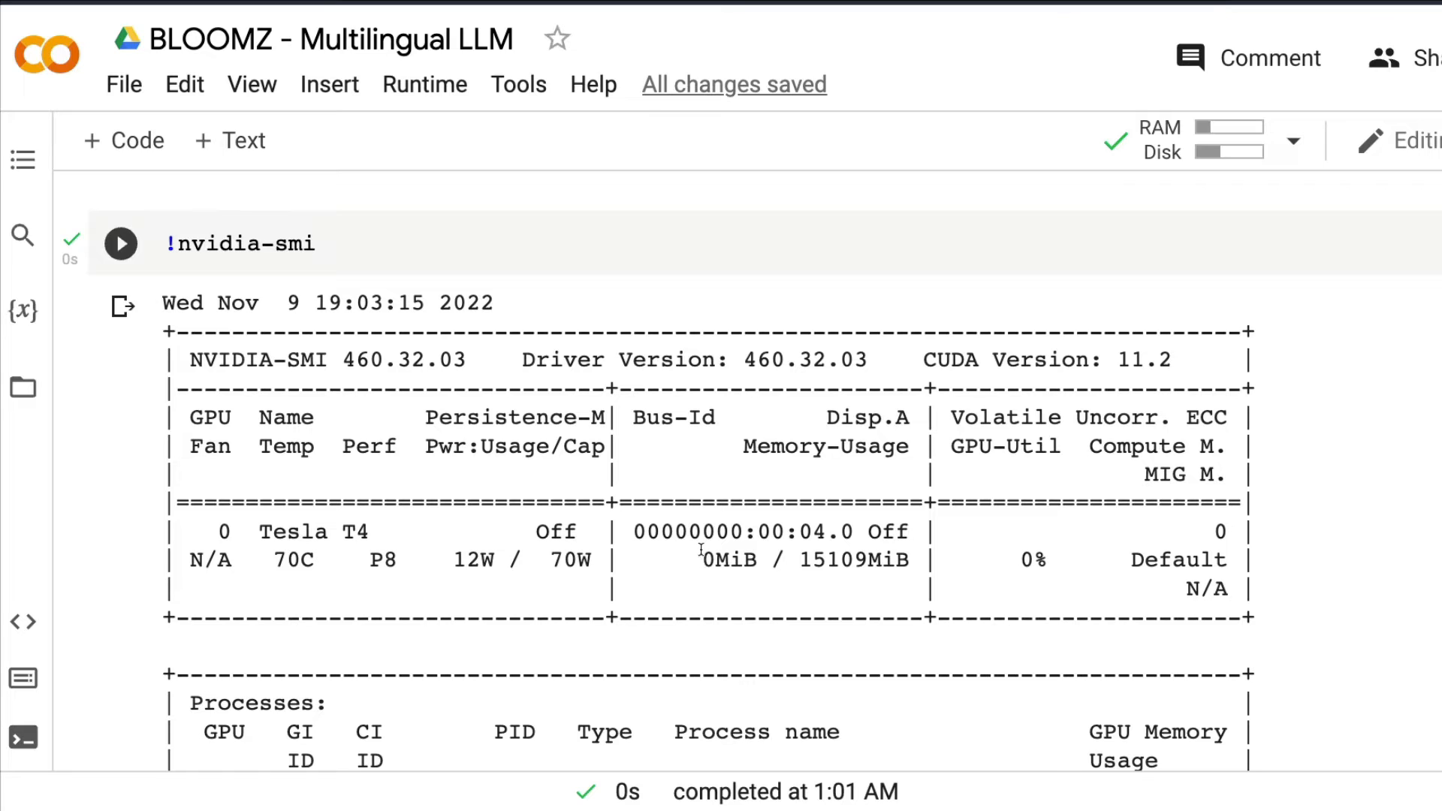
pyautogui.moveTo(395, 560)
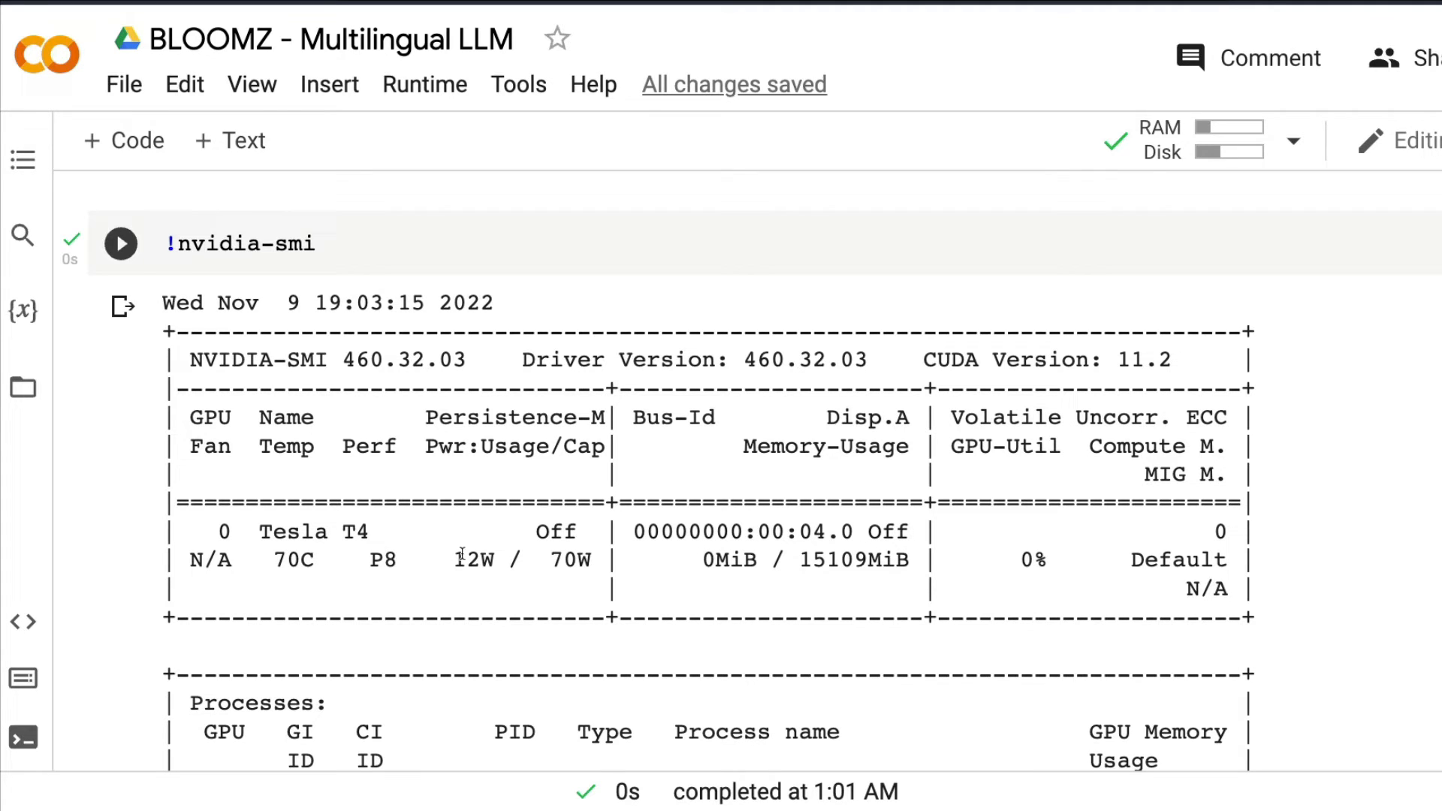
pyautogui.scroll(-3)
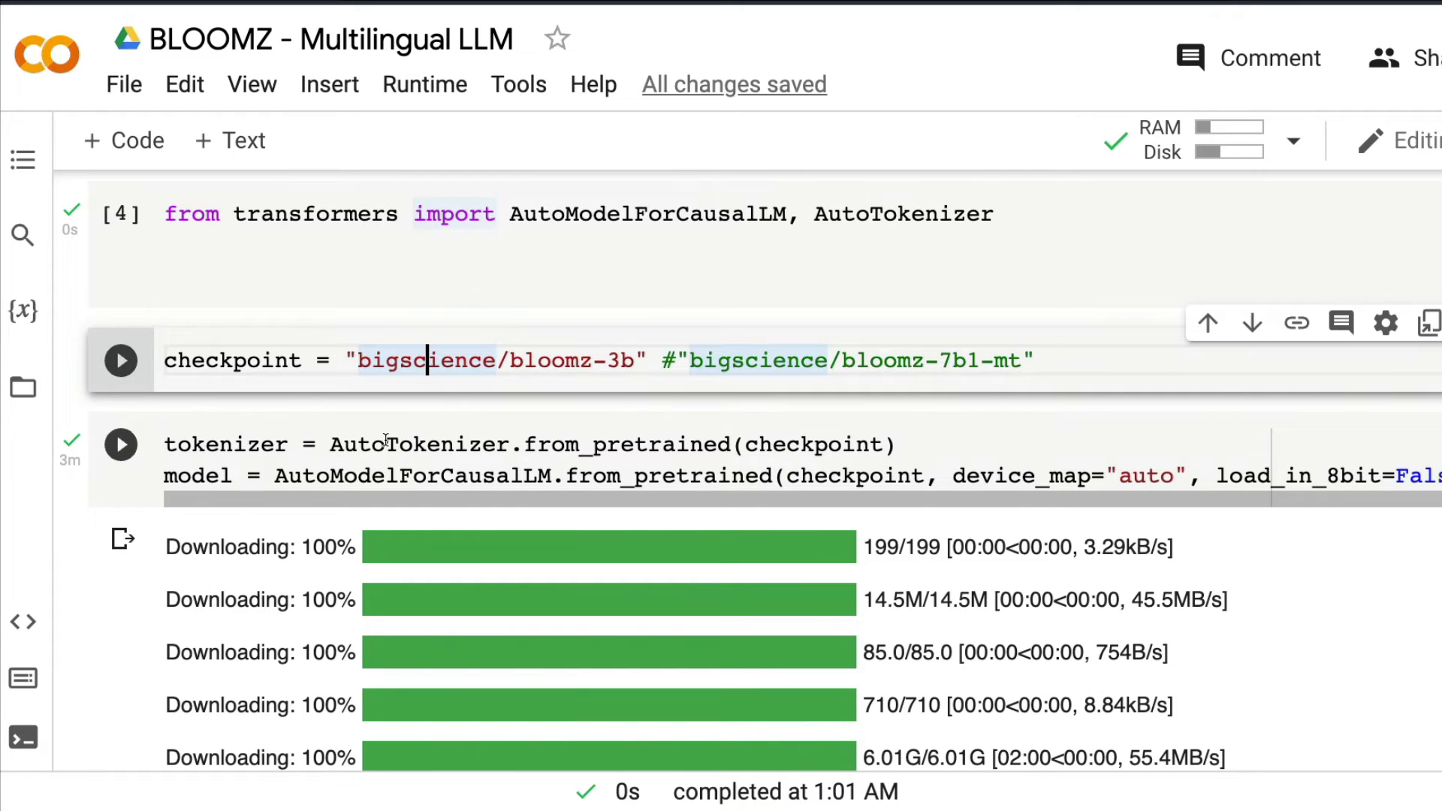
pyautogui.scroll(-3)
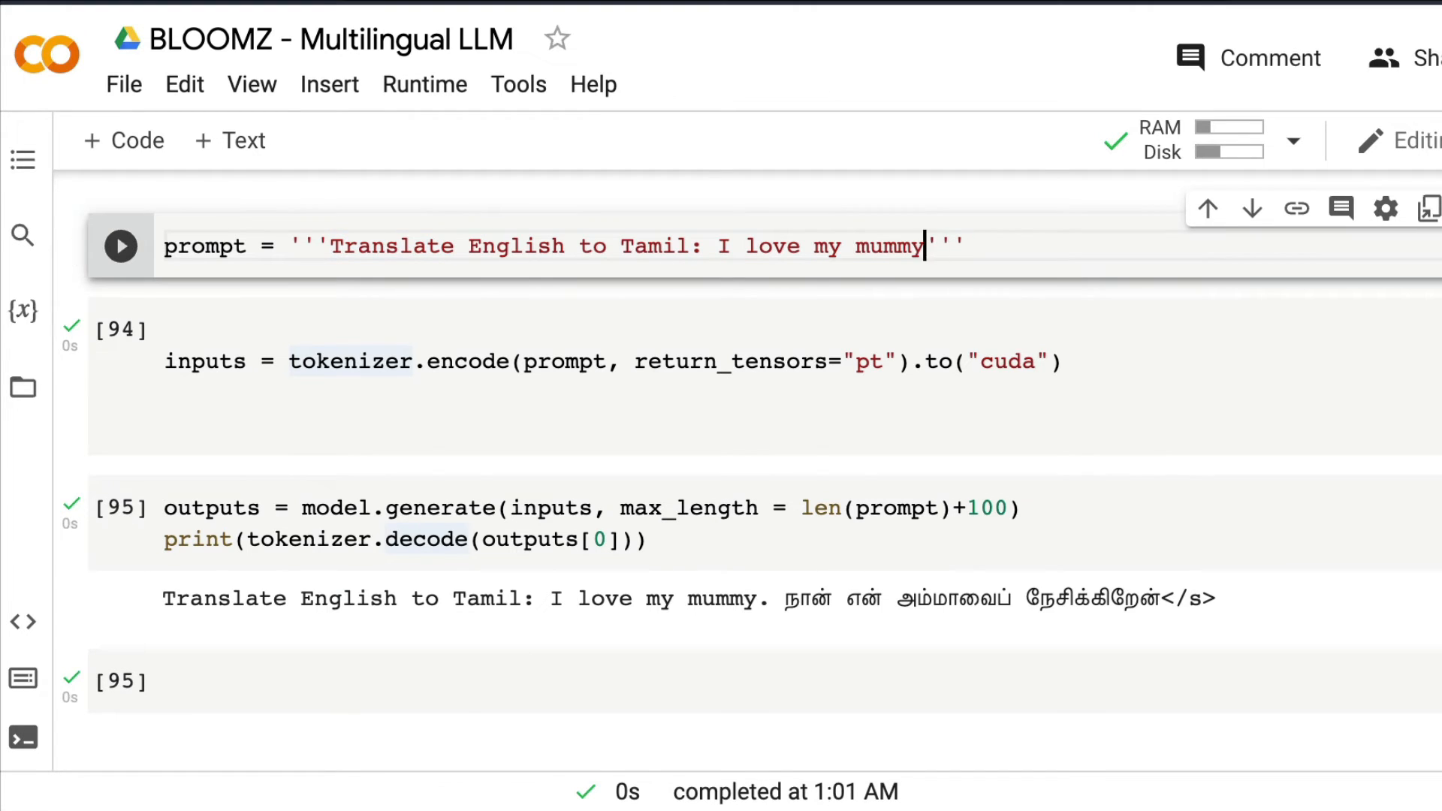
# Add the period back after 'mummy' in the prompt, rerun generation and highlight the Tamil translation.
pyautogui.click(120, 247)
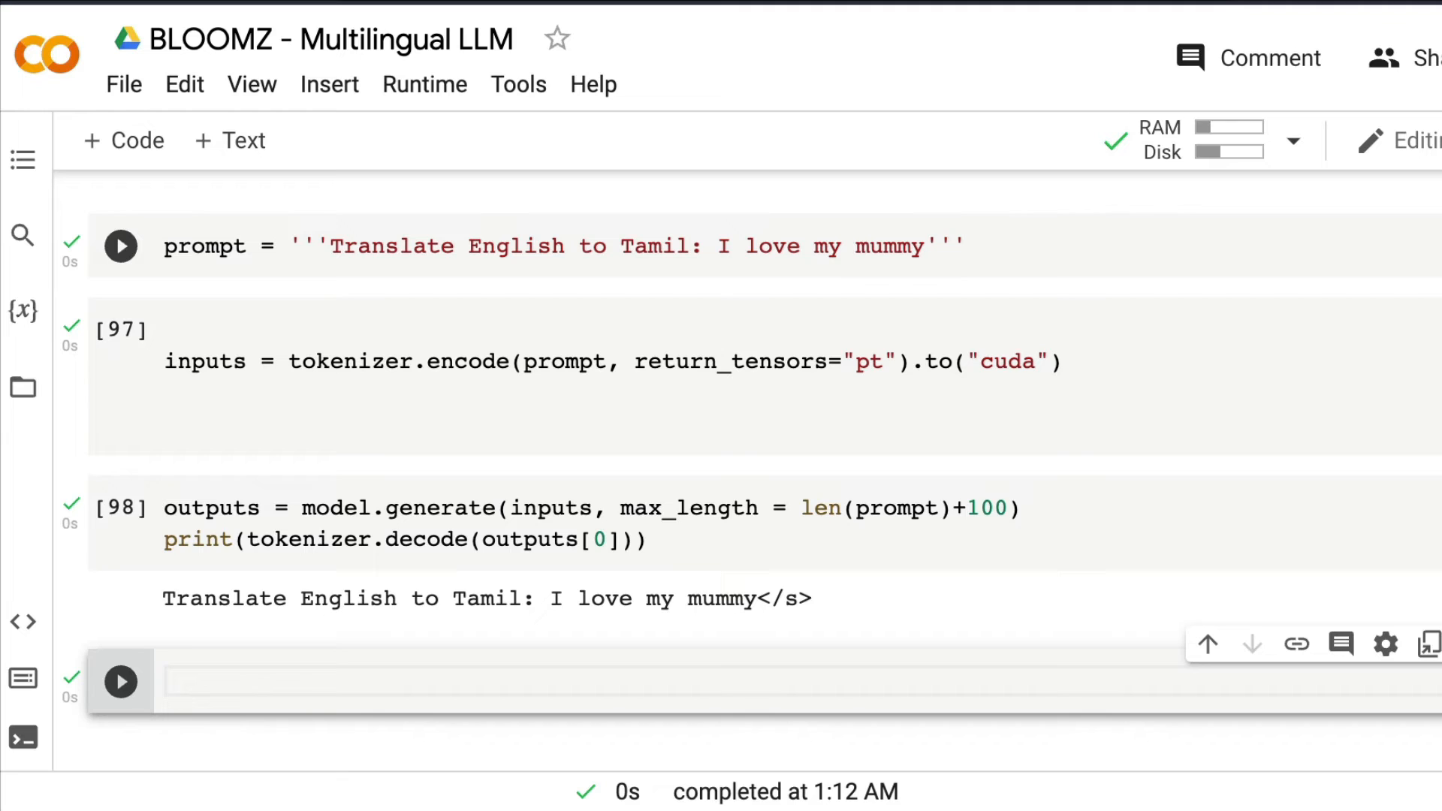
pyautogui.click(1000, 248)
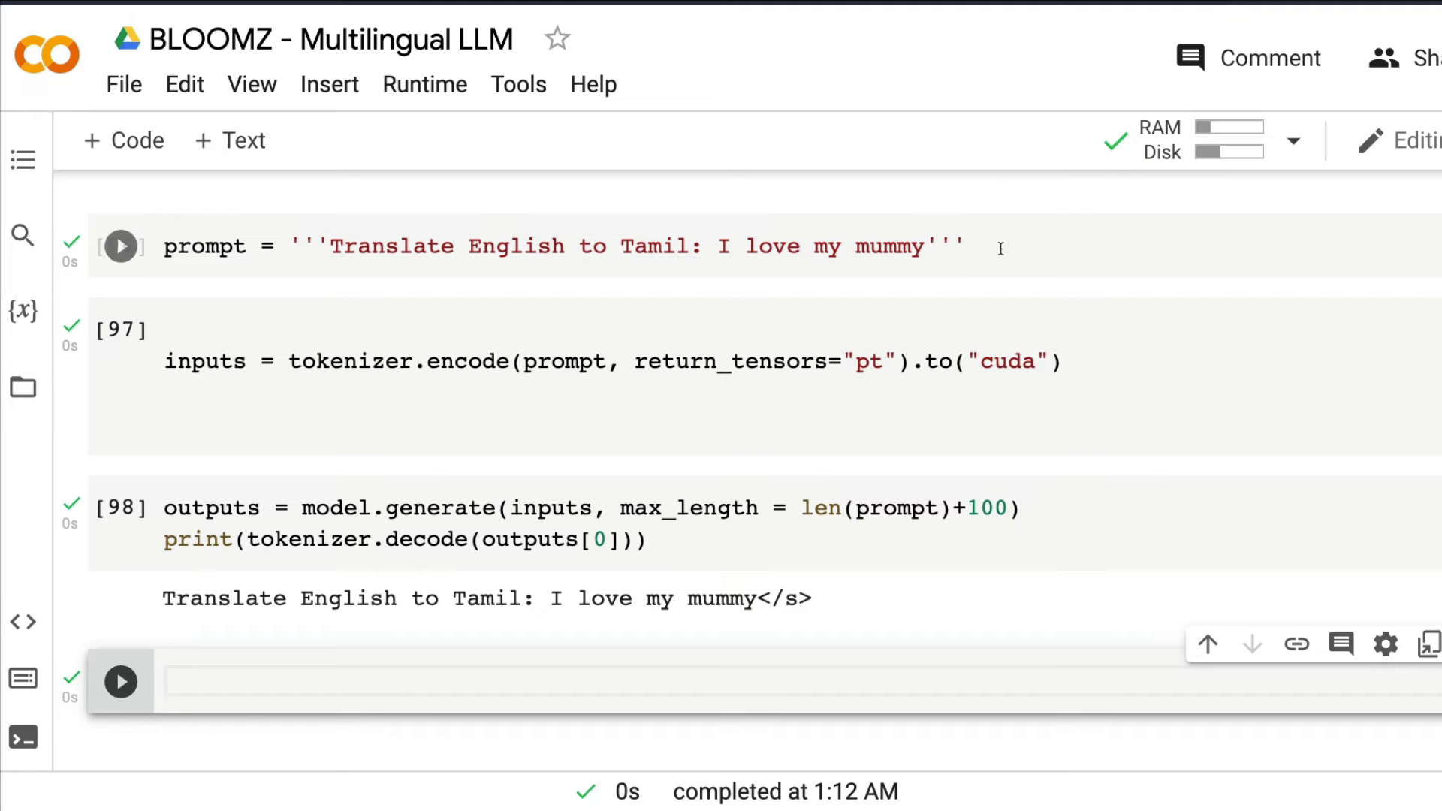
pyautogui.click(928, 246)
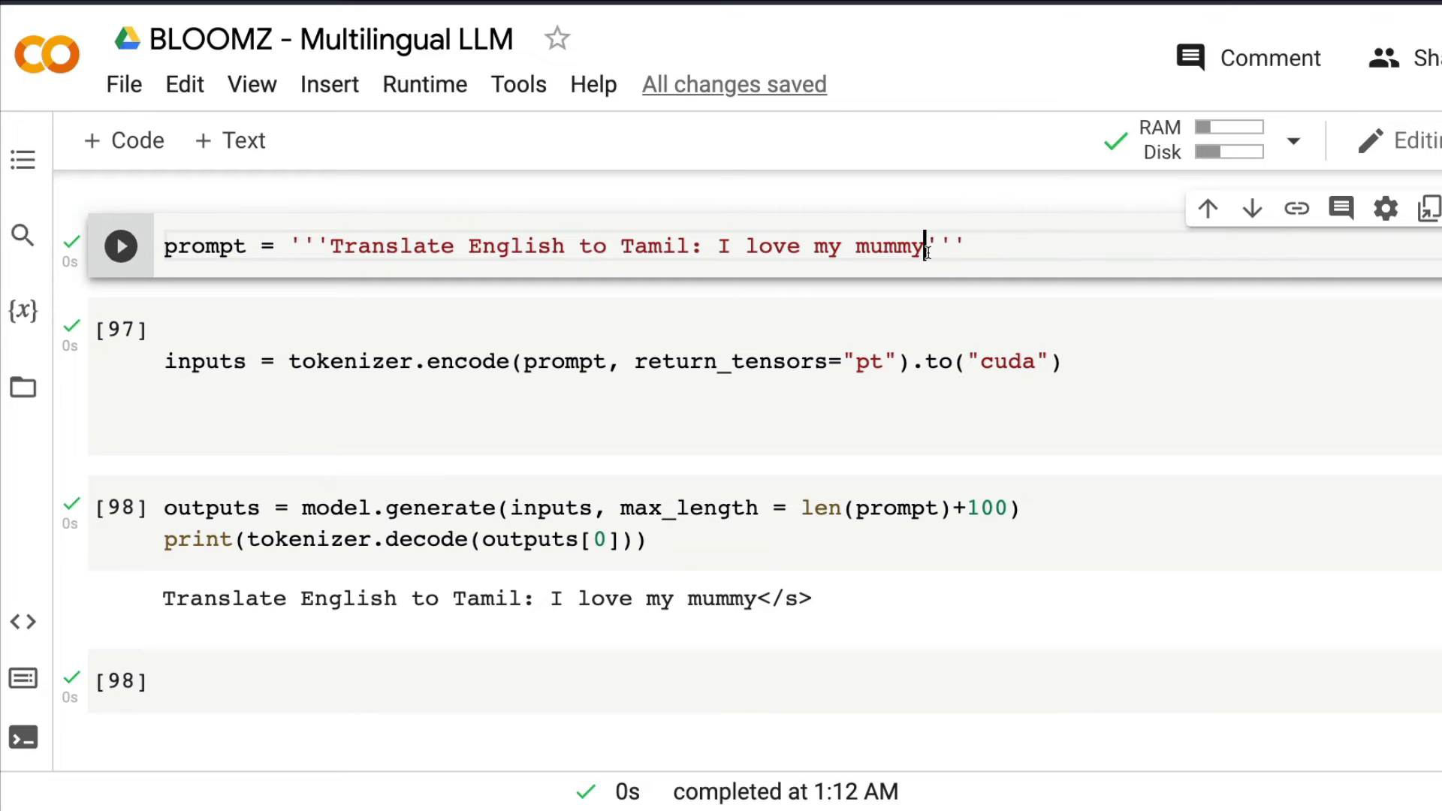
pyautogui.write('.')
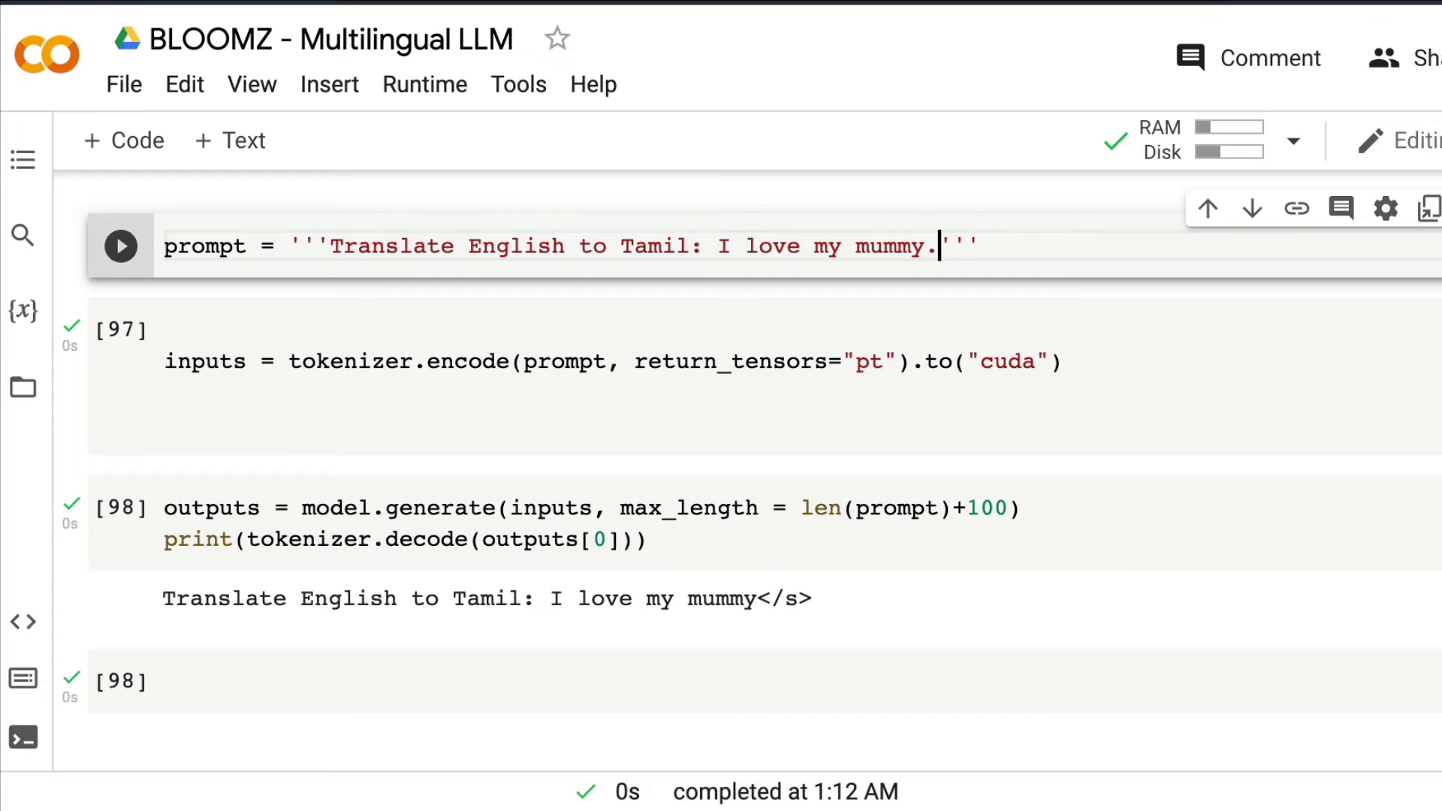
pyautogui.click(120, 244)
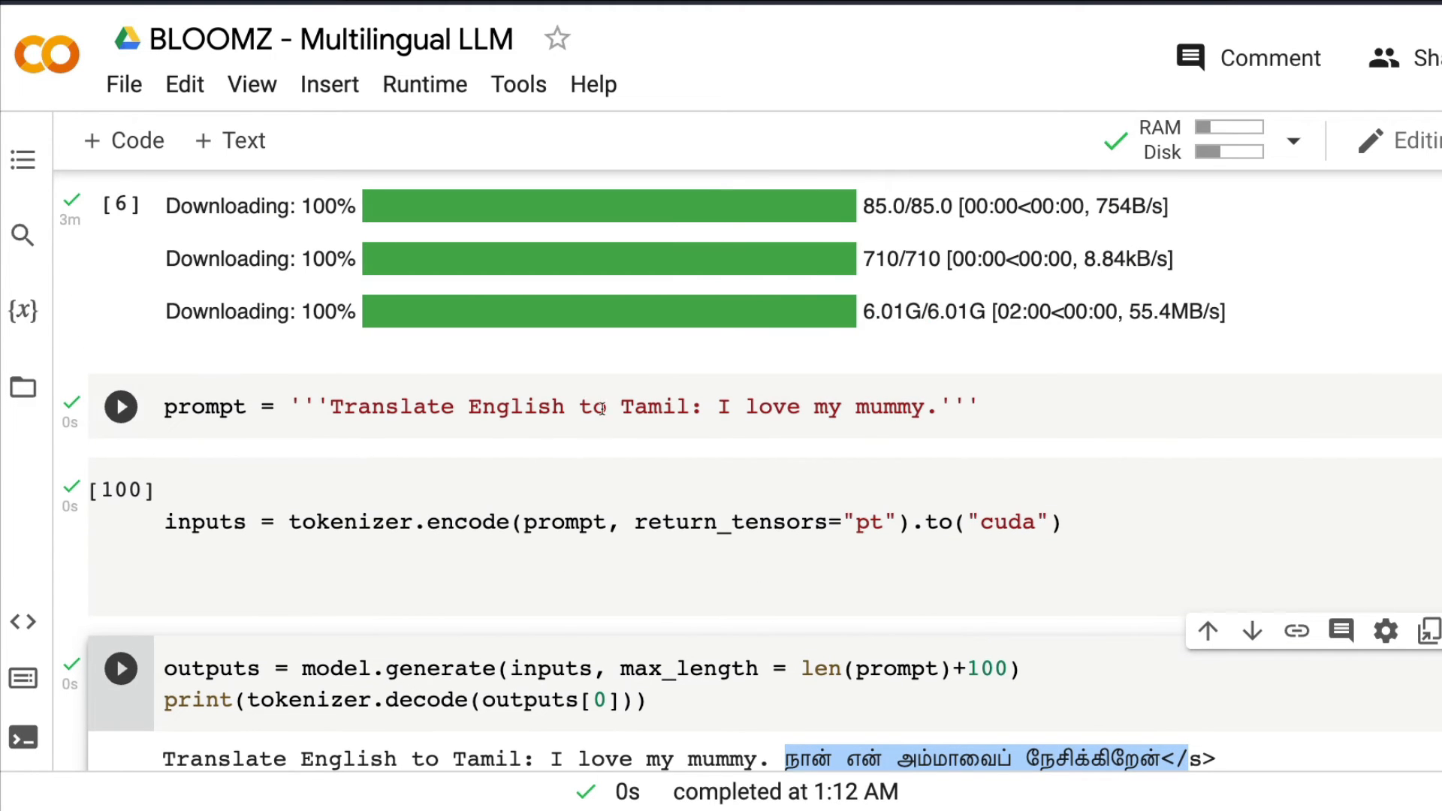
pyautogui.doubleClick(514, 405)
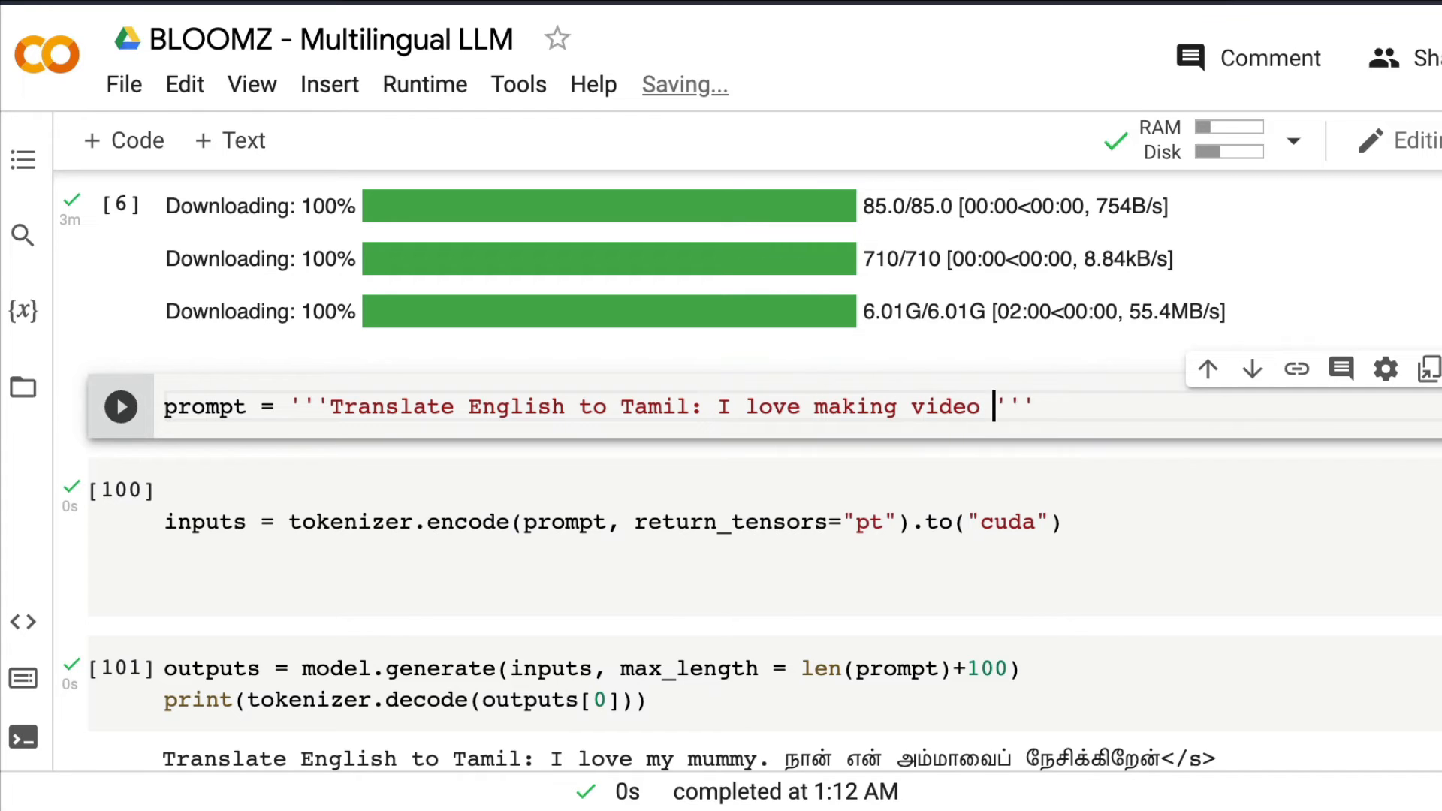
# Complete the prompt to 'I love making video tutorials.' for Tamil translation.
pyautogui.write('tutorials.')
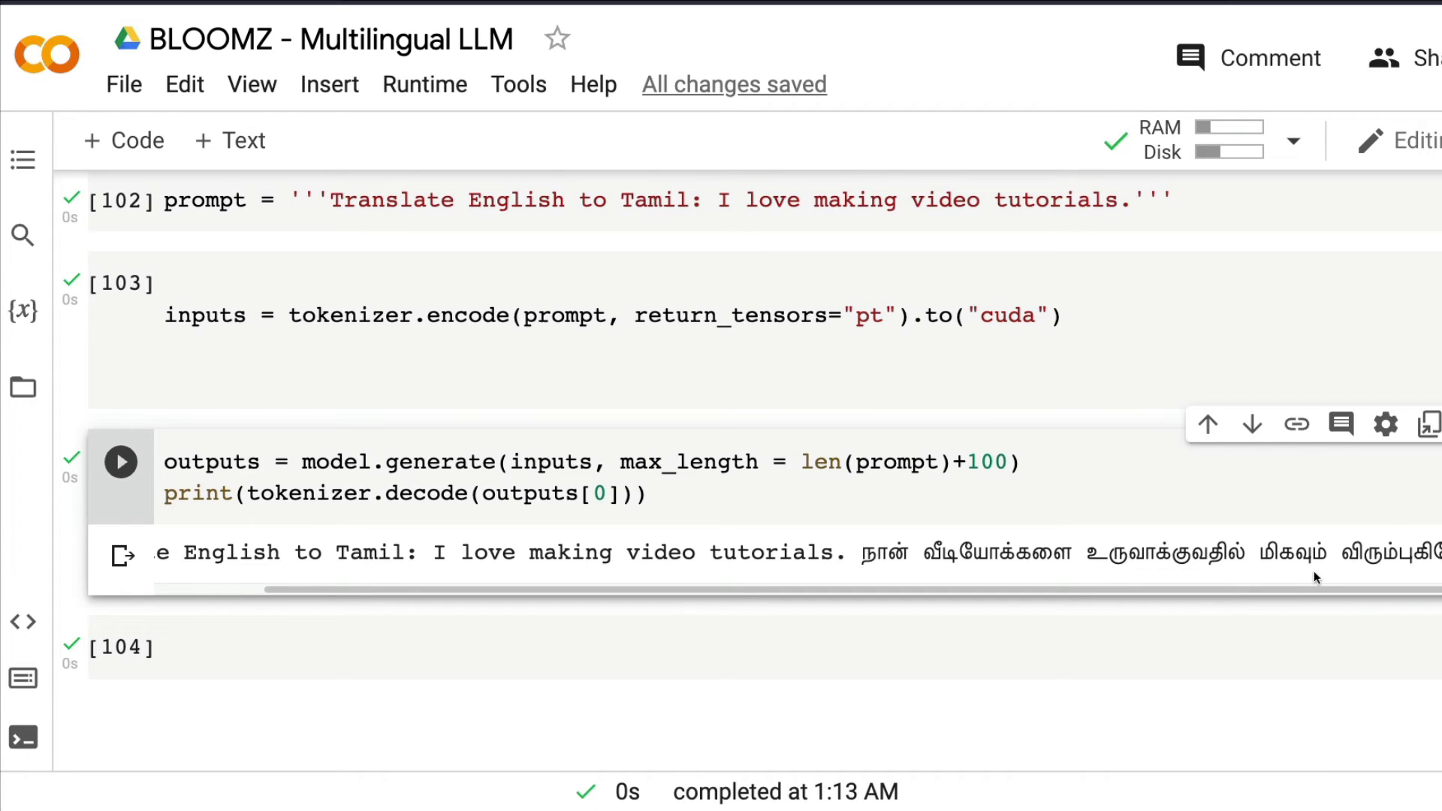
pyautogui.moveTo(838, 579)
pyautogui.write("prompt = '''Create a list of 5 SEO Keywords related to ")
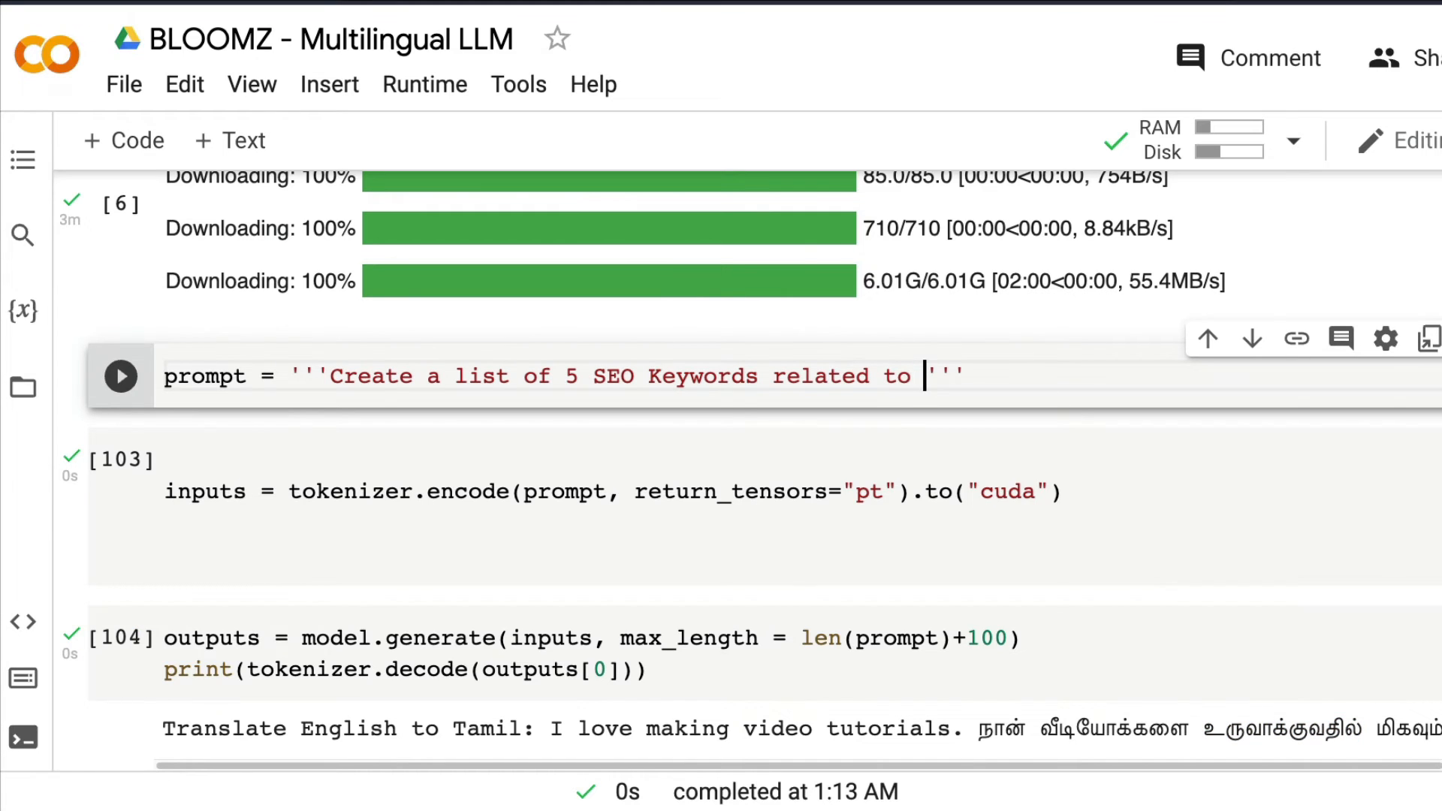
# Reword the prompt to request 5 SEO keywords for Google Adwords related to Machine Learning.
pyautogui.write('AI')
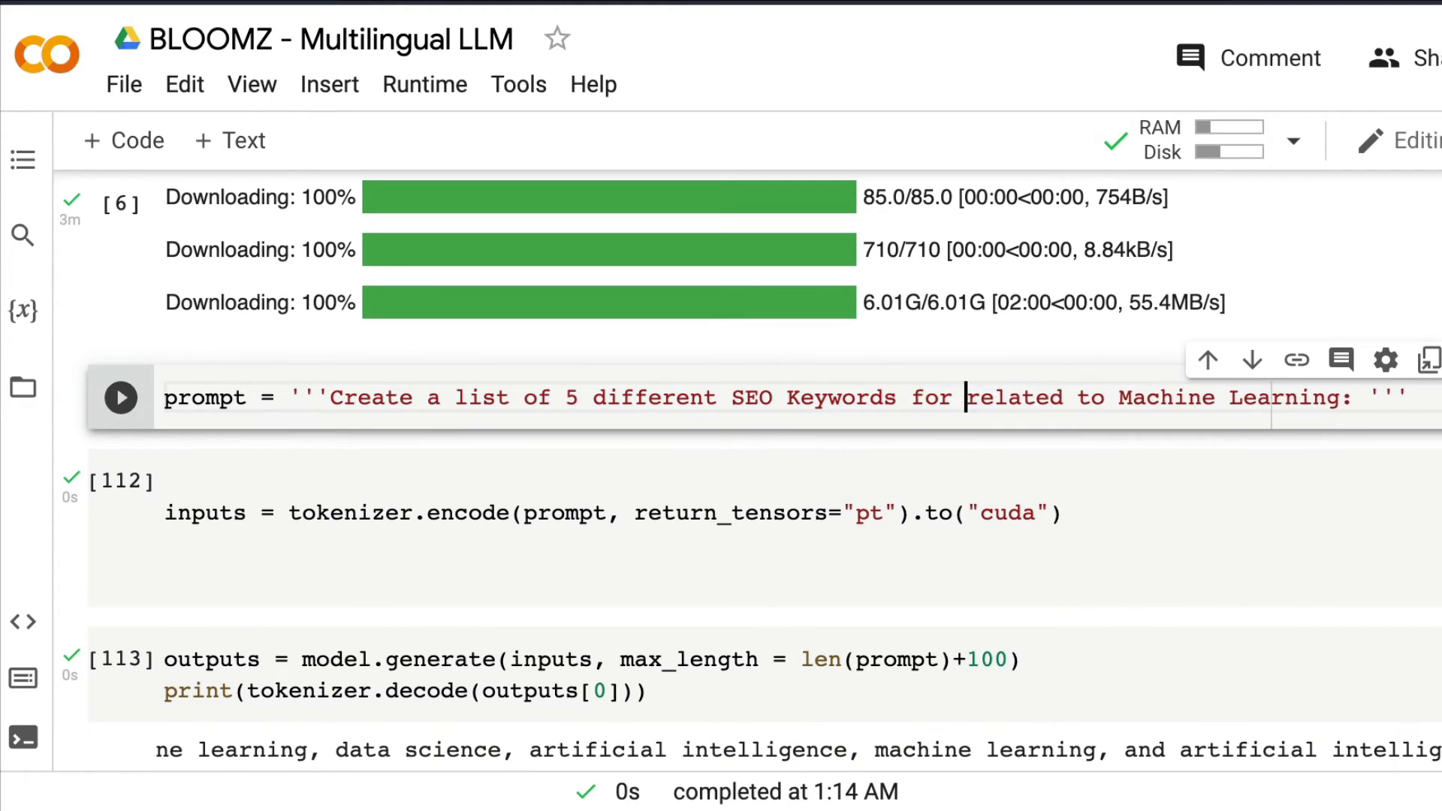
pyautogui.write('Google Adwords')
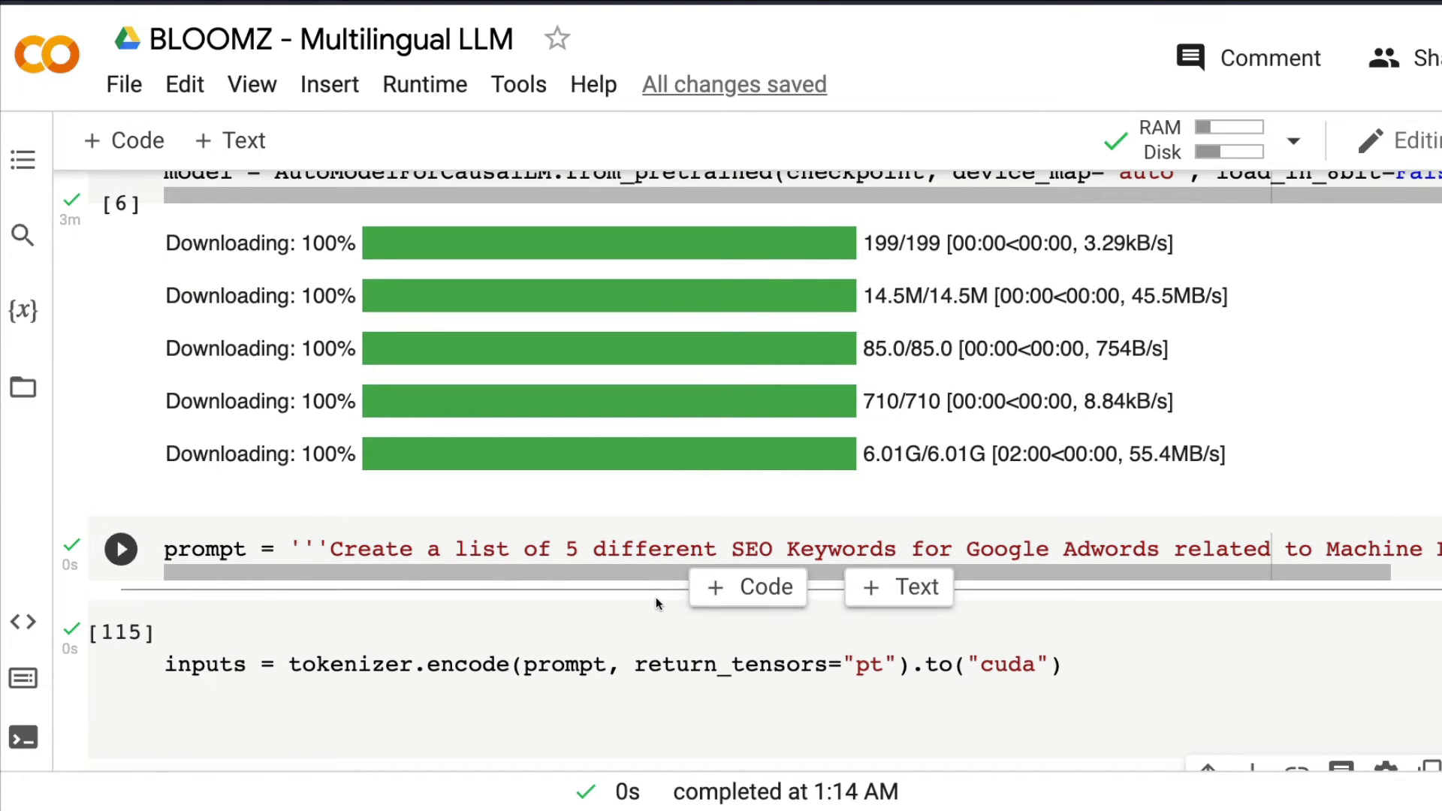
pyautogui.moveTo(325, 586)
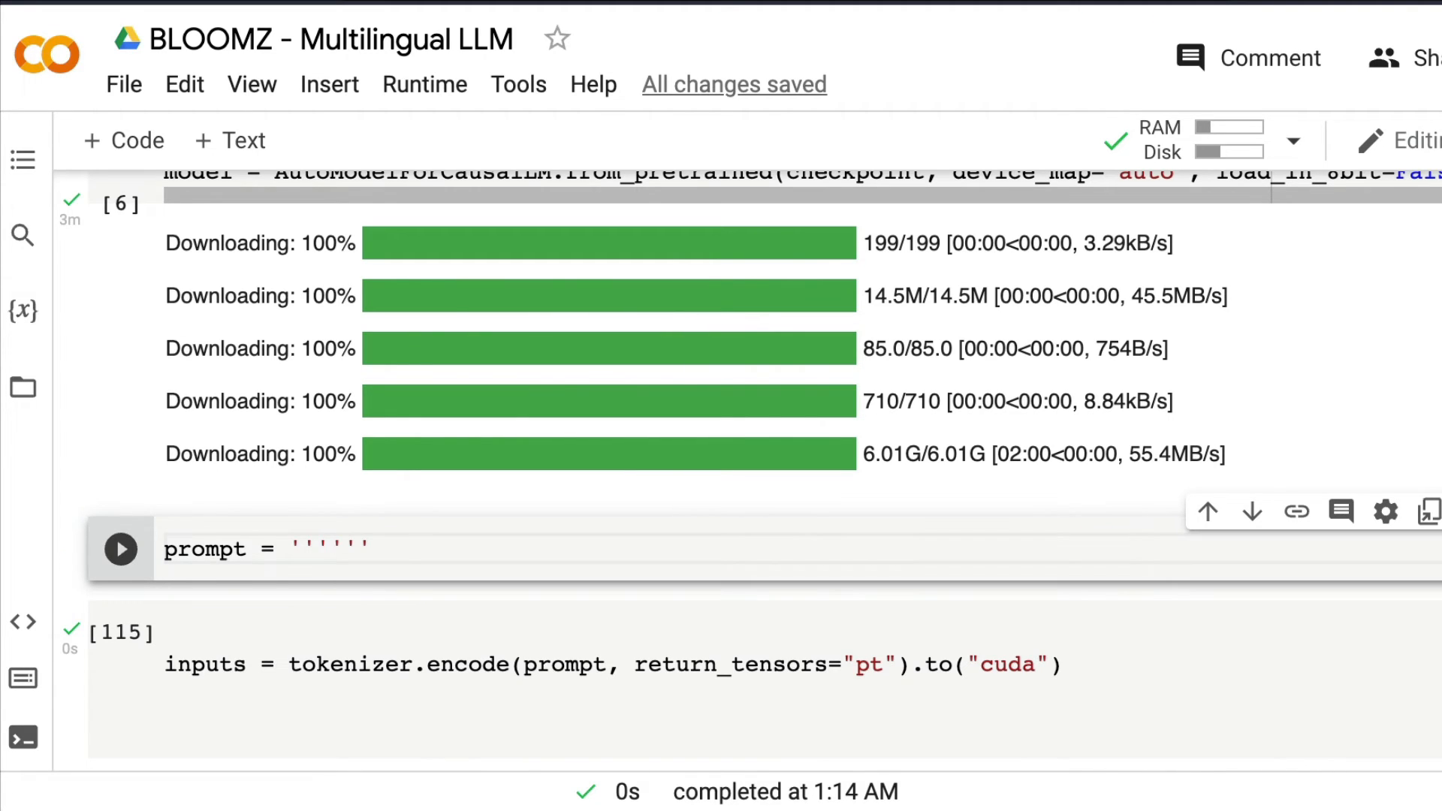
# Write the prompt 'Create a story of a boy becoming successful with his YouTube channel'.
pyautogui.write('Create a')
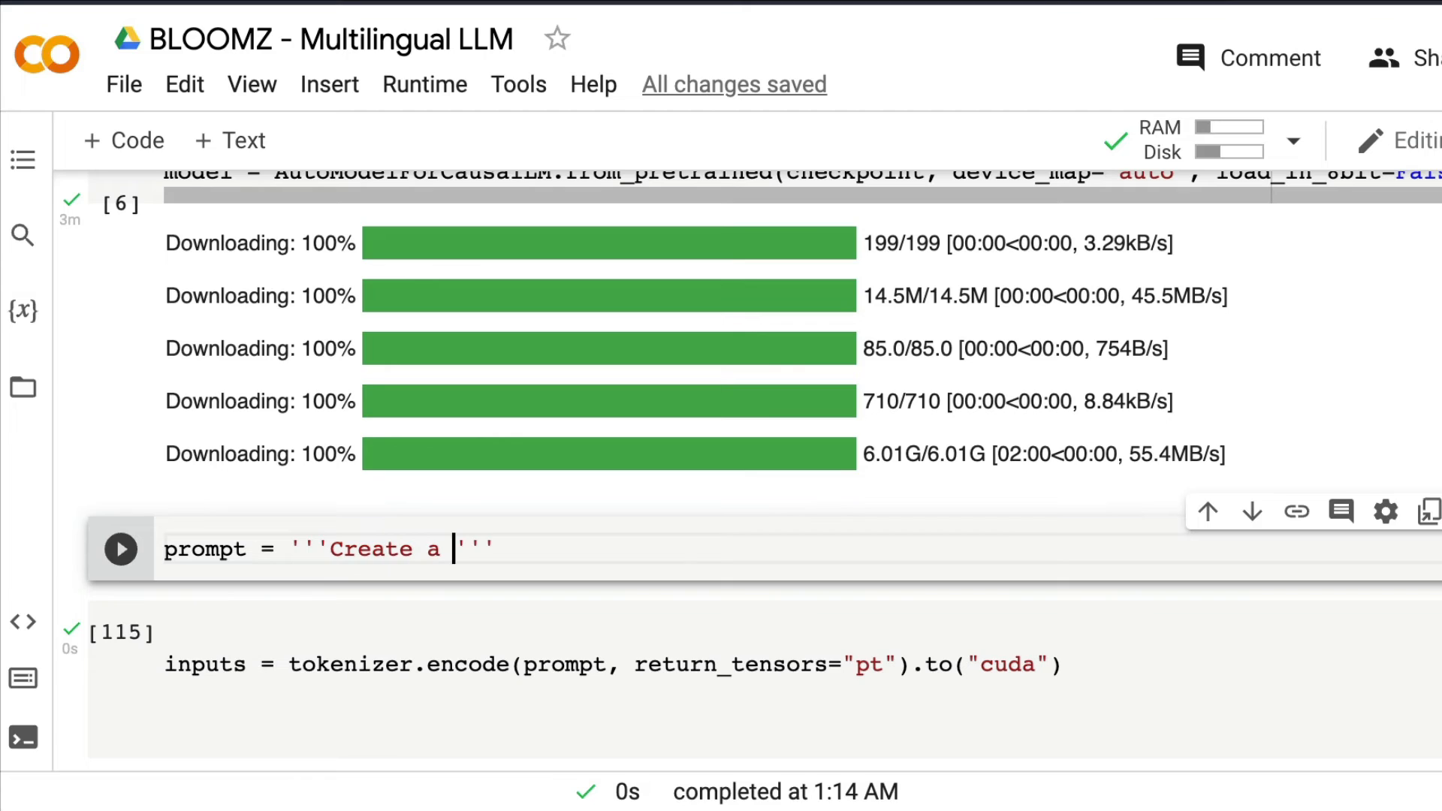
pyautogui.write('story of a bu')
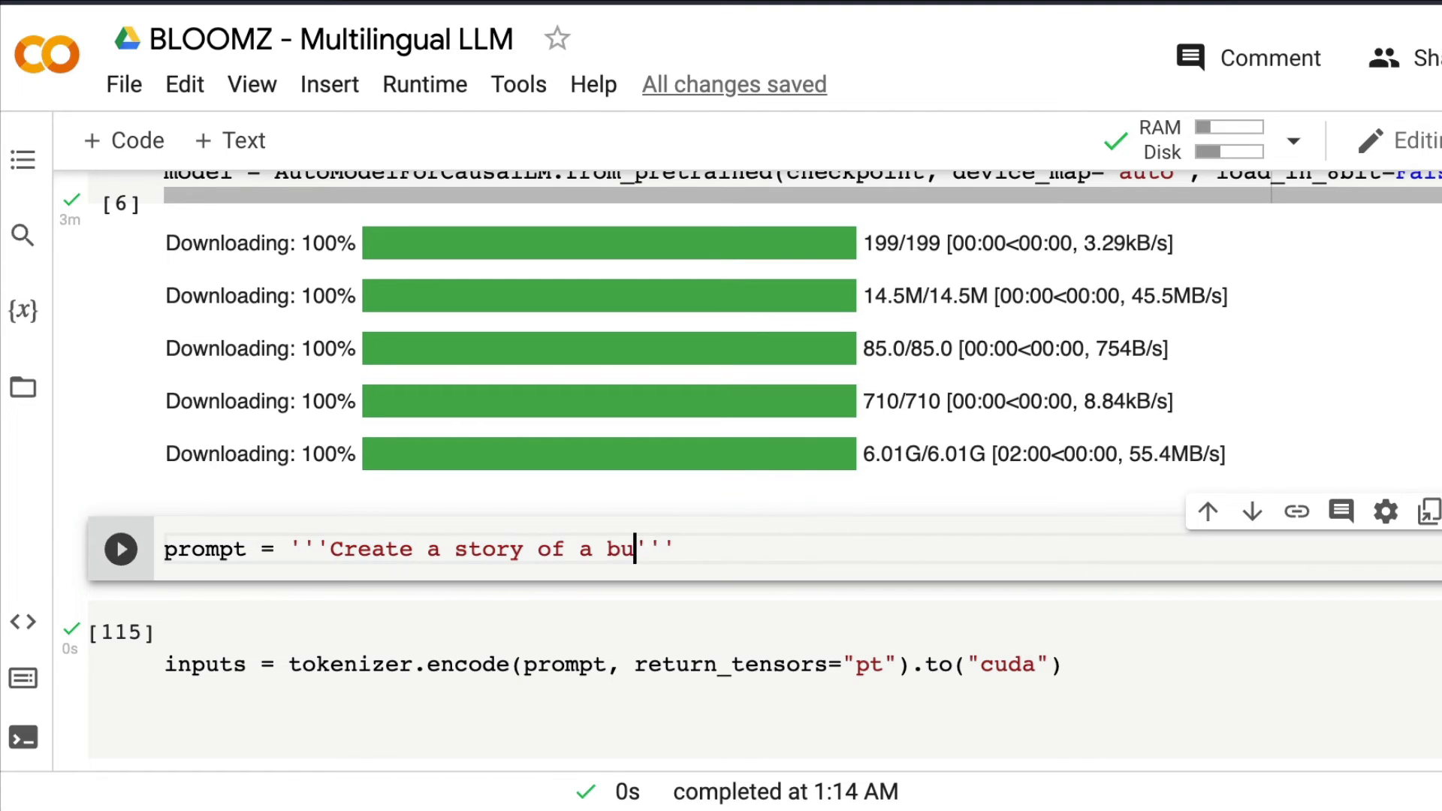
pyautogui.write('y becoming')
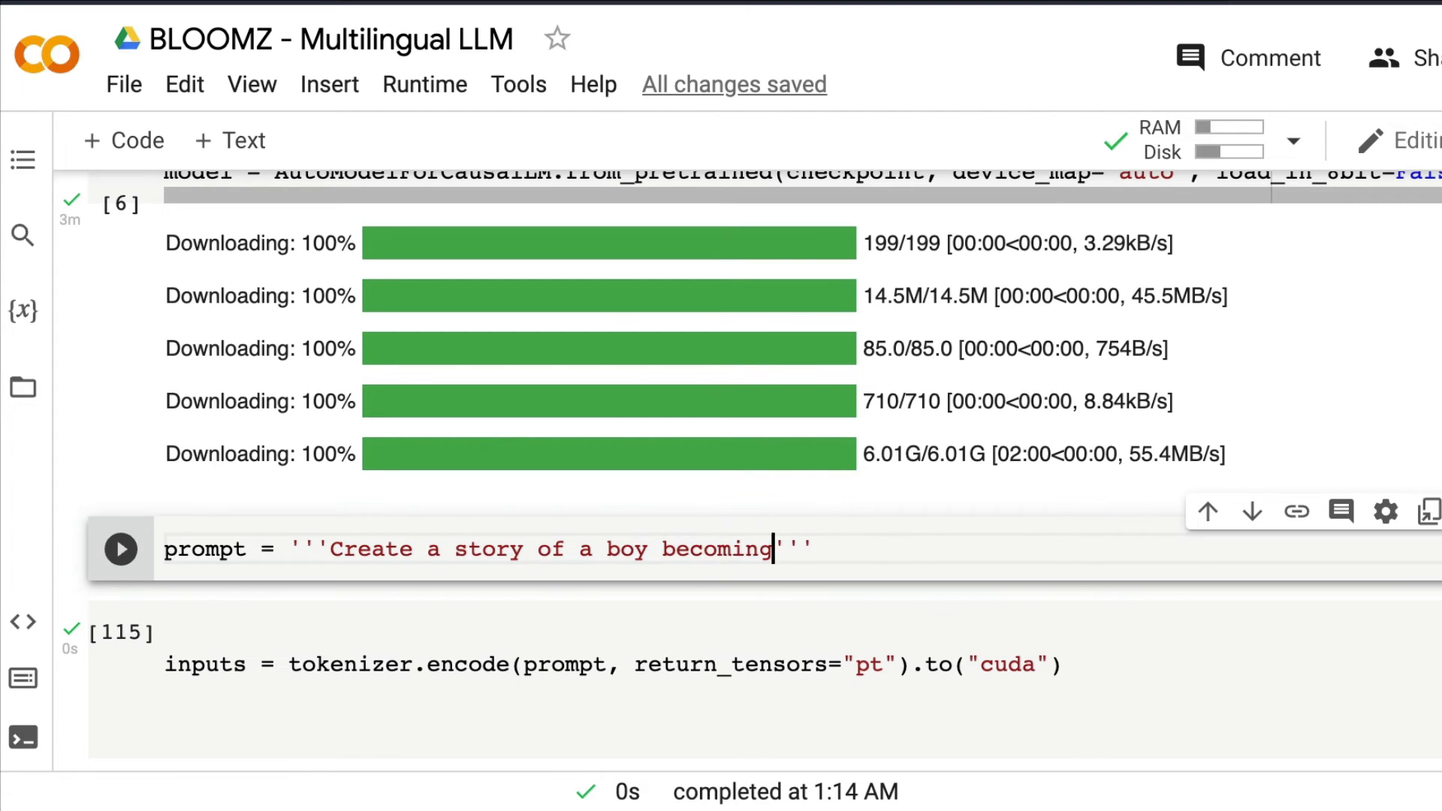
pyautogui.write('successu')
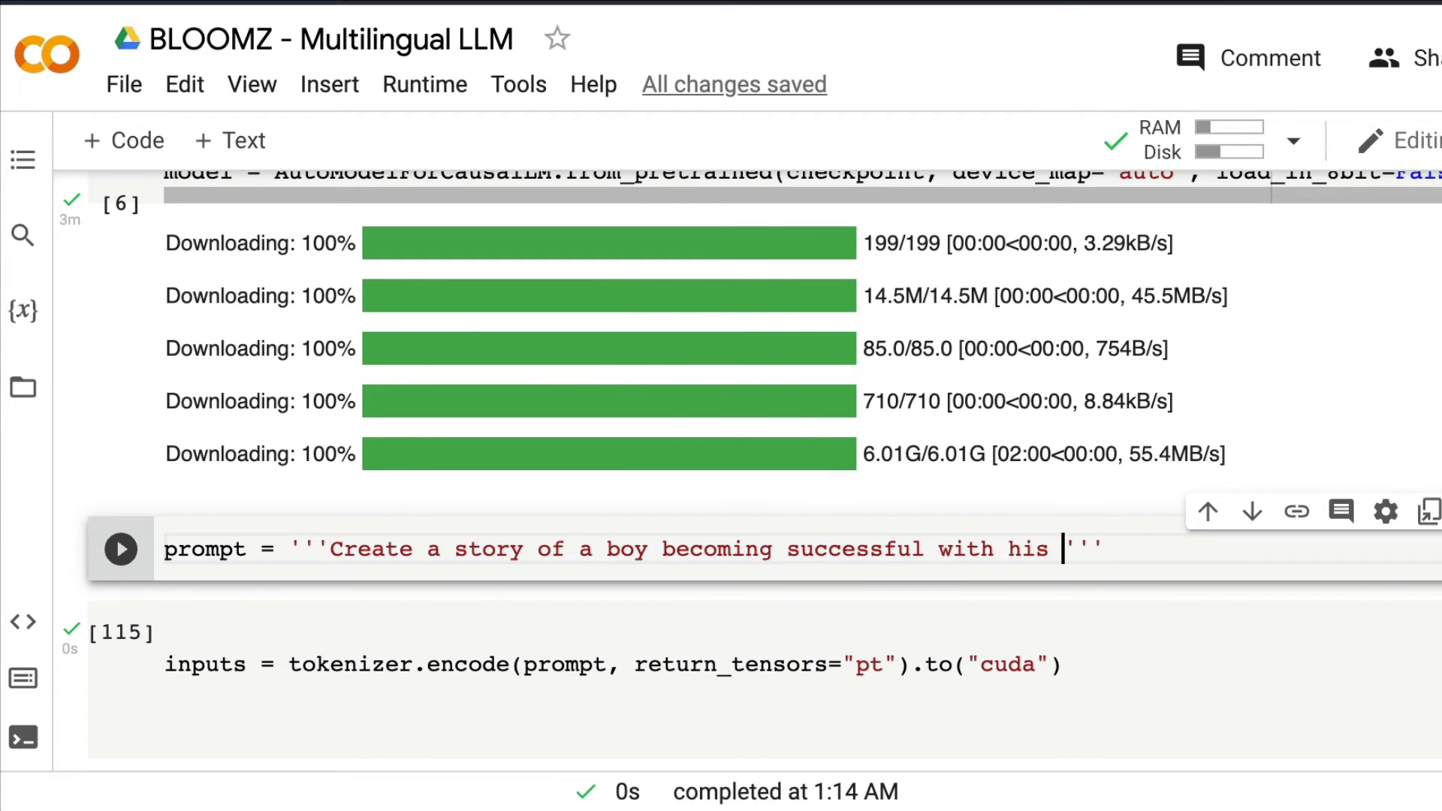
pyautogui.write('YouTubec')
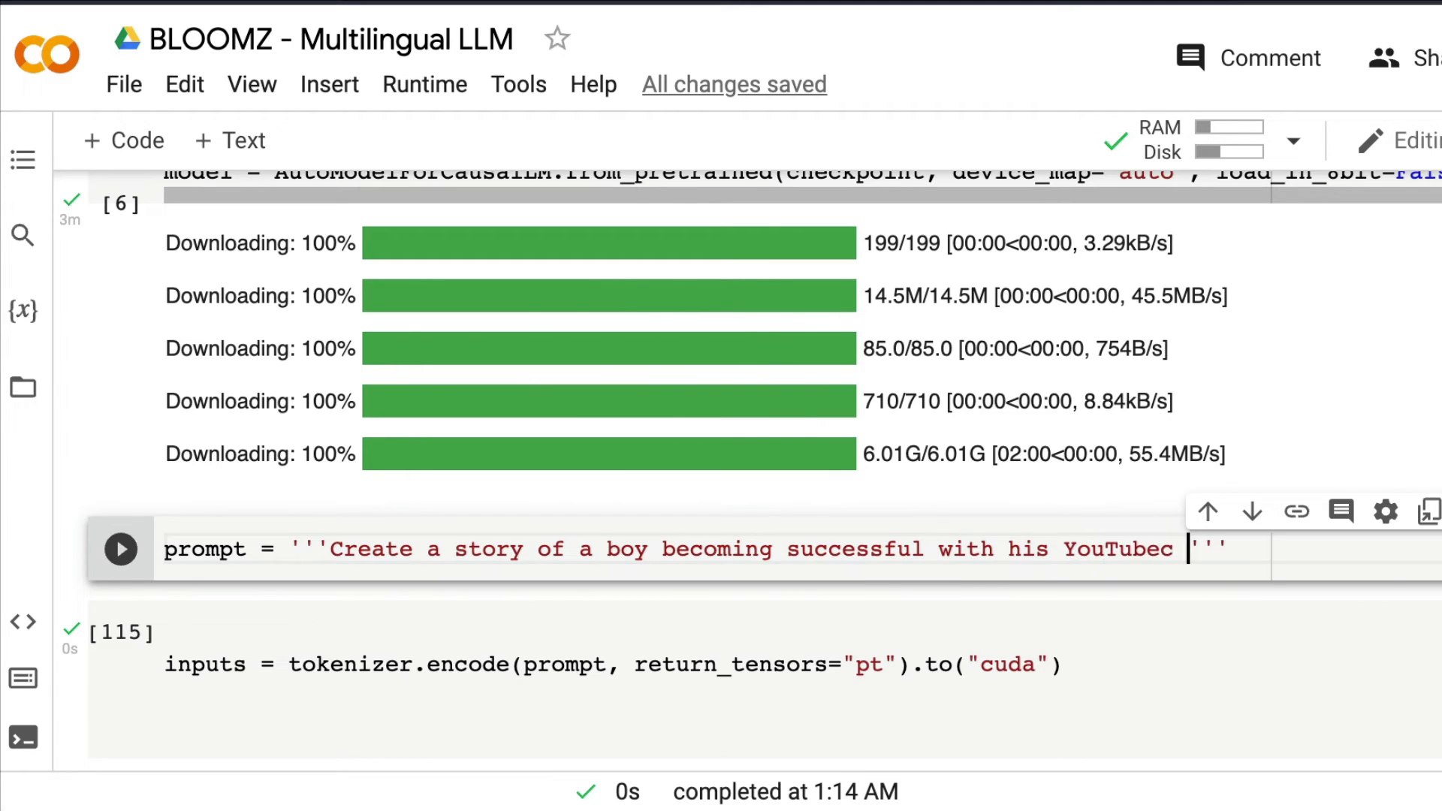
pyautogui.write('channel.')
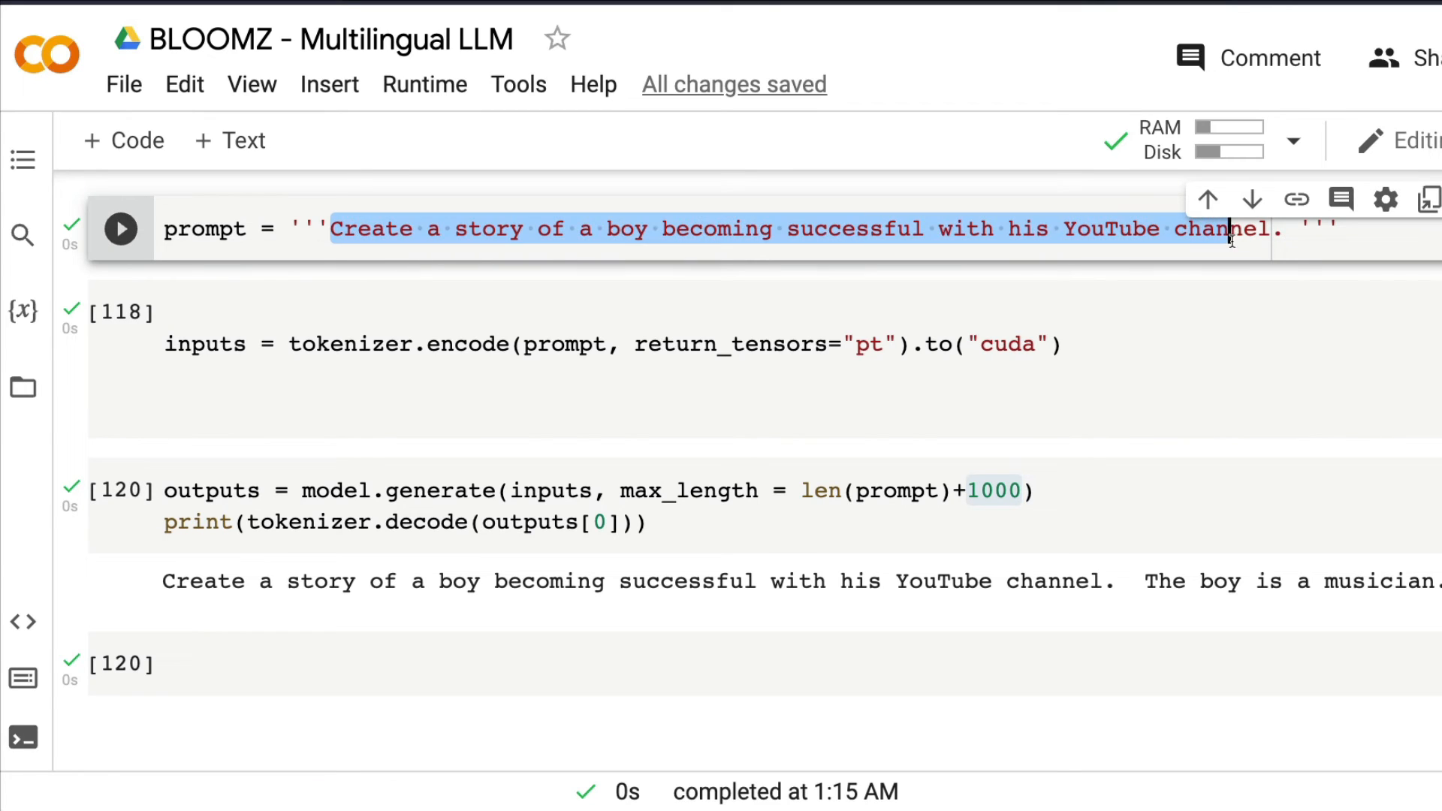
# Reword the story prompt to begin with 'Write' and add 'in 10'.
pyautogui.write('W')
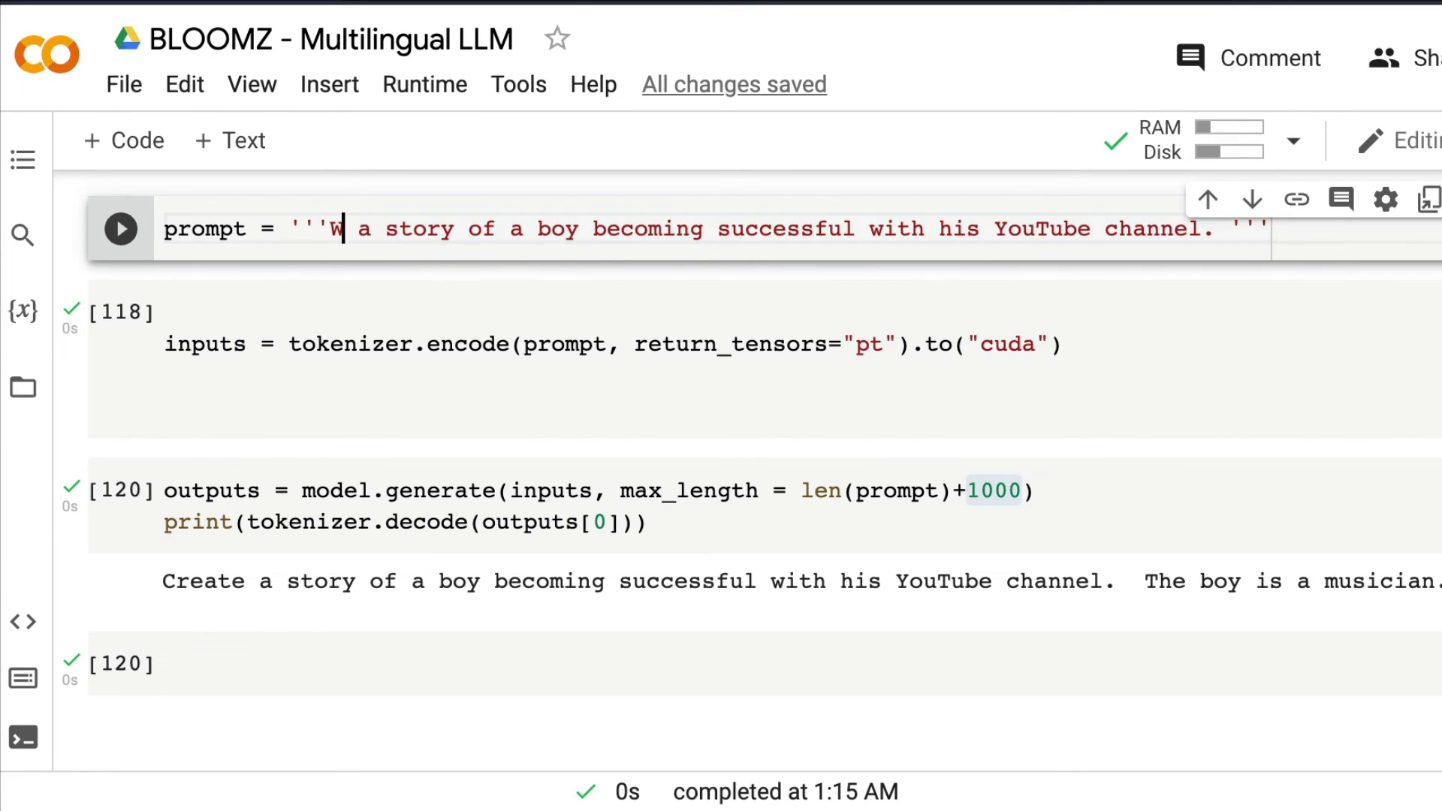
pyautogui.write('rite')
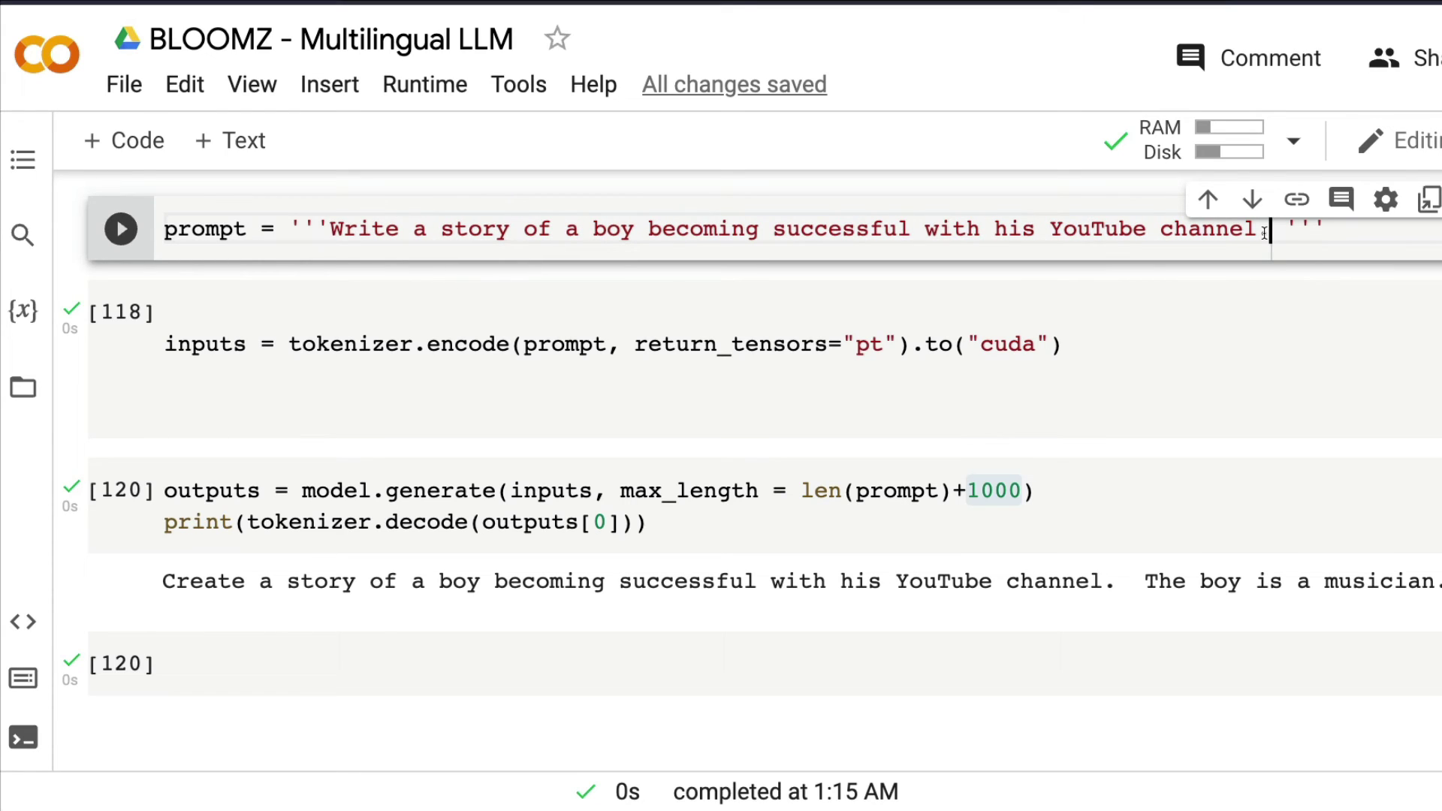
pyautogui.write('in 10')
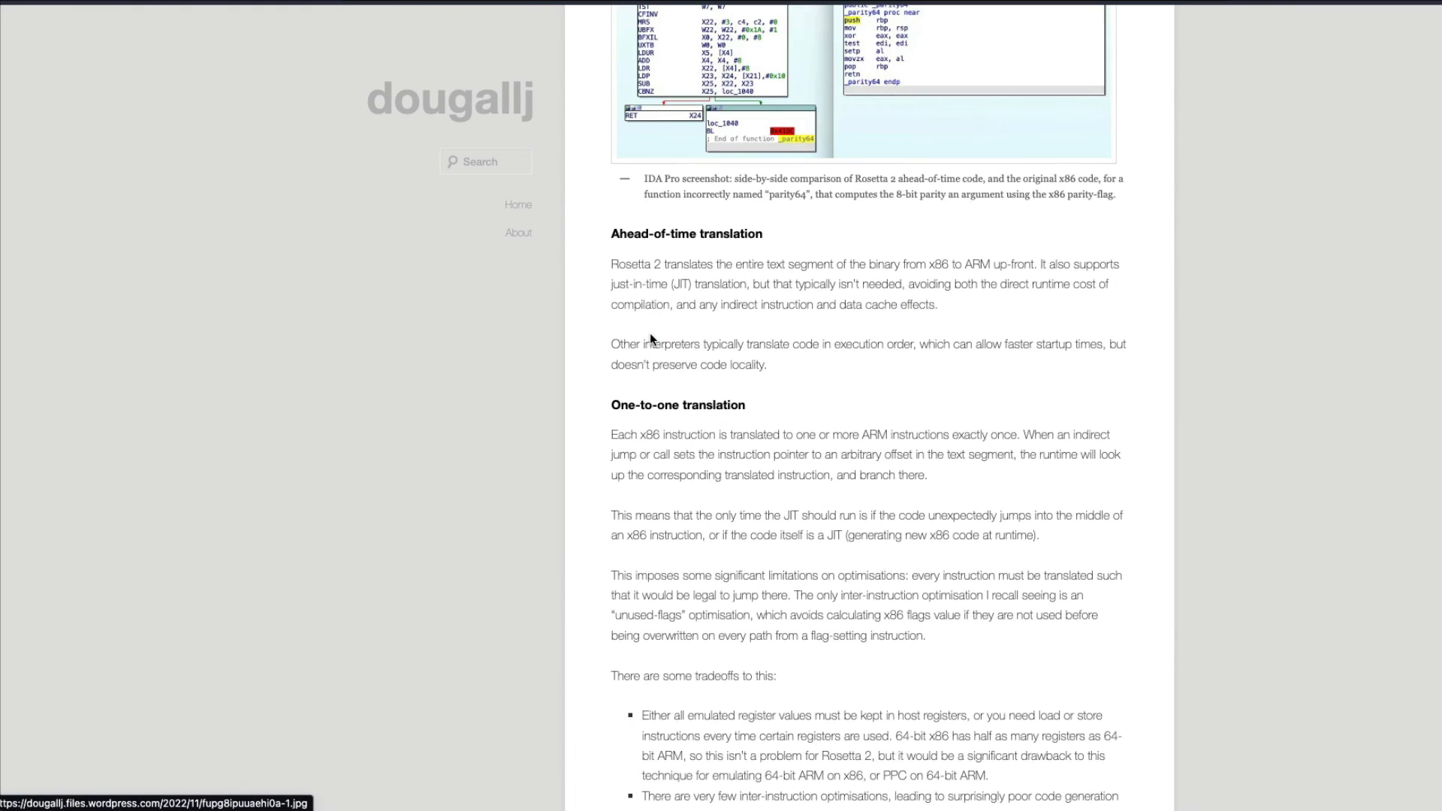
pyautogui.moveTo(625, 462)
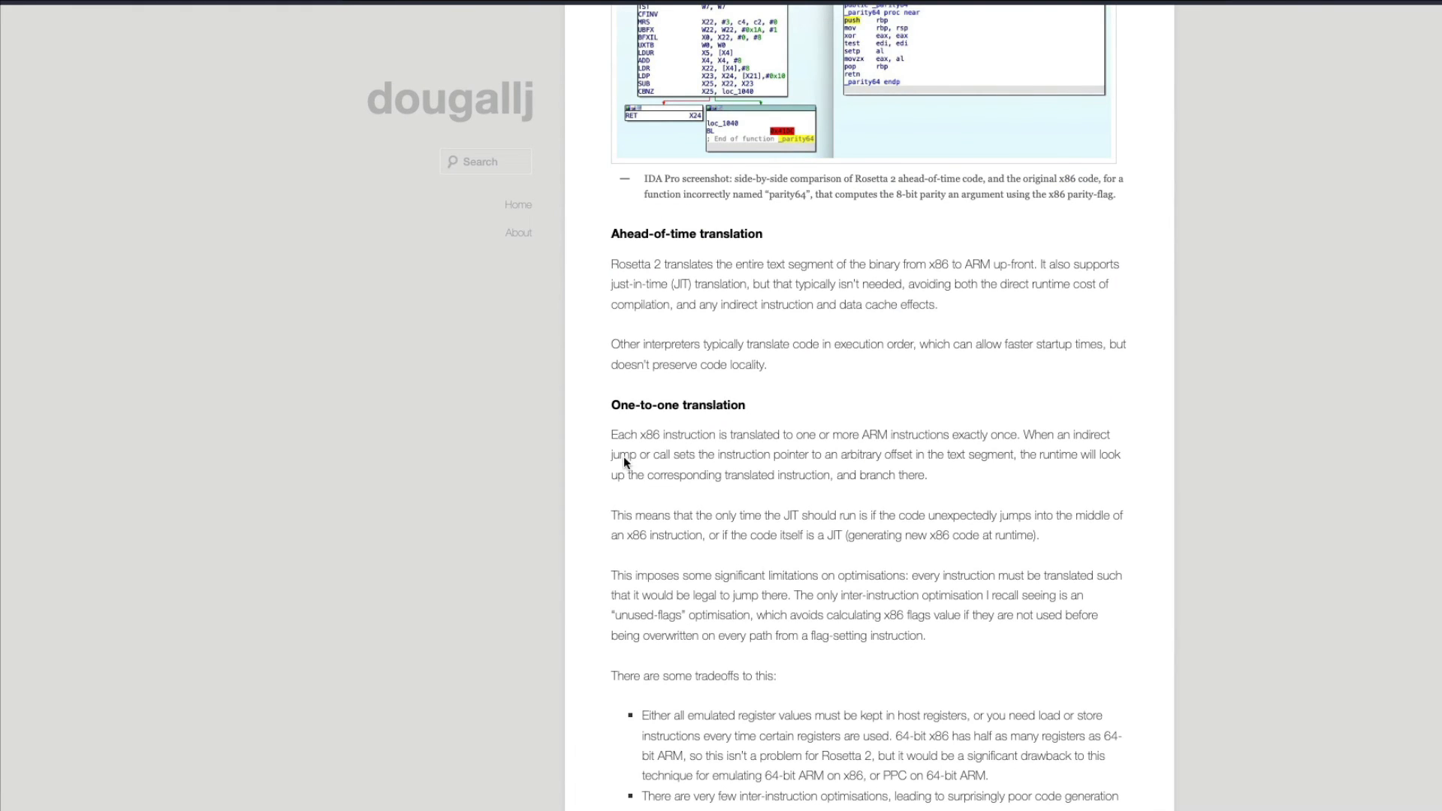
# Select the blog's 'There are some tradeoffs to this' passage on Rosetta 2's benefits for copying.
pyautogui.scroll(3)
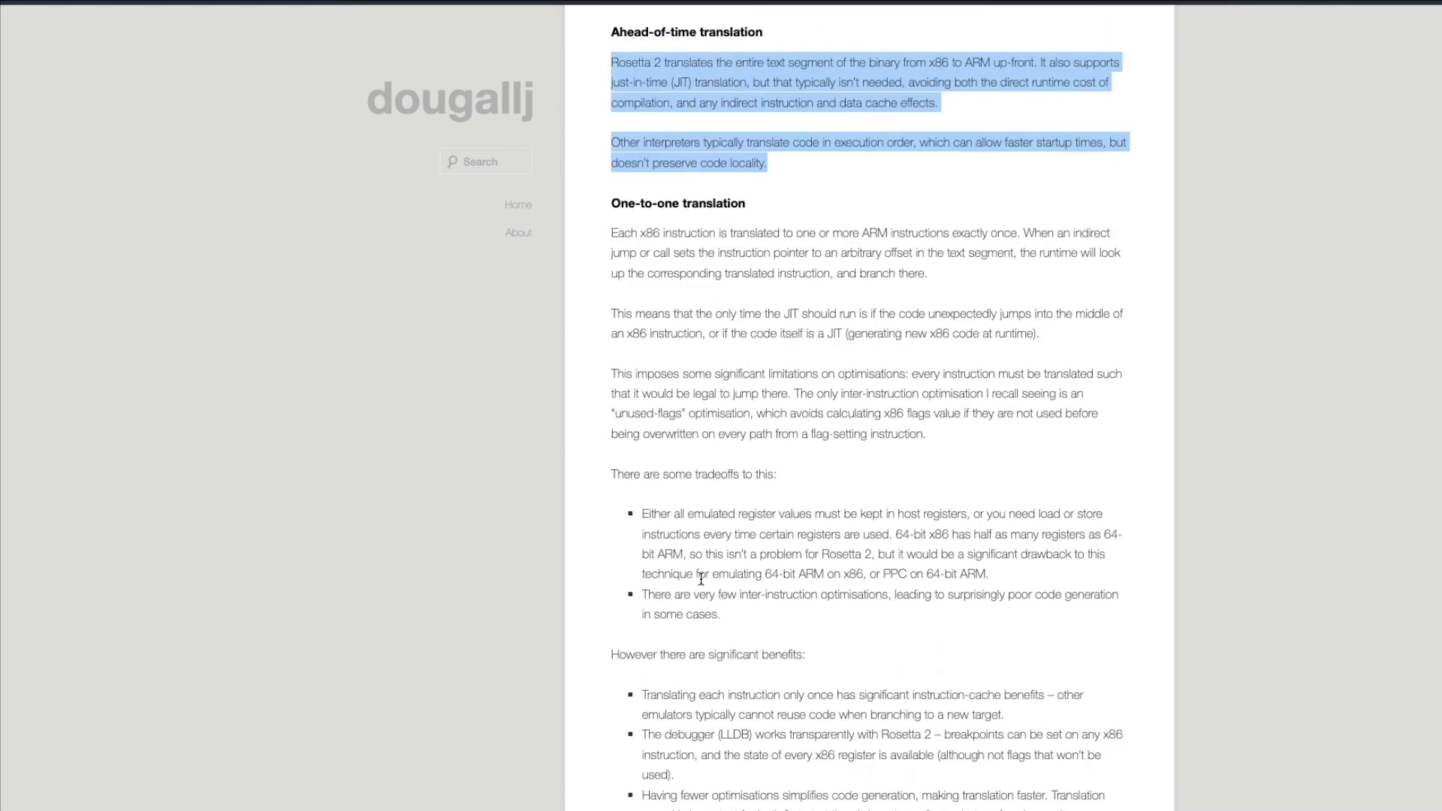
pyautogui.scroll(-3)
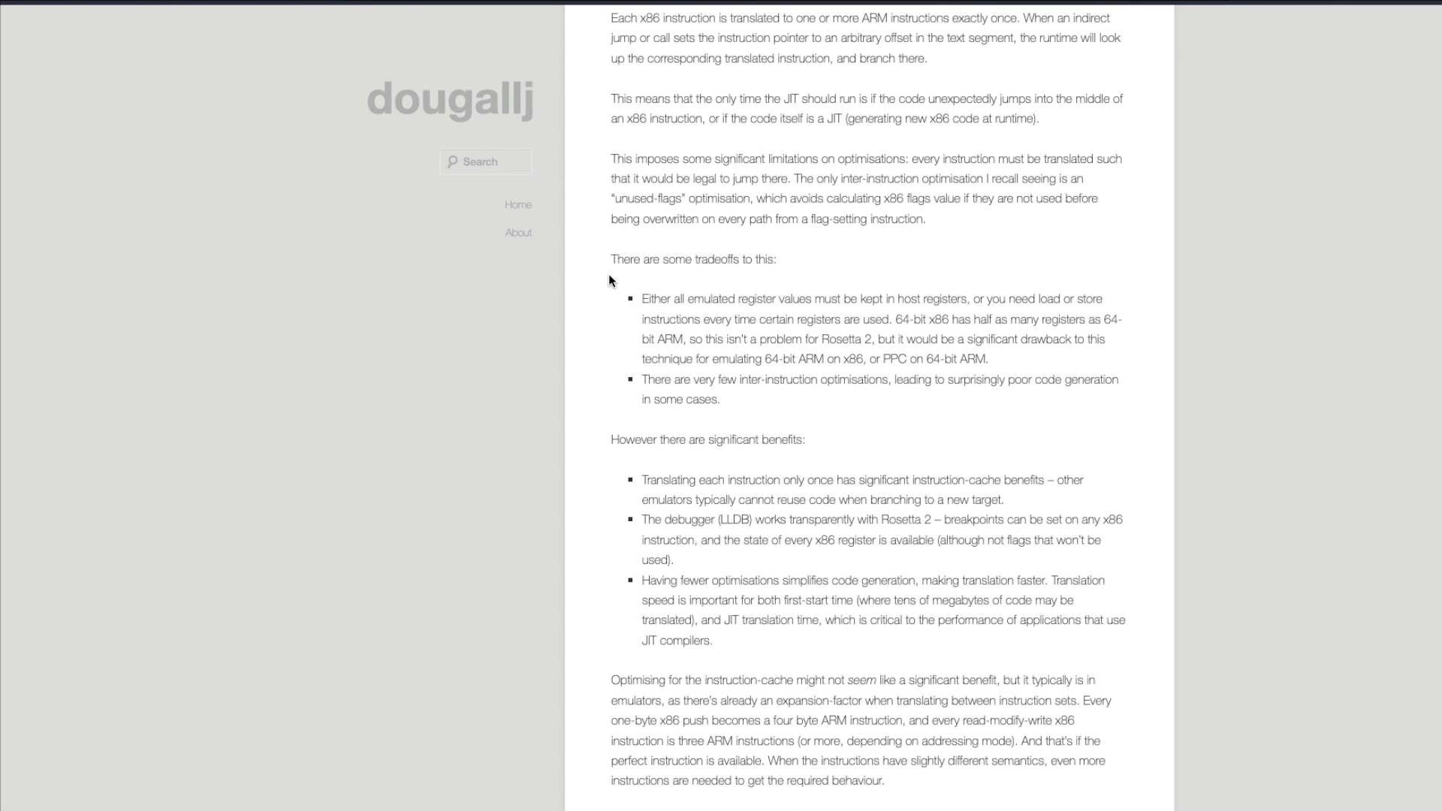
pyautogui.moveTo(610, 258); pyautogui.dragTo(712, 640)
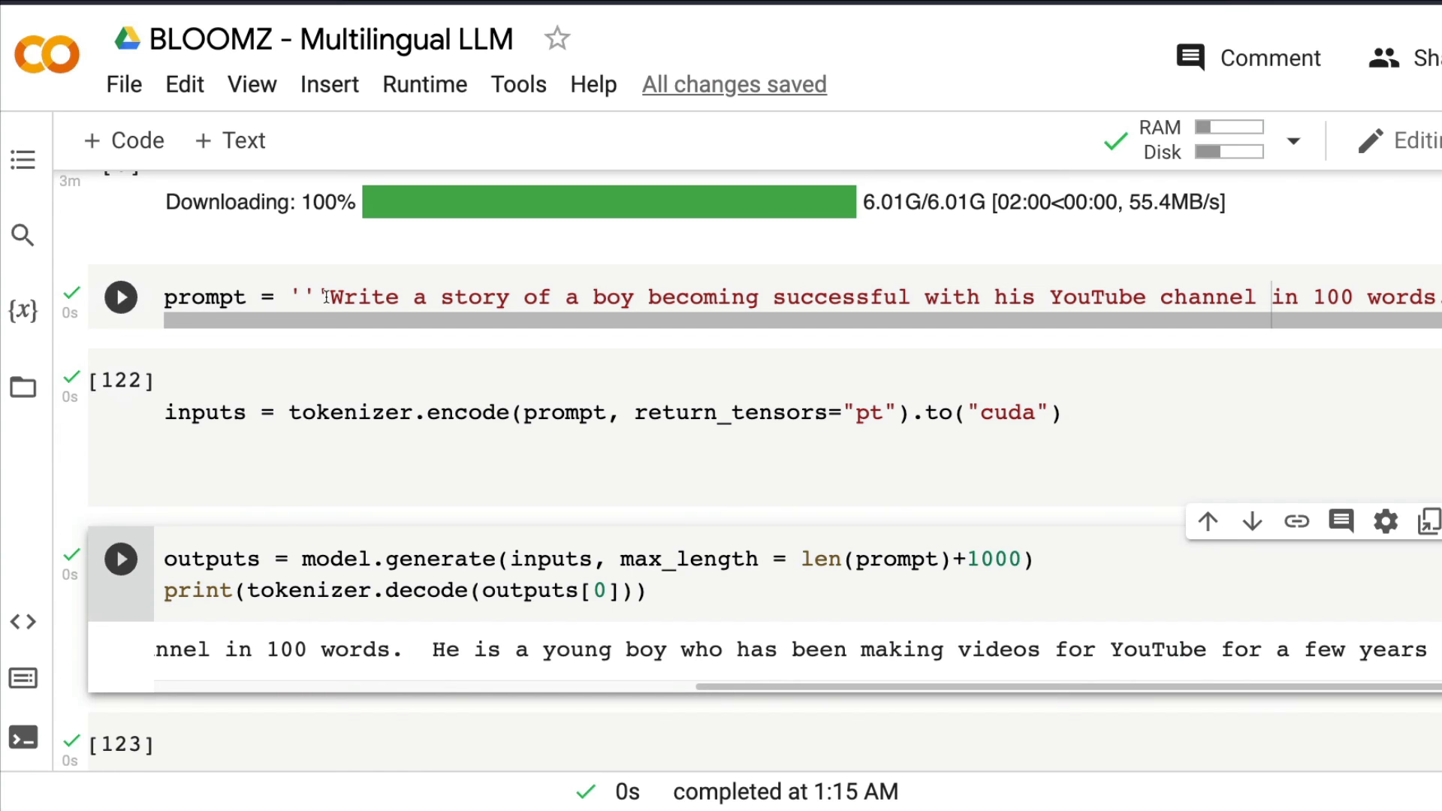
# Begin the new prompt 'Create a short summary of the following:' in the Colab cell.
pyautogui.write("'Cre''")
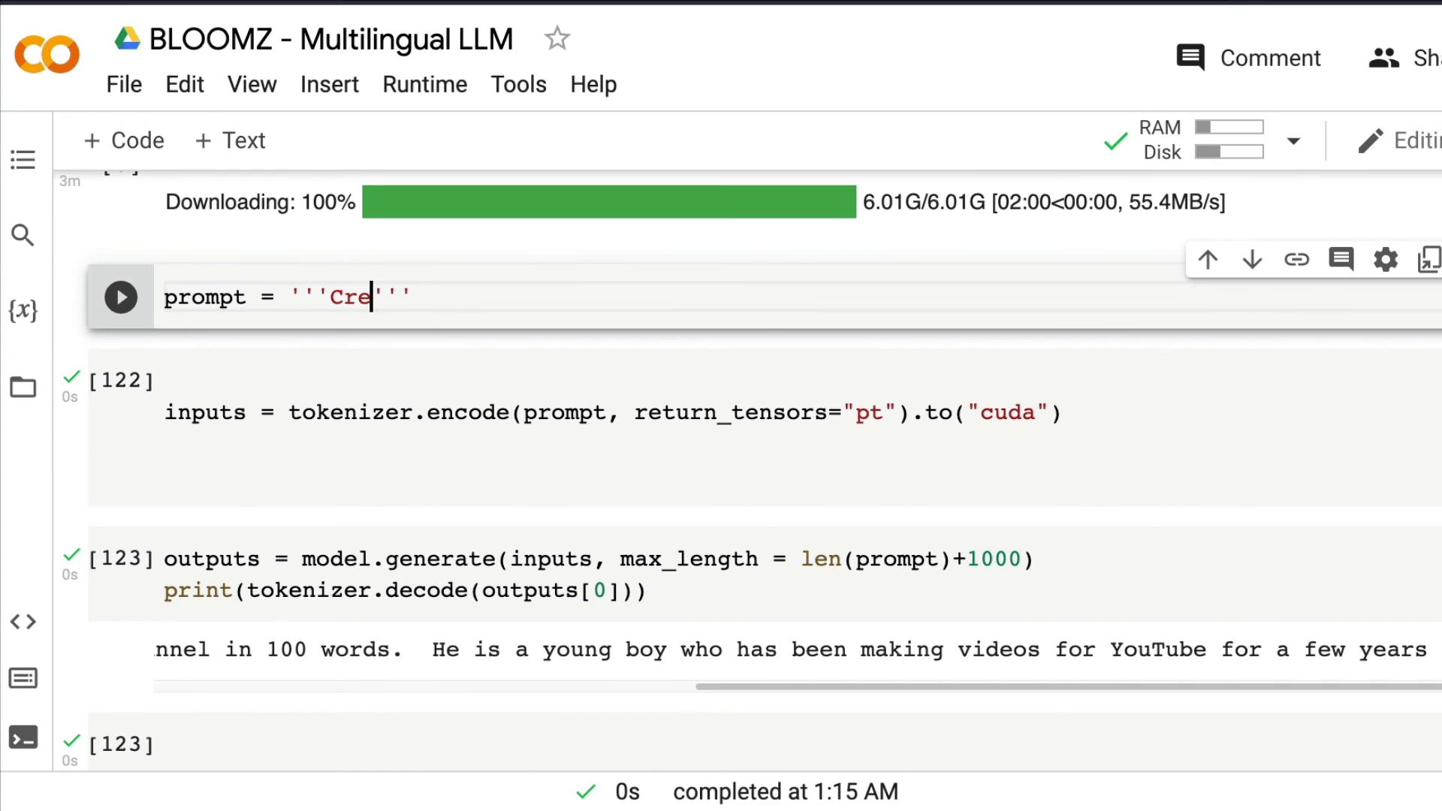
pyautogui.write('ate a short summar')
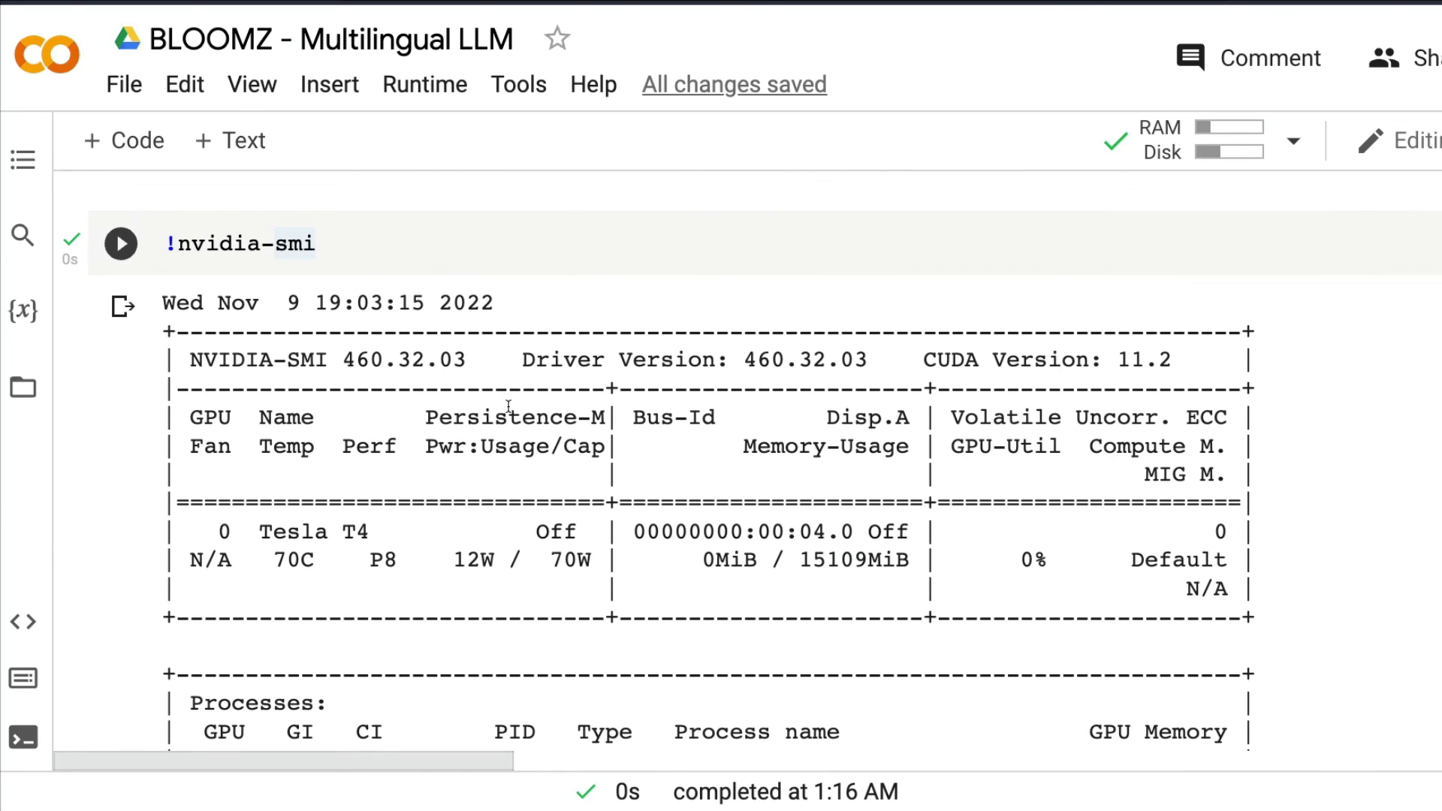
pyautogui.moveTo(482, 393)
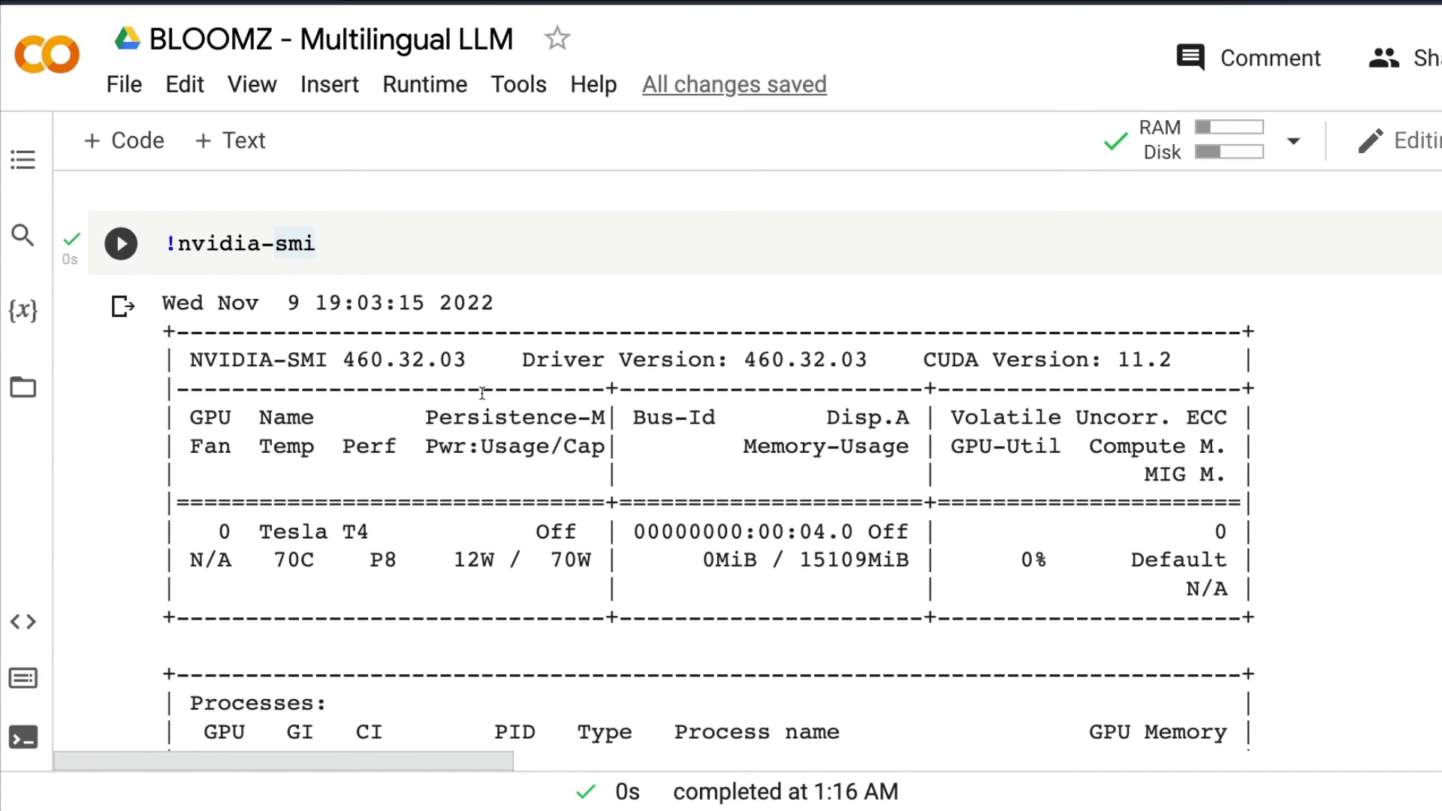
pyautogui.scroll(-3)
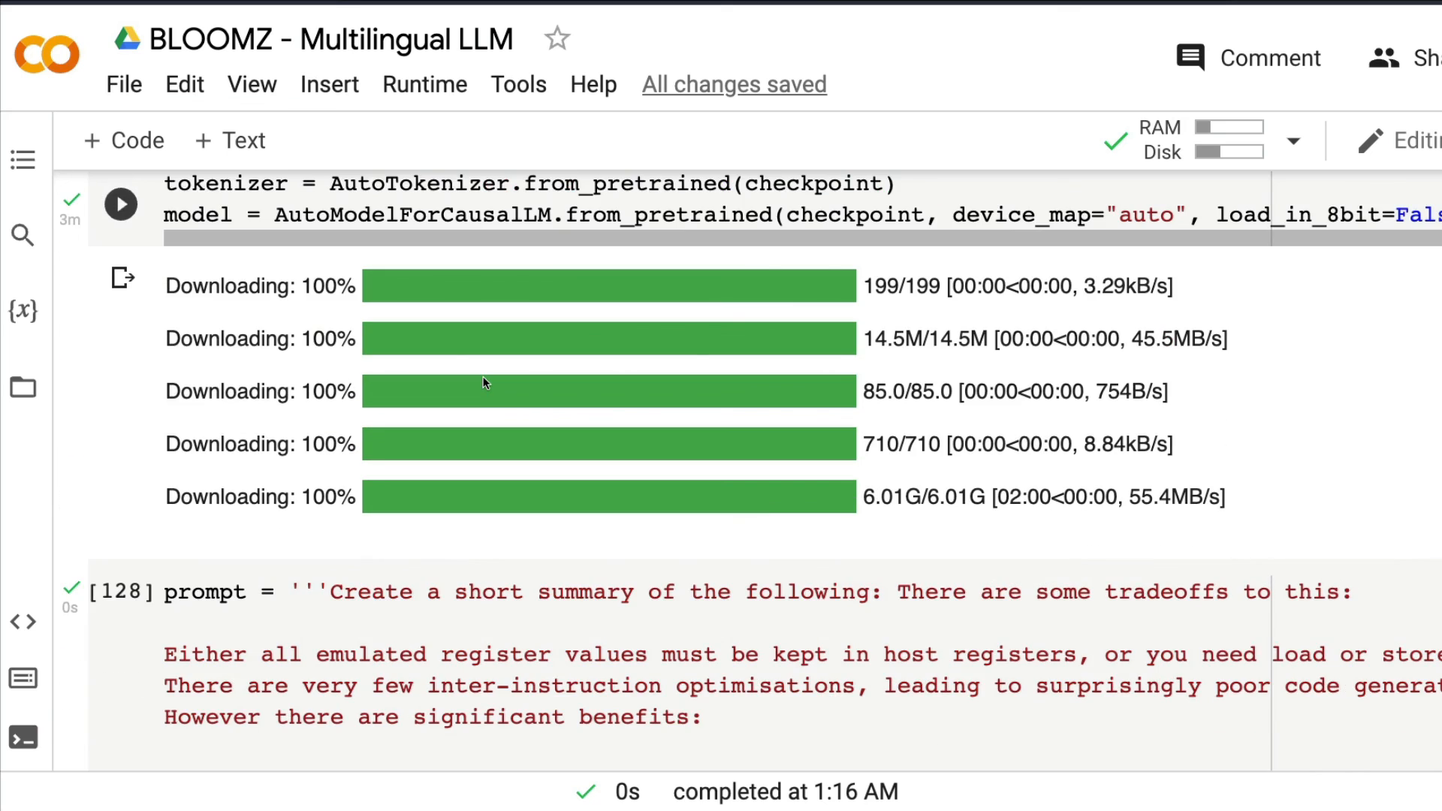
pyautogui.scroll(-3)
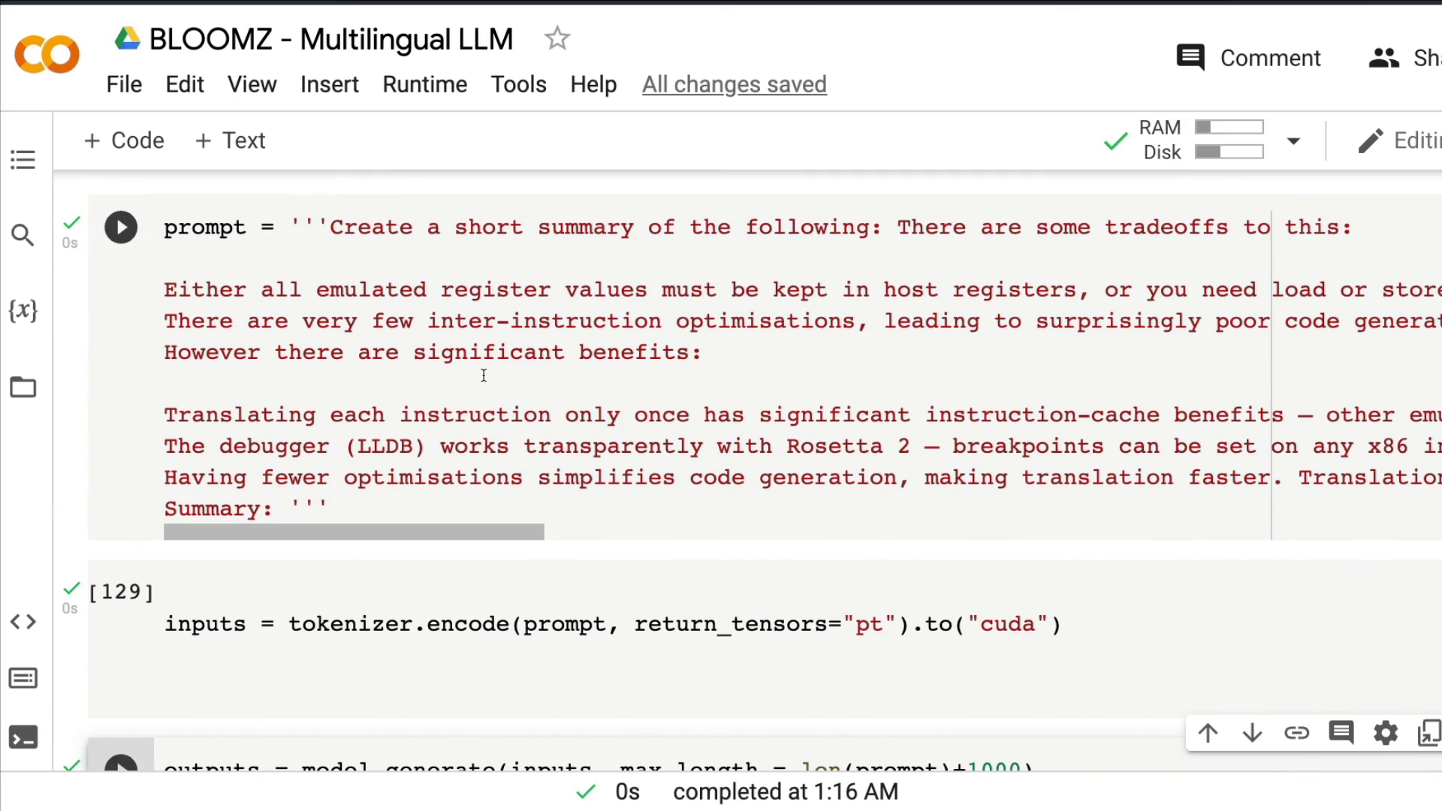
pyautogui.moveTo(478, 384)
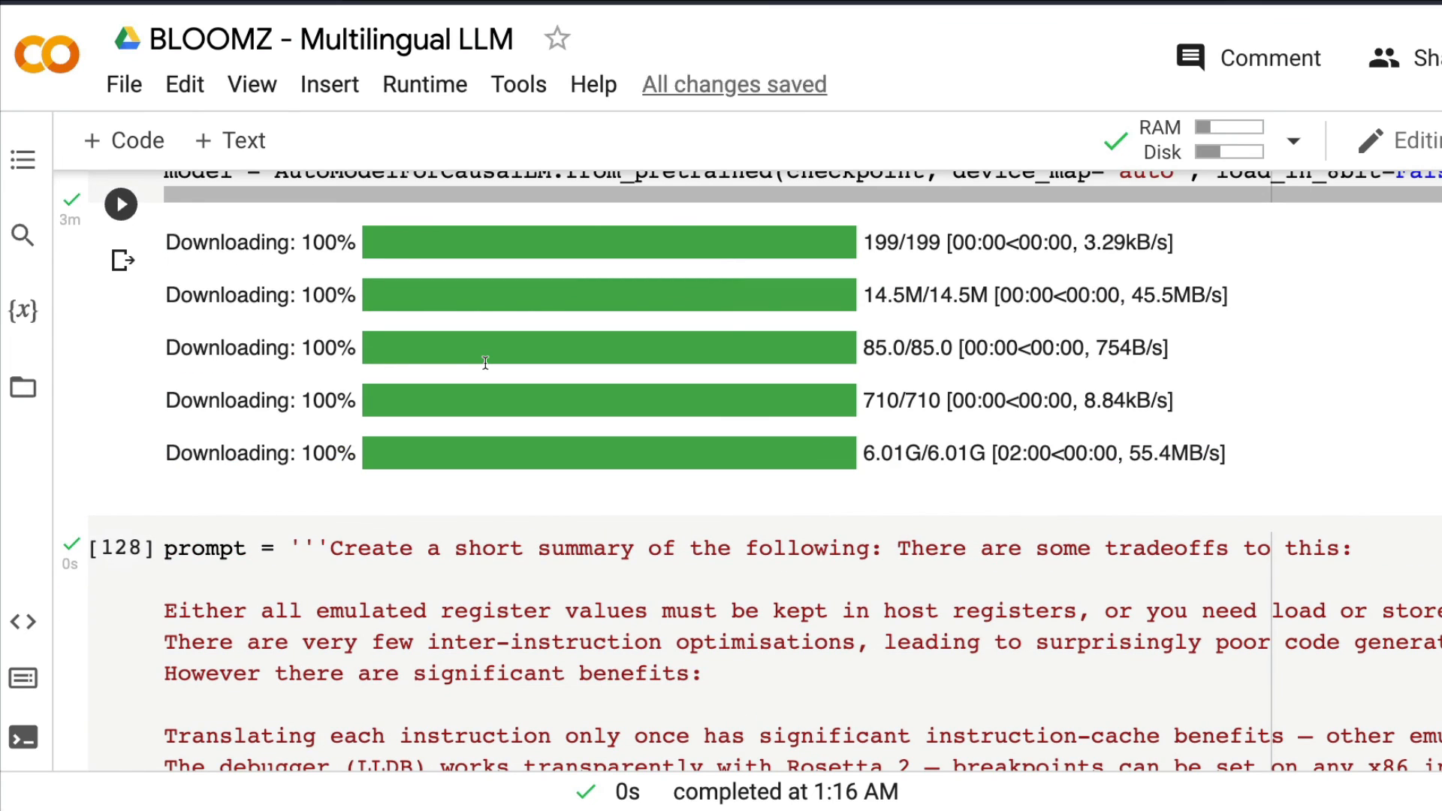
pyautogui.moveTo(459, 347)
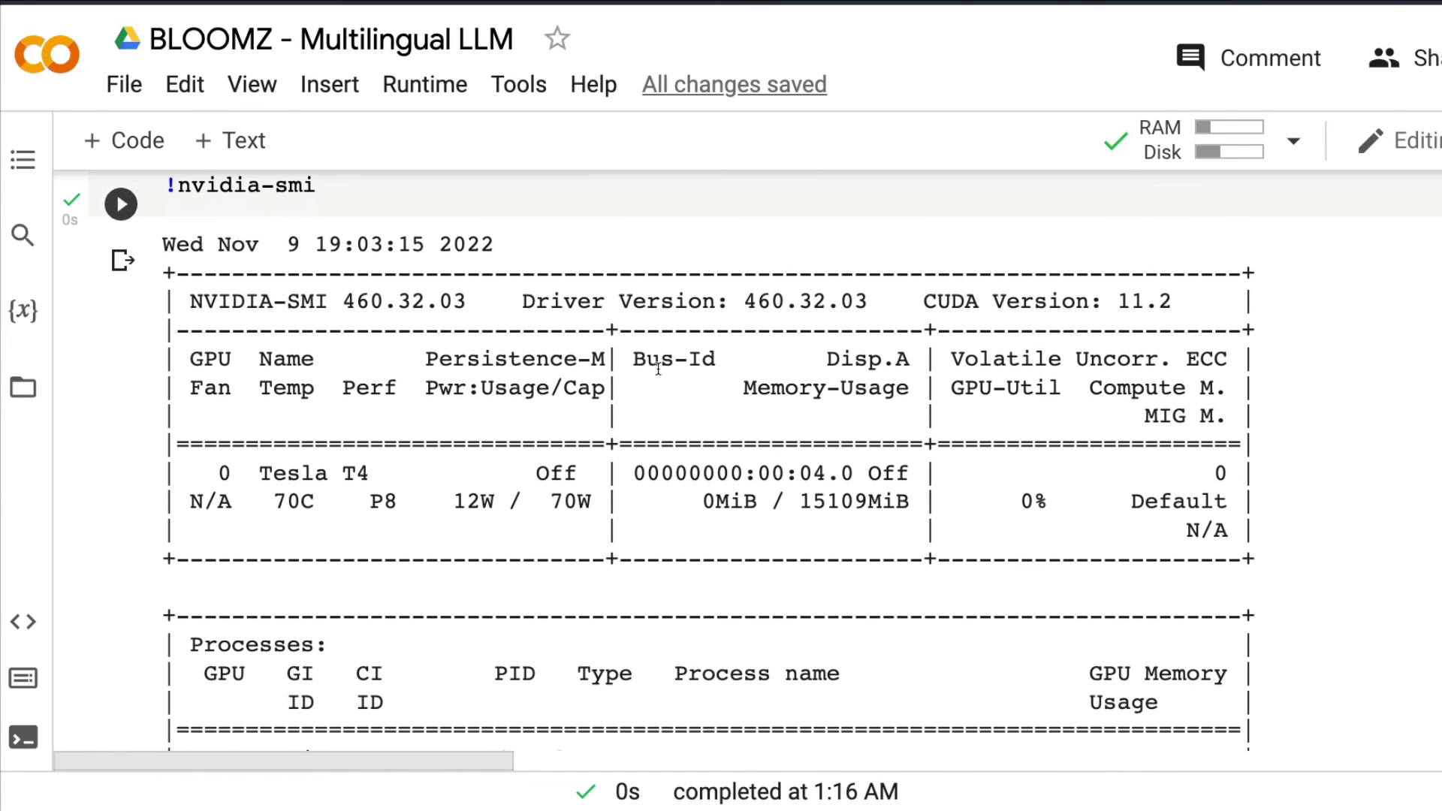
pyautogui.scroll(-3)
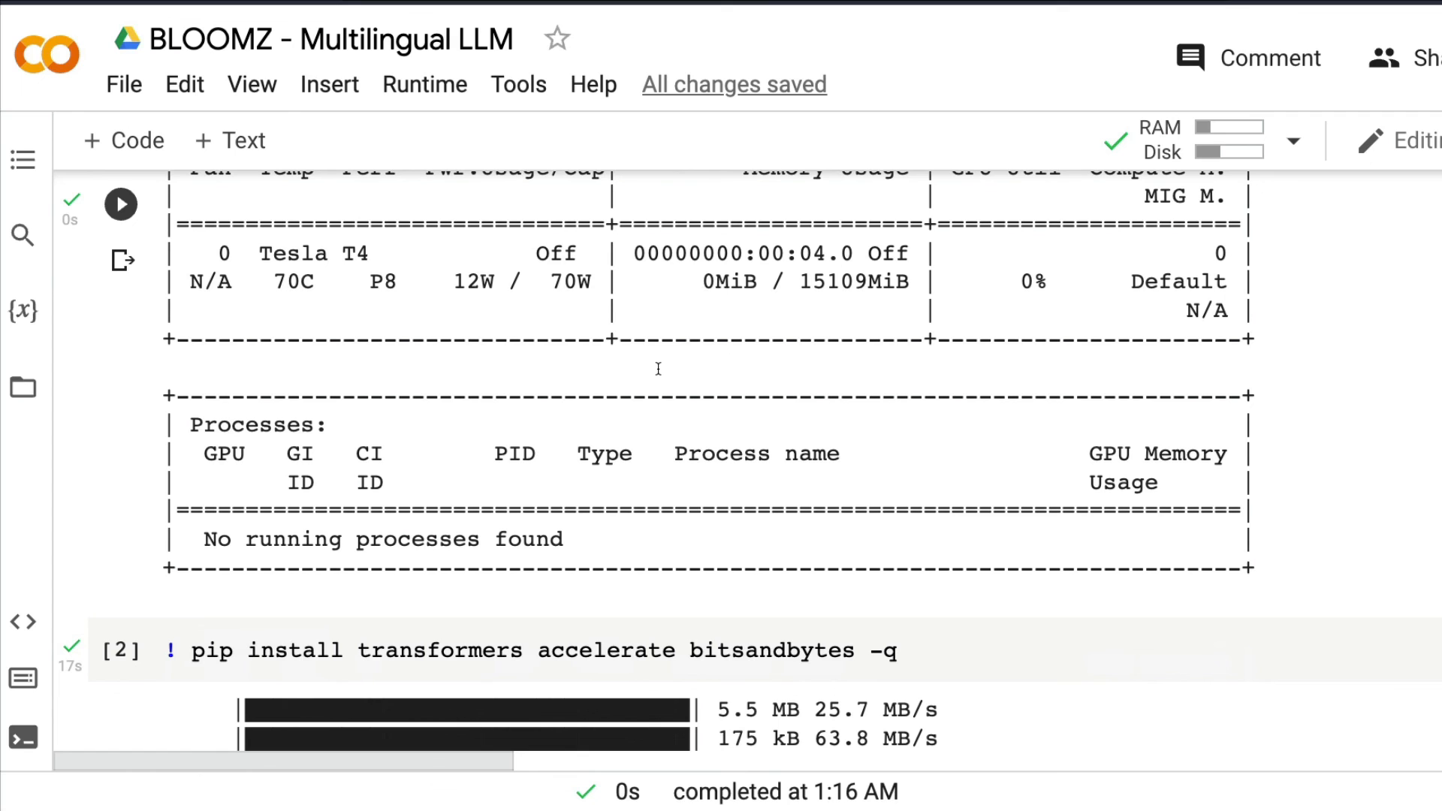
pyautogui.scroll(-3)
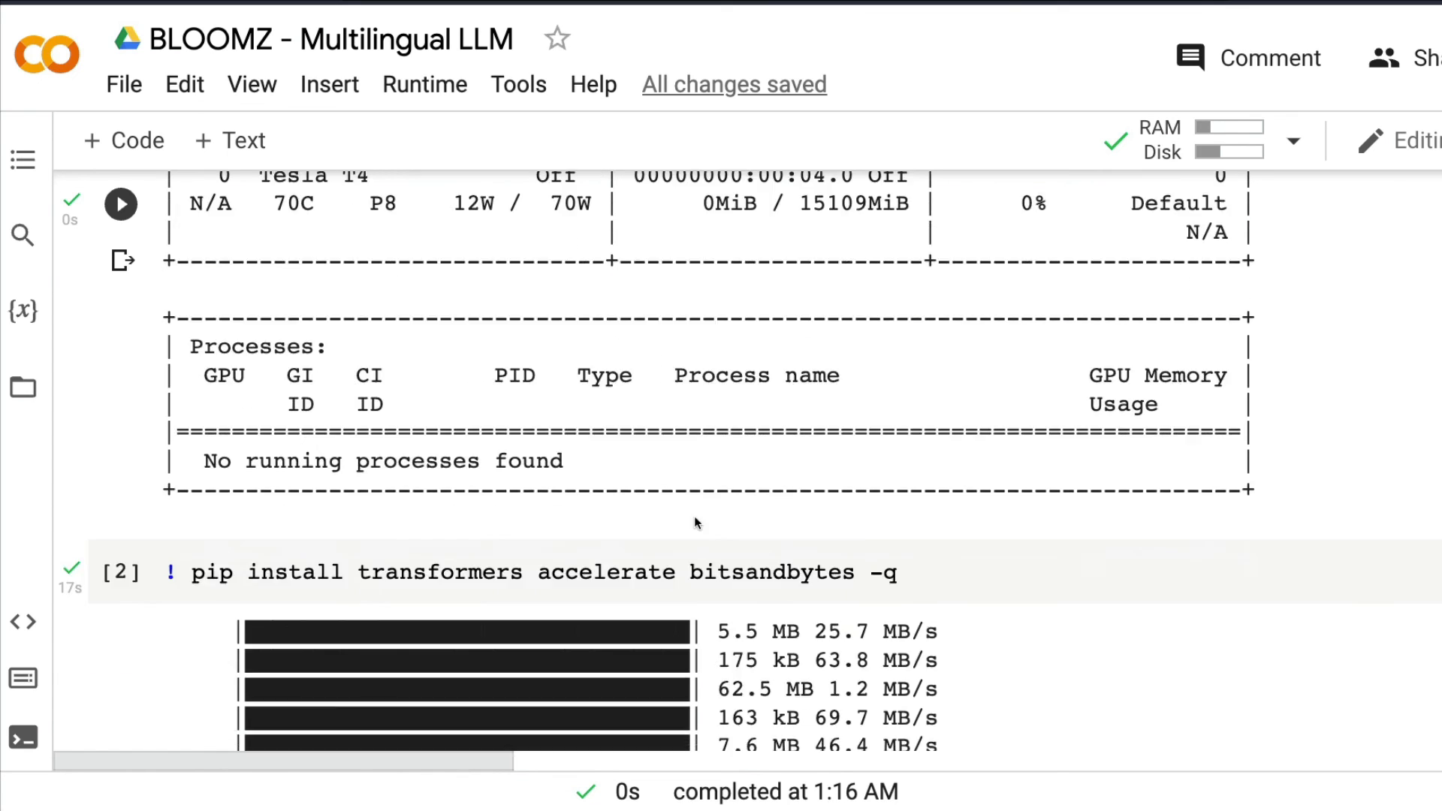
pyautogui.scroll(-3)
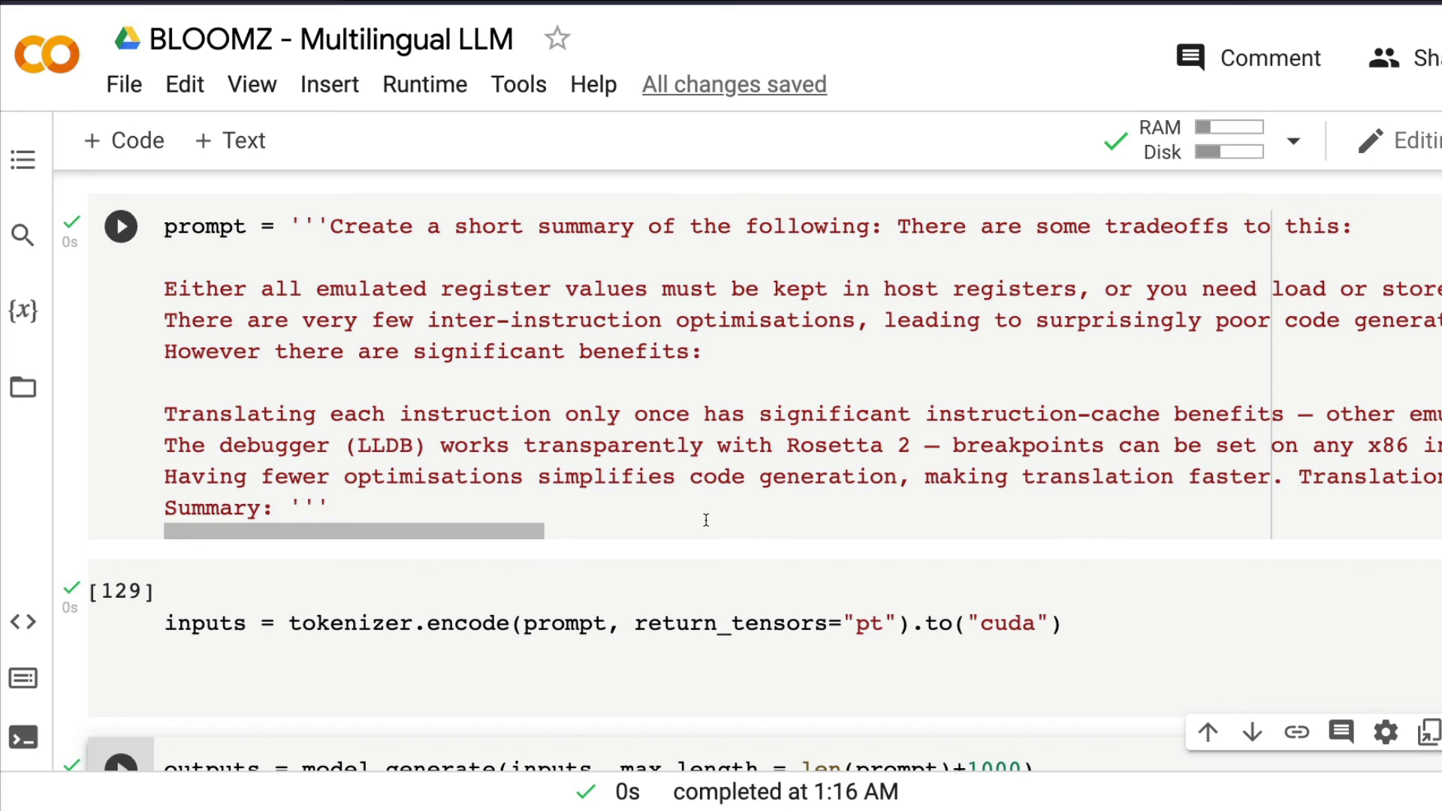
pyautogui.scroll(-3)
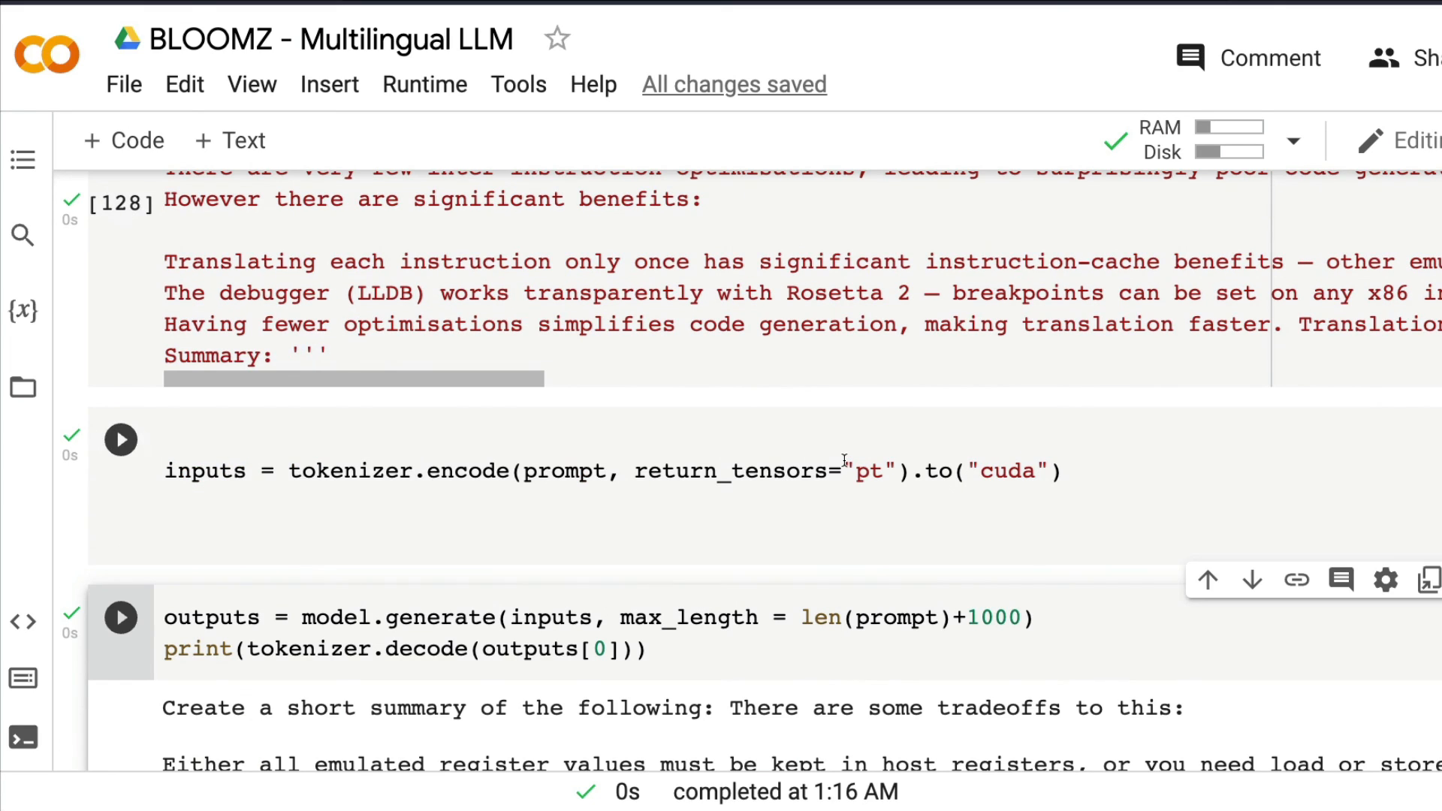